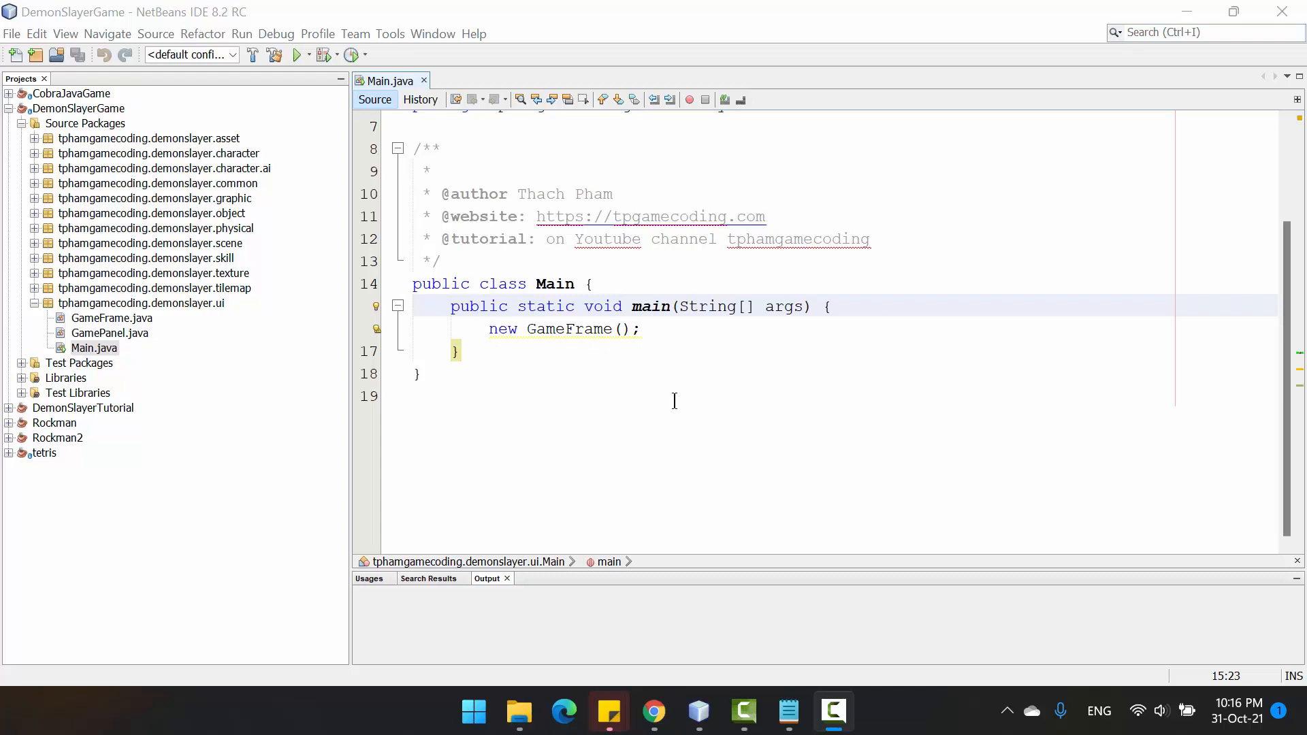
{"action": "mouse_move", "coordinate": [614, 362]}
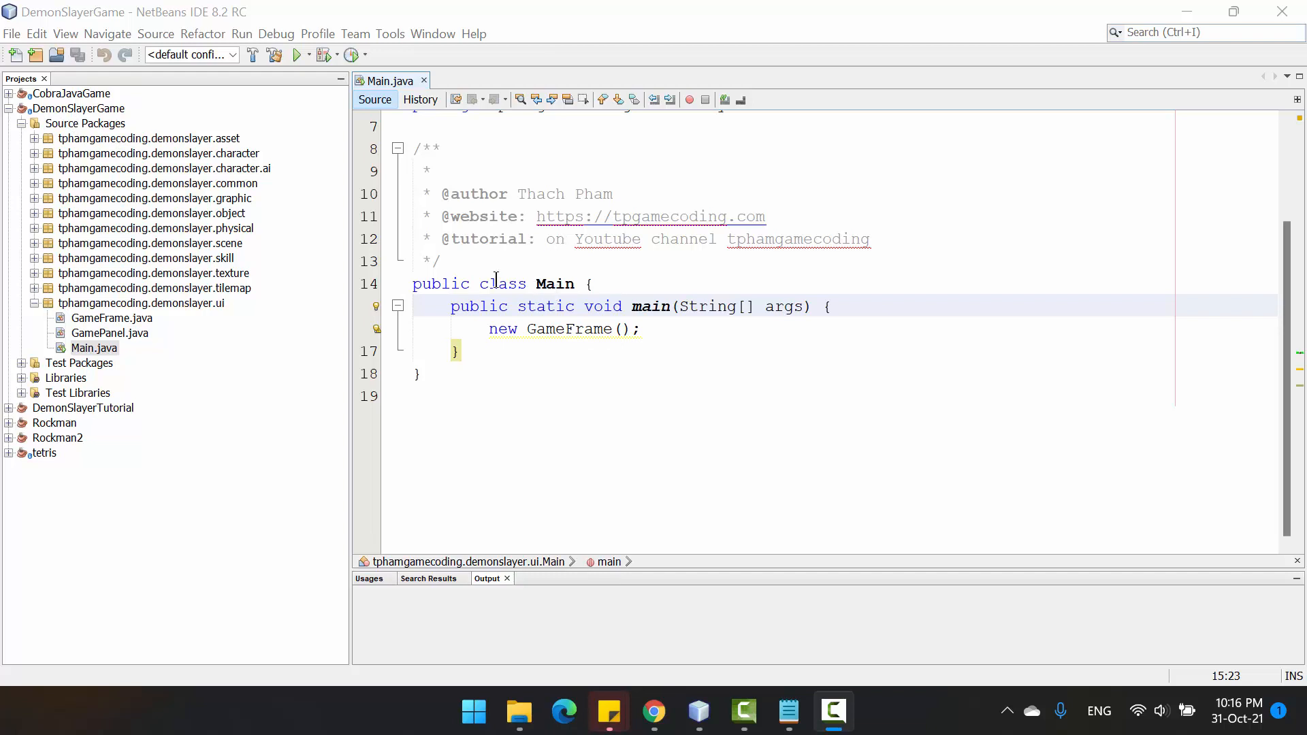
- Run the DemonSlayerGame project and reposition its game window on screen
{"action": "left_click", "coordinate": [79, 108]}
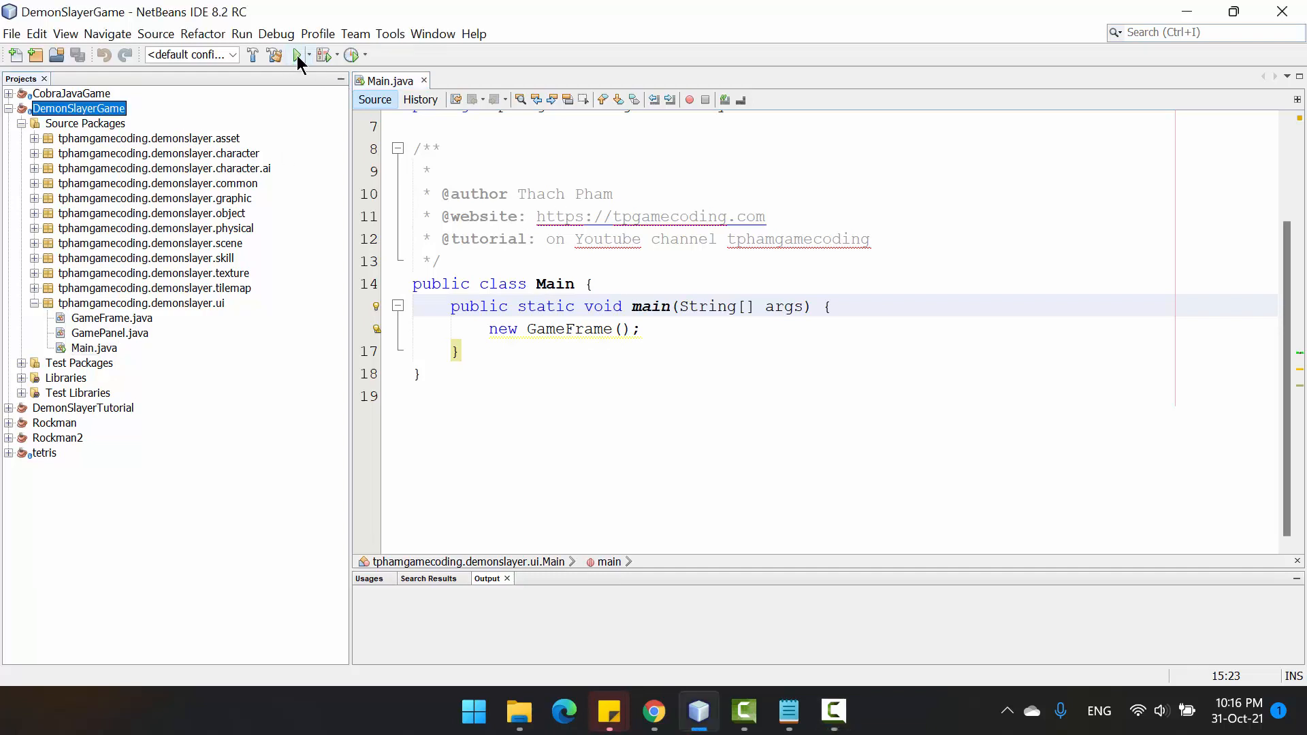
{"action": "left_click", "coordinate": [297, 54]}
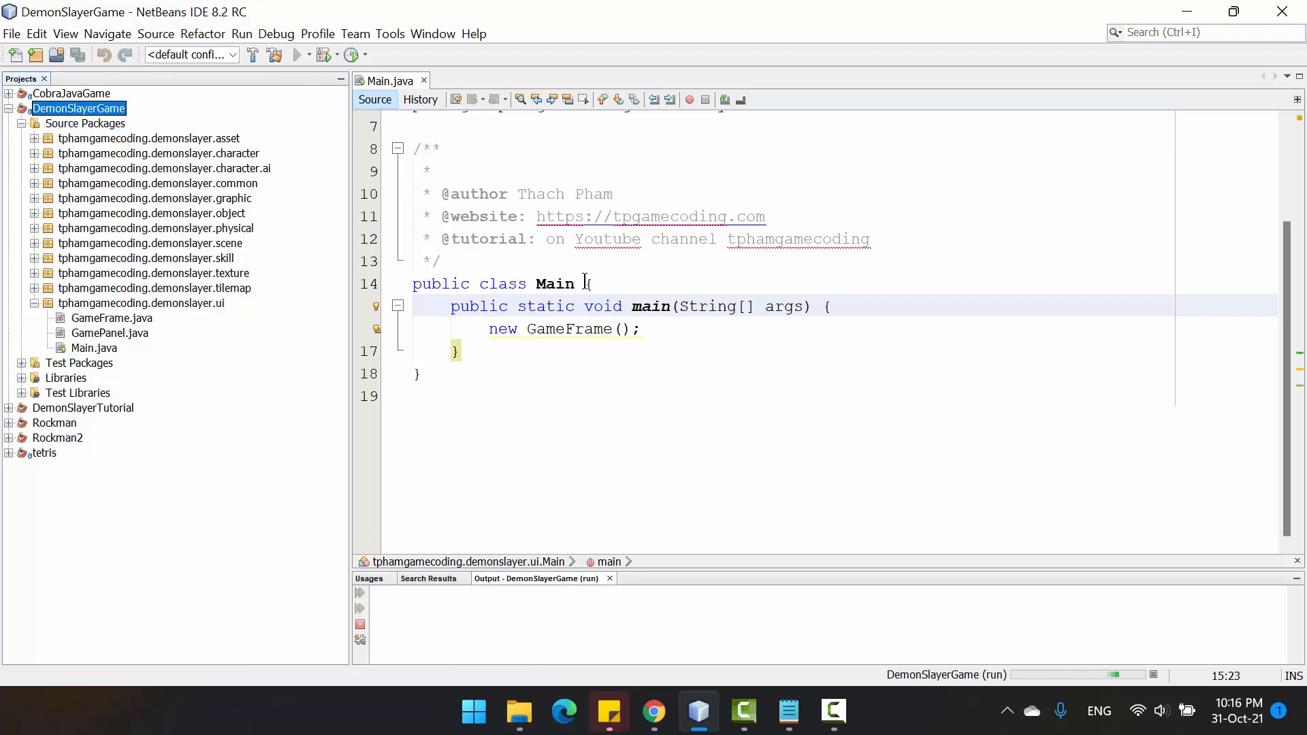
{"action": "left_click", "coordinate": [298, 54]}
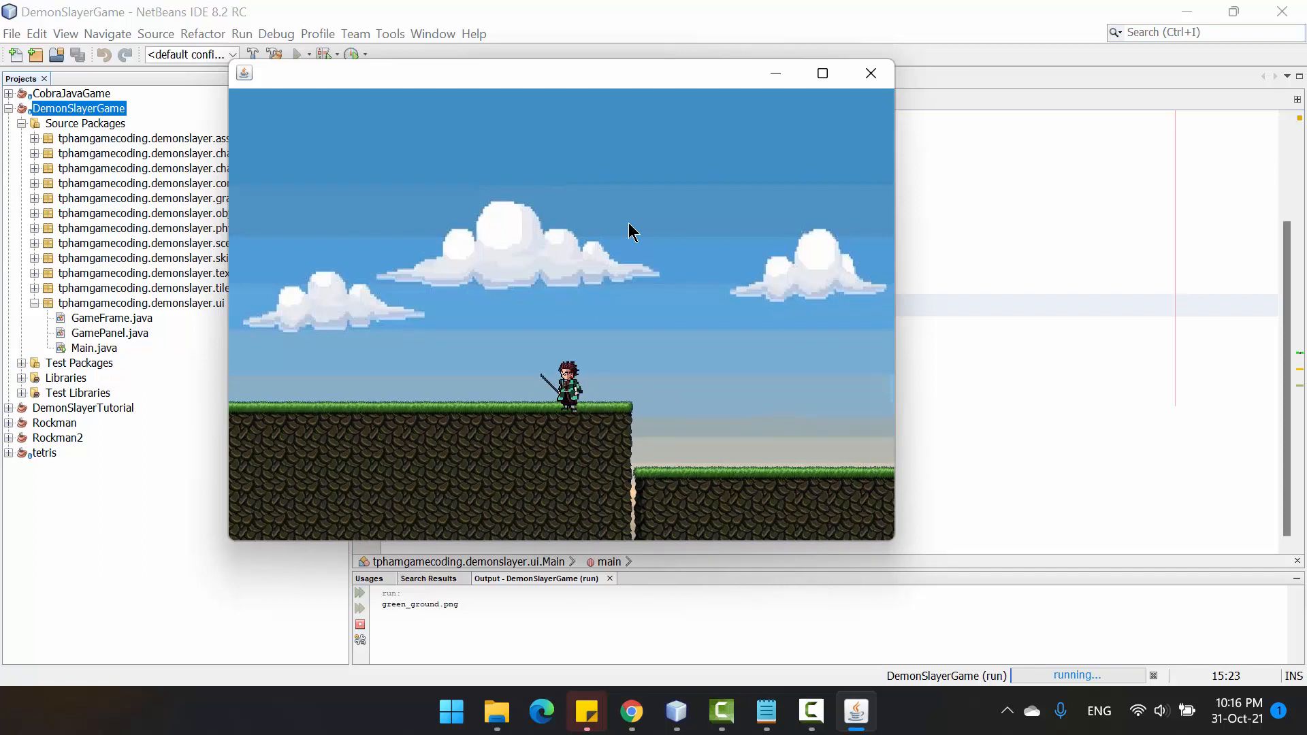
{"action": "mouse_move", "coordinate": [596, 325]}
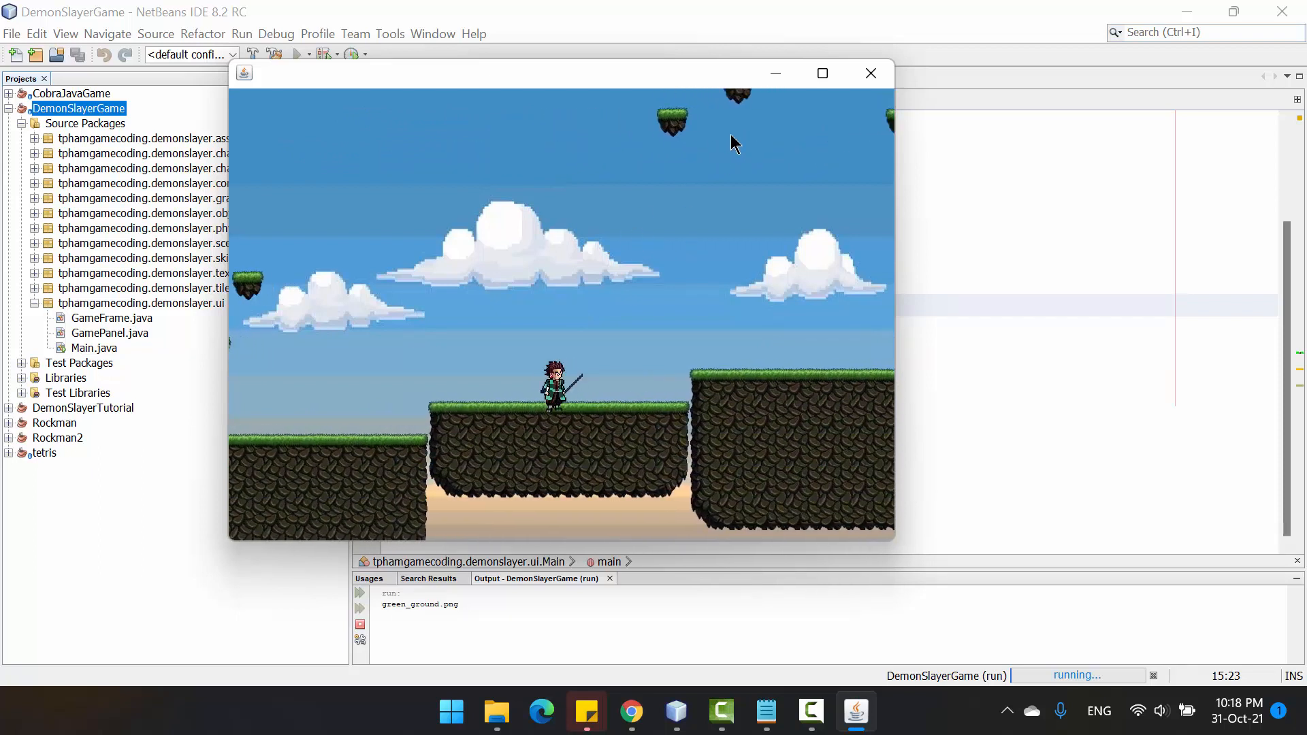
{"action": "mouse_move", "coordinate": [650, 136]}
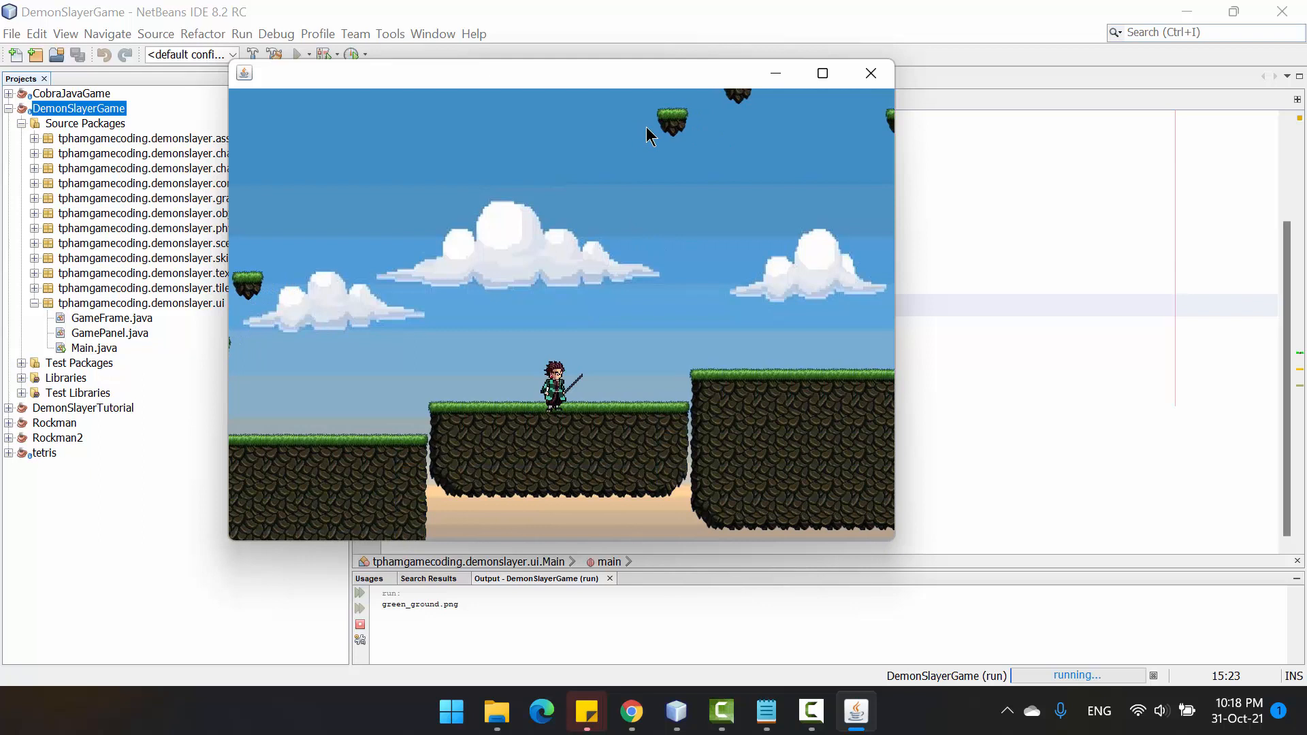
{"action": "mouse_move", "coordinate": [605, 140]}
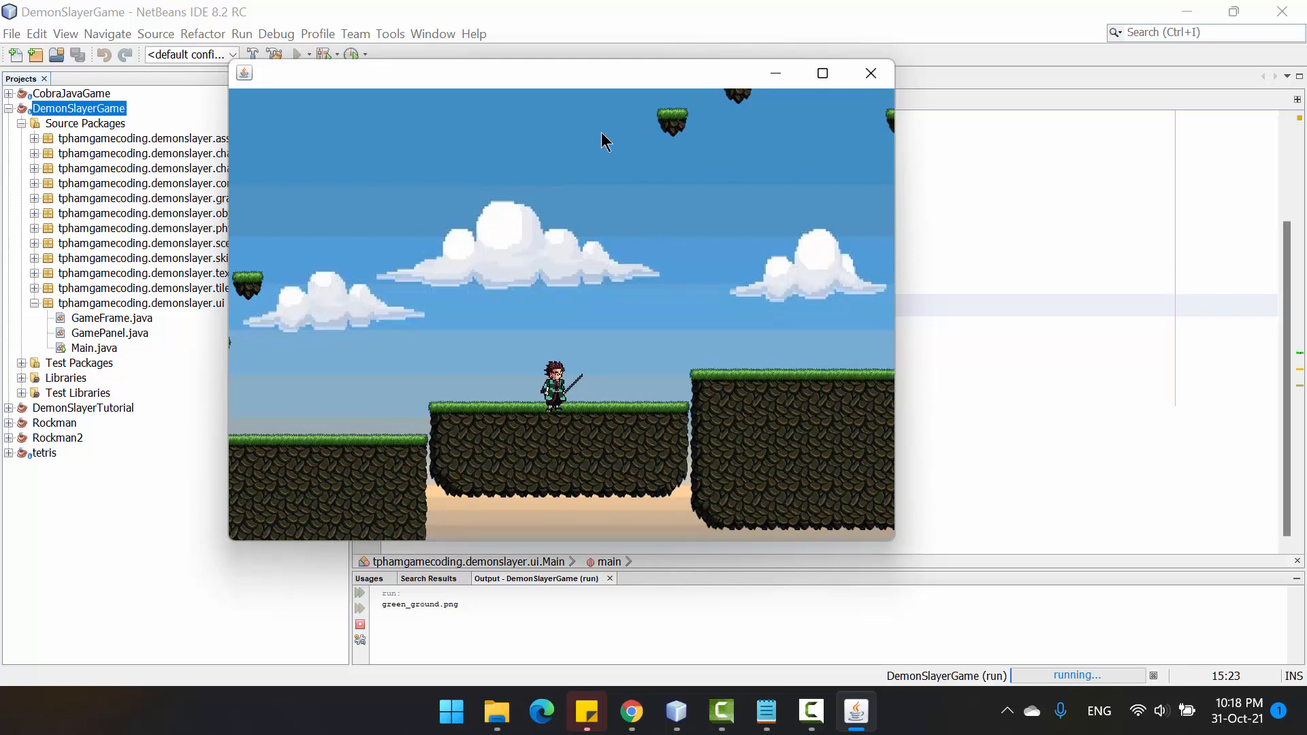
{"action": "mouse_move", "coordinate": [598, 144]}
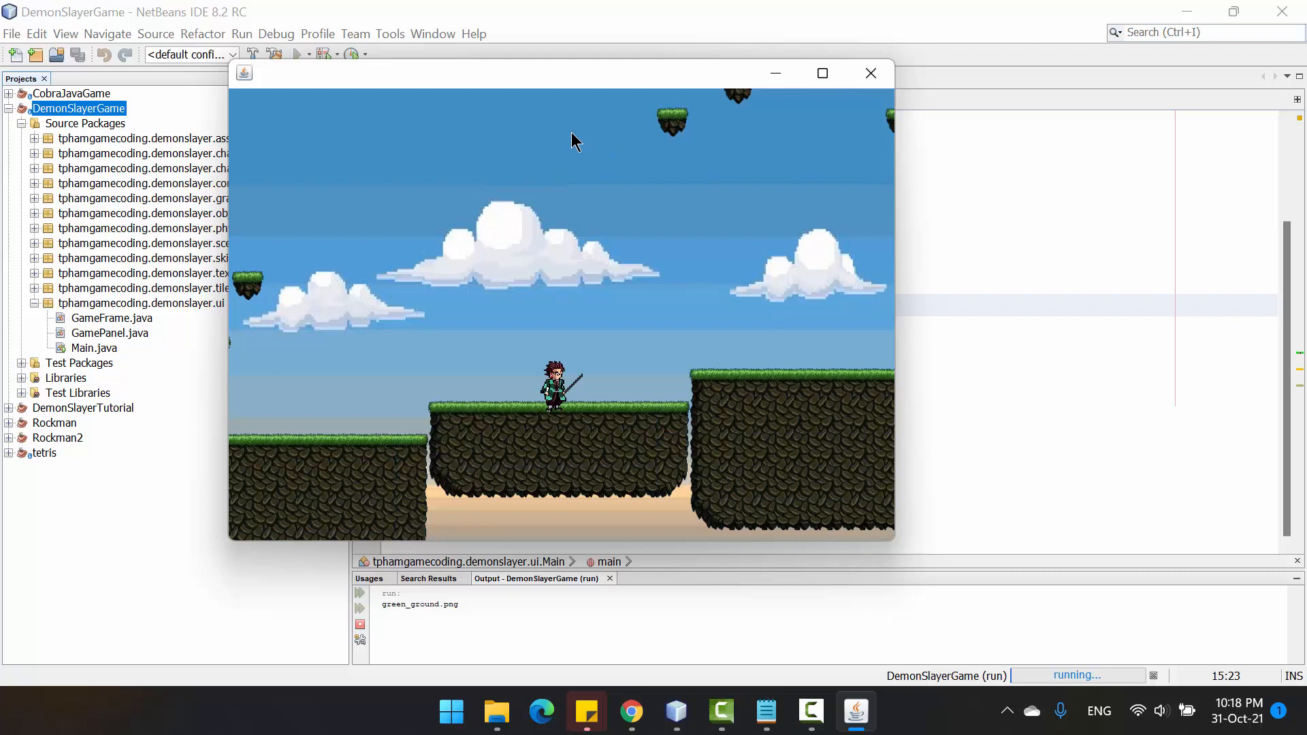
{"action": "mouse_move", "coordinate": [561, 178]}
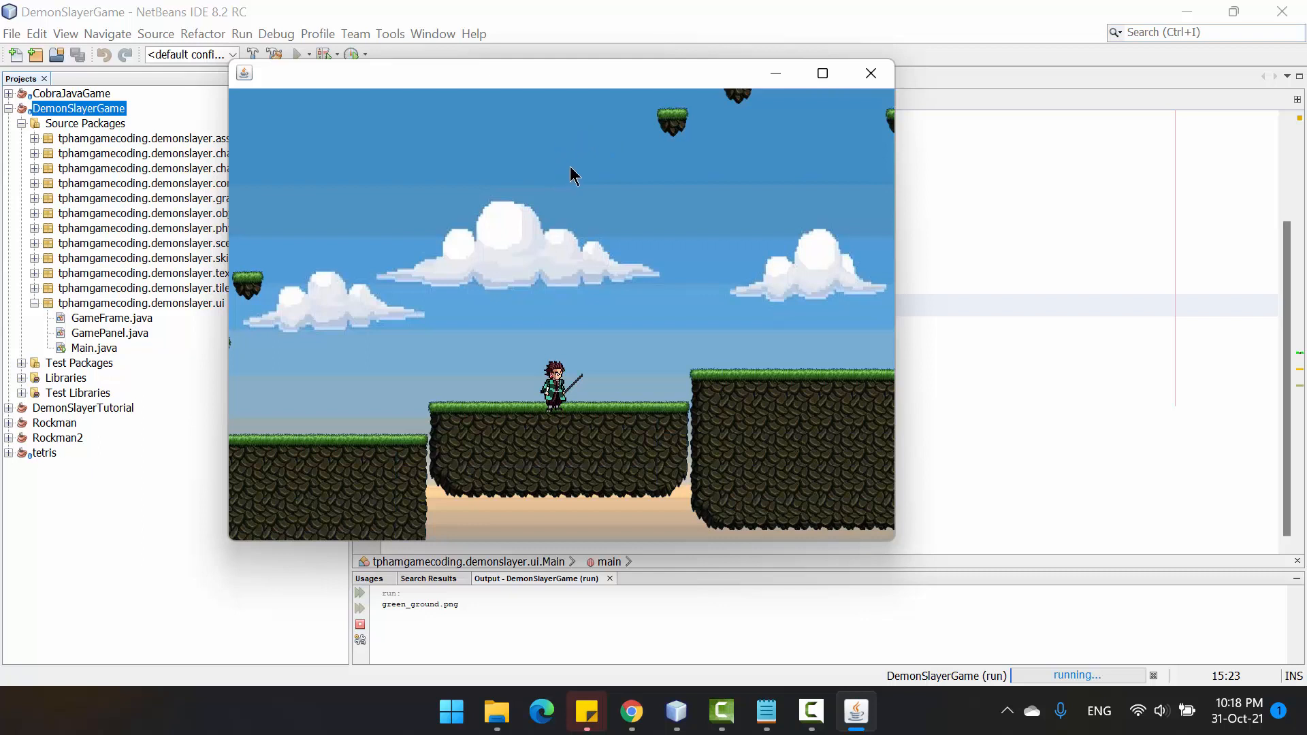
{"action": "mouse_move", "coordinate": [560, 175]}
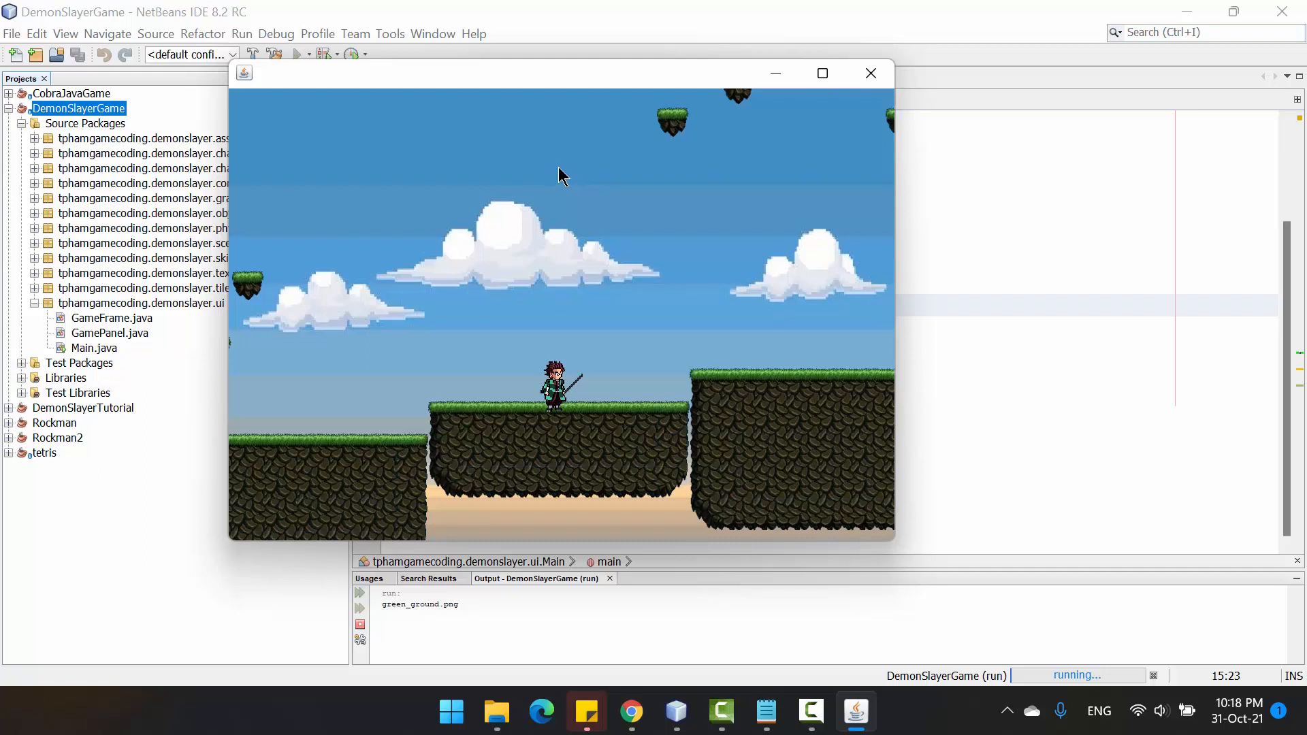
{"action": "mouse_move", "coordinate": [578, 178]}
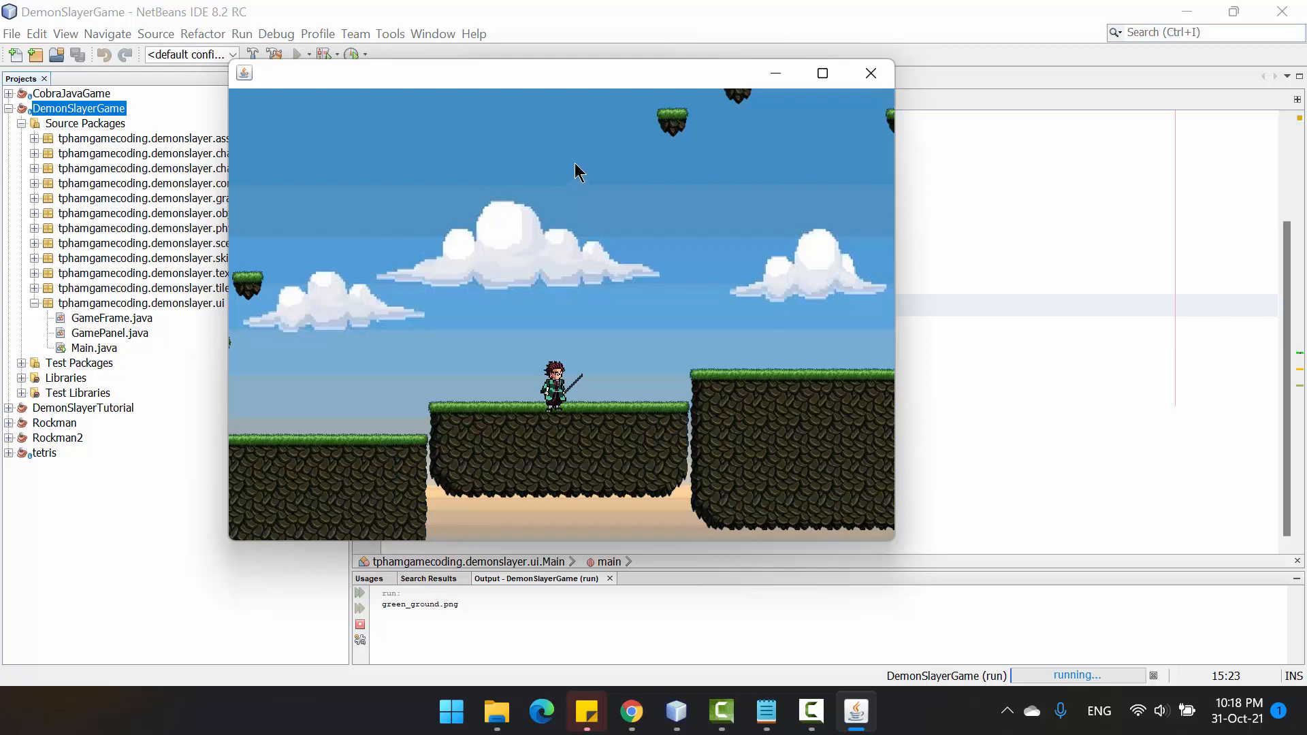
{"action": "left_click_drag", "start_coordinate": [579, 73], "coordinate": [524, 62]}
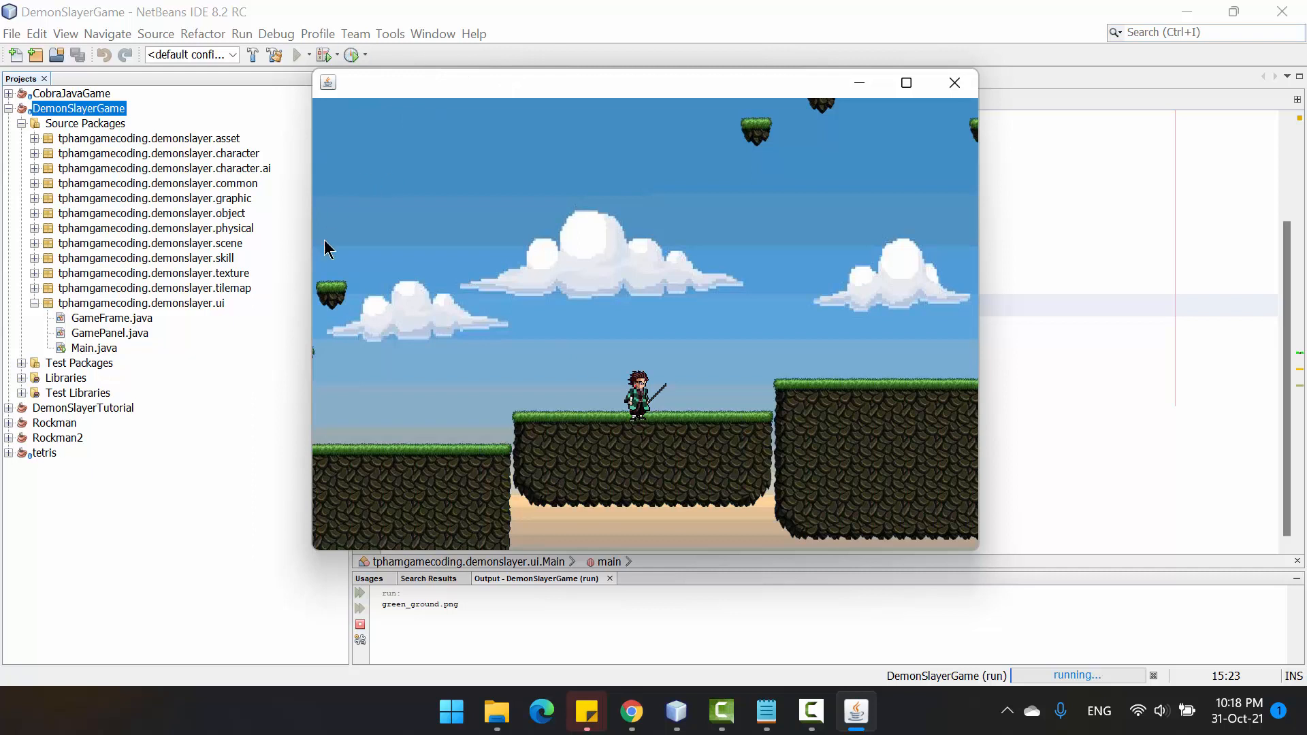
{"action": "mouse_move", "coordinate": [425, 304]}
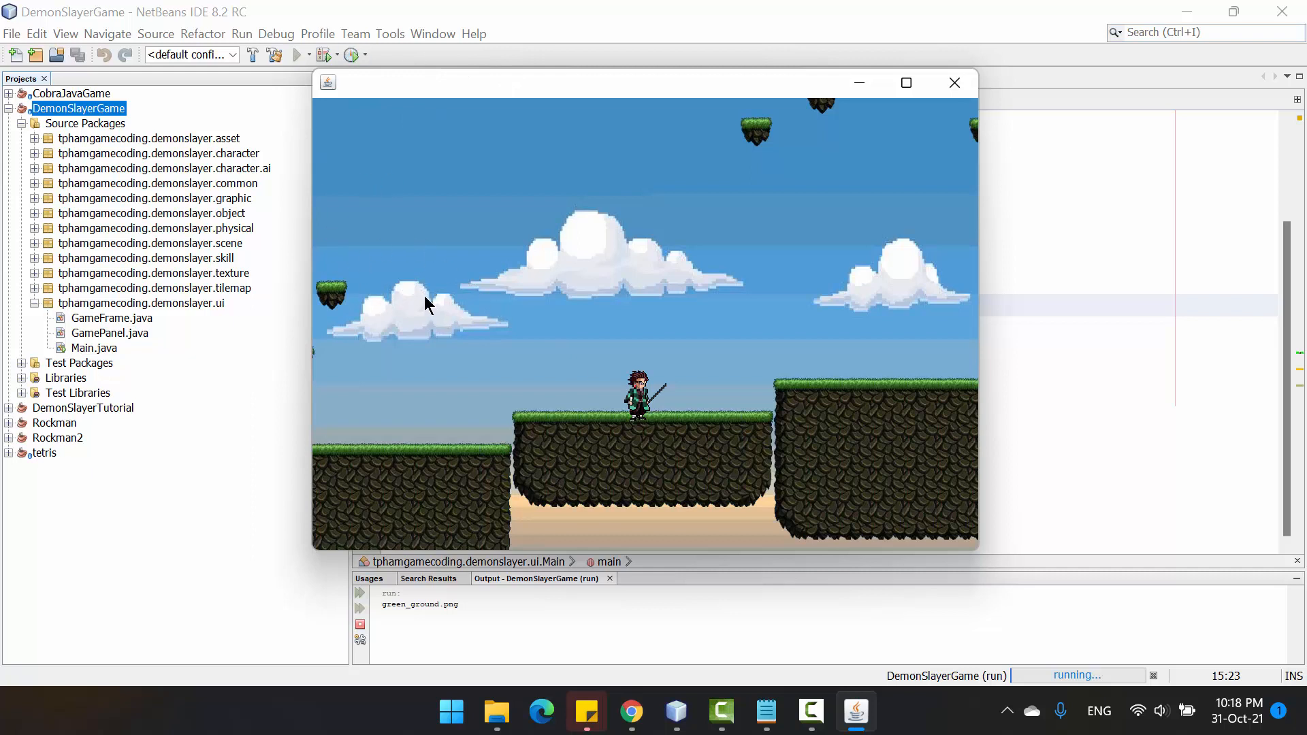
{"action": "mouse_move", "coordinate": [364, 96]}
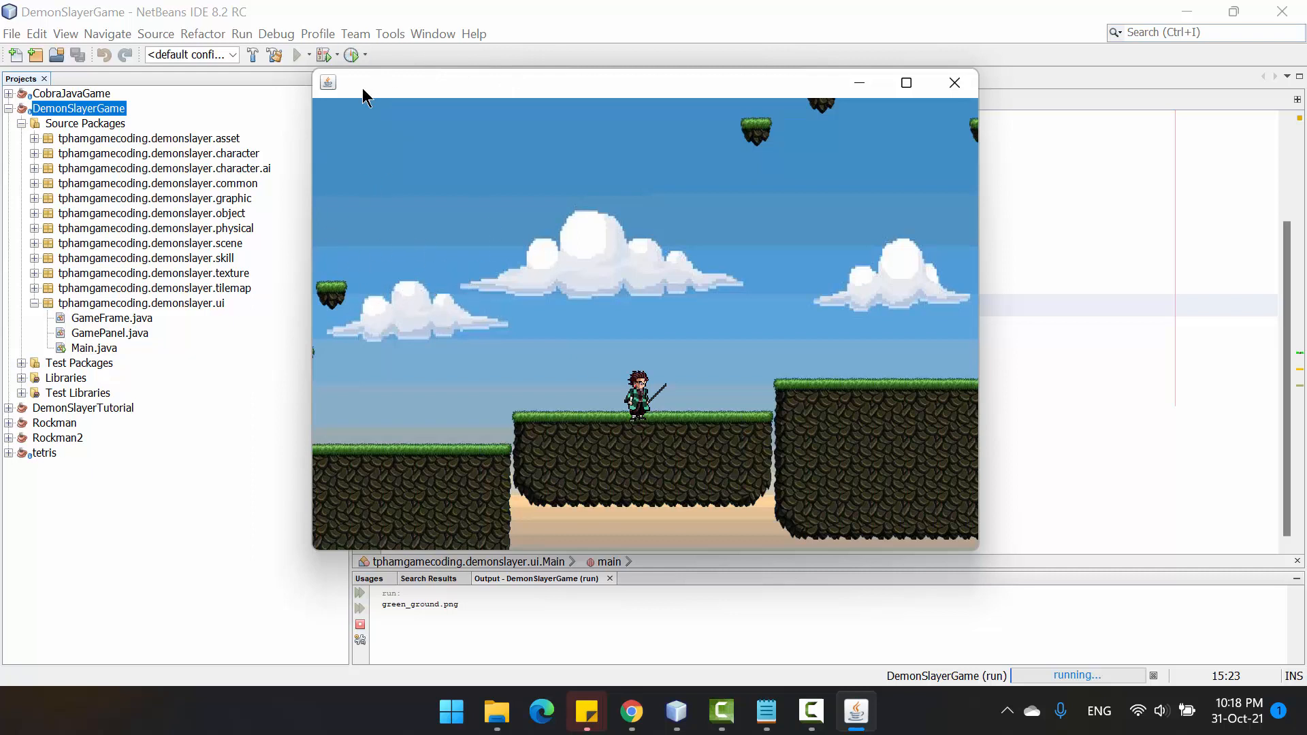
{"action": "mouse_move", "coordinate": [724, 131]}
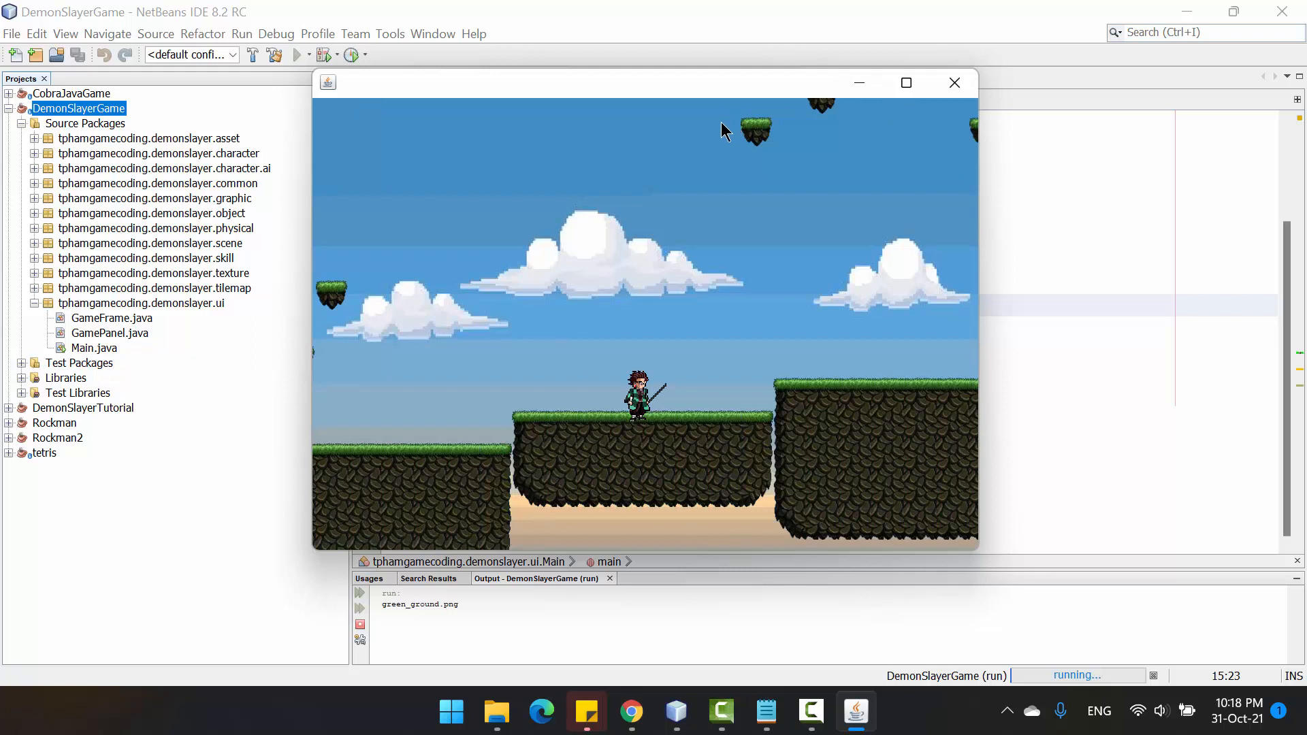
{"action": "mouse_move", "coordinate": [454, 293]}
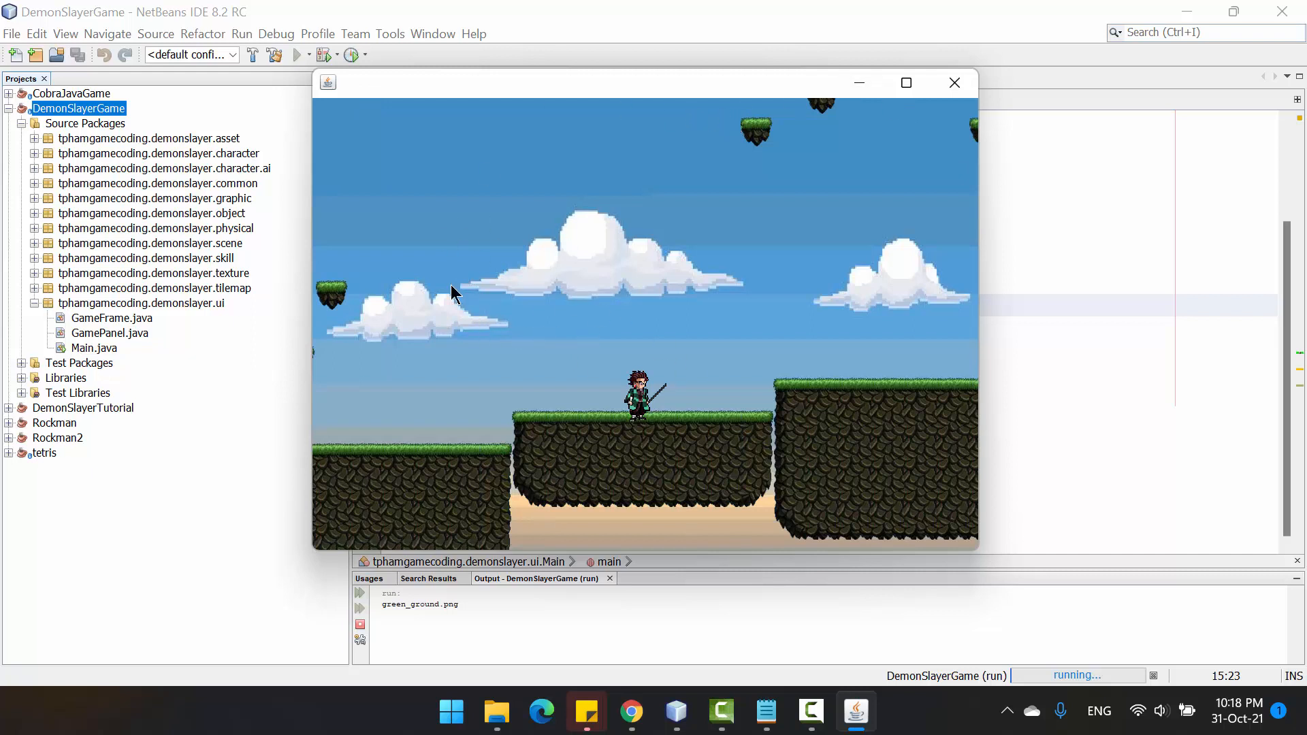
{"action": "mouse_move", "coordinate": [383, 218]}
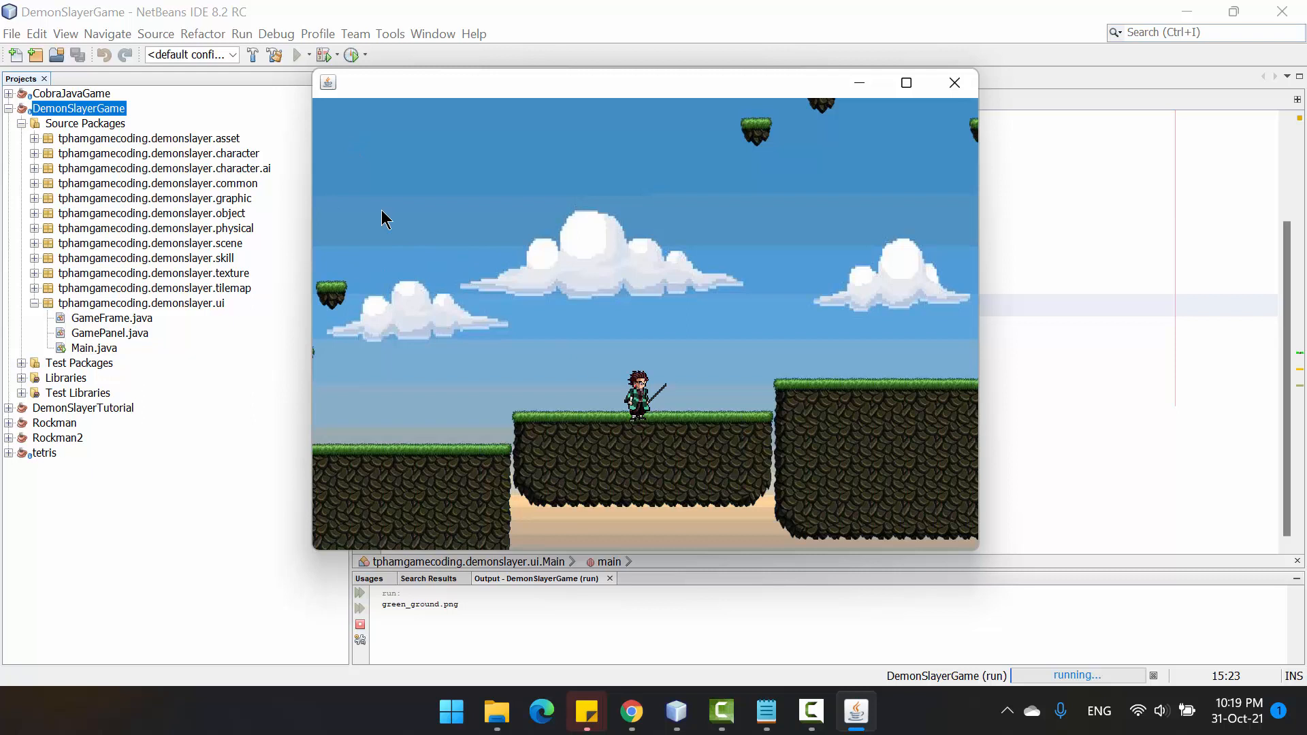
{"action": "mouse_move", "coordinate": [438, 296]}
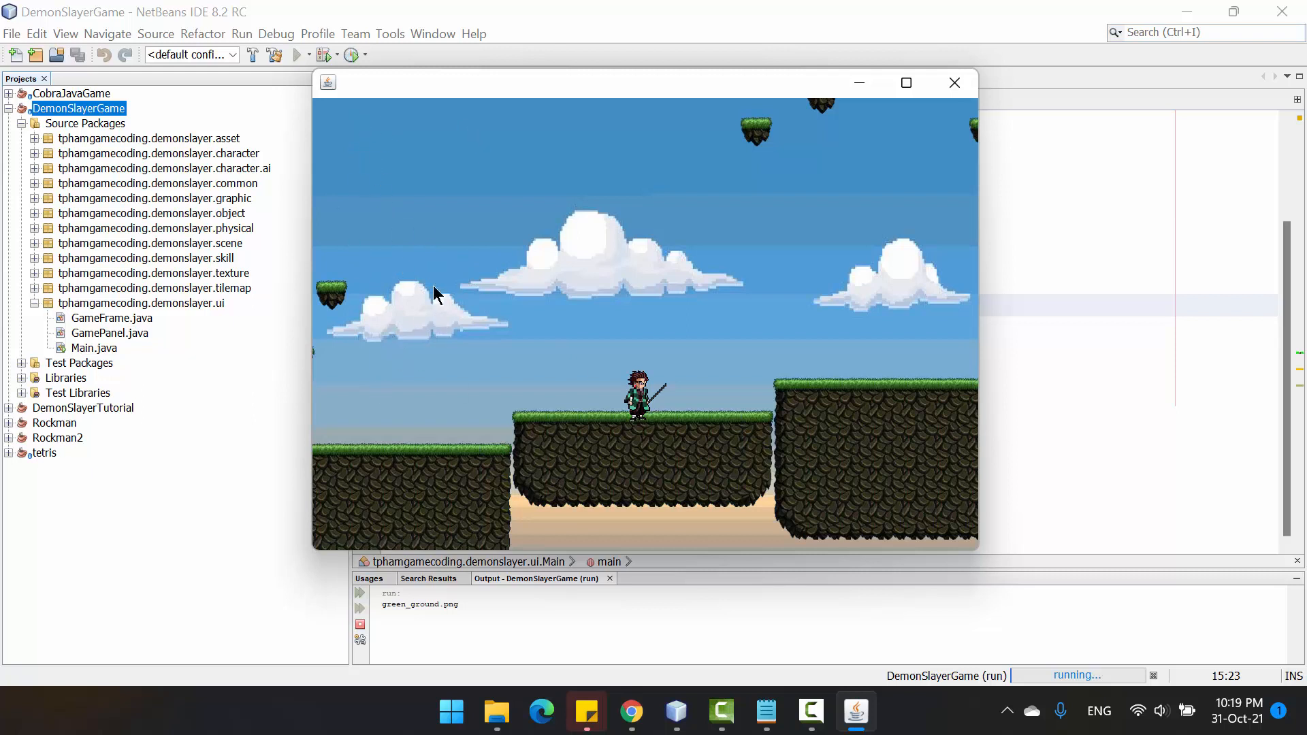
{"action": "mouse_move", "coordinate": [746, 178]}
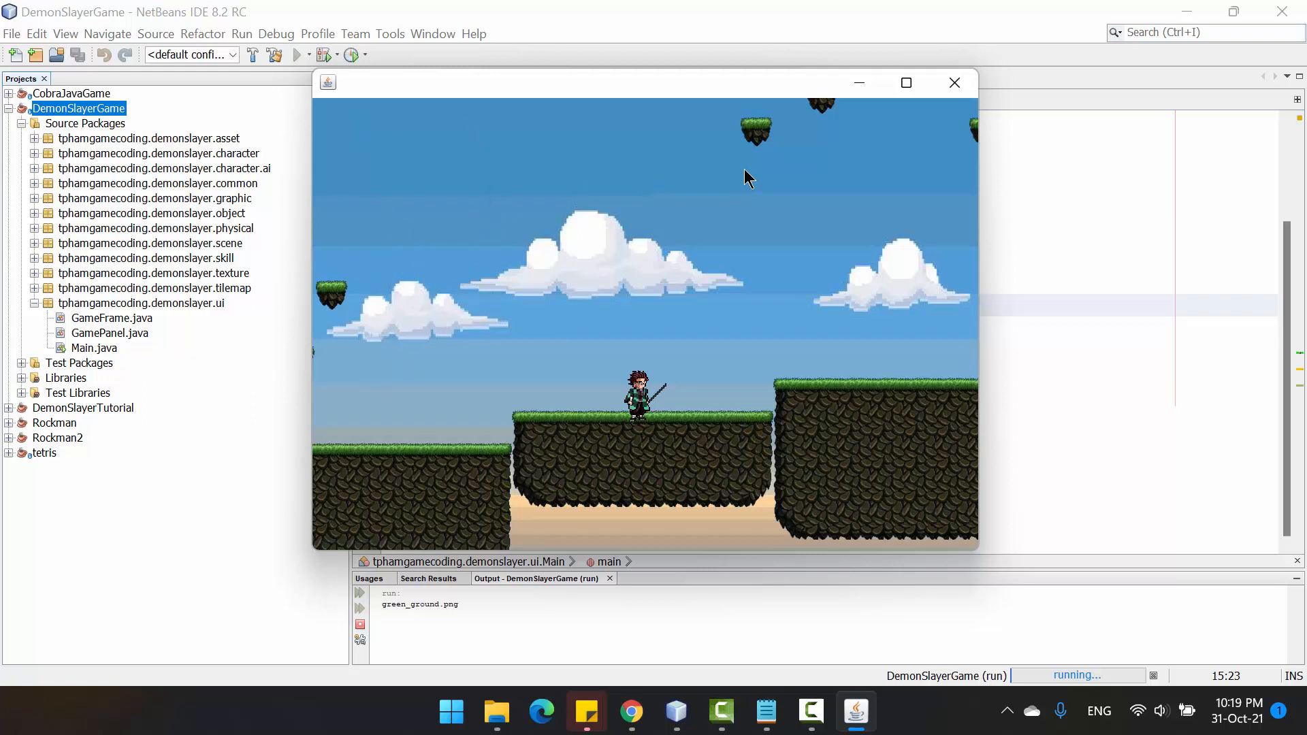
{"action": "mouse_move", "coordinate": [578, 239]}
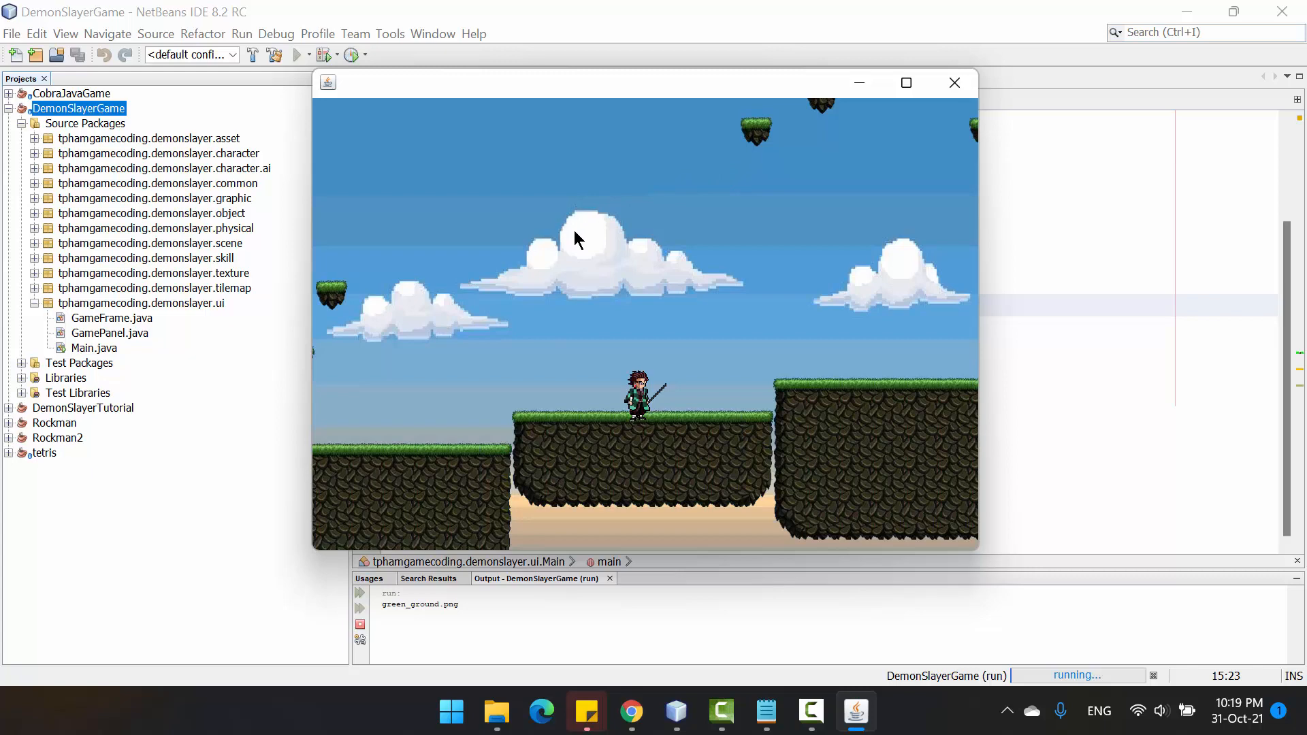
{"action": "mouse_move", "coordinate": [463, 198]}
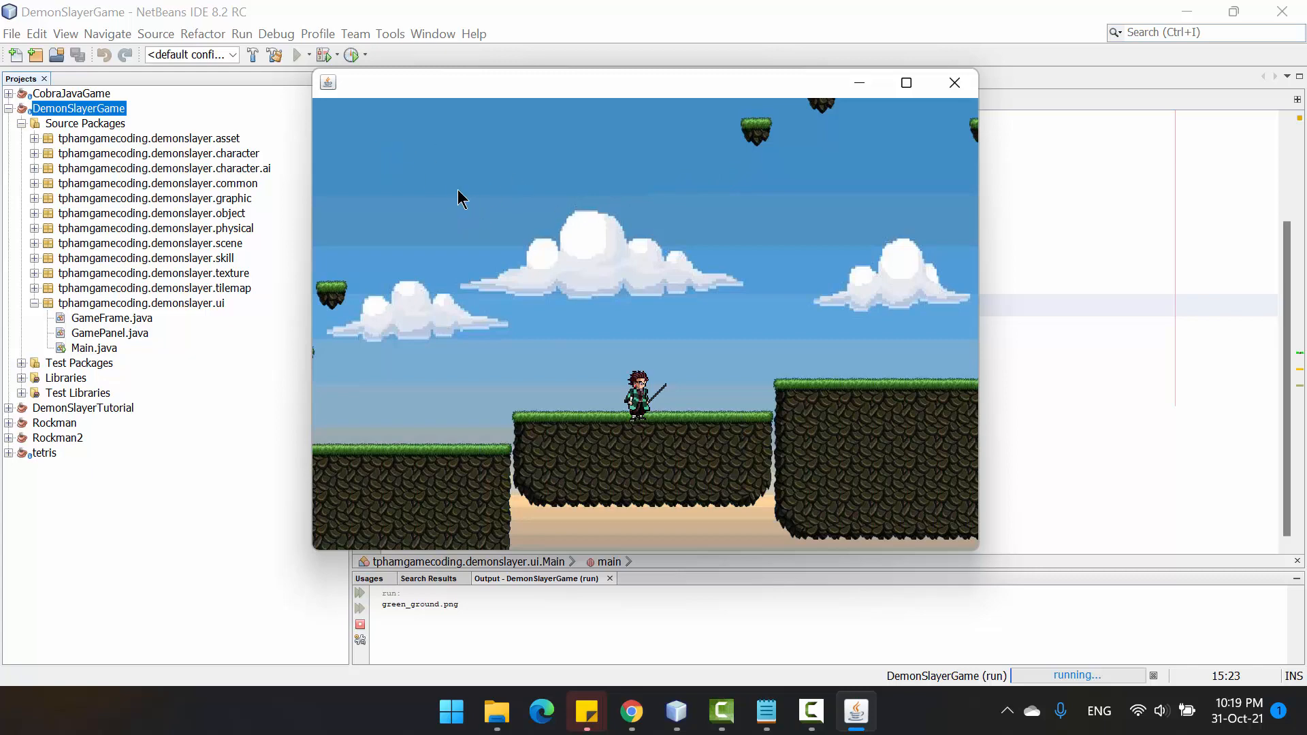
{"action": "mouse_move", "coordinate": [954, 95]}
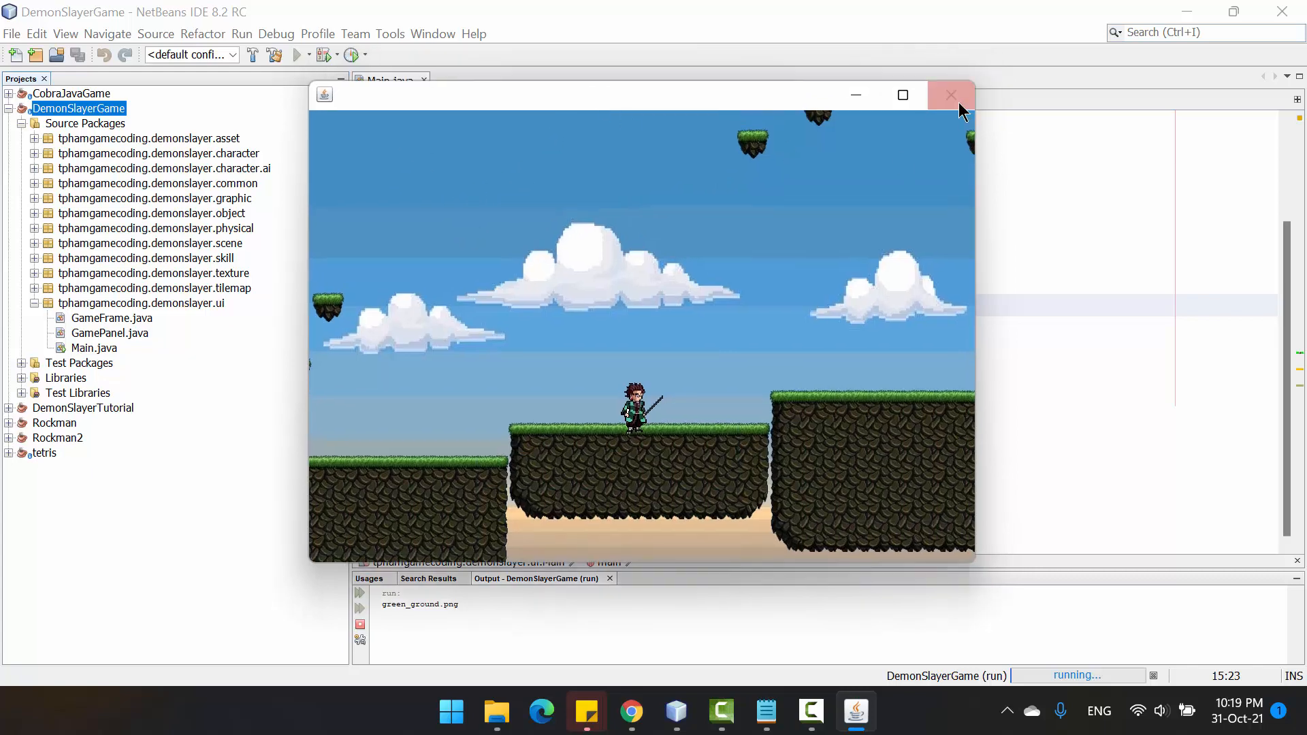
- Close the running DemonSlayerGame window so the run finishes
{"action": "left_click", "coordinate": [950, 94]}
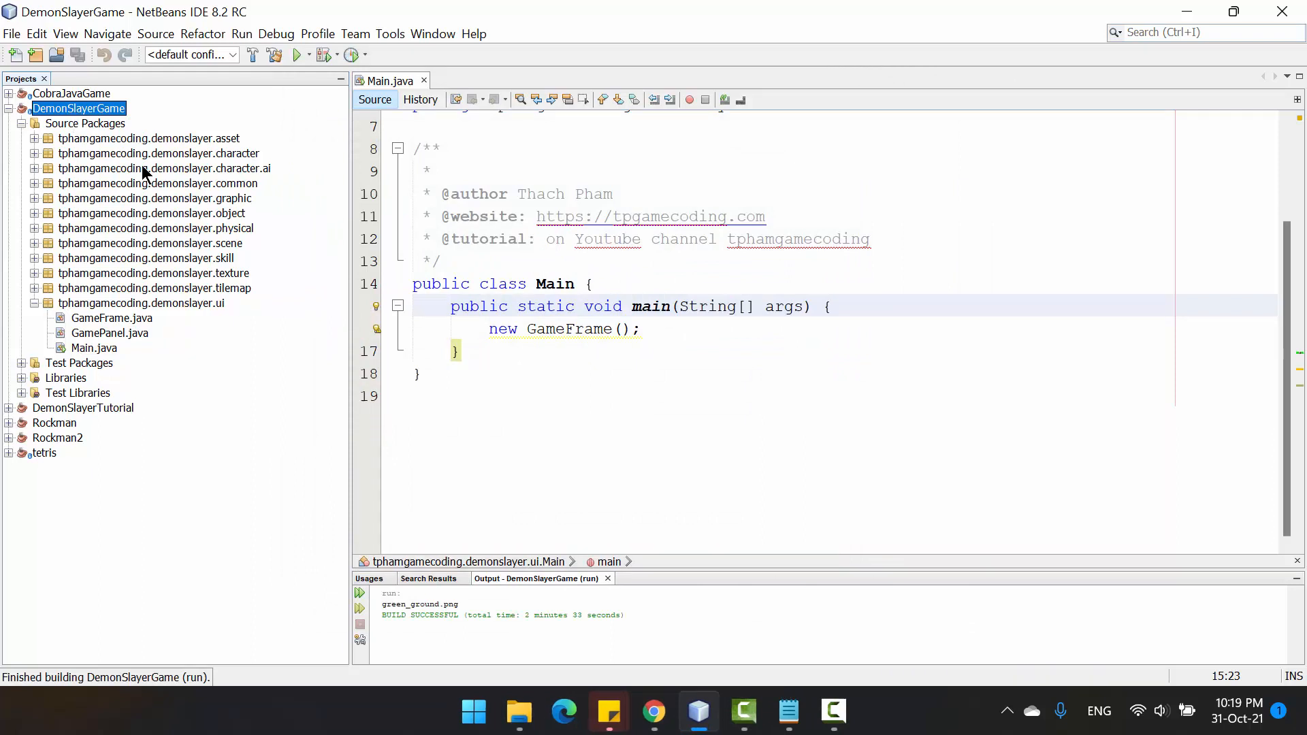
{"action": "mouse_move", "coordinate": [183, 253]}
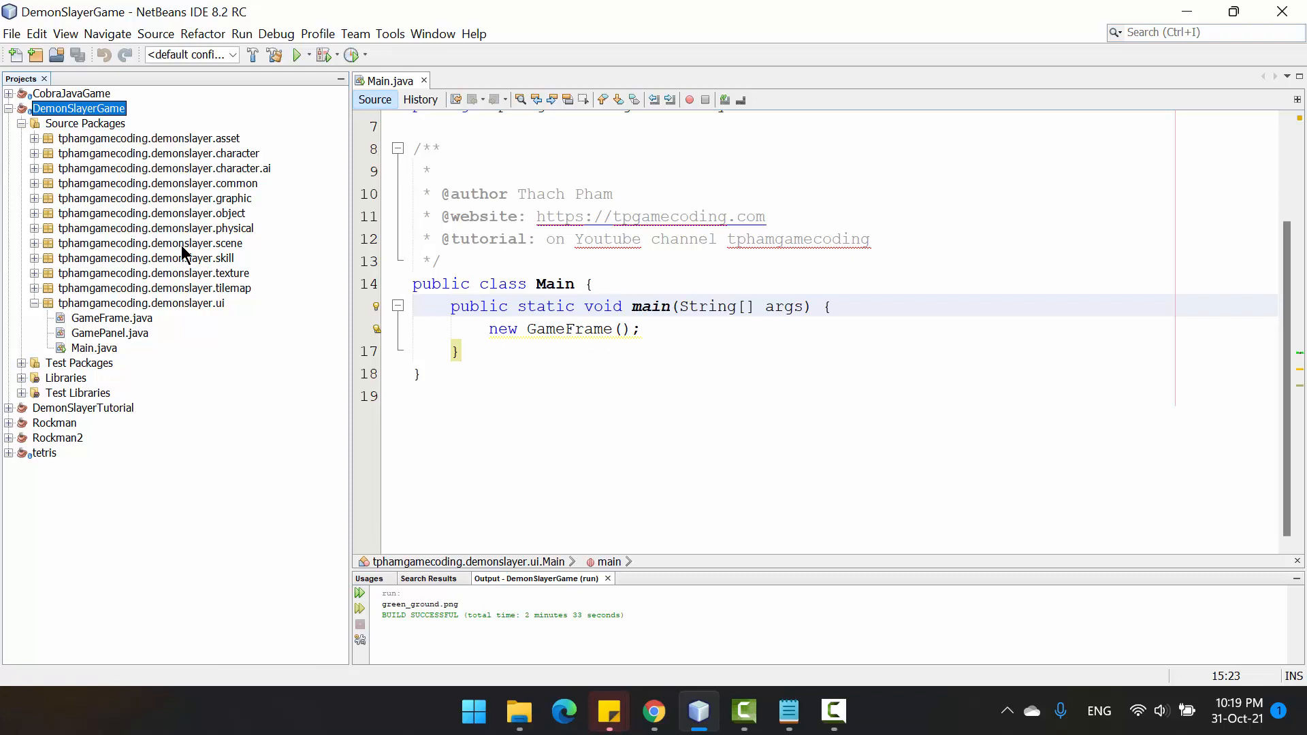
{"action": "mouse_move", "coordinate": [116, 263]}
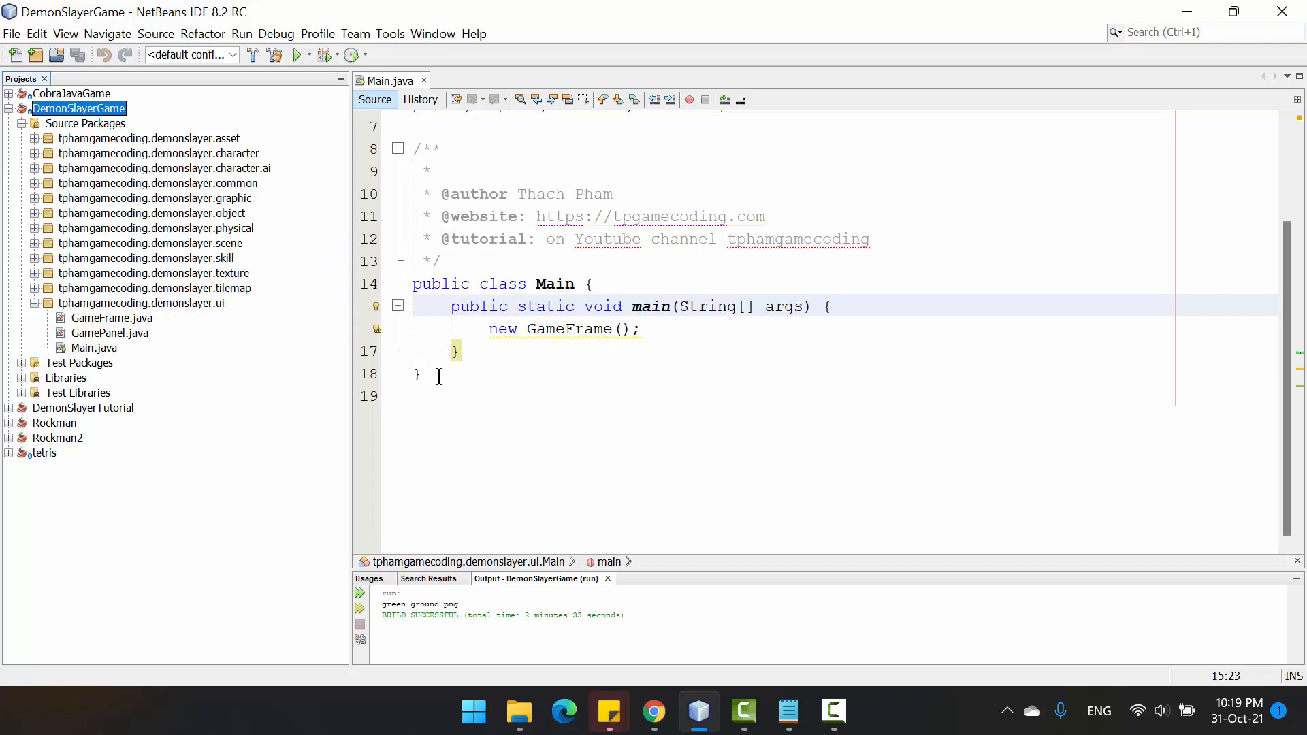
{"action": "mouse_move", "coordinate": [430, 372]}
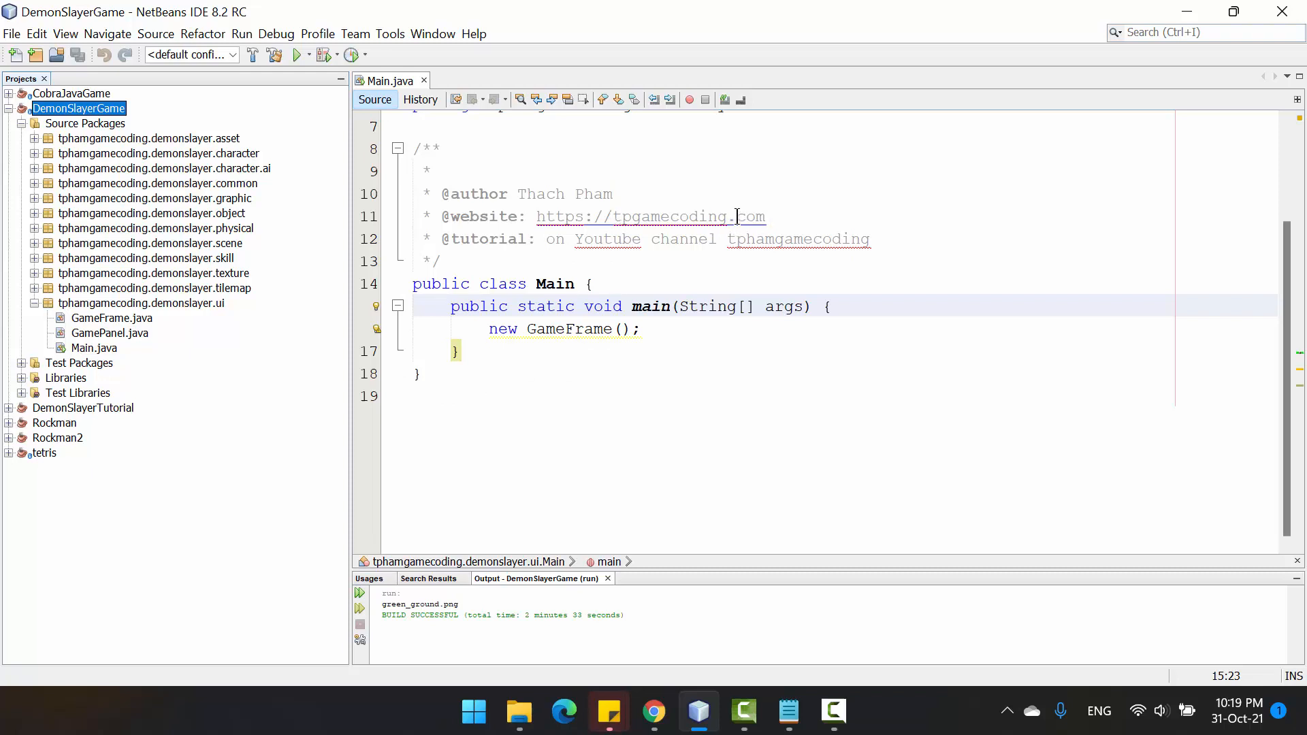
{"action": "mouse_move", "coordinate": [683, 239]}
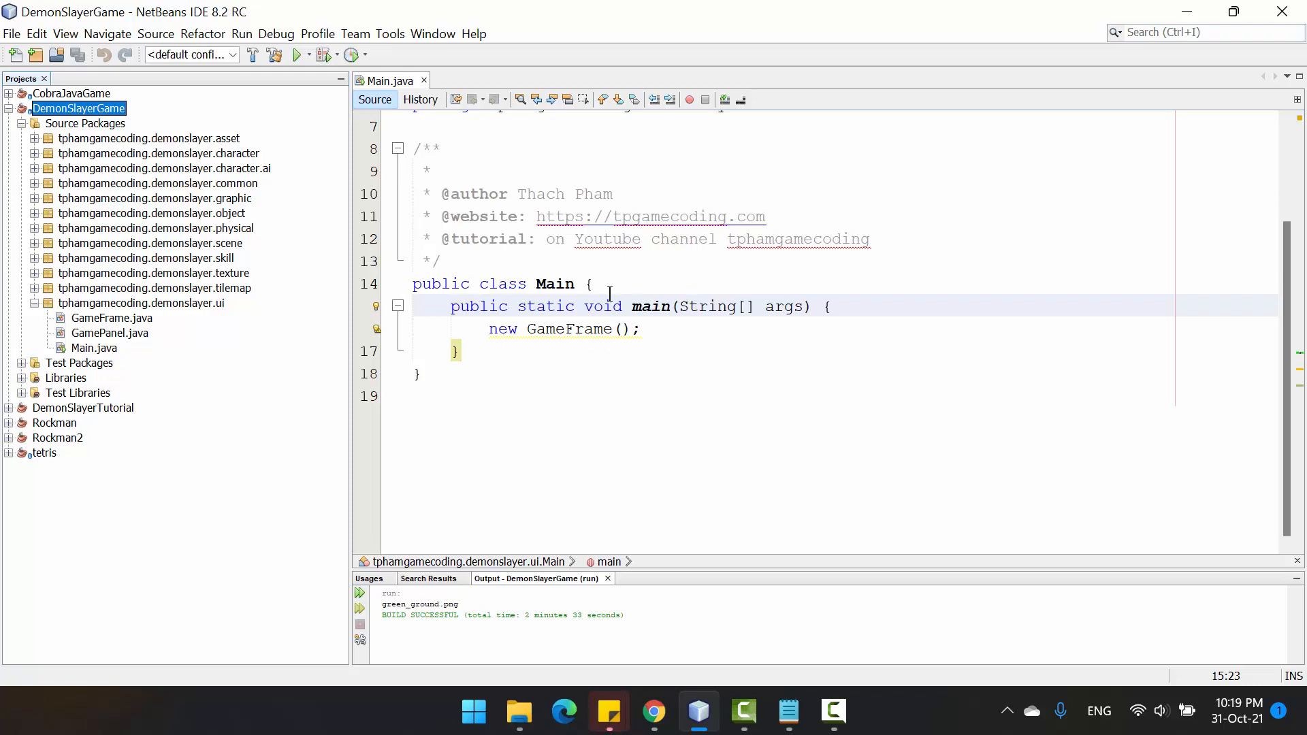
{"action": "mouse_move", "coordinate": [59, 153]}
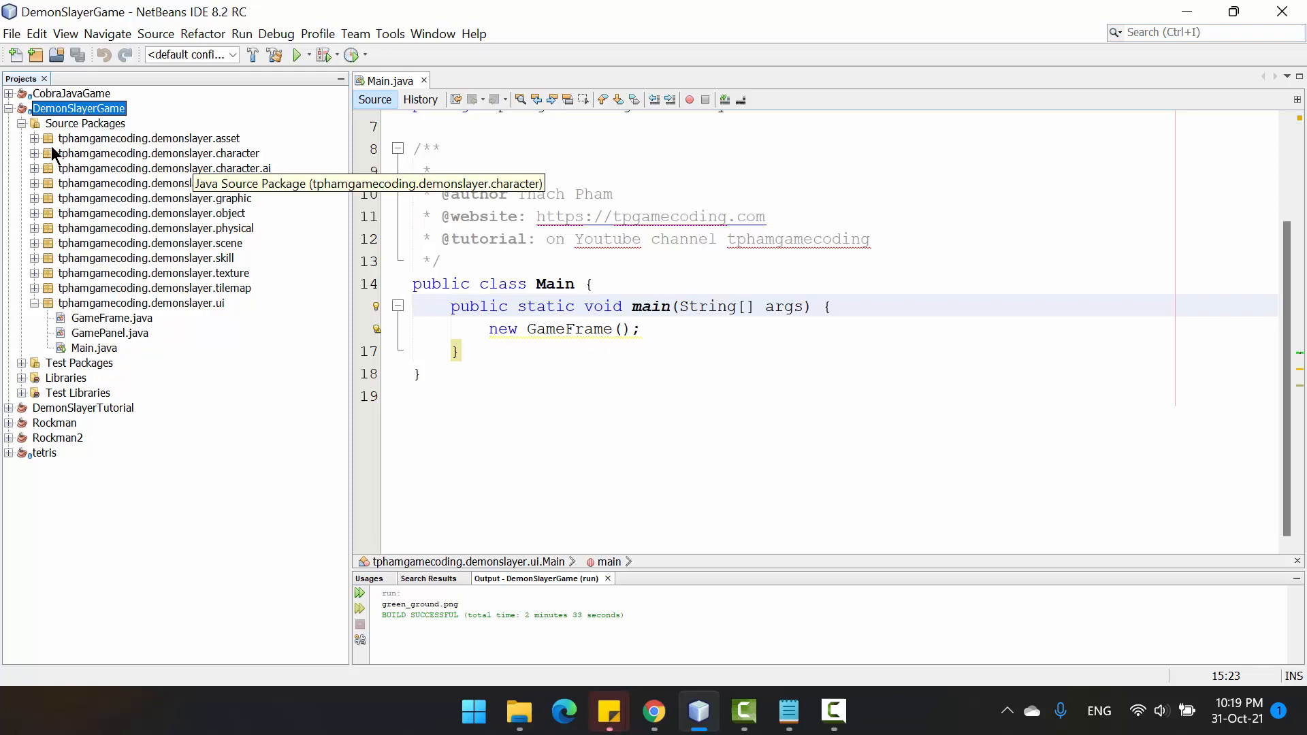
- Collapse DemonSlayerGame, glance at the File menu, and expand the DemonSlayerTutorial project tree
{"action": "left_click", "coordinate": [20, 109]}
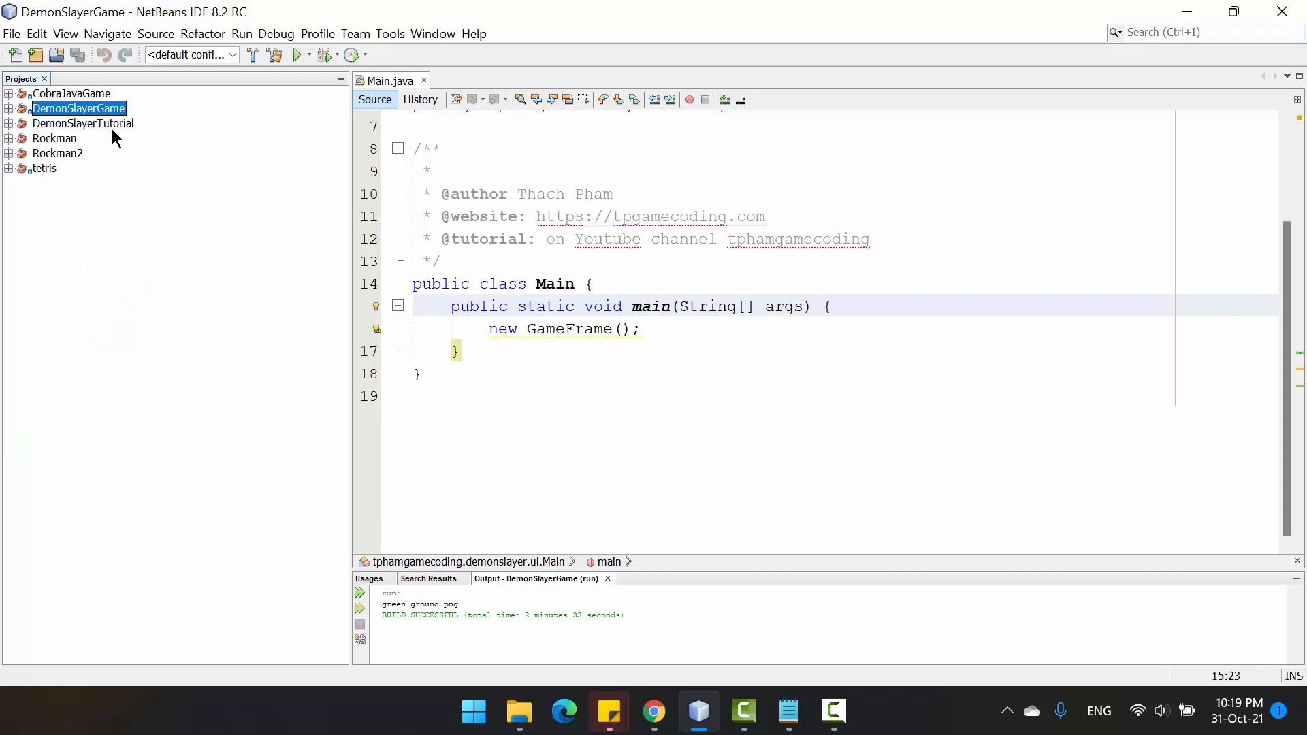
{"action": "left_click", "coordinate": [83, 123]}
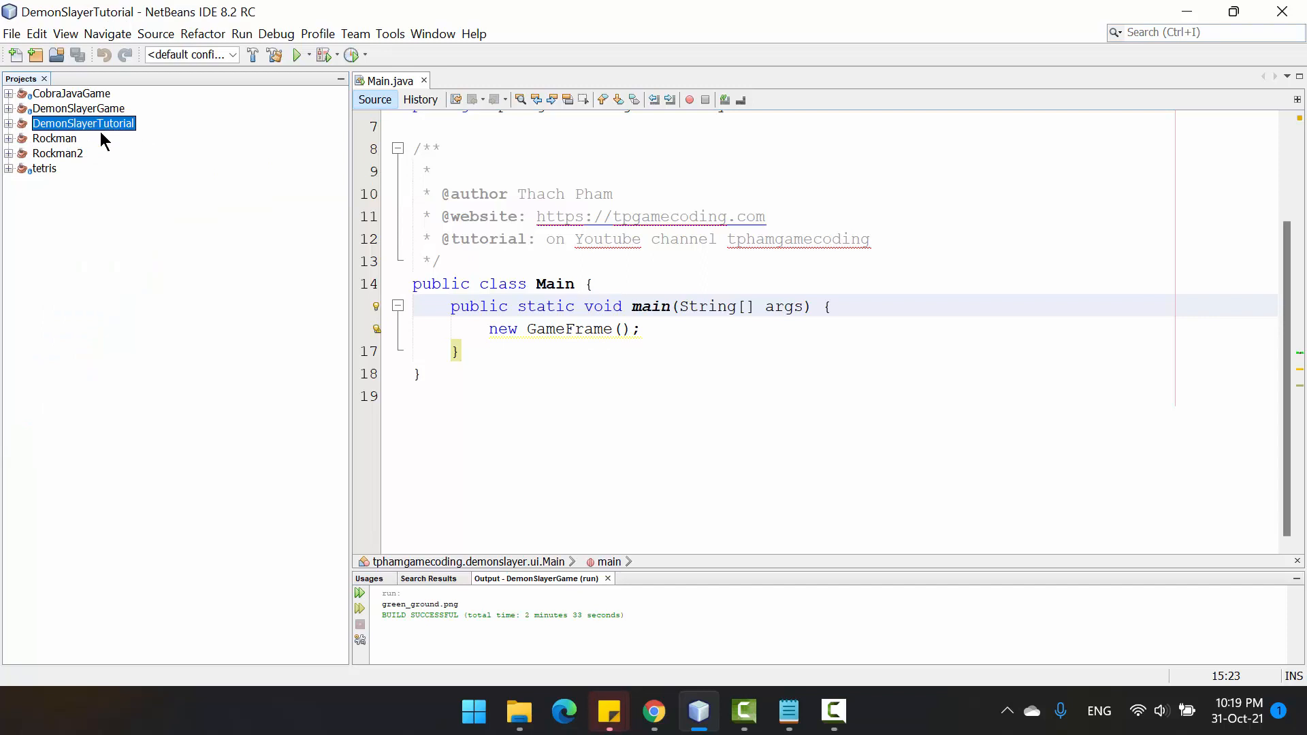
{"action": "mouse_move", "coordinate": [92, 133]}
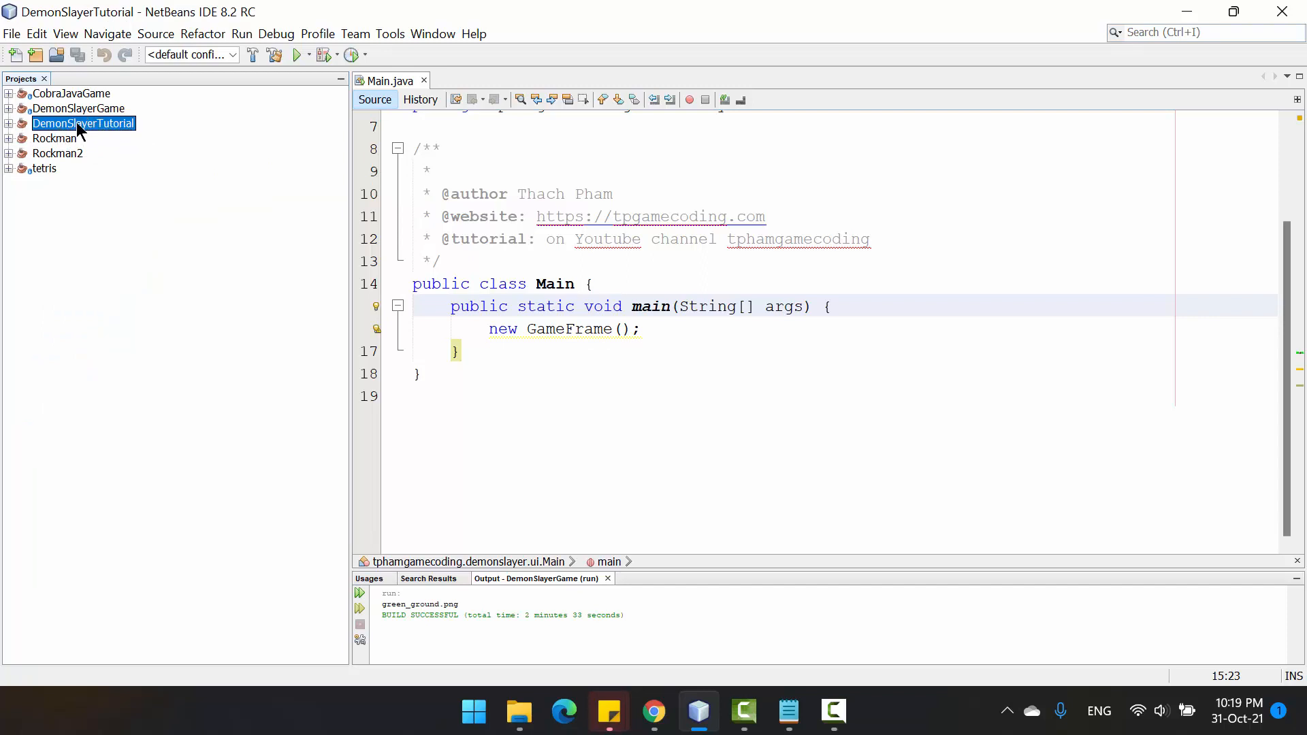
{"action": "left_click", "coordinate": [12, 34]}
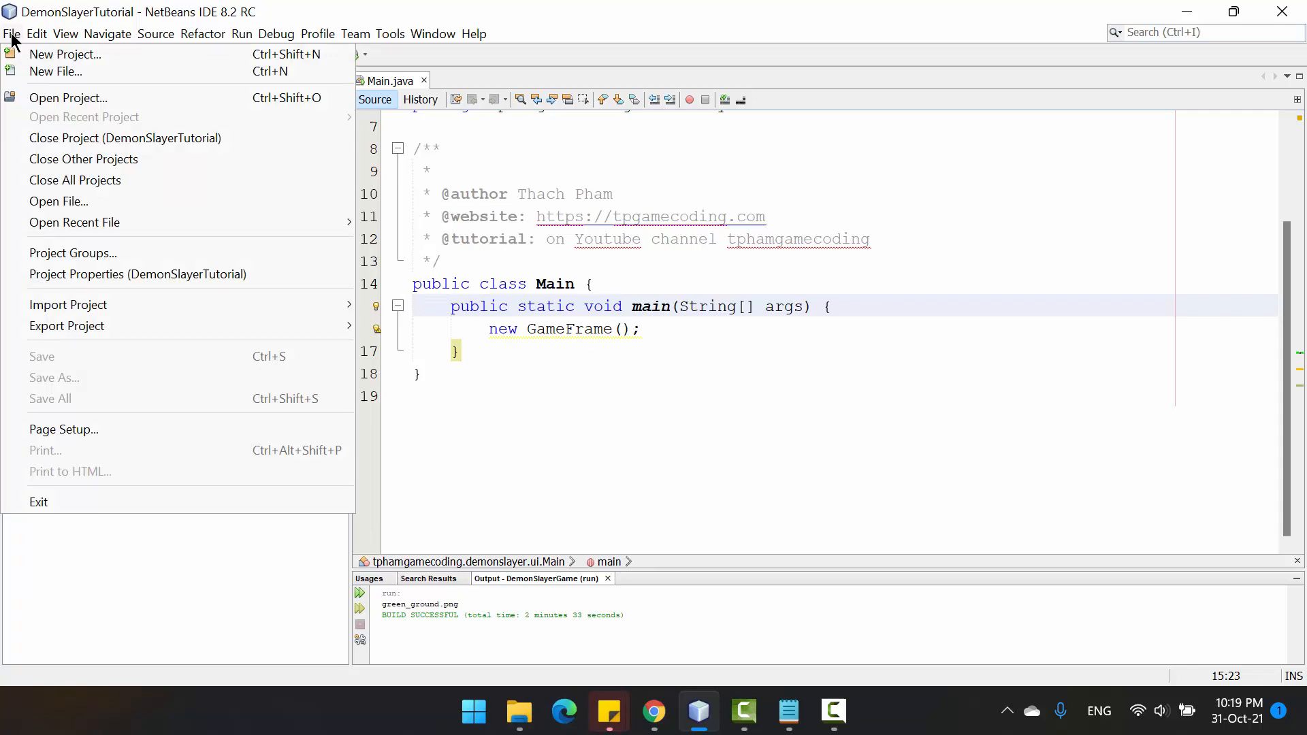
{"action": "mouse_move", "coordinate": [65, 53]}
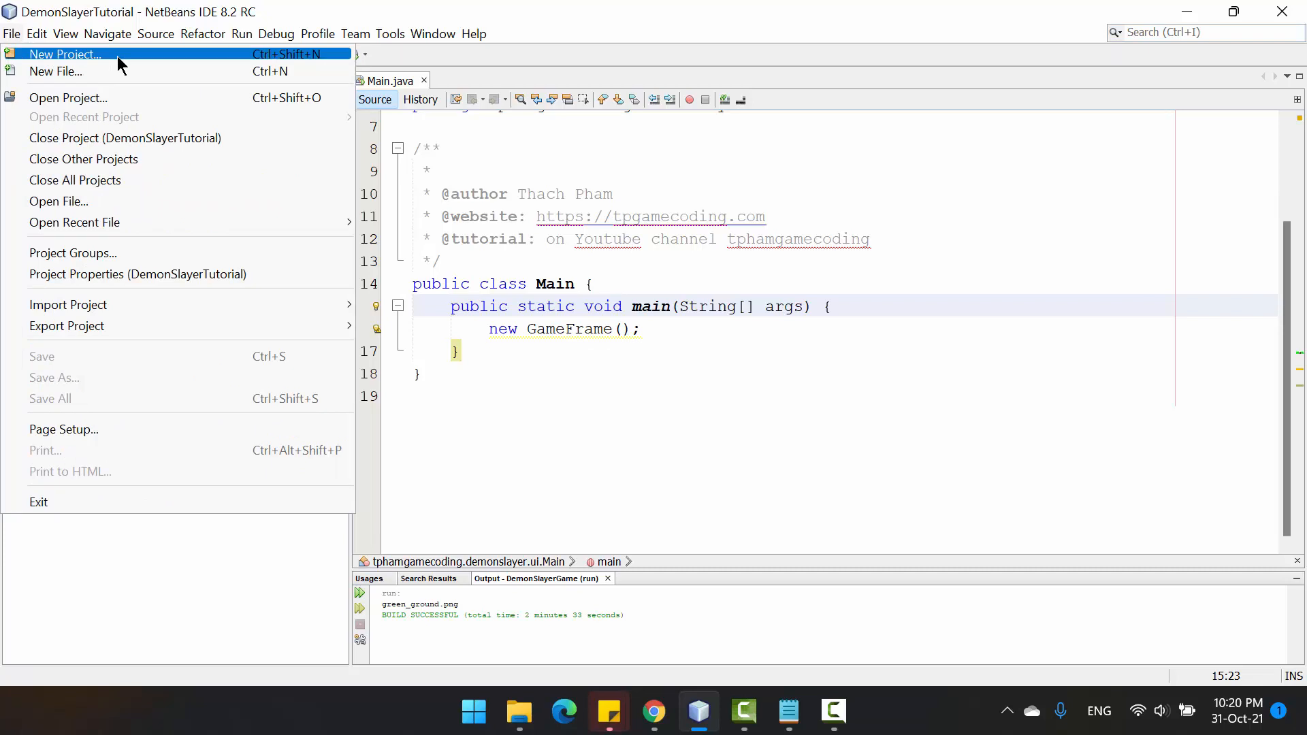
{"action": "left_click", "coordinate": [155, 34]}
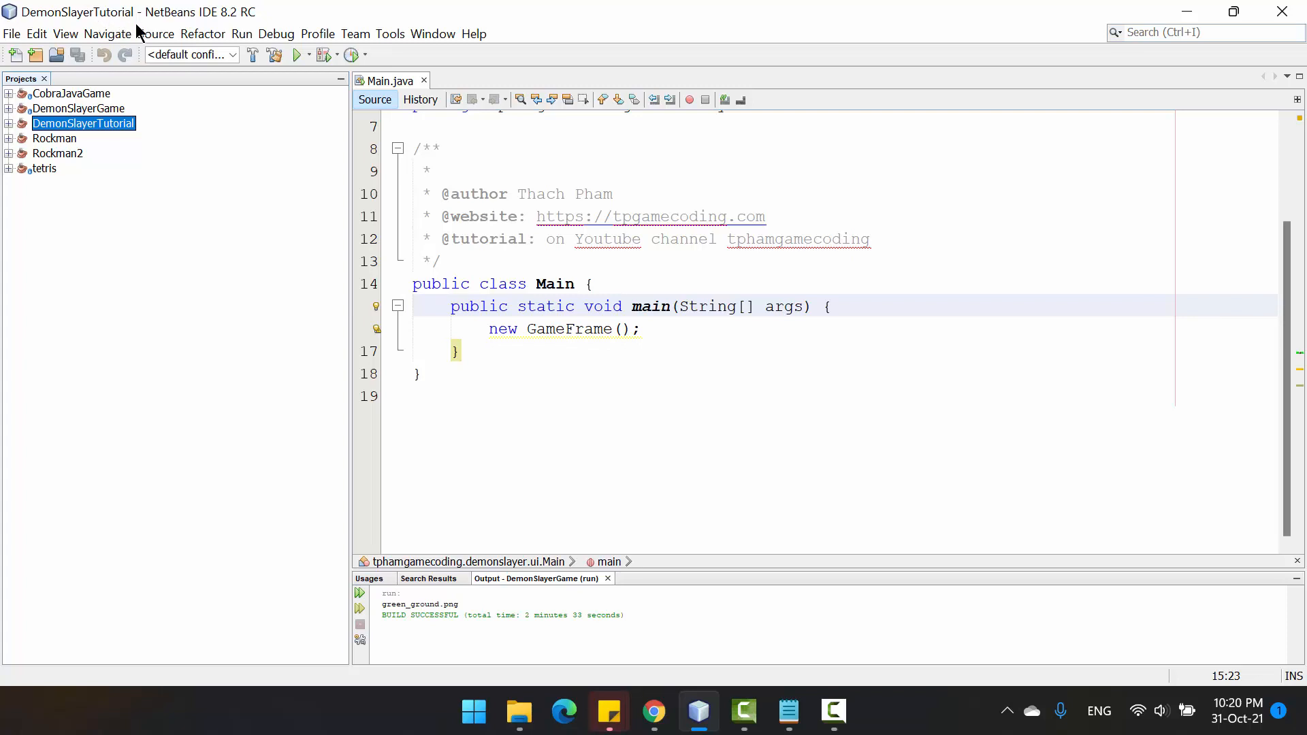
{"action": "mouse_move", "coordinate": [322, 190]}
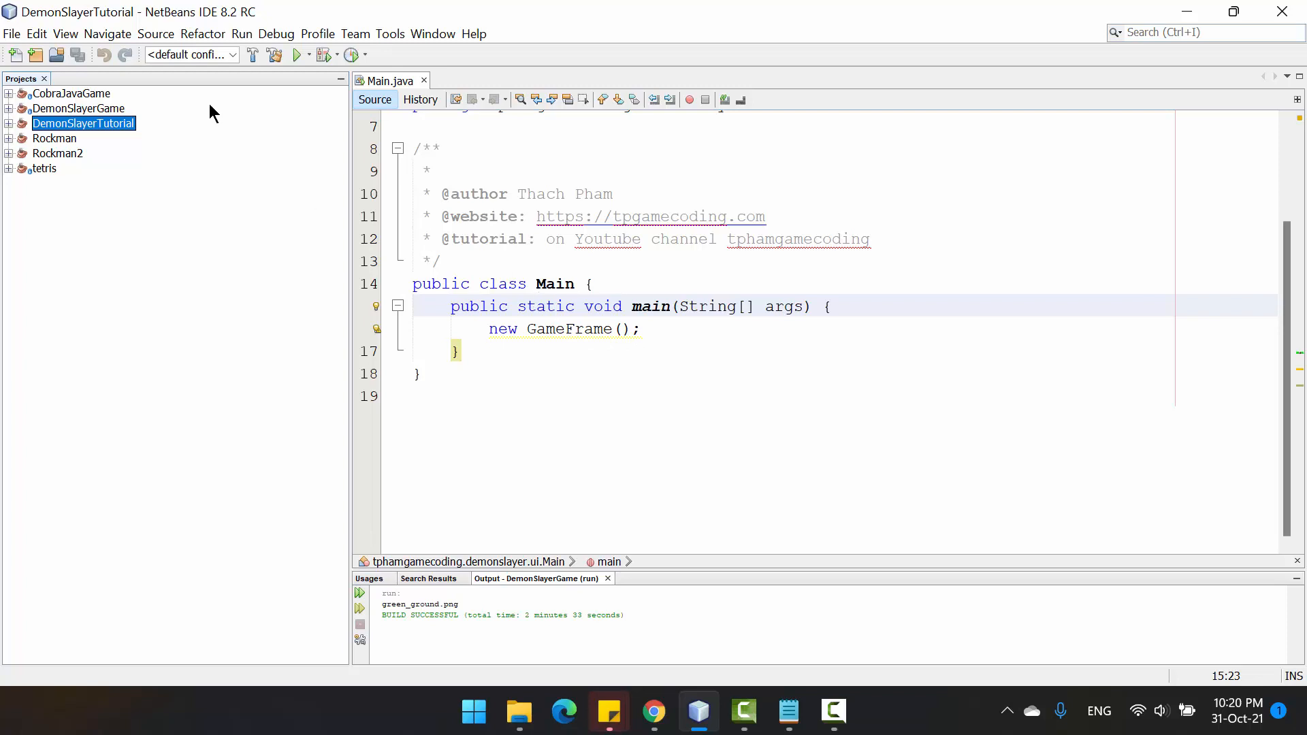
{"action": "mouse_move", "coordinate": [63, 139]}
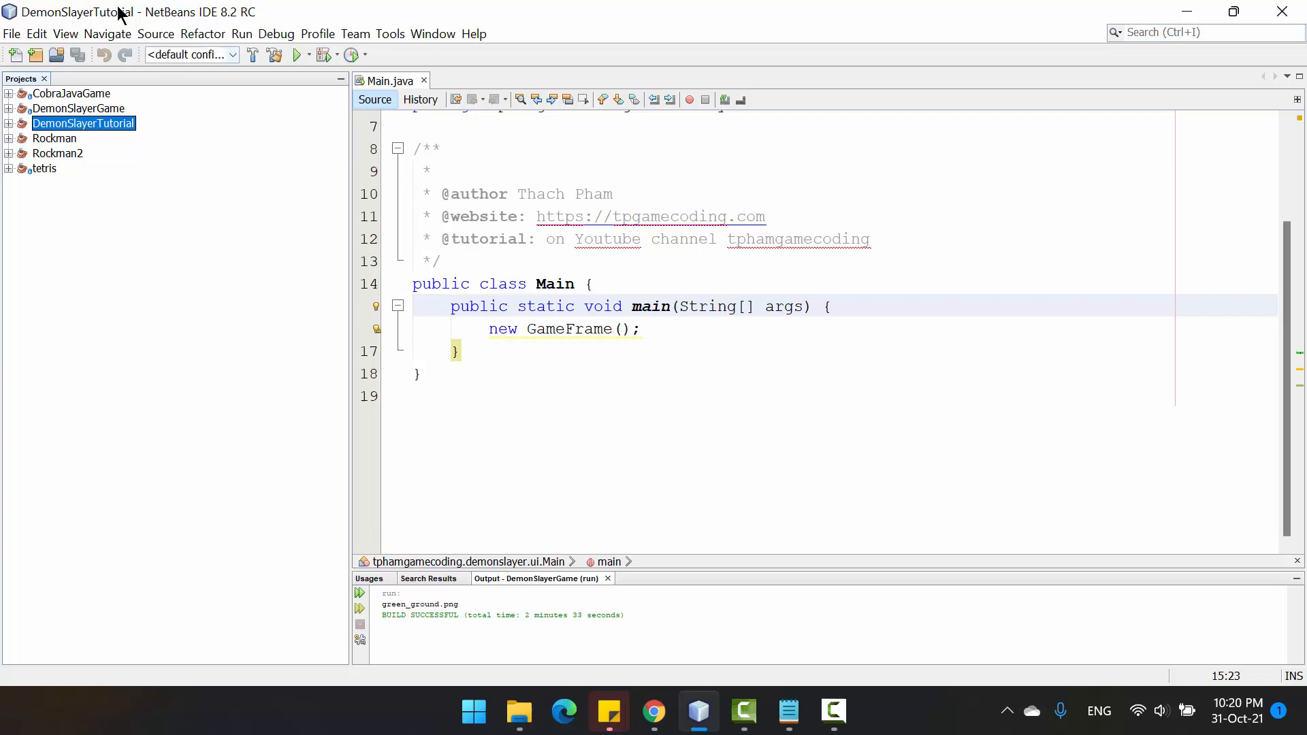
{"action": "mouse_move", "coordinate": [153, 29]}
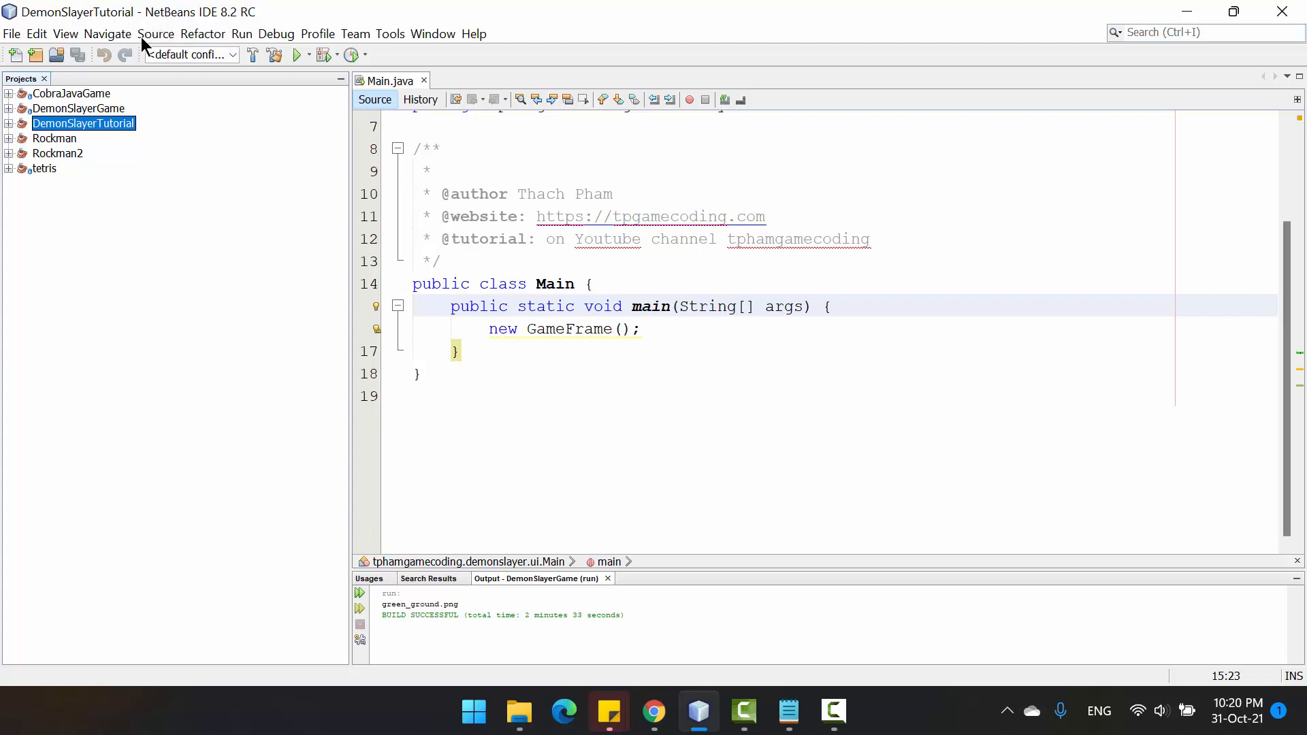
{"action": "mouse_move", "coordinate": [172, 54]}
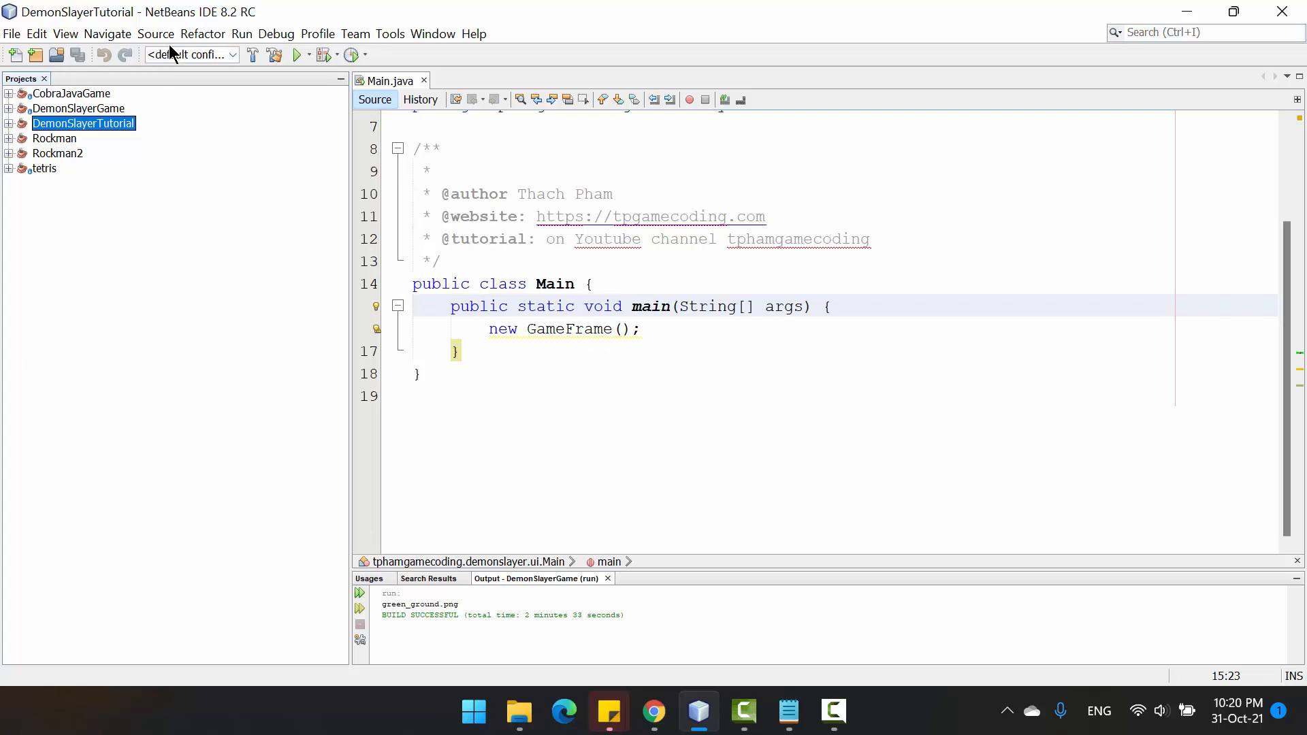
{"action": "mouse_move", "coordinate": [94, 163]}
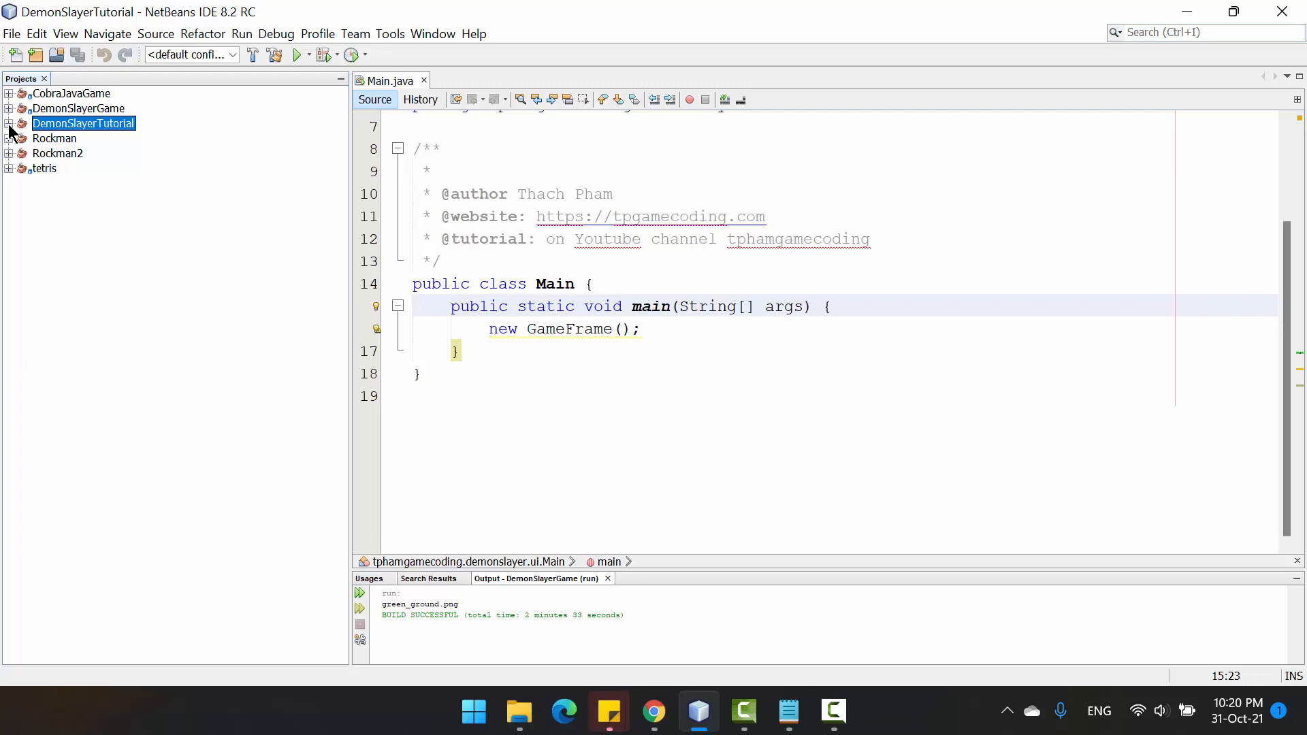
{"action": "left_click", "coordinate": [9, 122]}
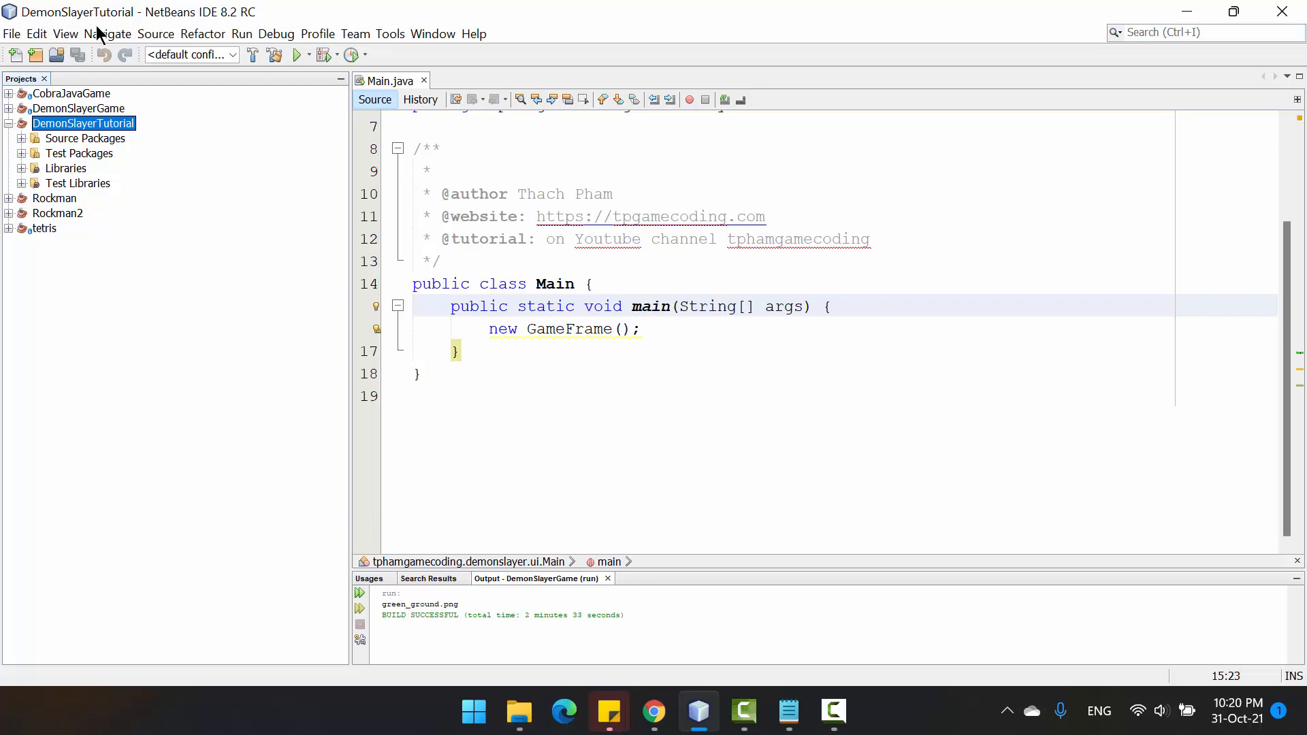
{"action": "mouse_move", "coordinate": [4, 79]}
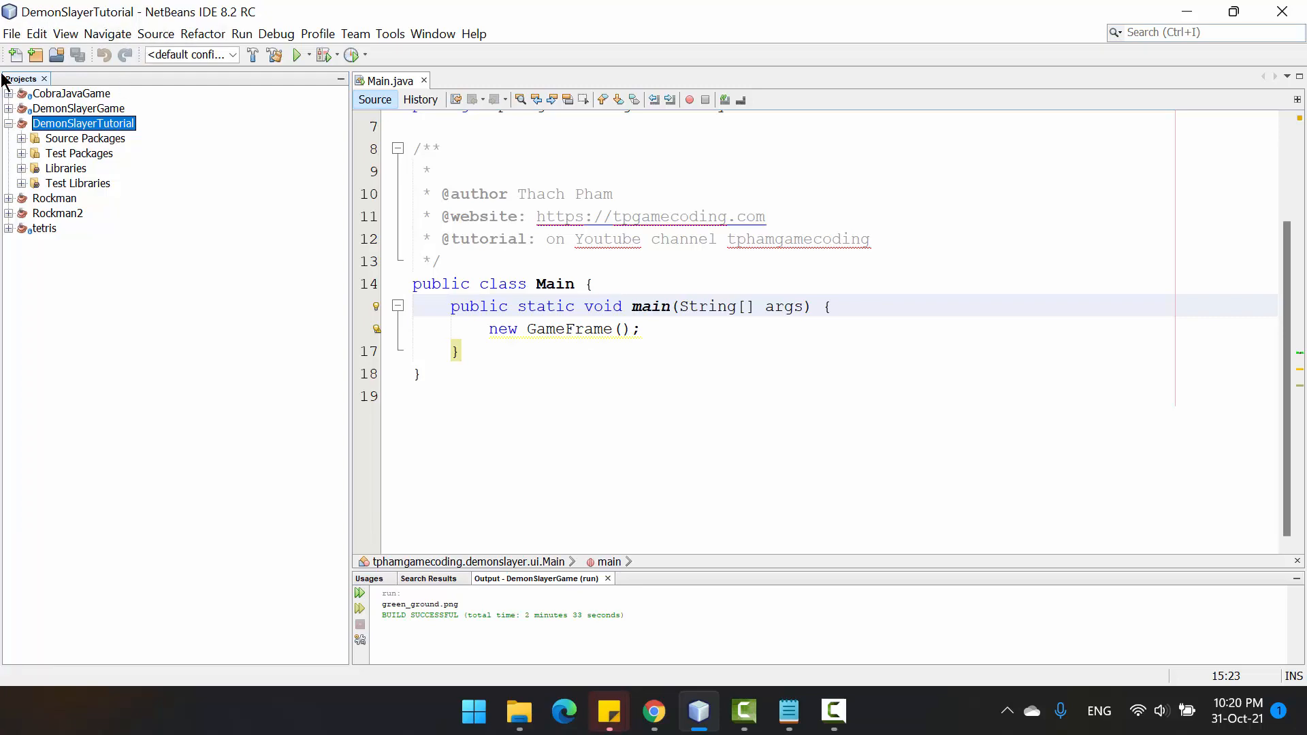
{"action": "left_click", "coordinate": [11, 34]}
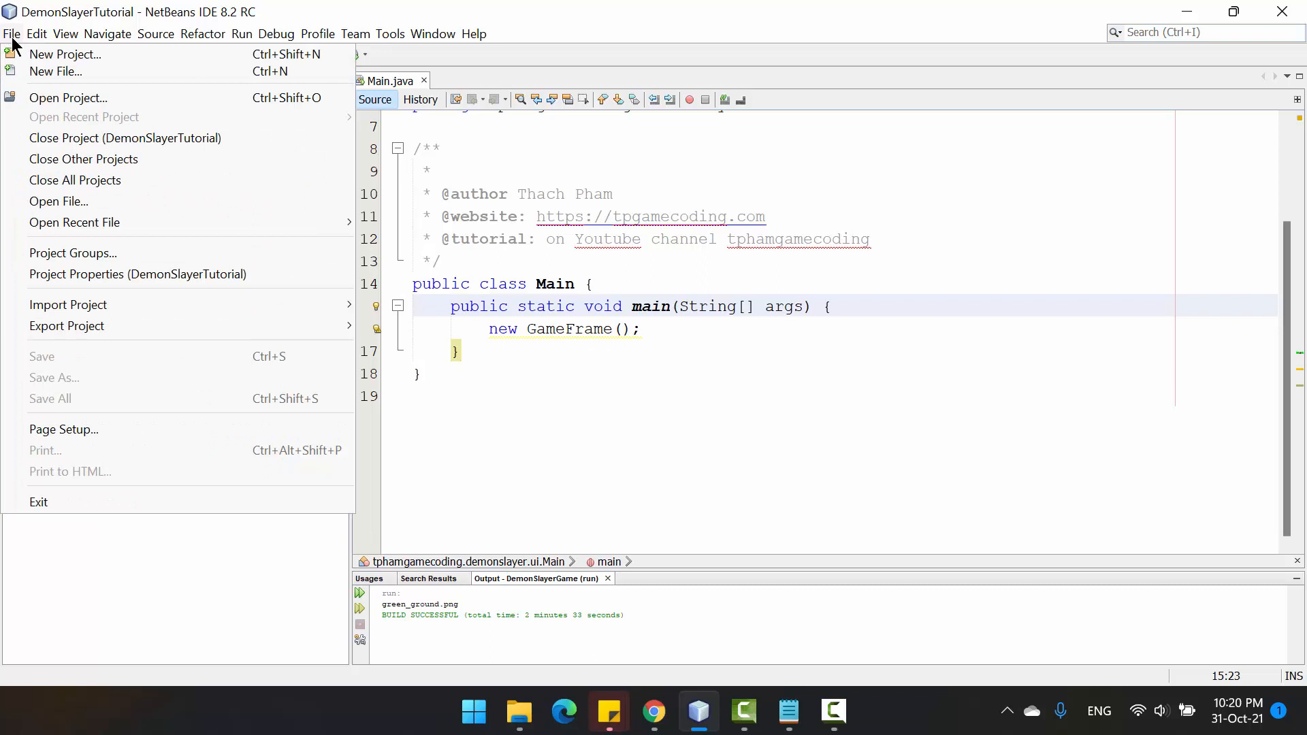
{"action": "mouse_move", "coordinate": [65, 55]}
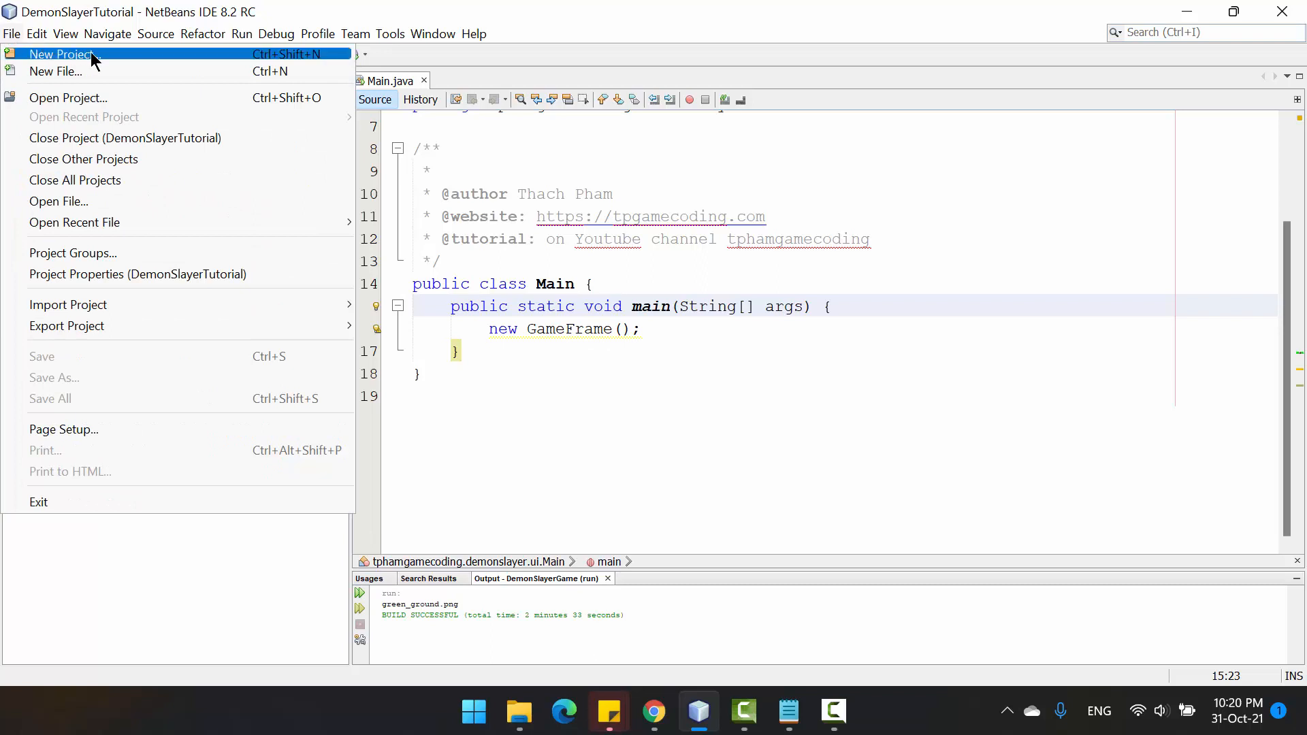
{"action": "left_click", "coordinate": [59, 53]}
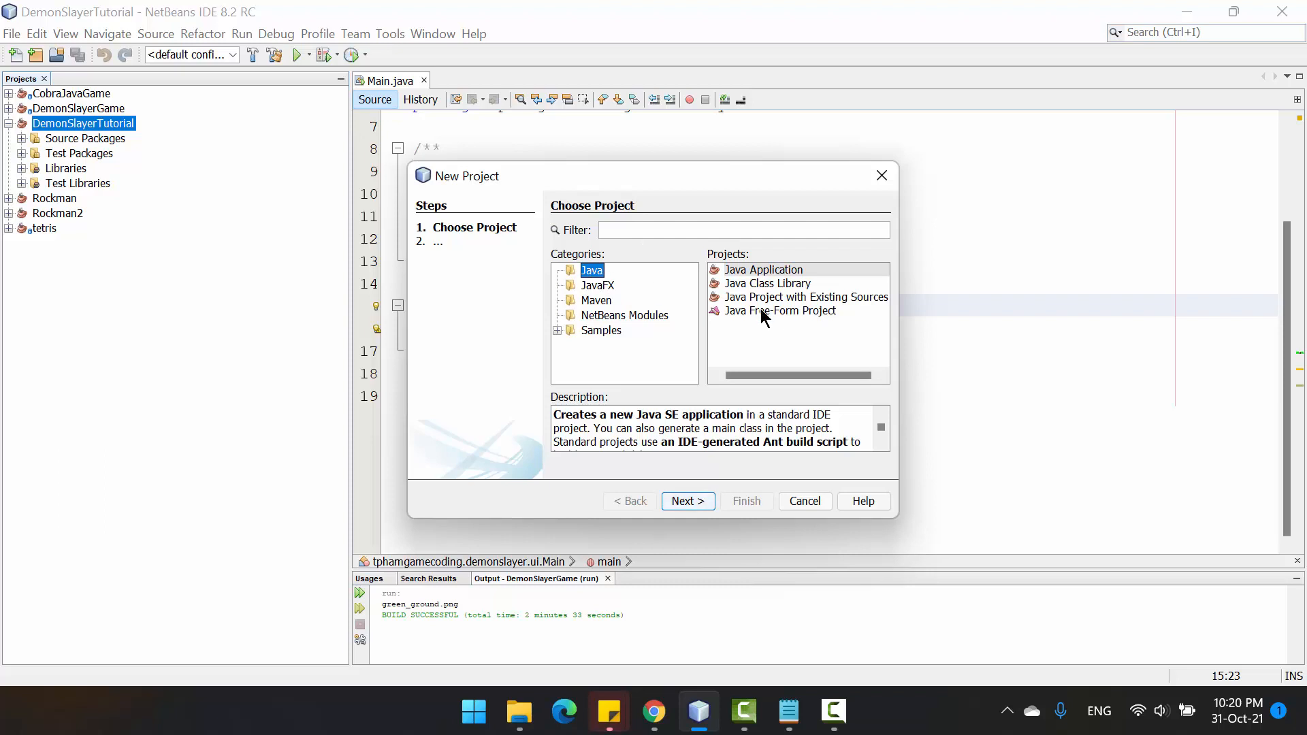
{"action": "left_click", "coordinate": [762, 270]}
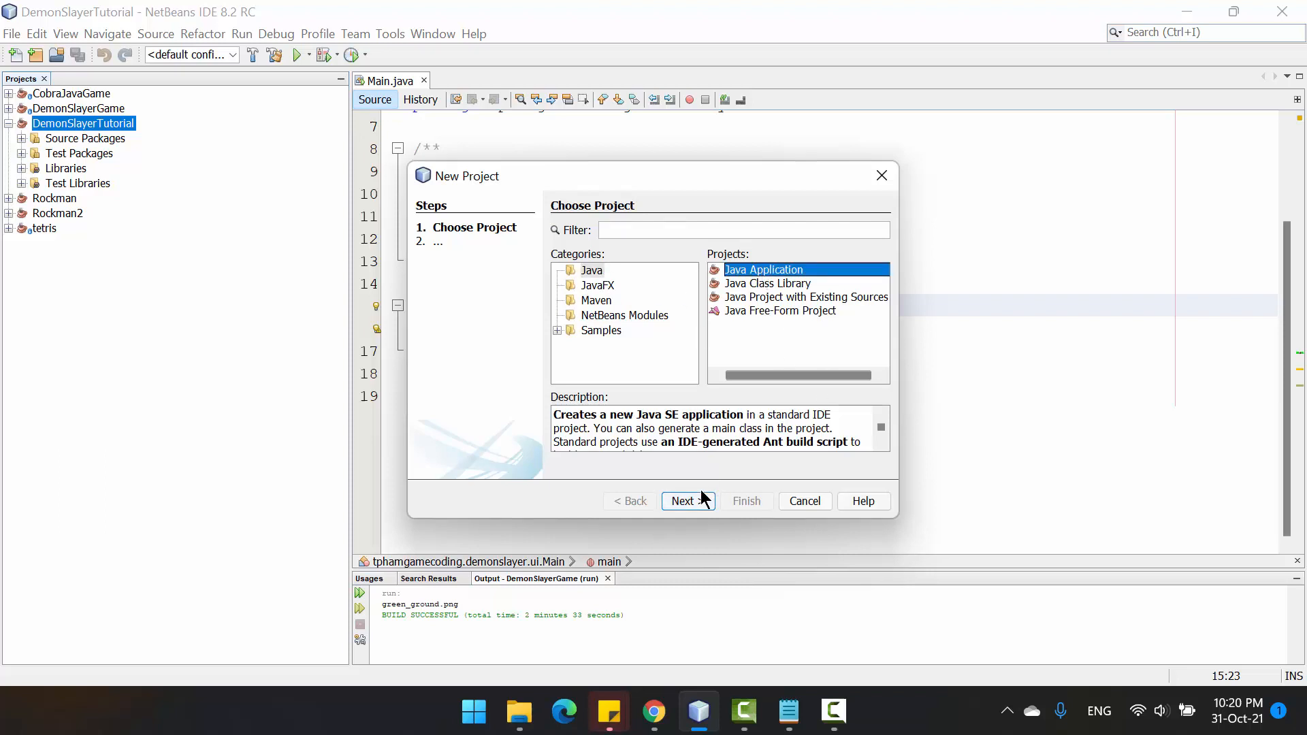
{"action": "left_click", "coordinate": [687, 501]}
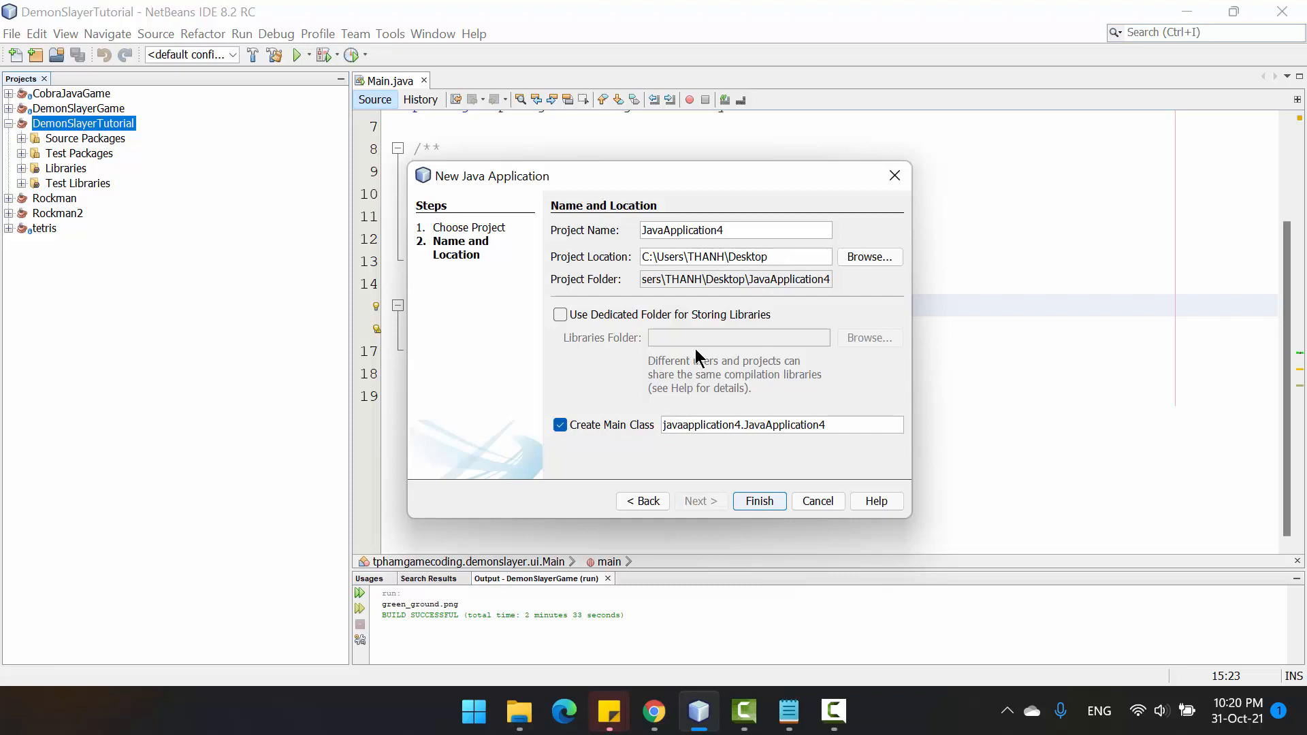
{"action": "left_click", "coordinate": [816, 501]}
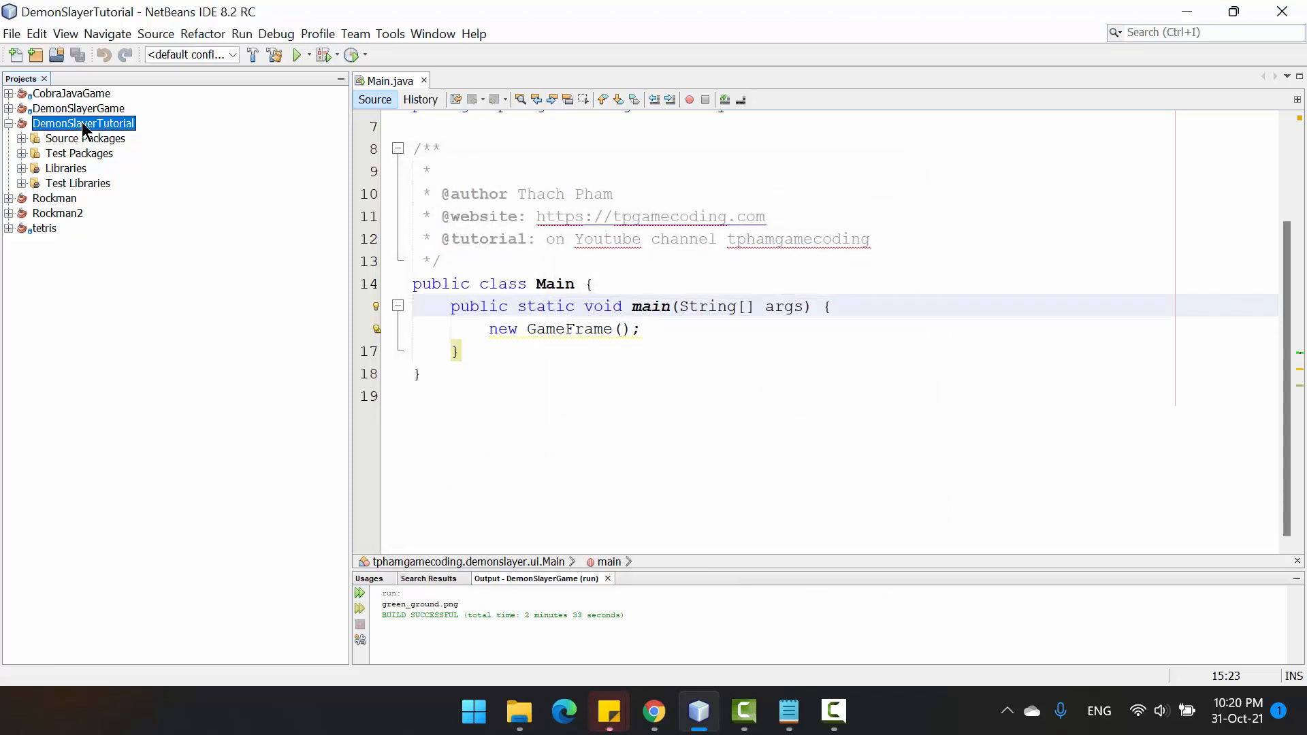
{"action": "mouse_move", "coordinate": [101, 134]}
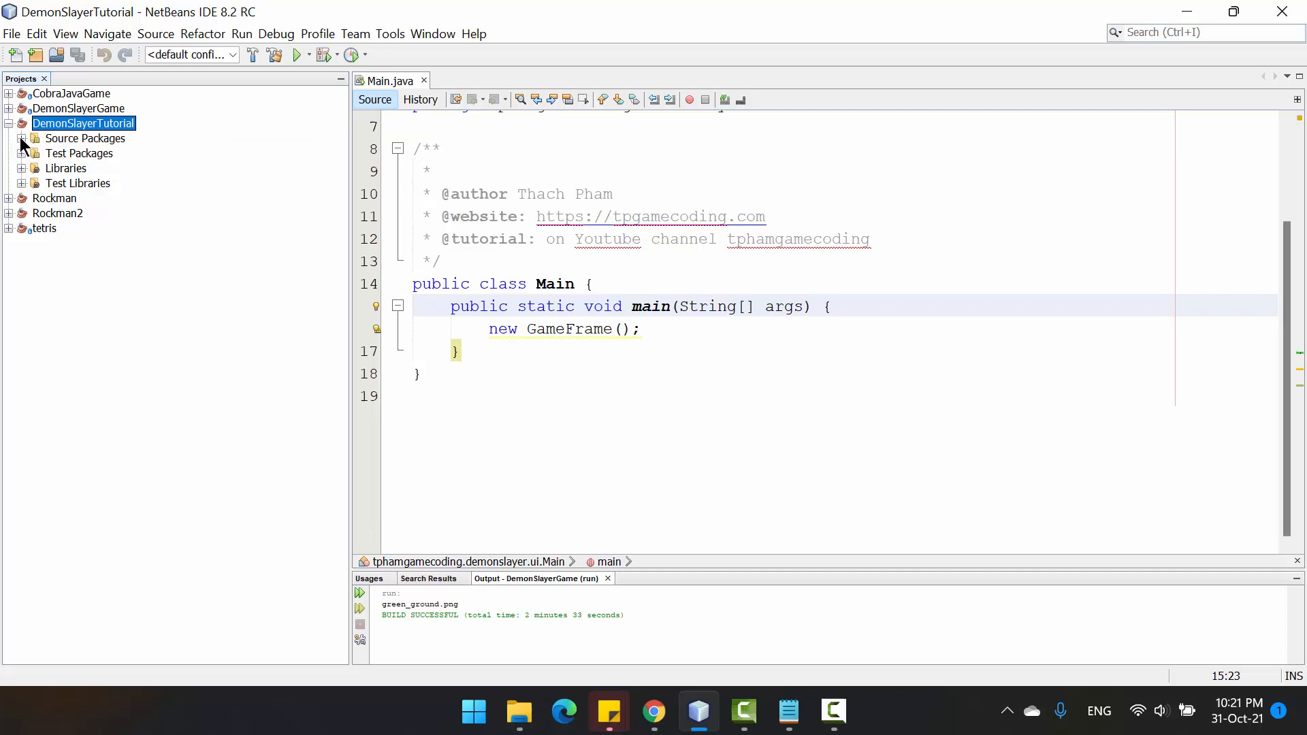
- Create a new Java package named tpgamecoding.ui in DemonSlayerTutorial's source packages
{"action": "right_click", "coordinate": [86, 137]}
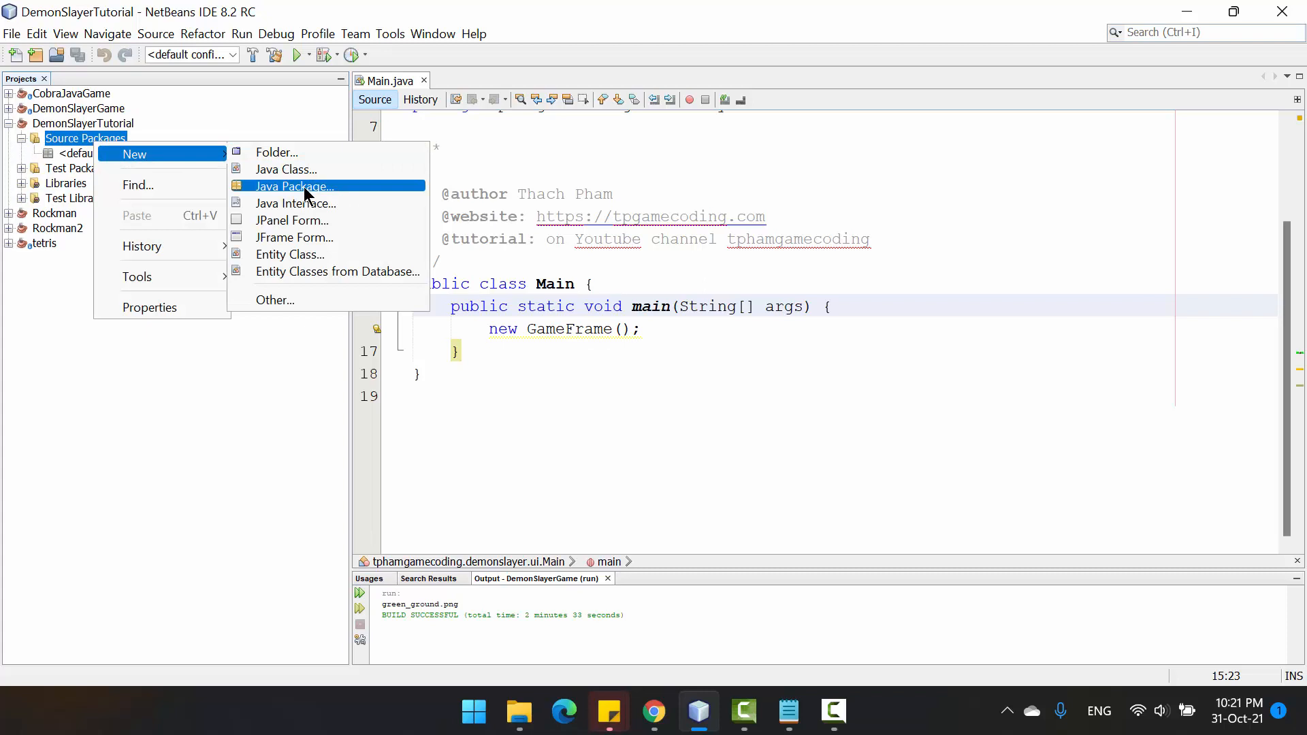
{"action": "left_click", "coordinate": [294, 186]}
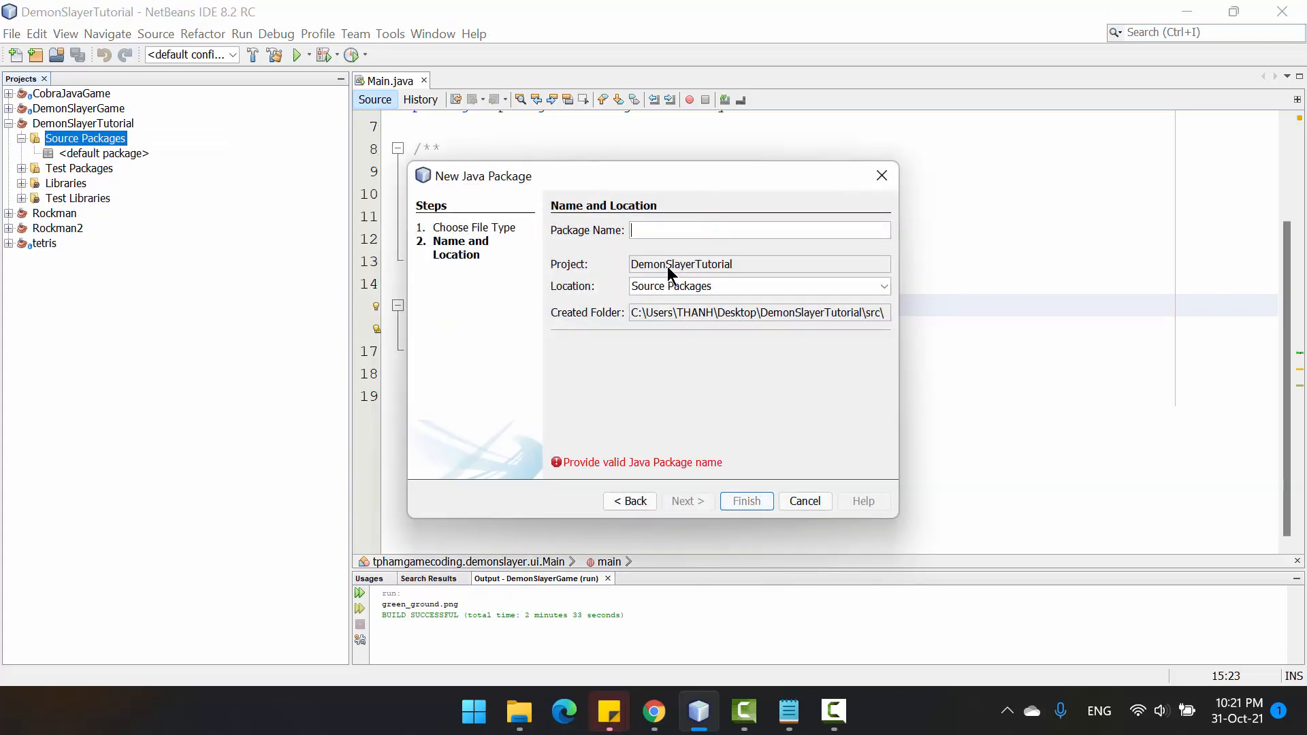
{"action": "type", "text": "tpgame."}
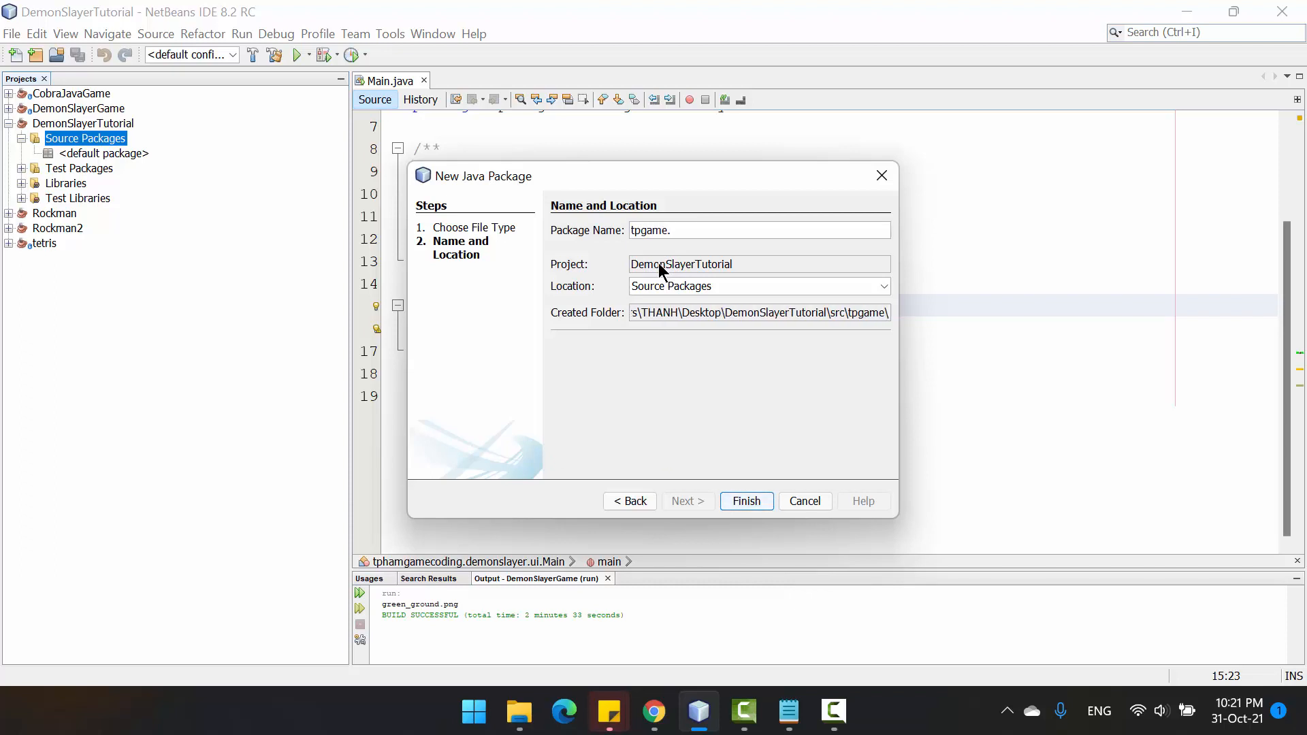
{"action": "type", "text": "g"}
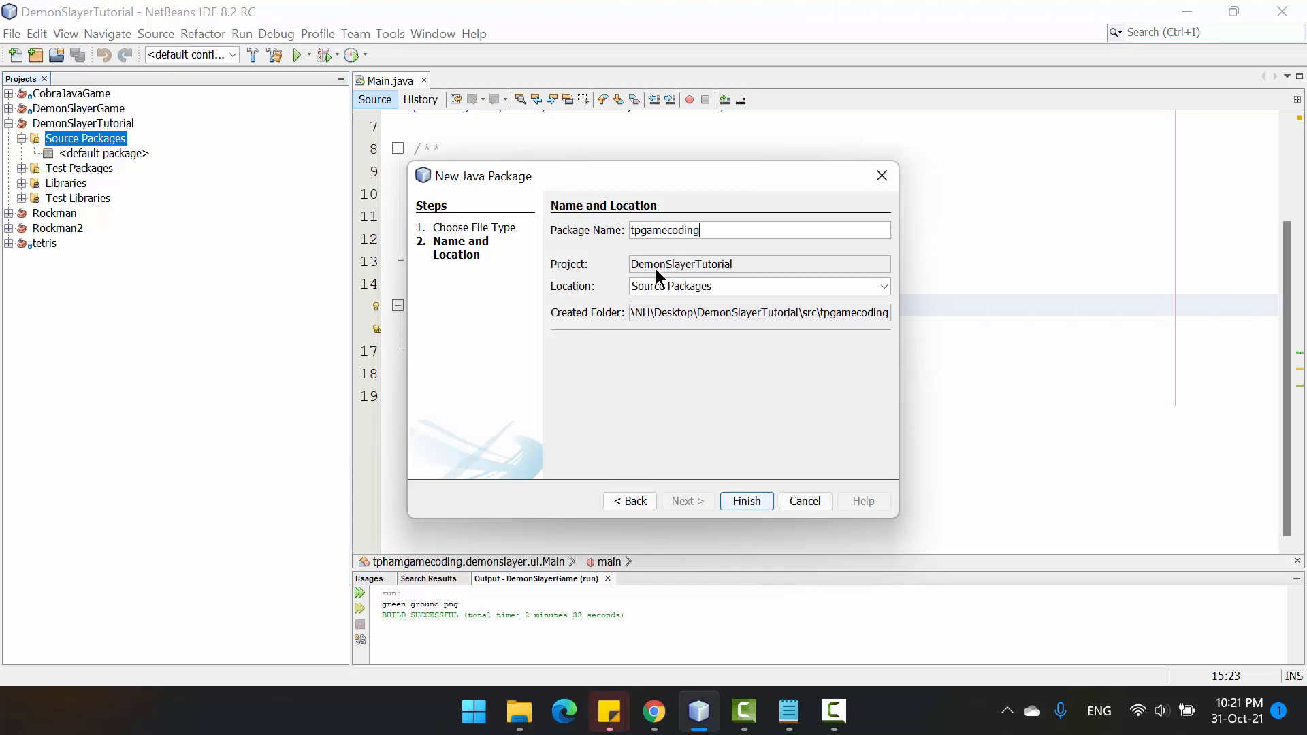
{"action": "type", "text": ".ui"}
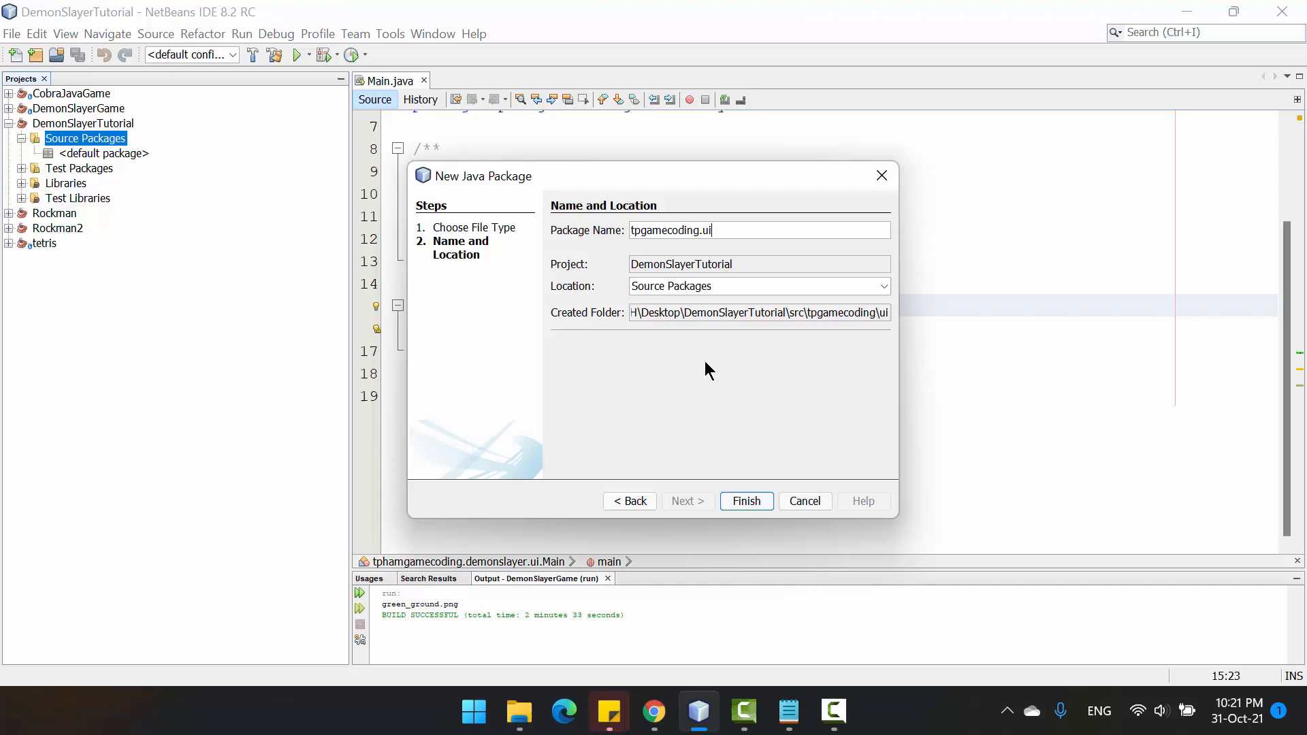
{"action": "left_click", "coordinate": [744, 501]}
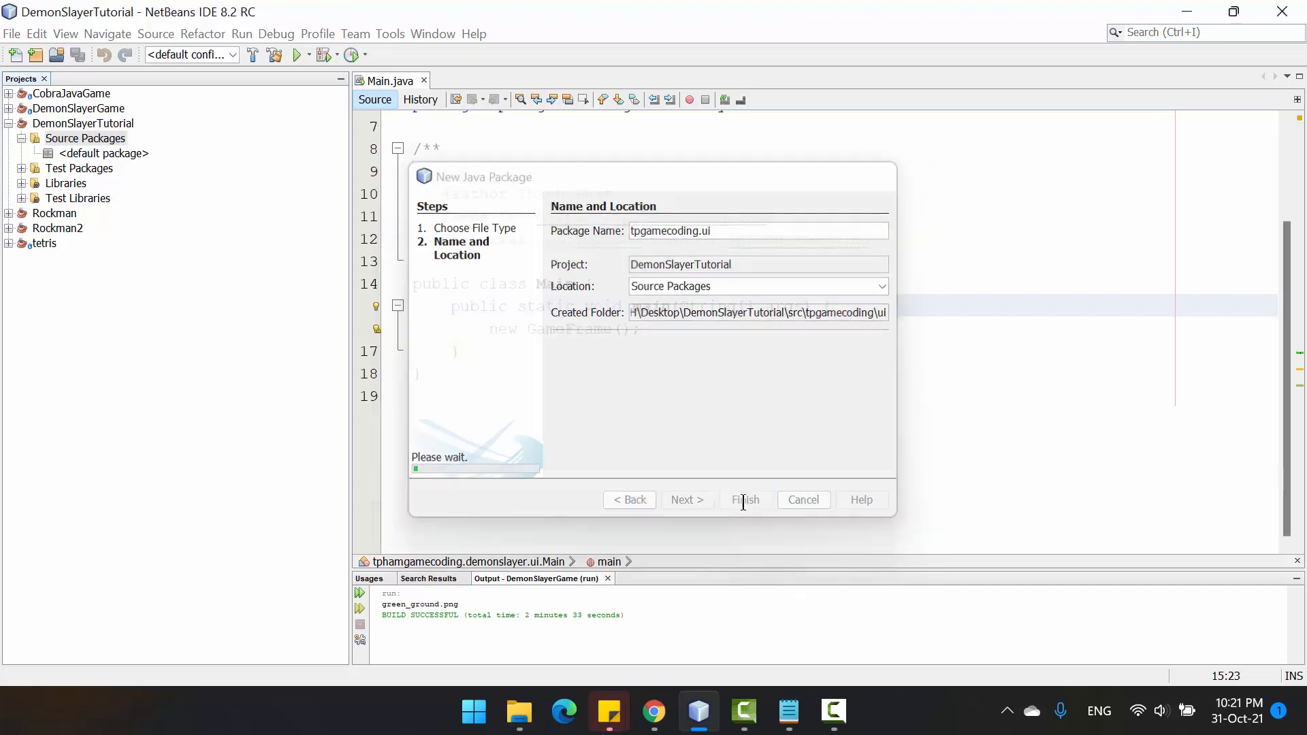
{"action": "left_click", "coordinate": [744, 499]}
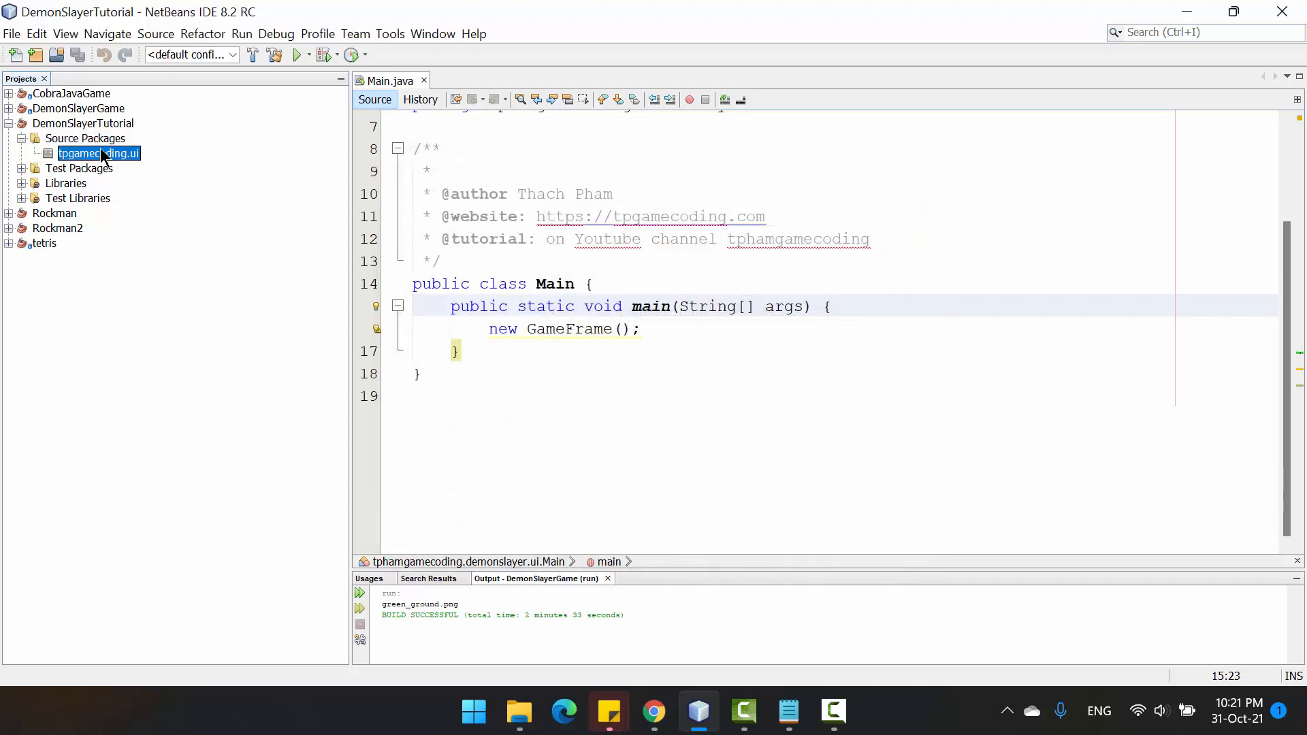
- Close the old Main.java and create a new Main class inside tpgamecoding.ui
{"action": "right_click", "coordinate": [96, 153]}
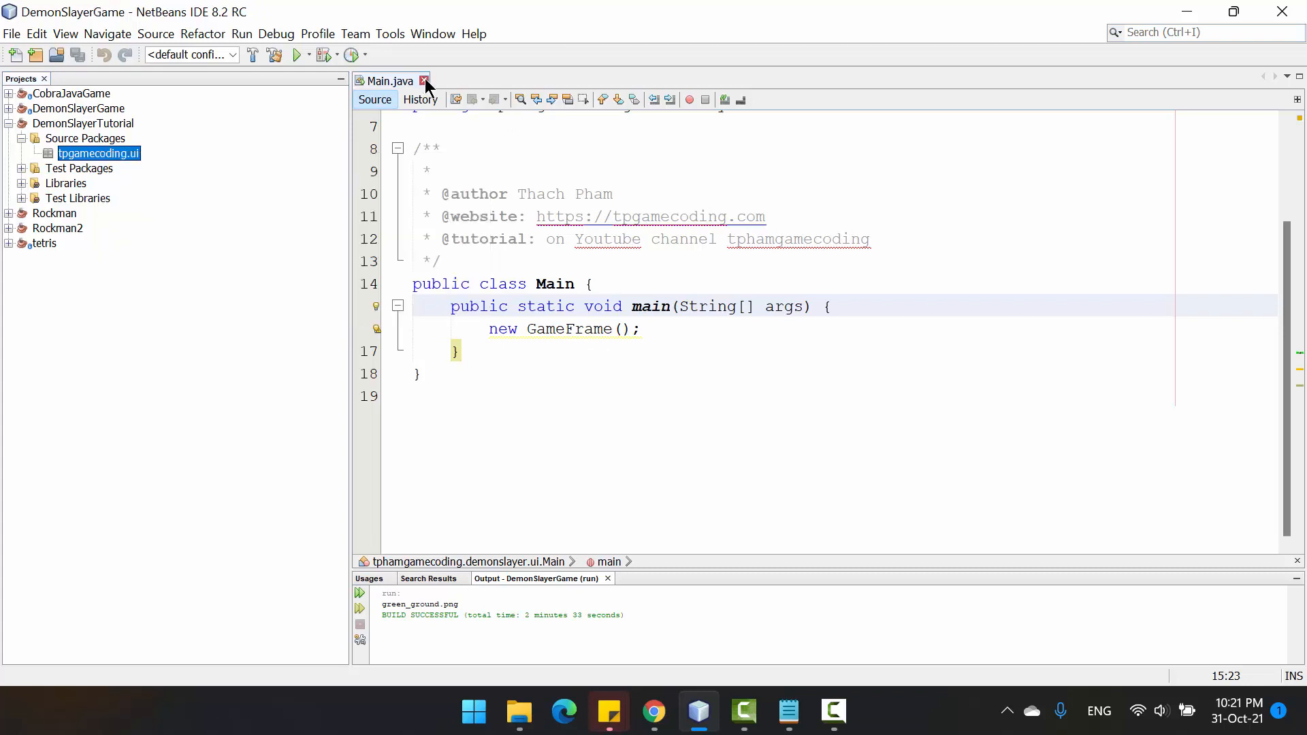
{"action": "left_click", "coordinate": [423, 81]}
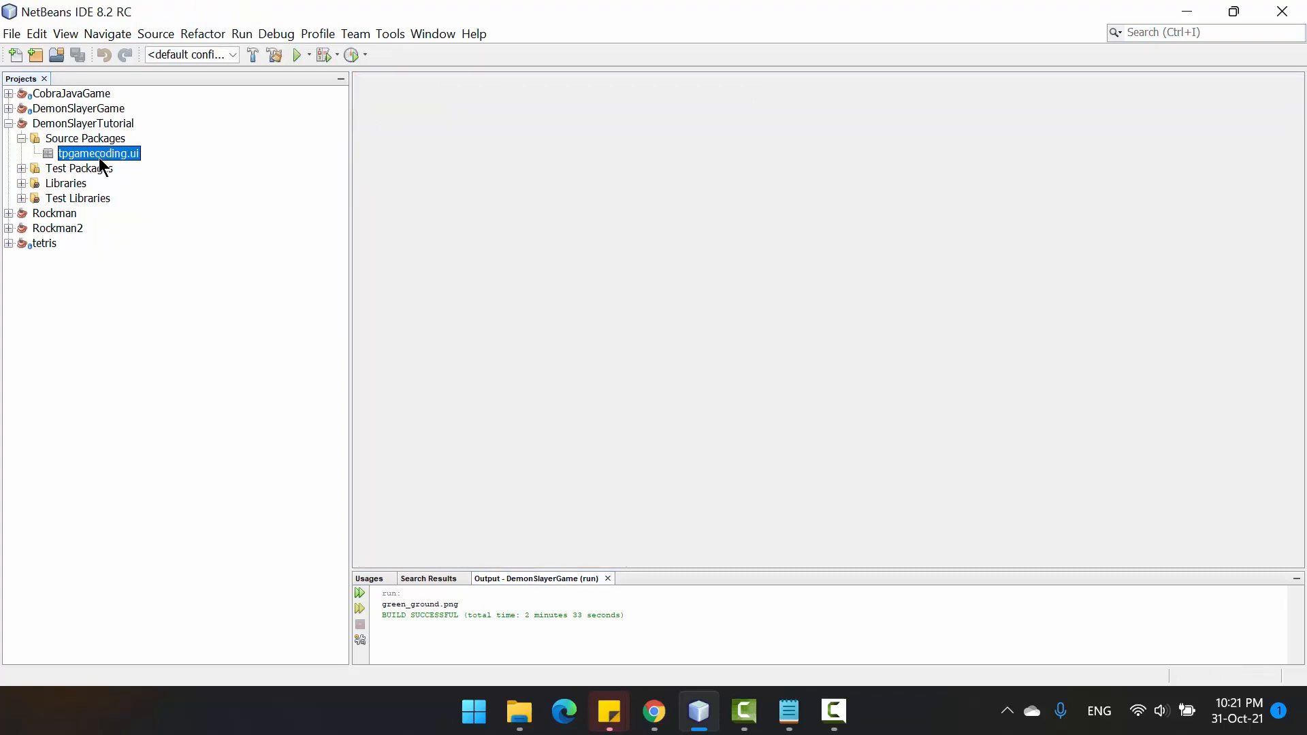
{"action": "right_click", "coordinate": [98, 153]}
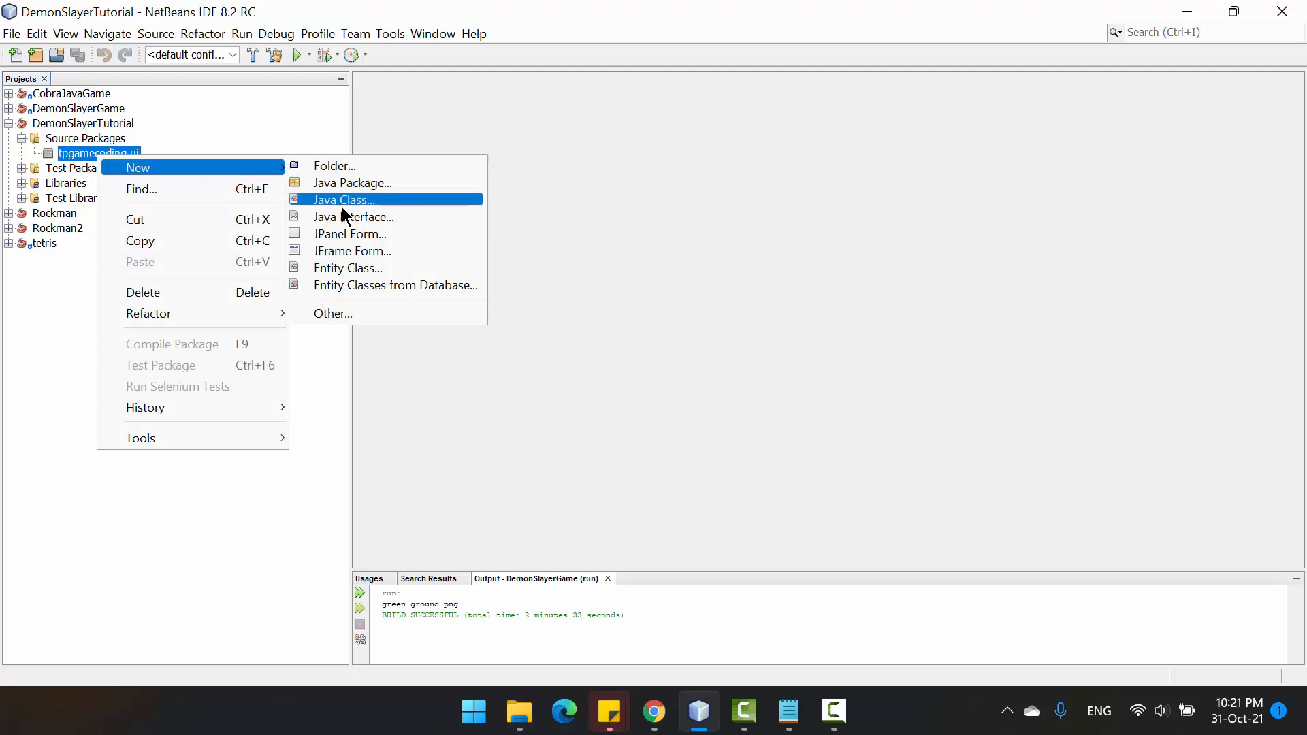
{"action": "left_click", "coordinate": [343, 200]}
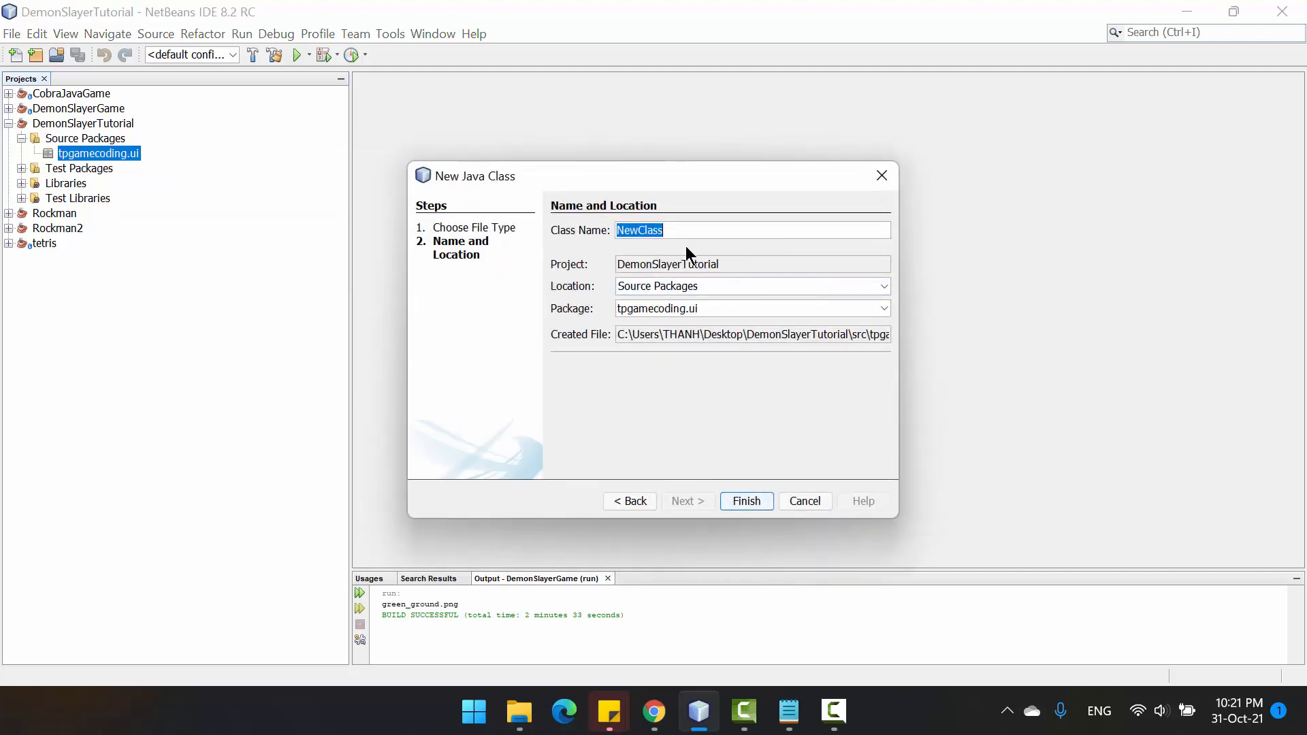
{"action": "left_click", "coordinate": [745, 500]}
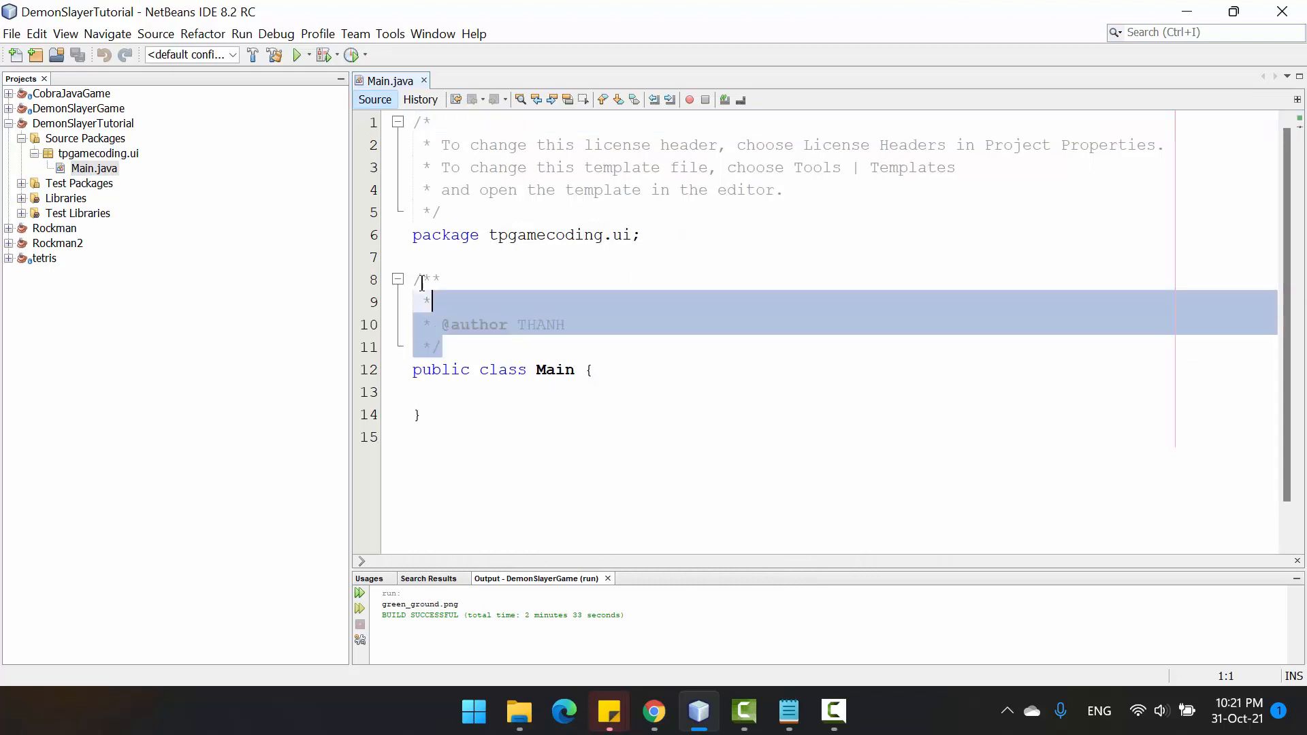
- Remove the author comment and add a public static void main(String[] args) method to Main
{"action": "key", "text": "Delete"}
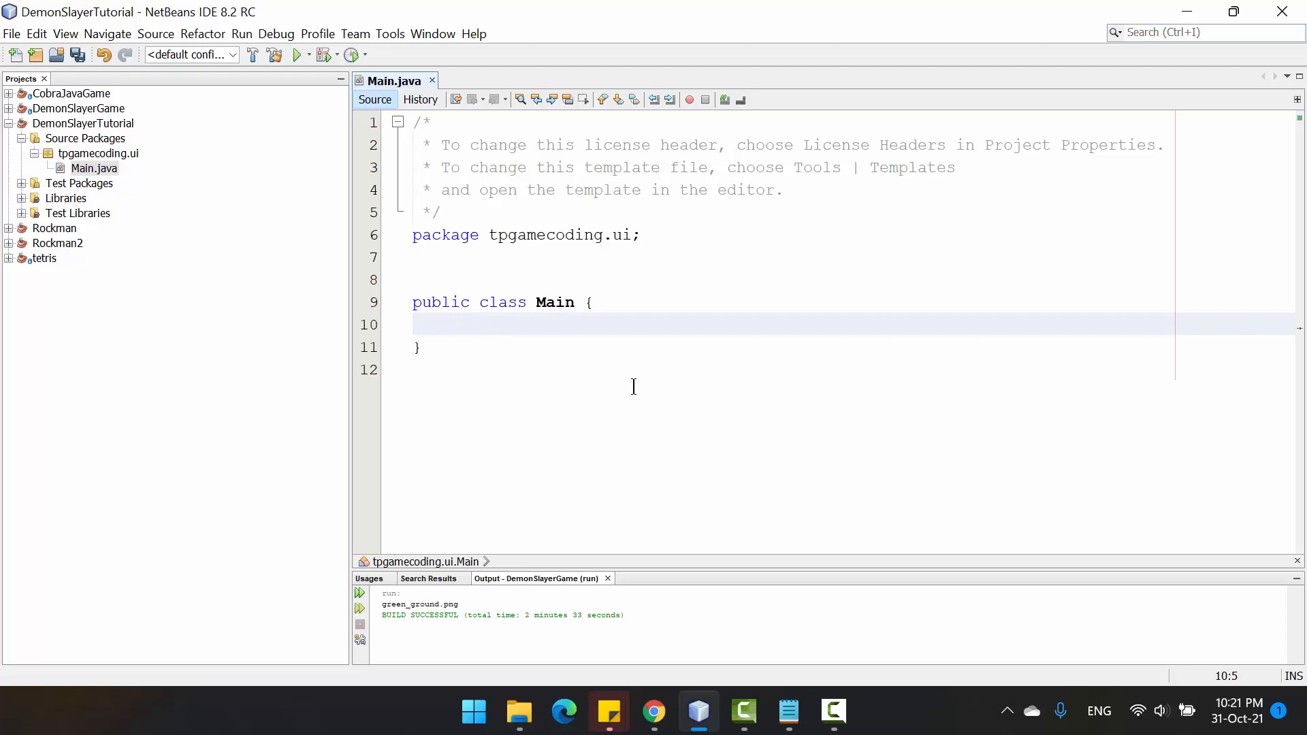
{"action": "type", "text": "public"}
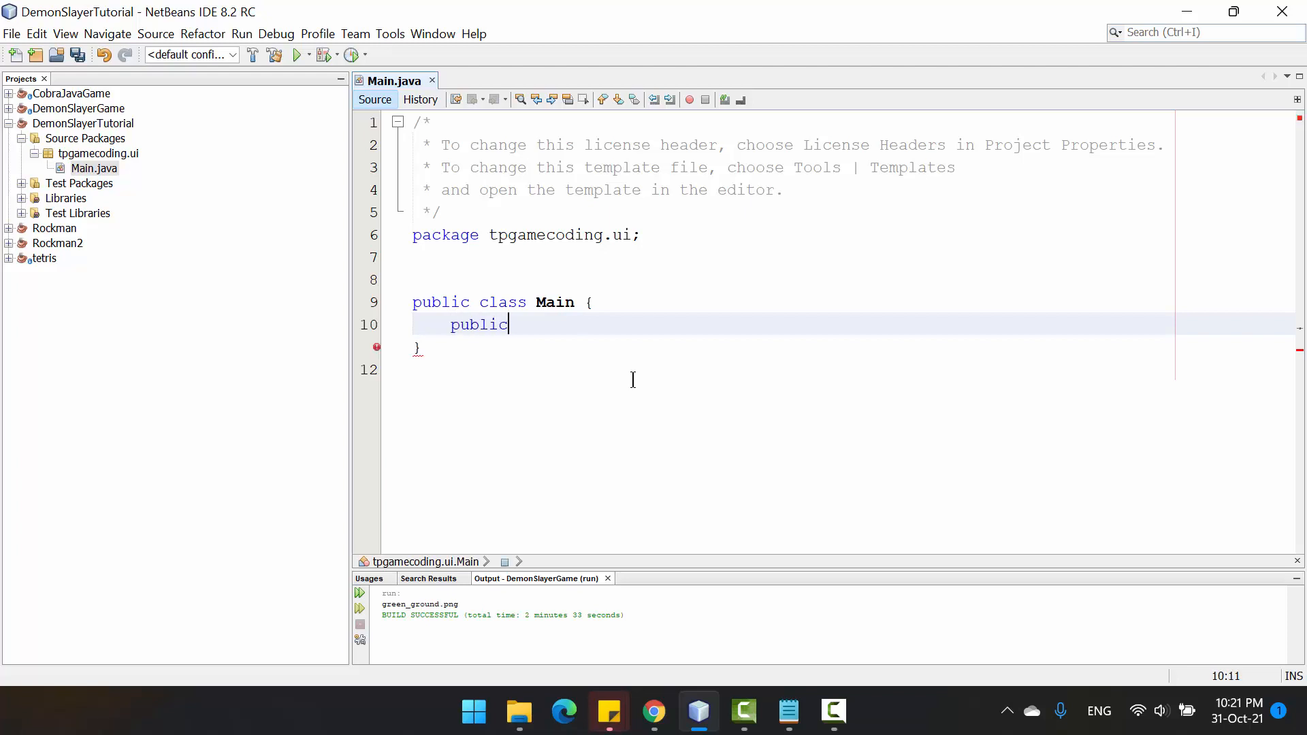
{"action": "mouse_move", "coordinate": [633, 384]}
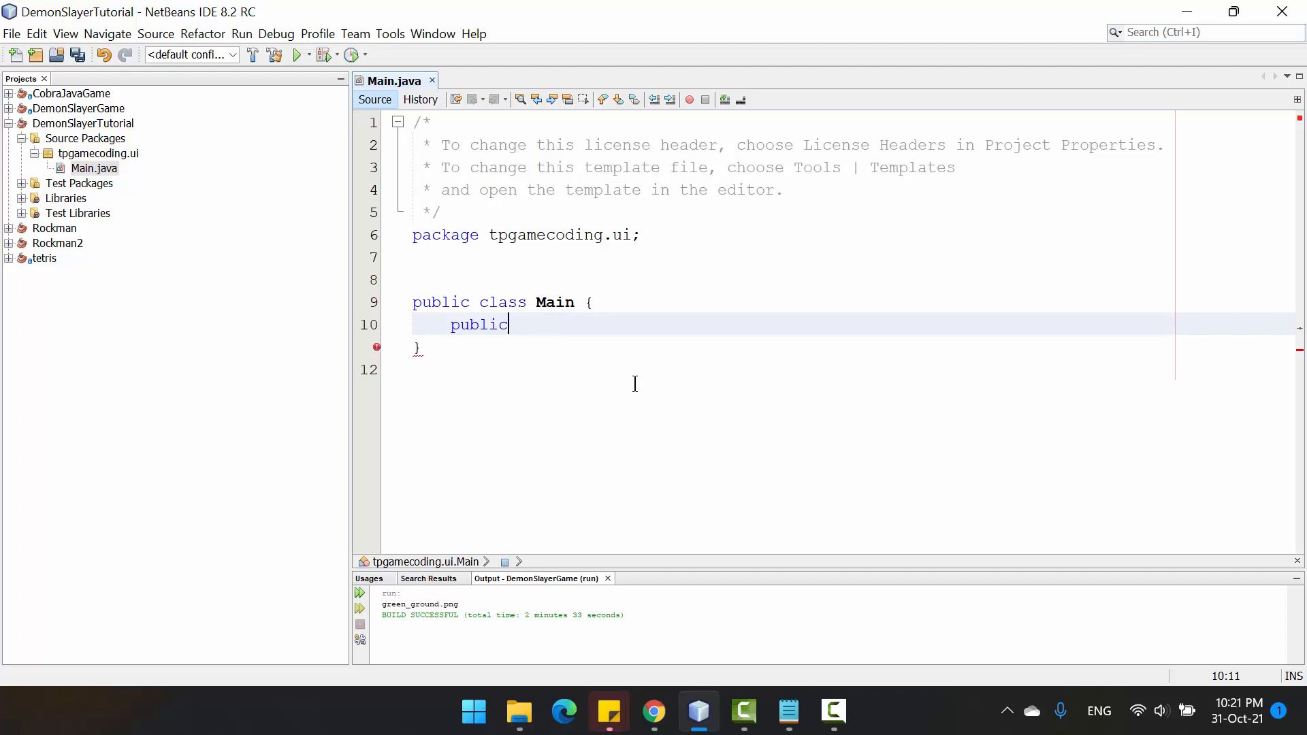
{"action": "type", "text": "void"}
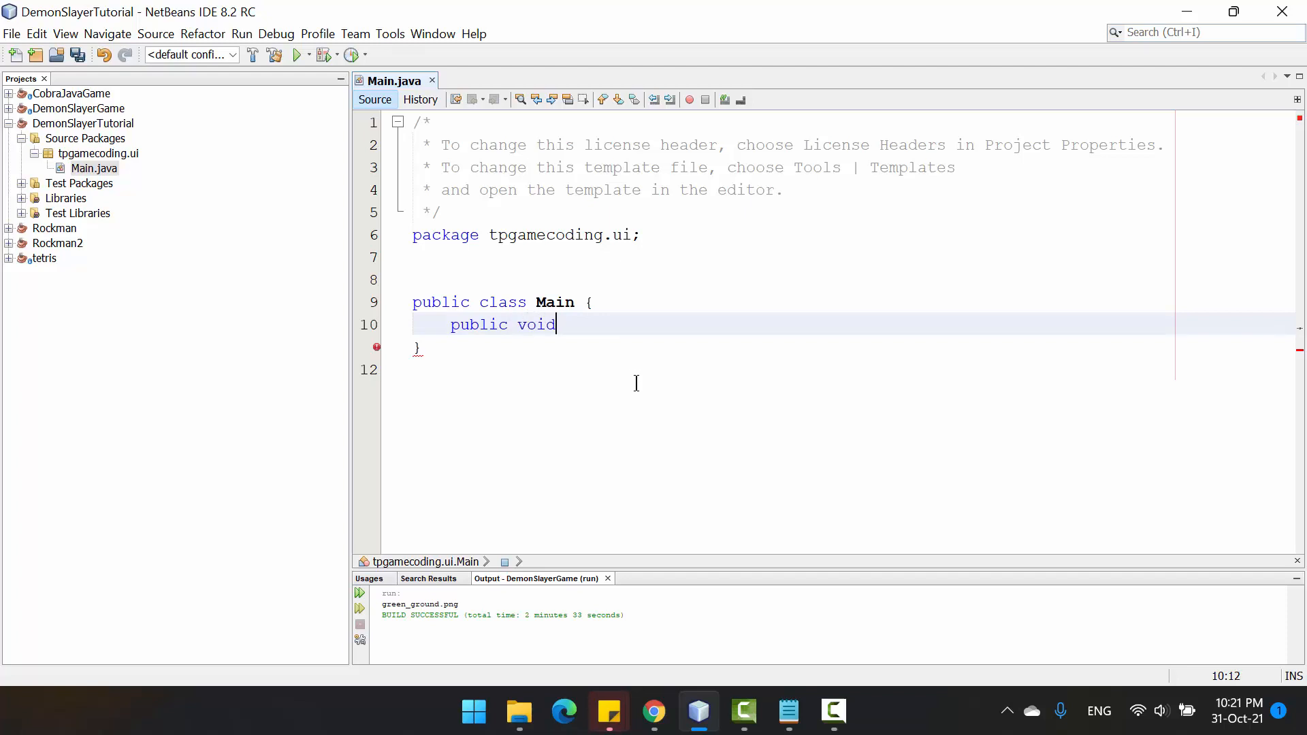
{"action": "type", "text": "m"}
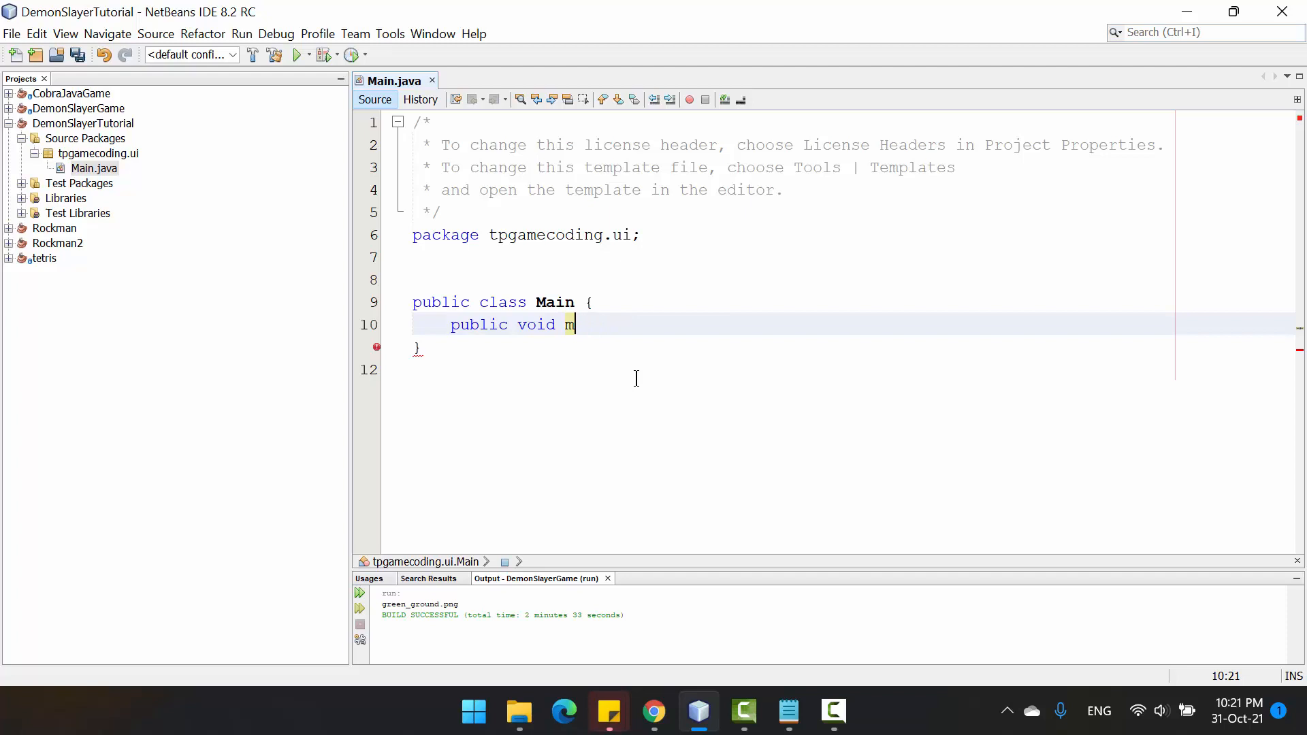
{"action": "type", "text": "static"}
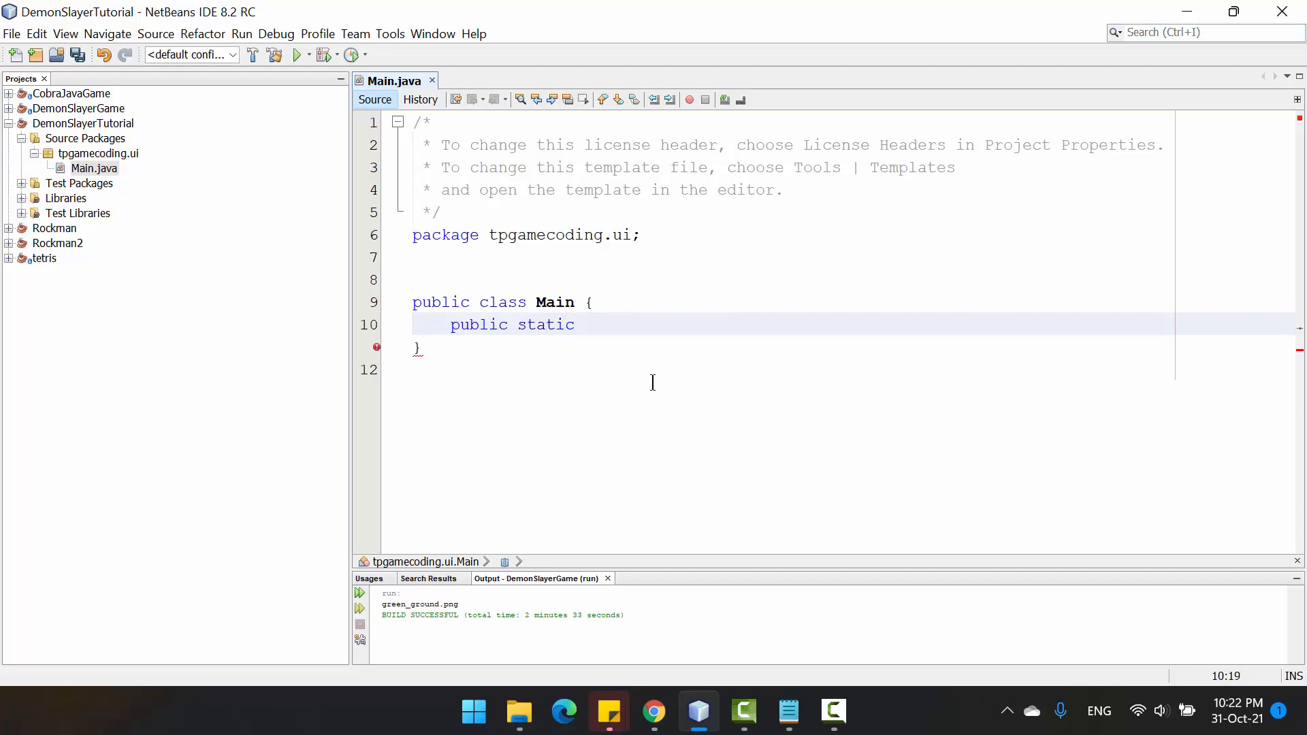
{"action": "type", "text": "void"}
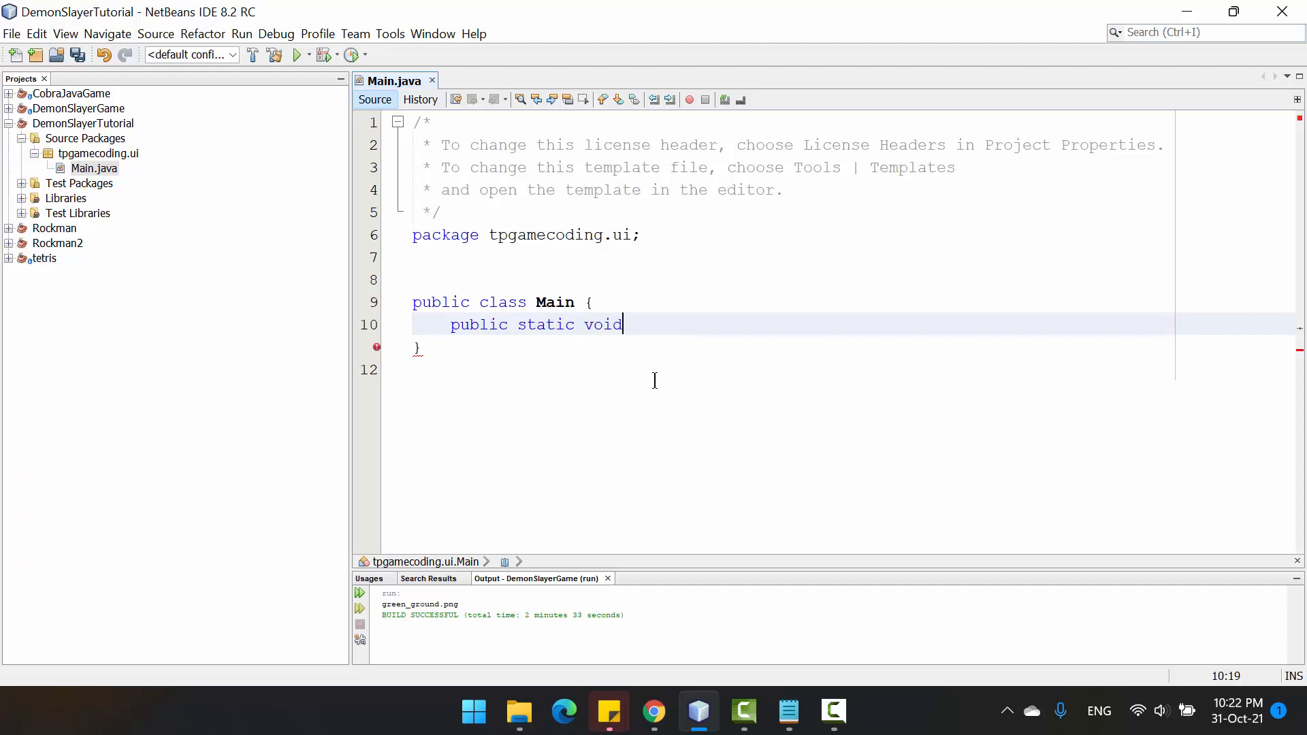
{"action": "type", "text": "main(String[])"}
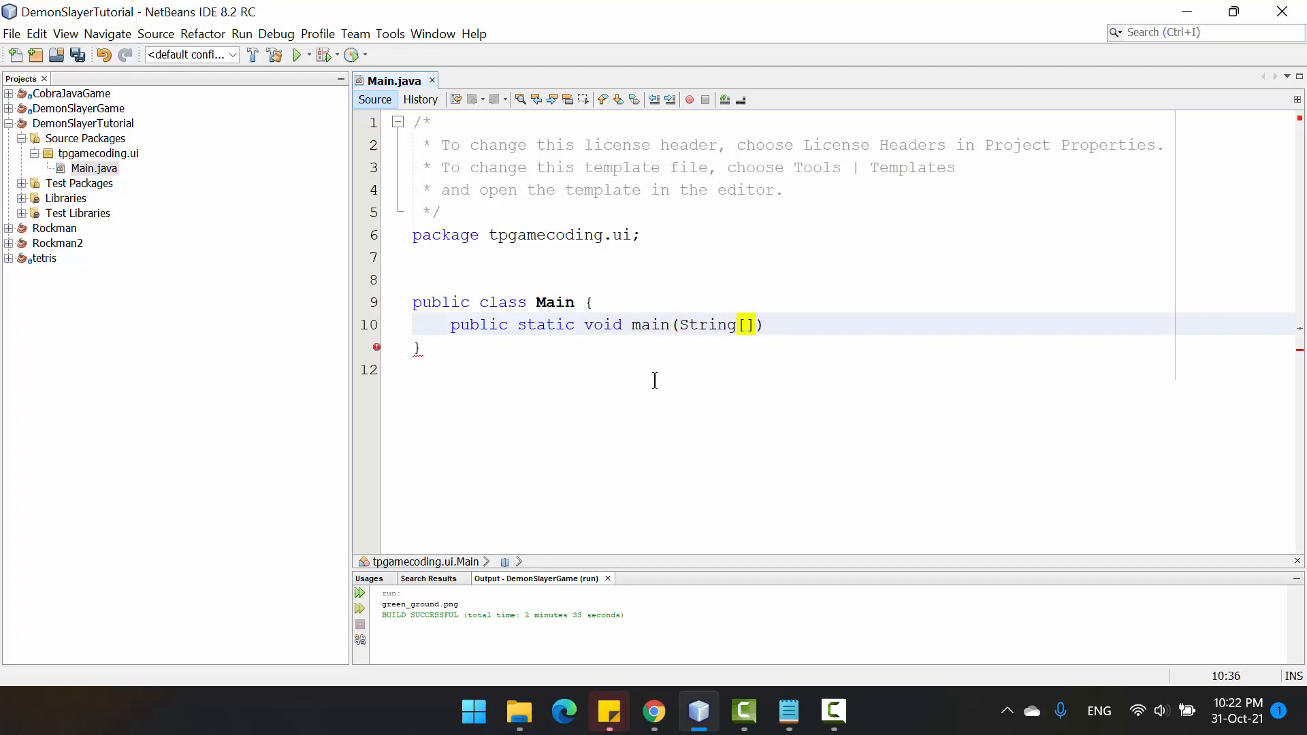
{"action": "type", "text": "args"}
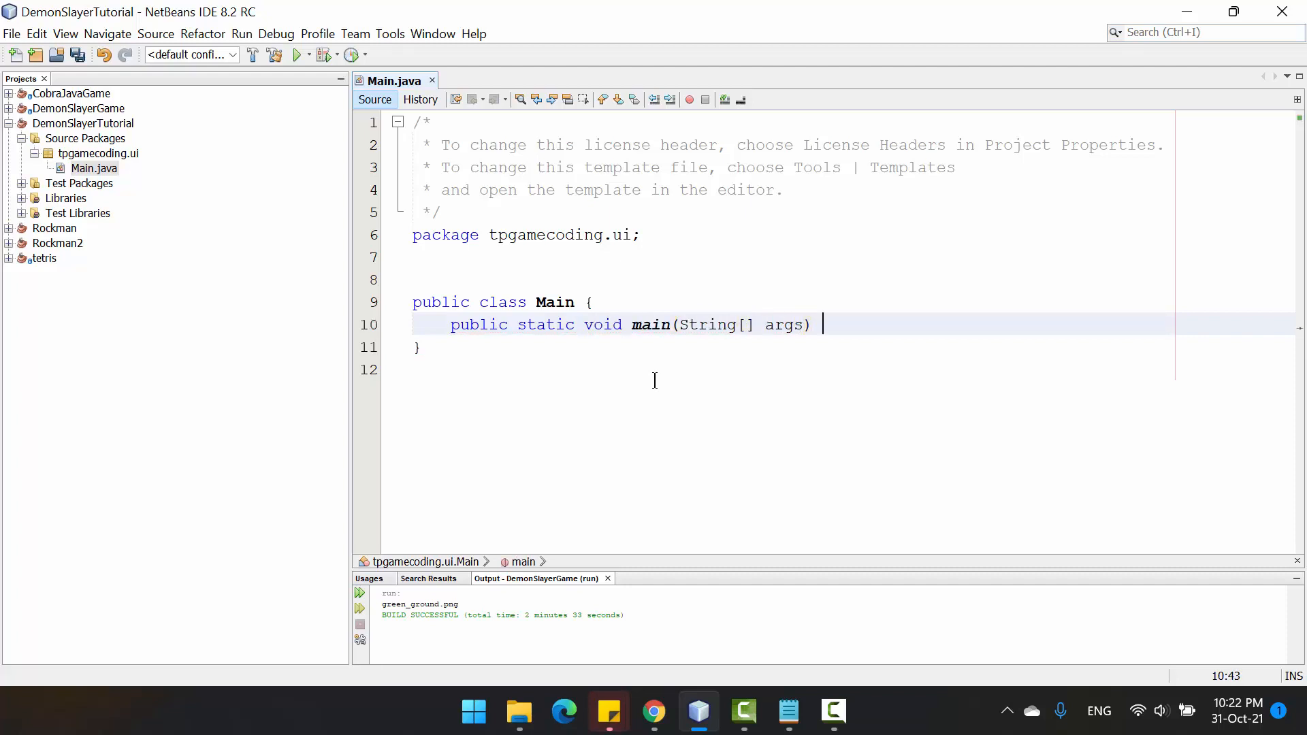
{"action": "type", "text": "{"}
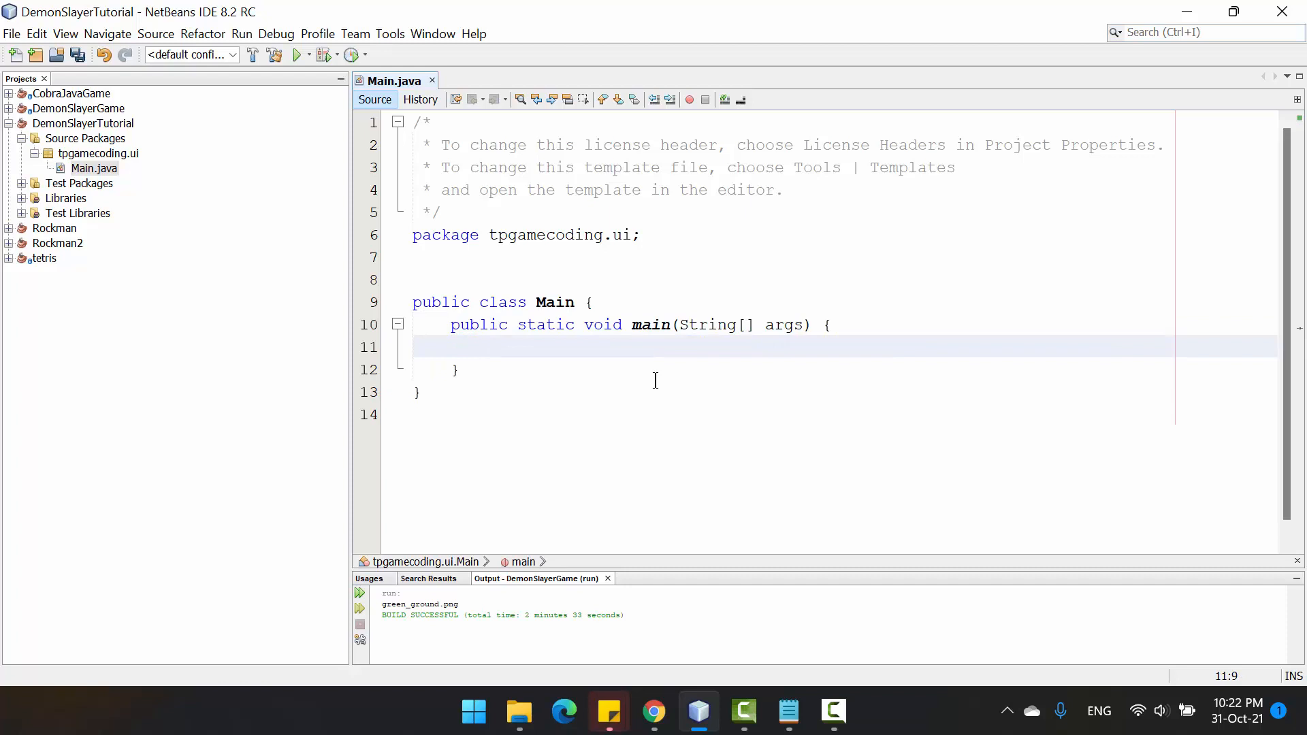
{"action": "type", "text": "System"}
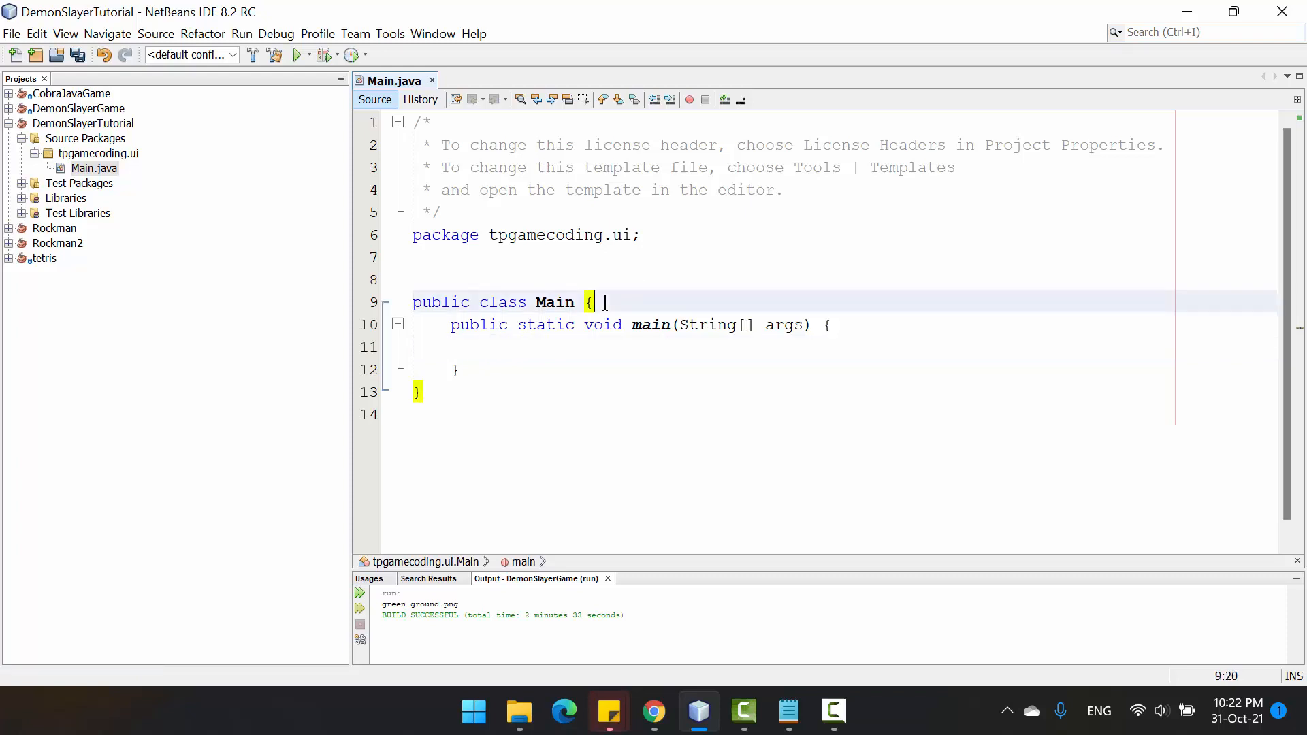
- Declare a private JFrame frame field above main, importing javax.swing.JFrame
{"action": "key", "text": "Enter"}
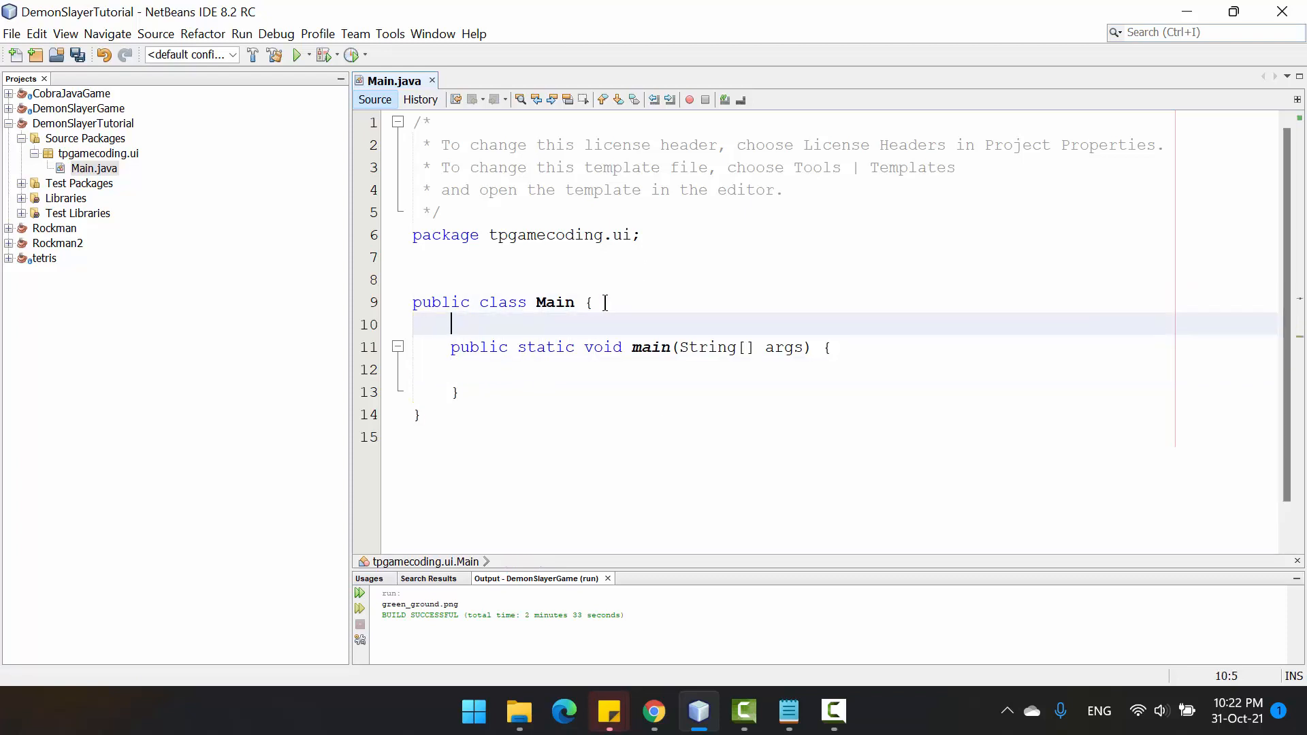
{"action": "type", "text": "private J"}
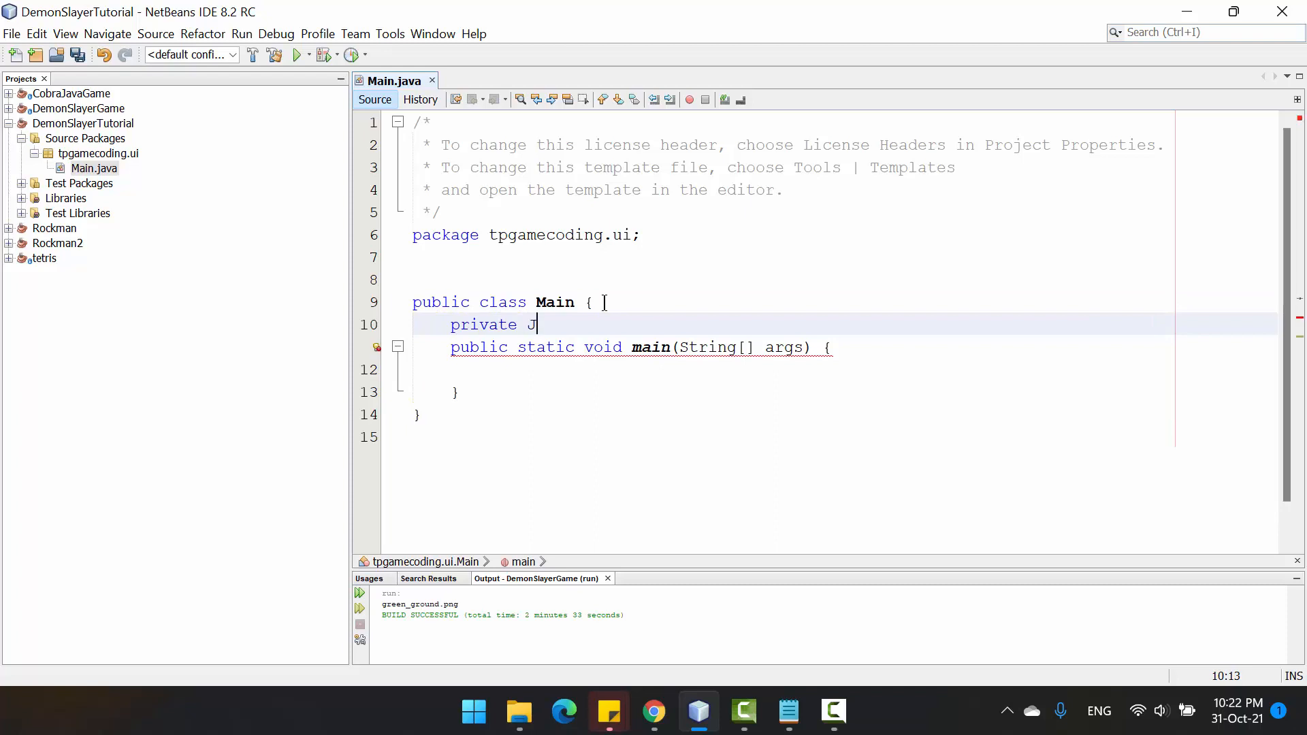
{"action": "type", "text": "Frame fram"}
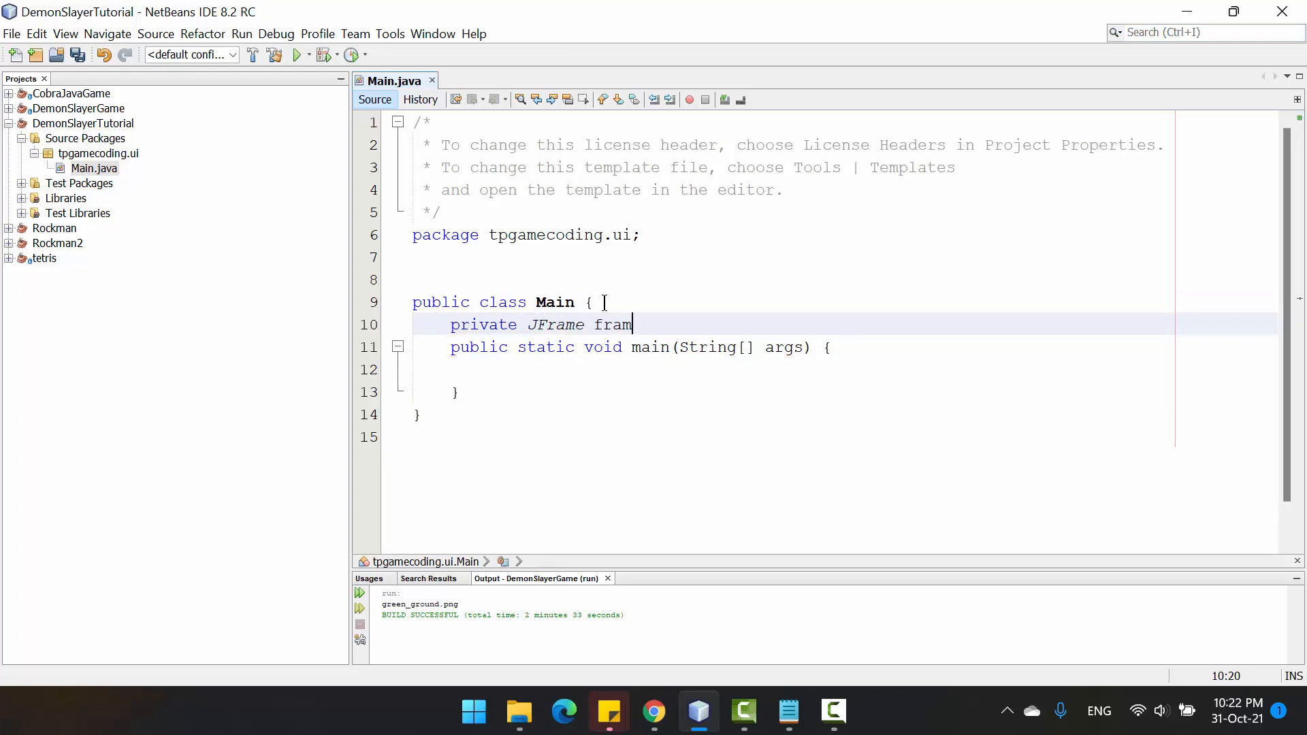
{"action": "type", "text": "e;"}
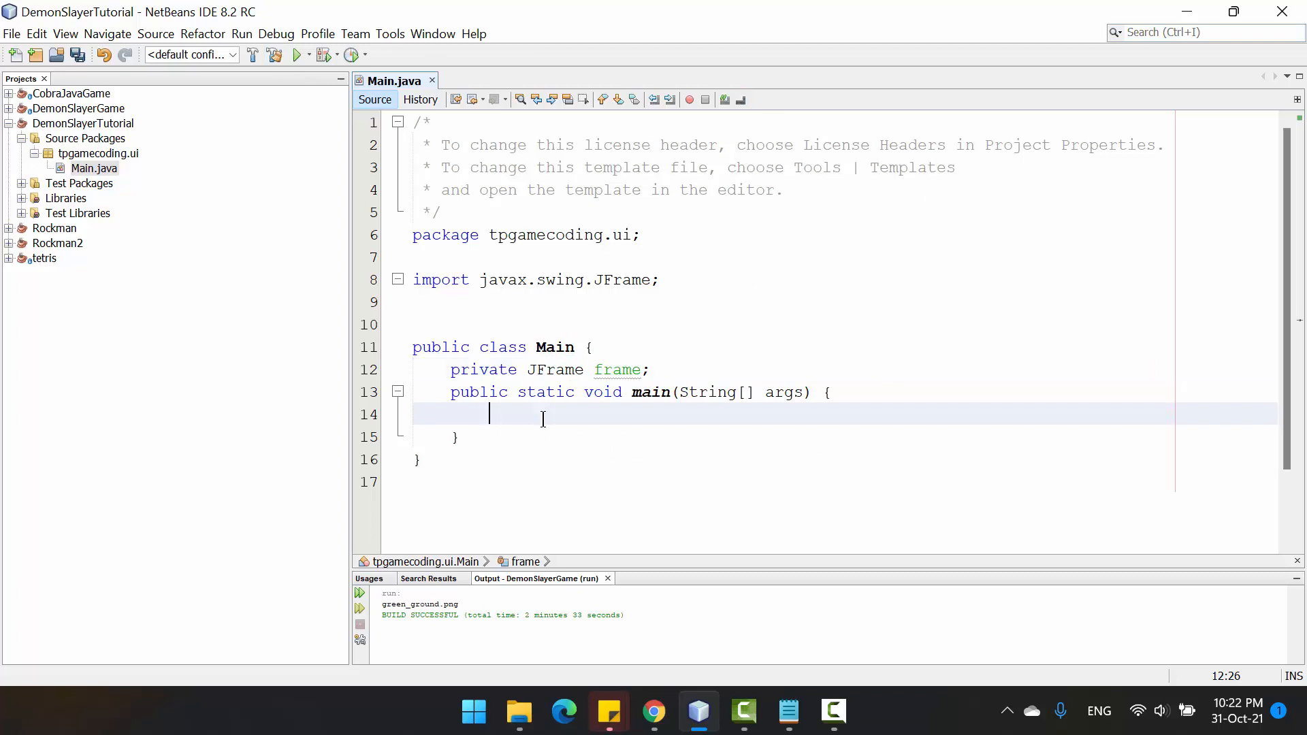
- Assign frame = new JFrame(); inside the main method
{"action": "type", "text": "farm"}
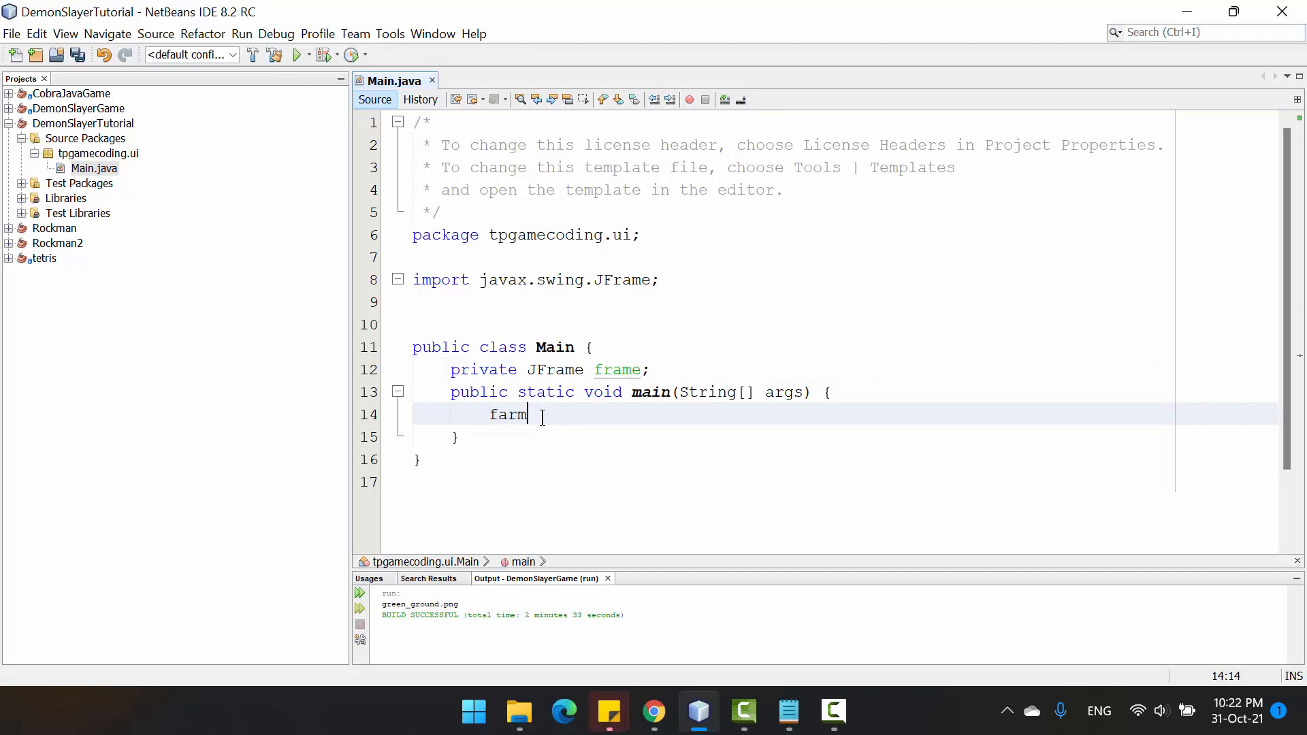
{"action": "type", "text": "rame ="}
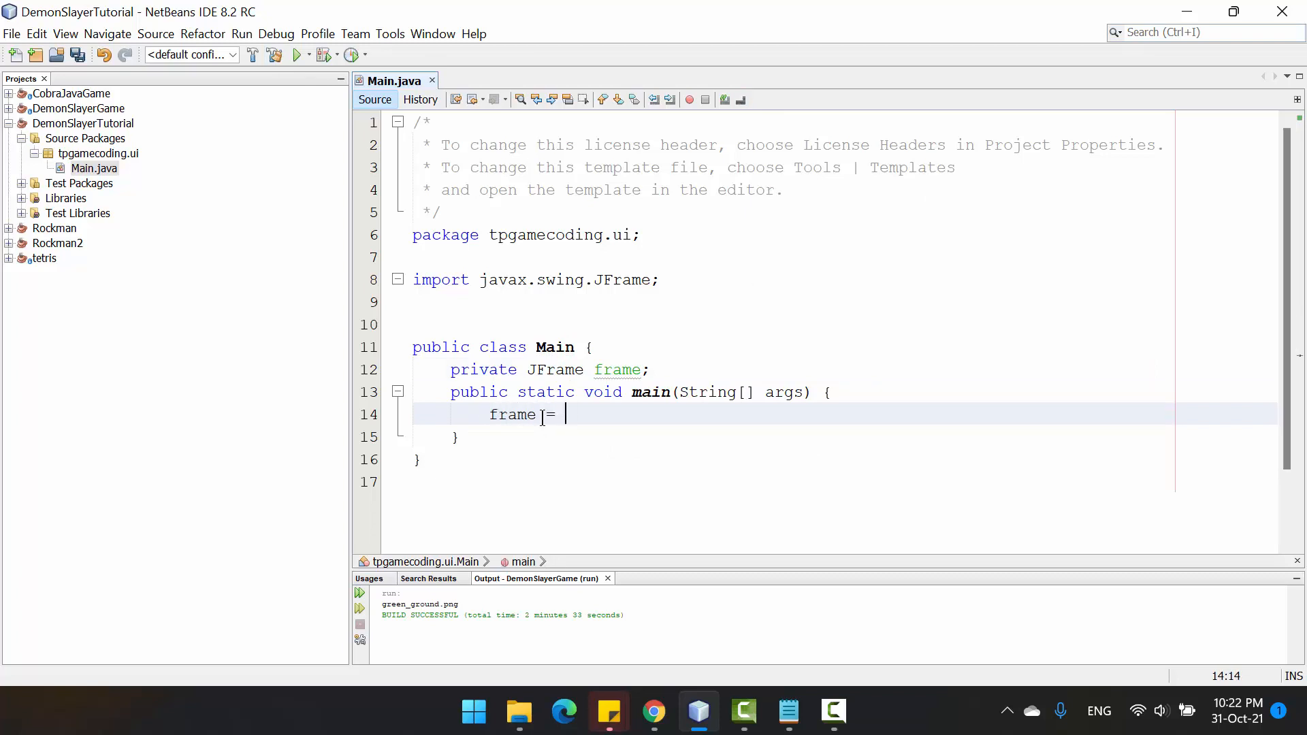
{"action": "type", "text": "new"}
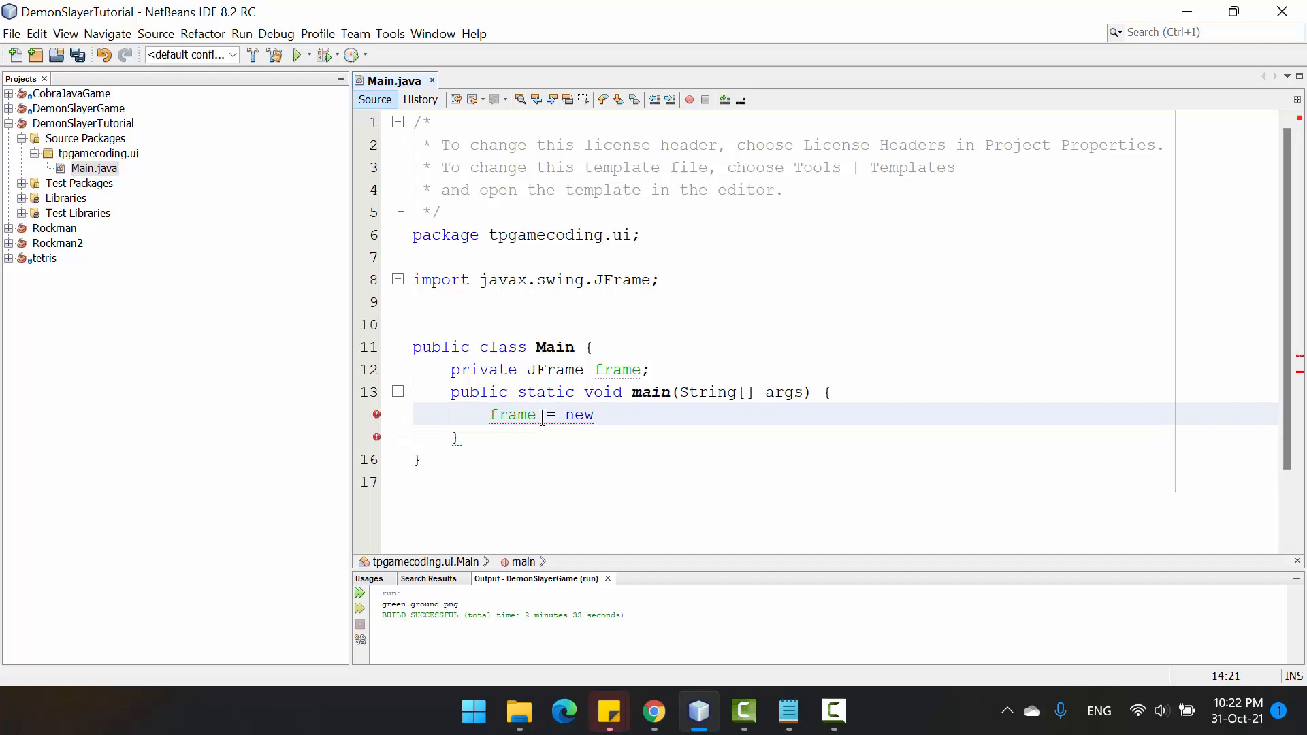
{"action": "type", "text": "JFrame"}
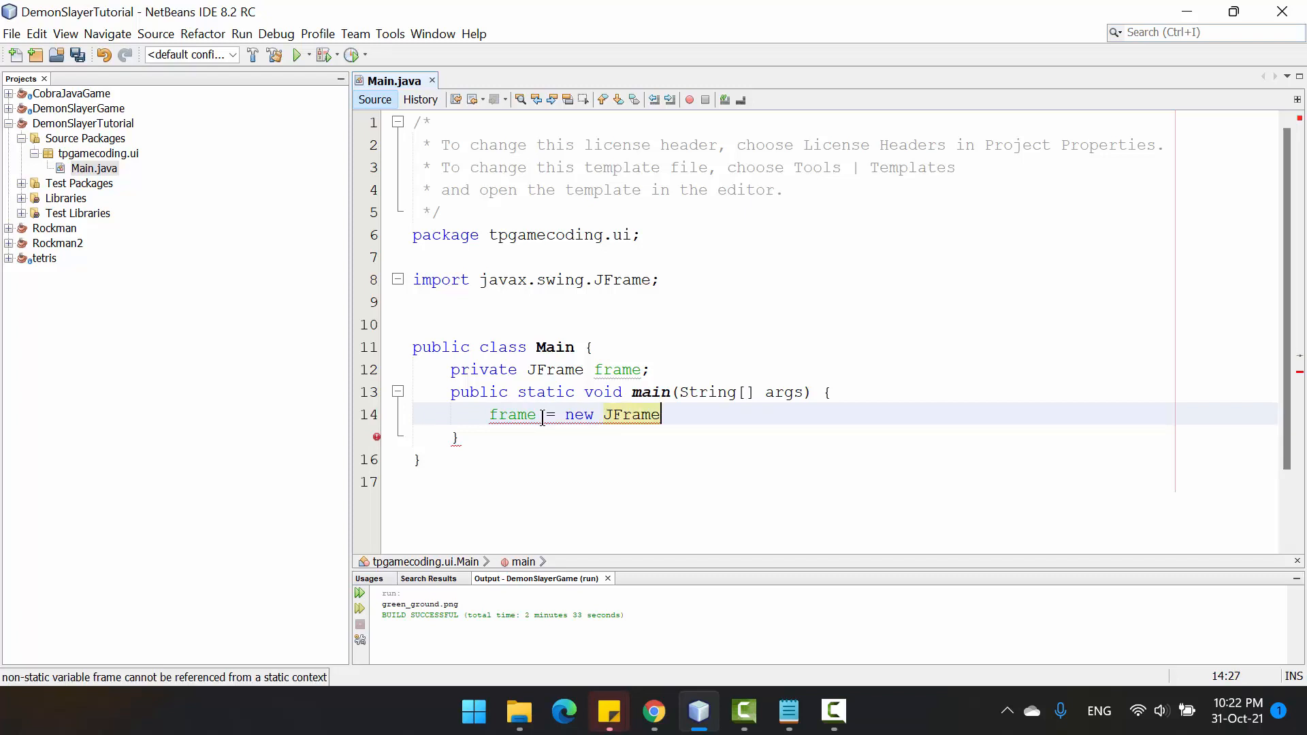
{"action": "type", "text": "();"}
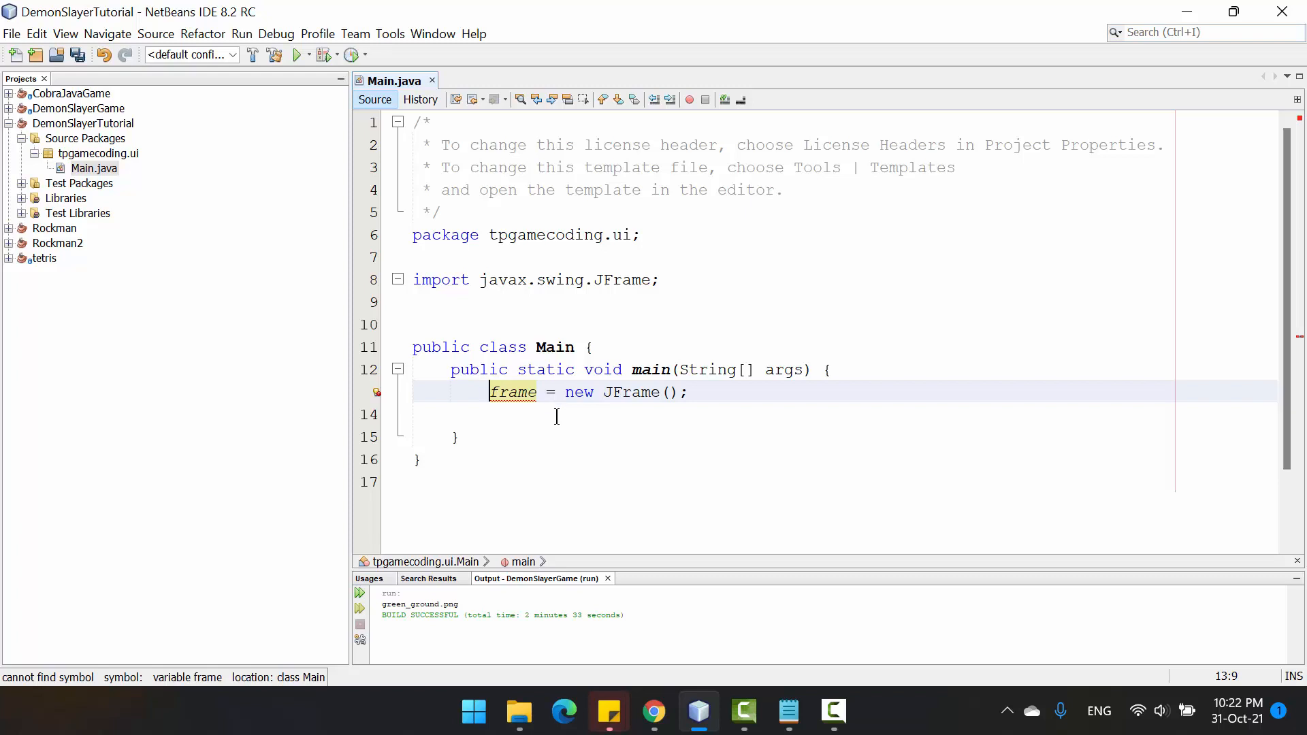
- Declare JFrame frame locally, set its size to 1000 by 720, and save Main.java
{"action": "type", "text": "JFrame"}
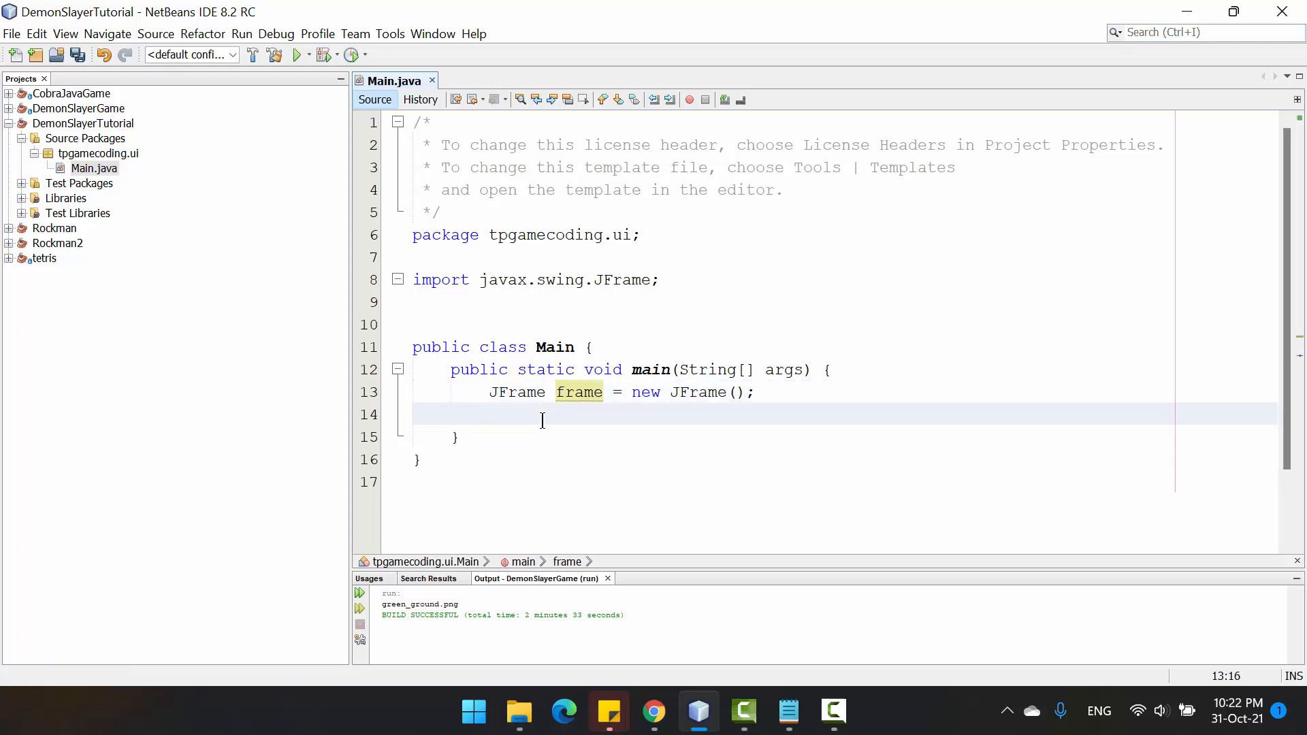
{"action": "type", "text": "frame.setSize(d);"}
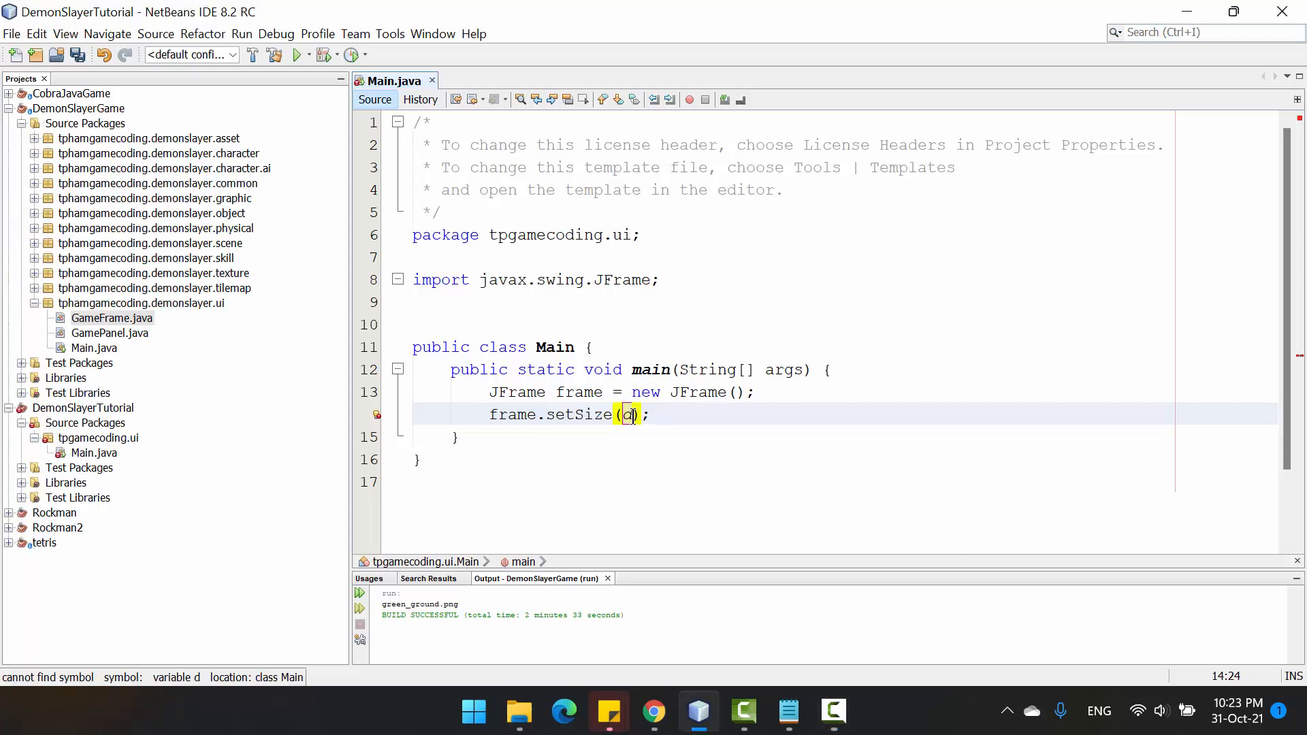
{"action": "type", "text": "1000"}
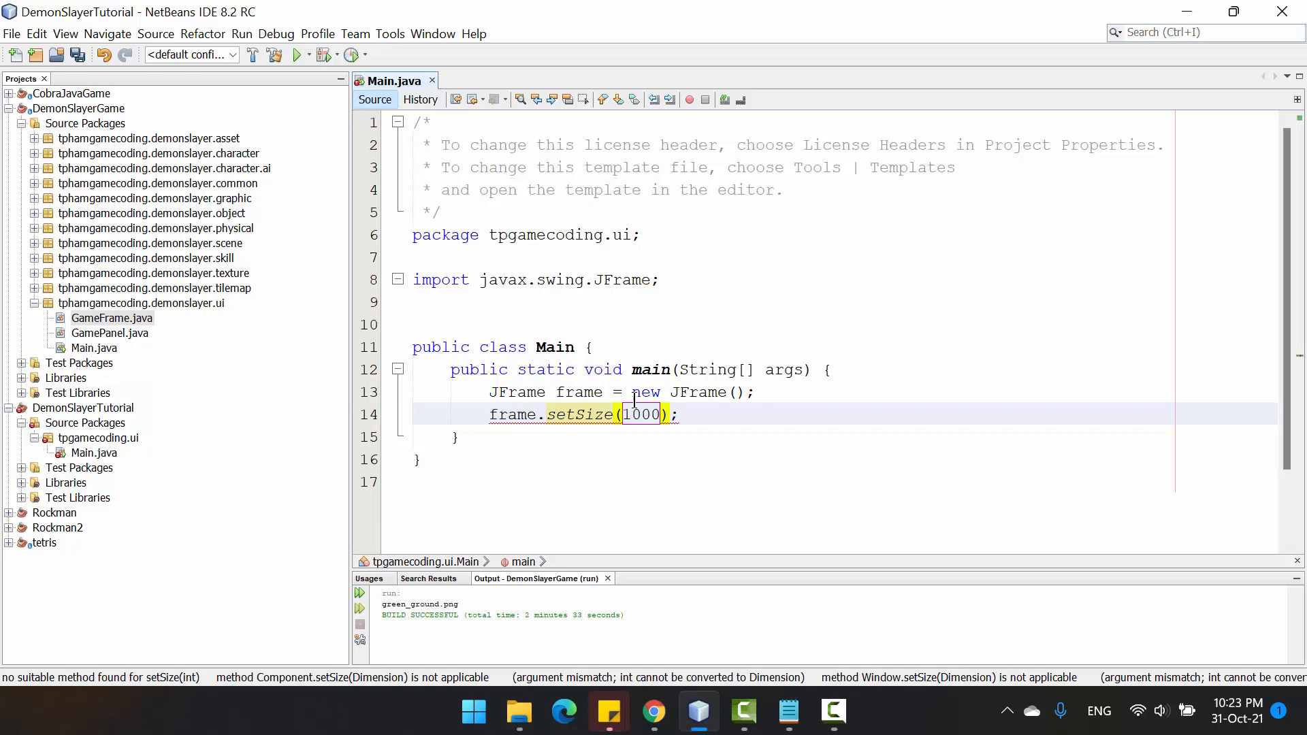
{"action": "type", "text": ","}
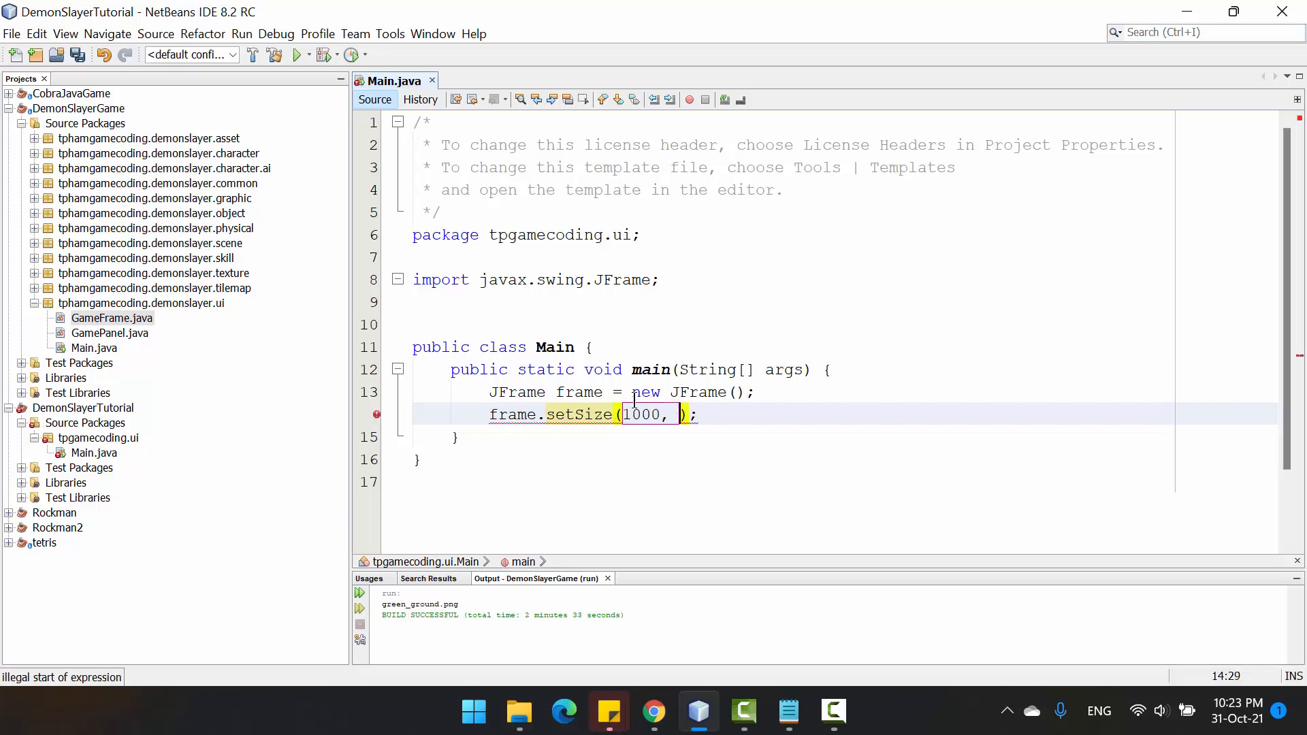
{"action": "type", "text": "720"}
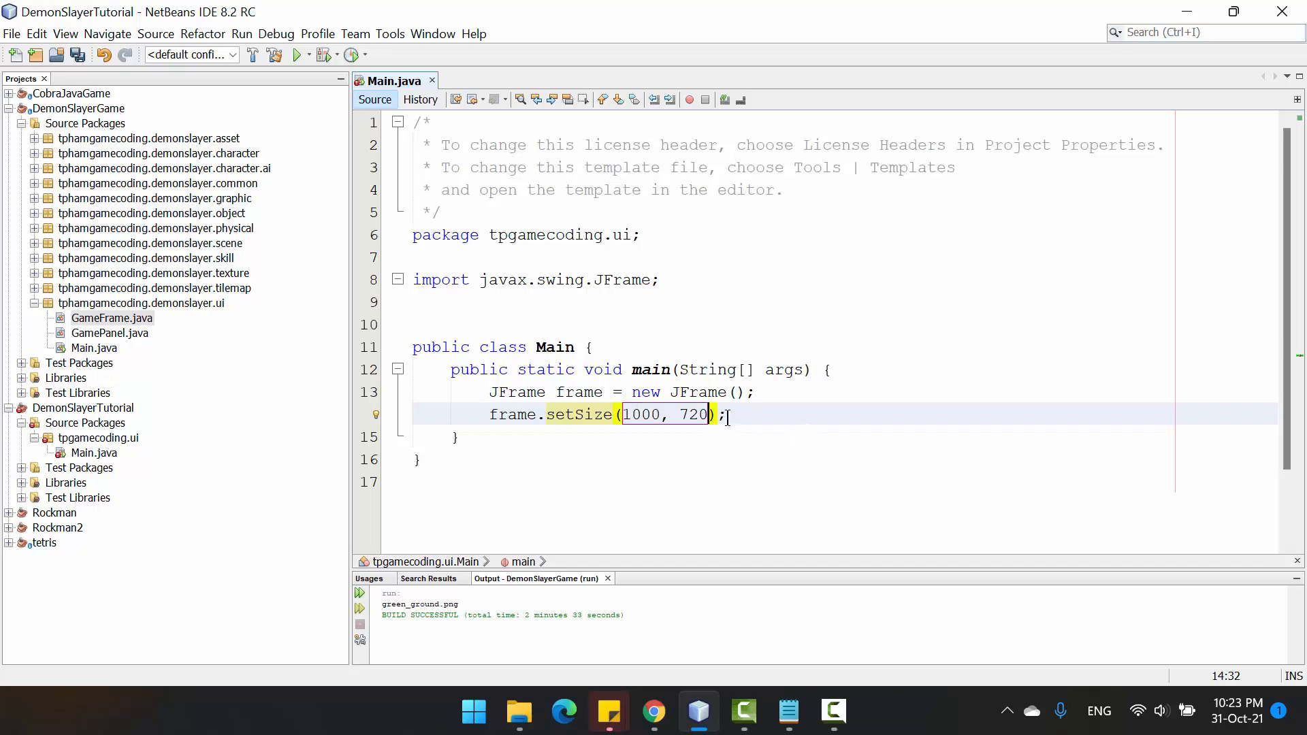
{"action": "key", "text": "ctrl+s"}
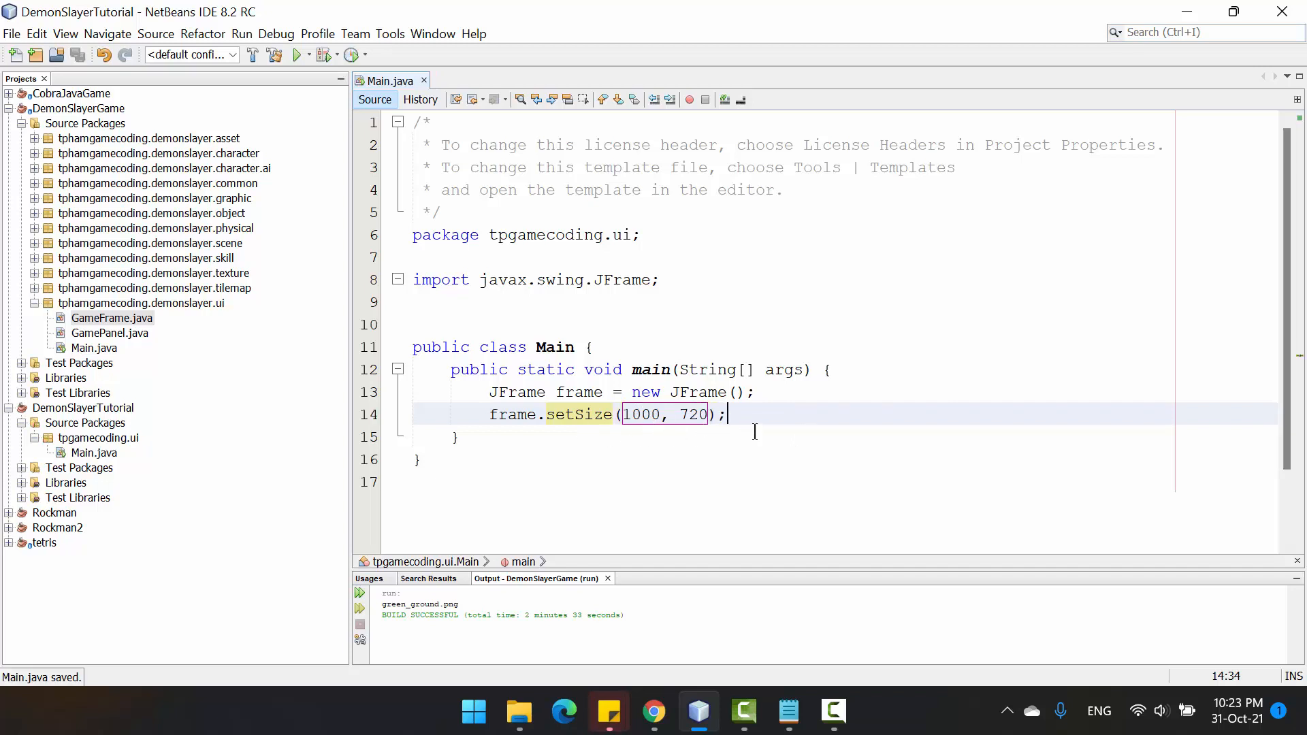
- Make the frame visible with frame.setVisible(true)
{"action": "type", "text": "frame."}
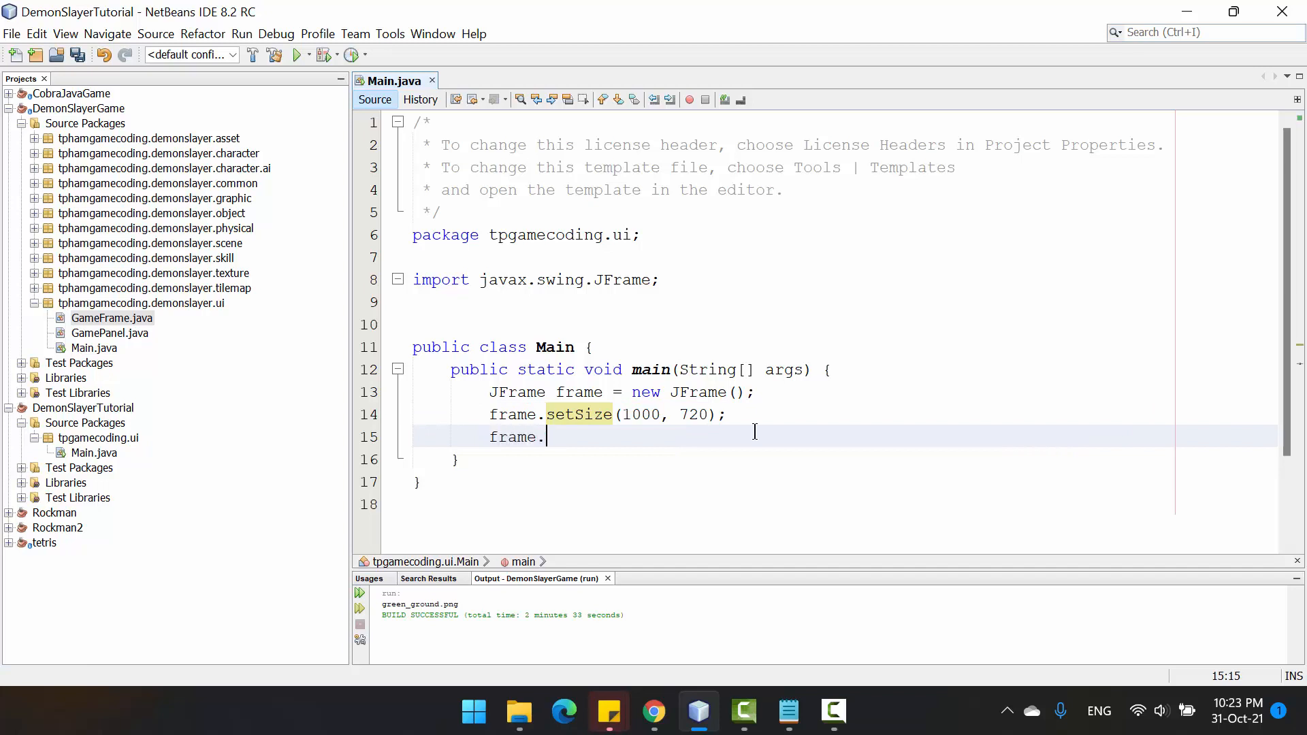
{"action": "type", "text": "setVisible(true);"}
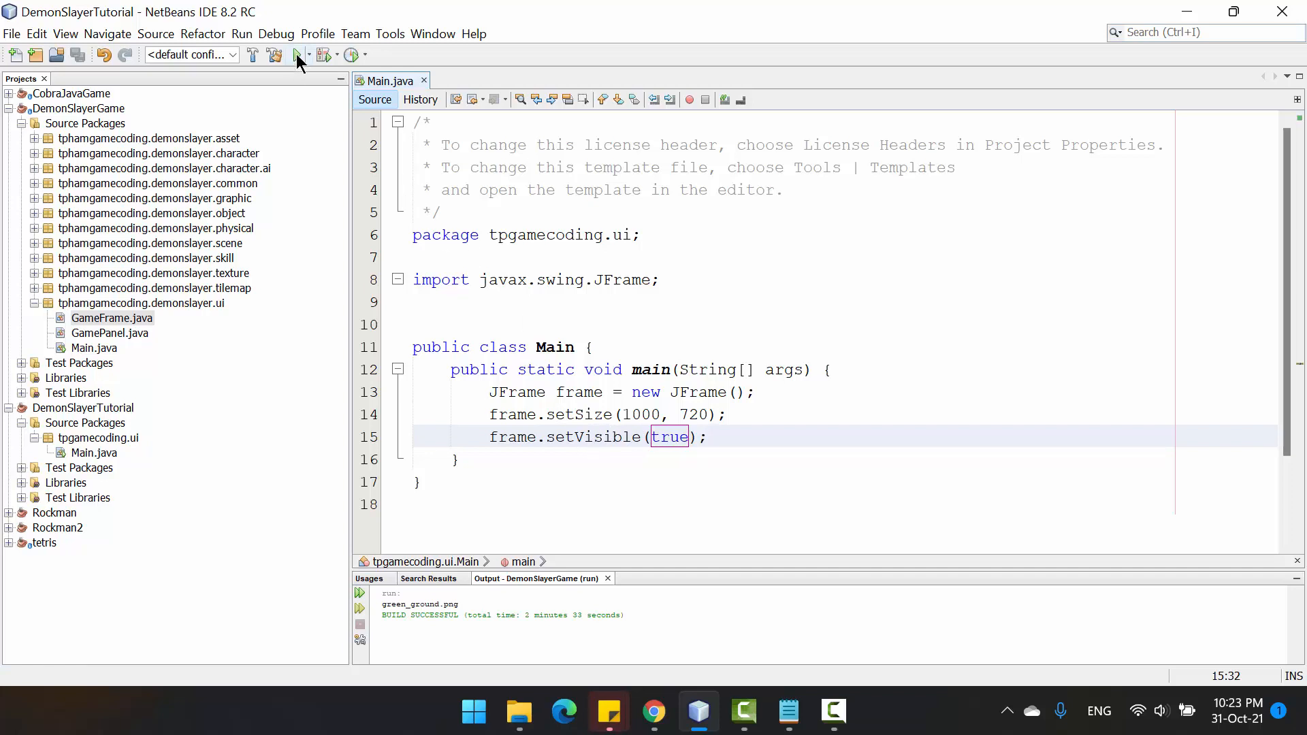
- Run DemonSlayerTutorial with tpgamecoding.ui.Main as the main class, opening an empty window
{"action": "left_click", "coordinate": [296, 54]}
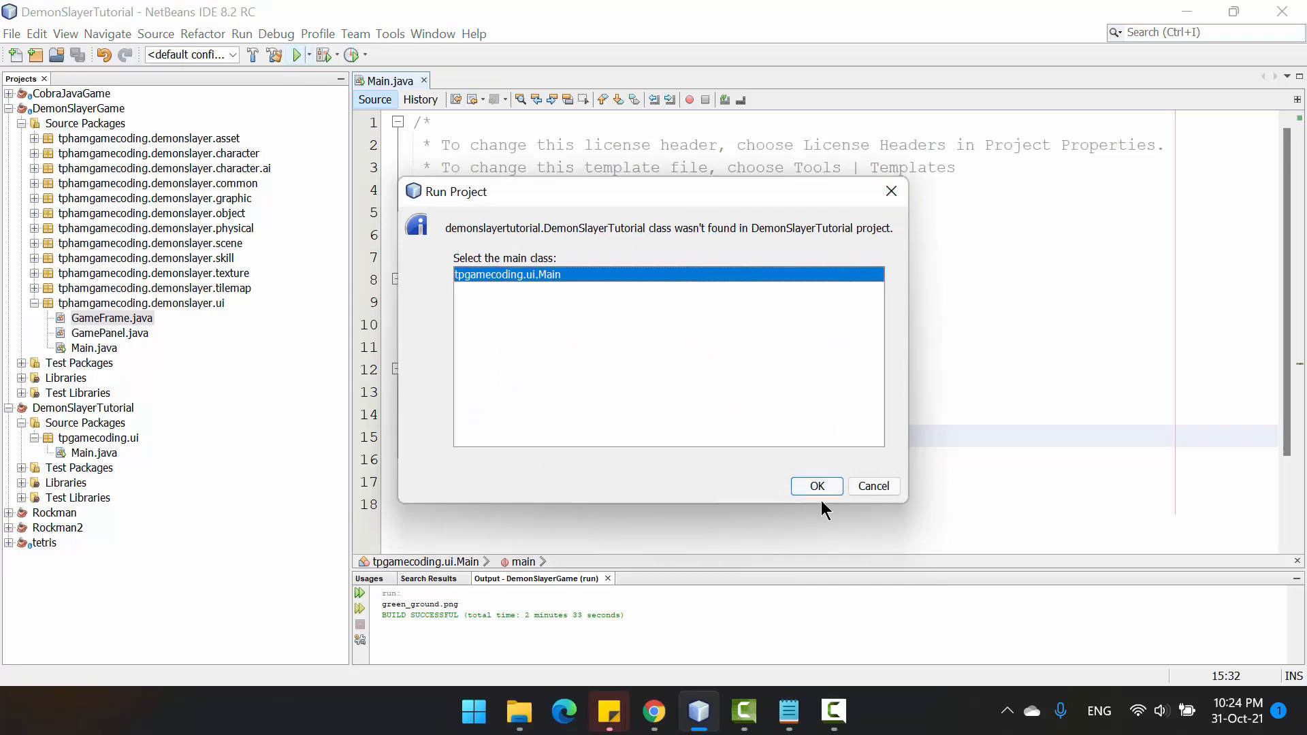
{"action": "left_click", "coordinate": [814, 486]}
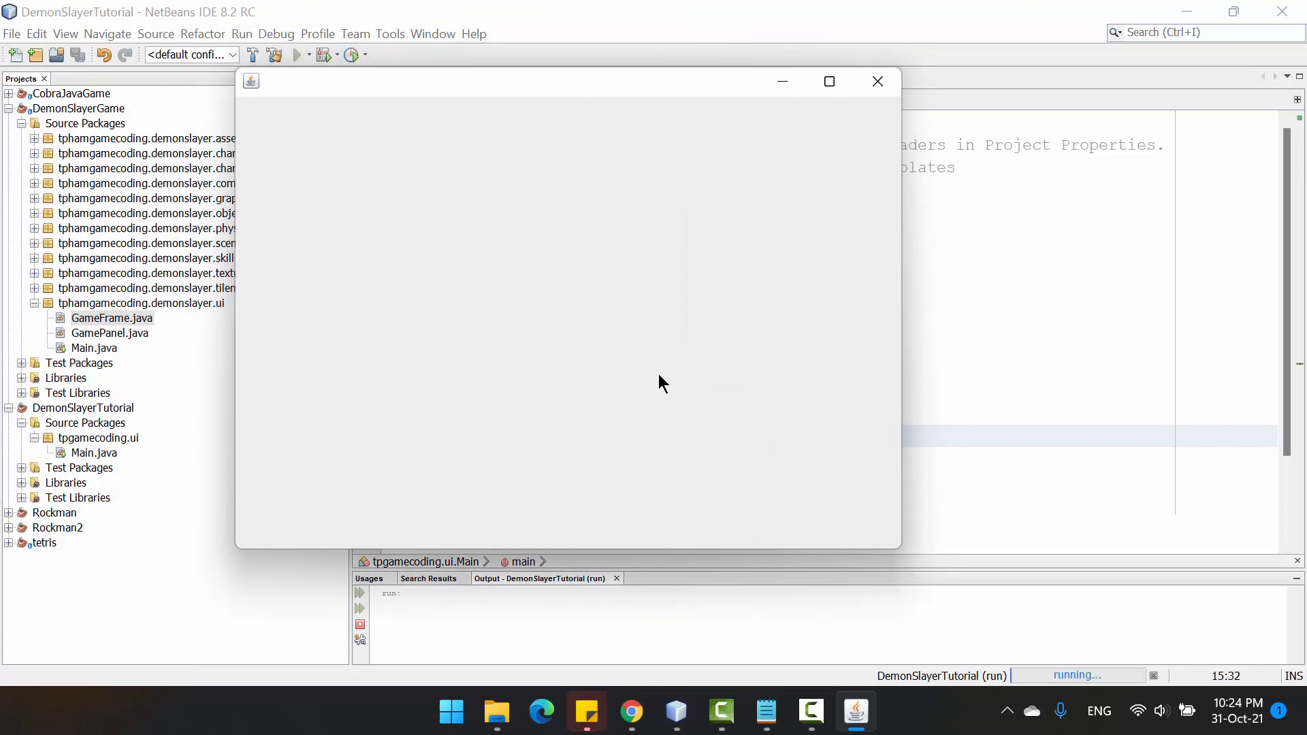
{"action": "mouse_move", "coordinate": [308, 216]}
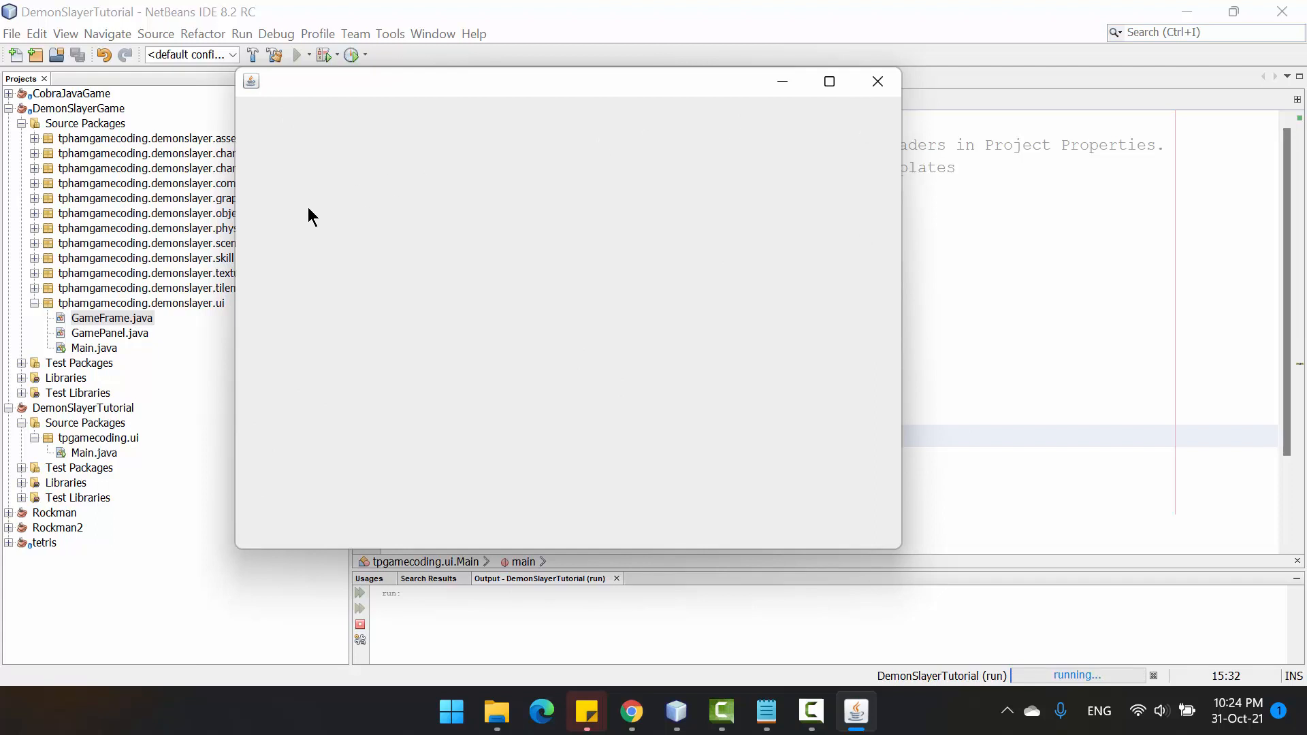
{"action": "mouse_move", "coordinate": [267, 138]}
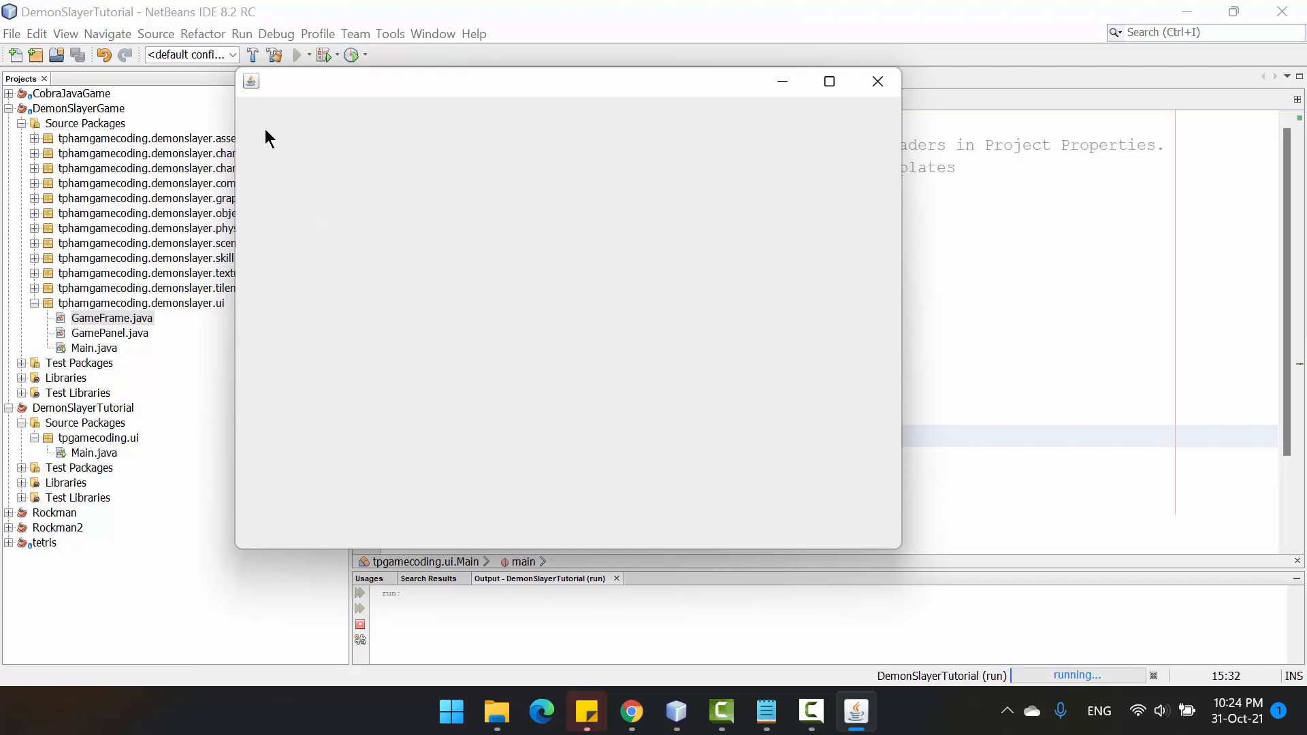
{"action": "mouse_move", "coordinate": [877, 81]}
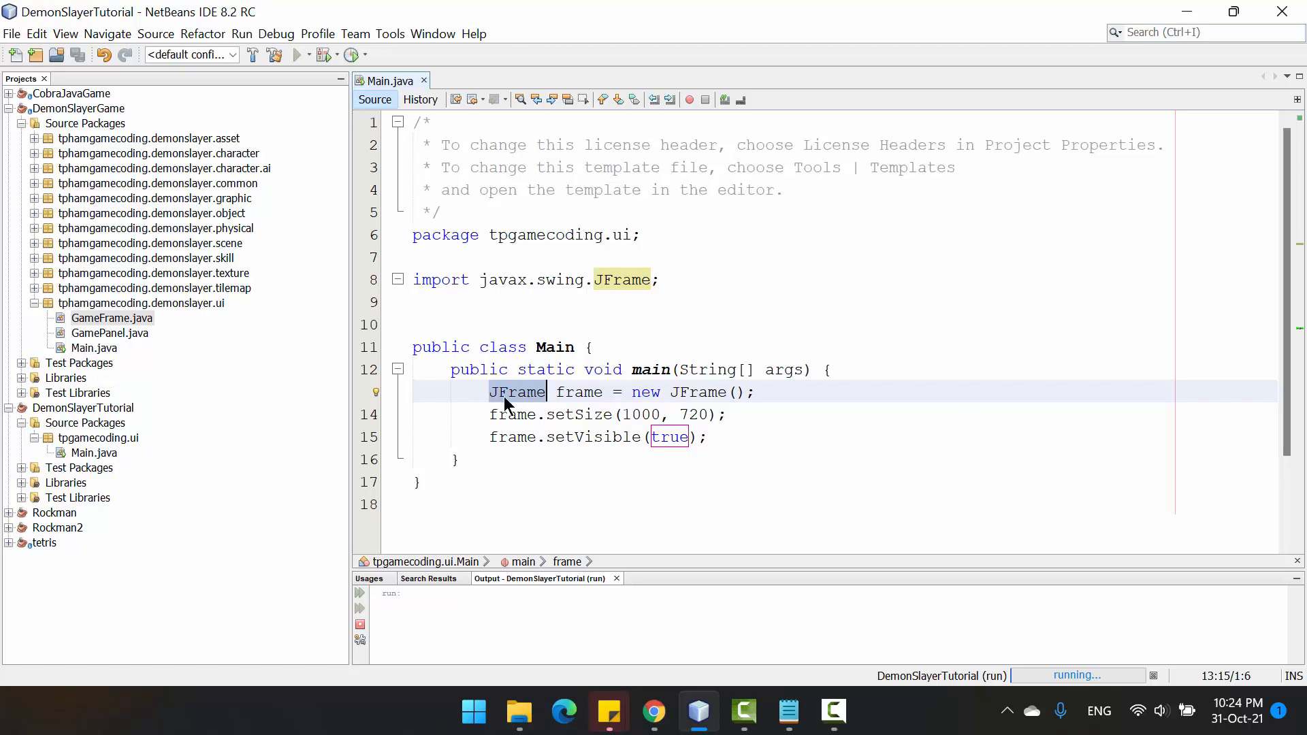
{"action": "mouse_move", "coordinate": [115, 328]}
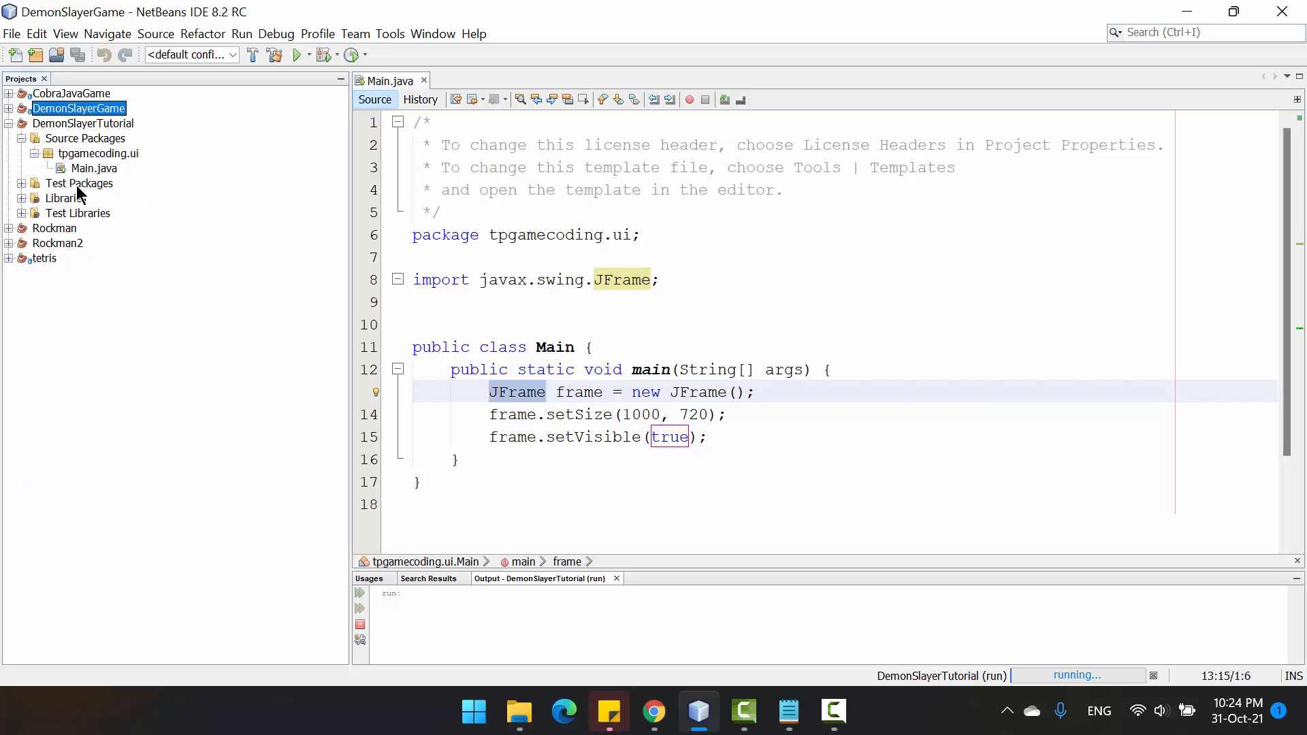
- Create a new Java class named GameFrame in the tpgamecoding.ui package
{"action": "right_click", "coordinate": [96, 153]}
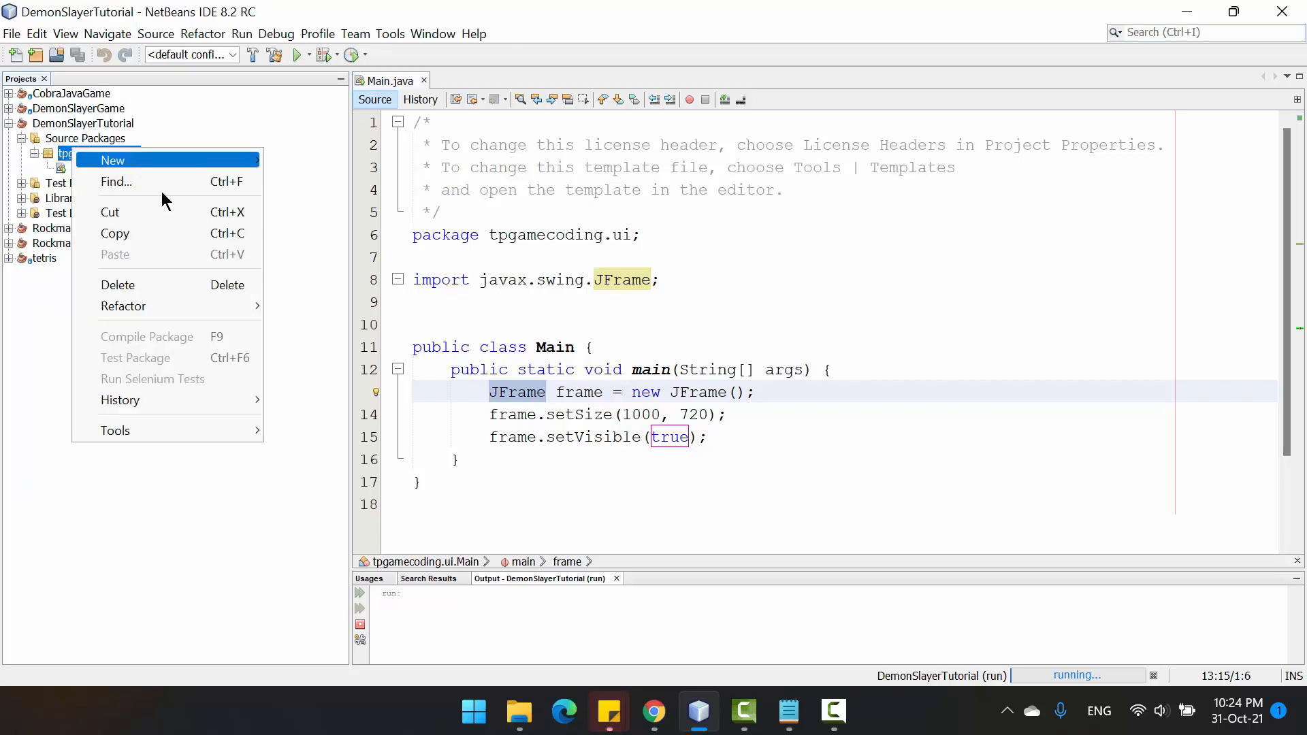
{"action": "mouse_move", "coordinate": [113, 159]}
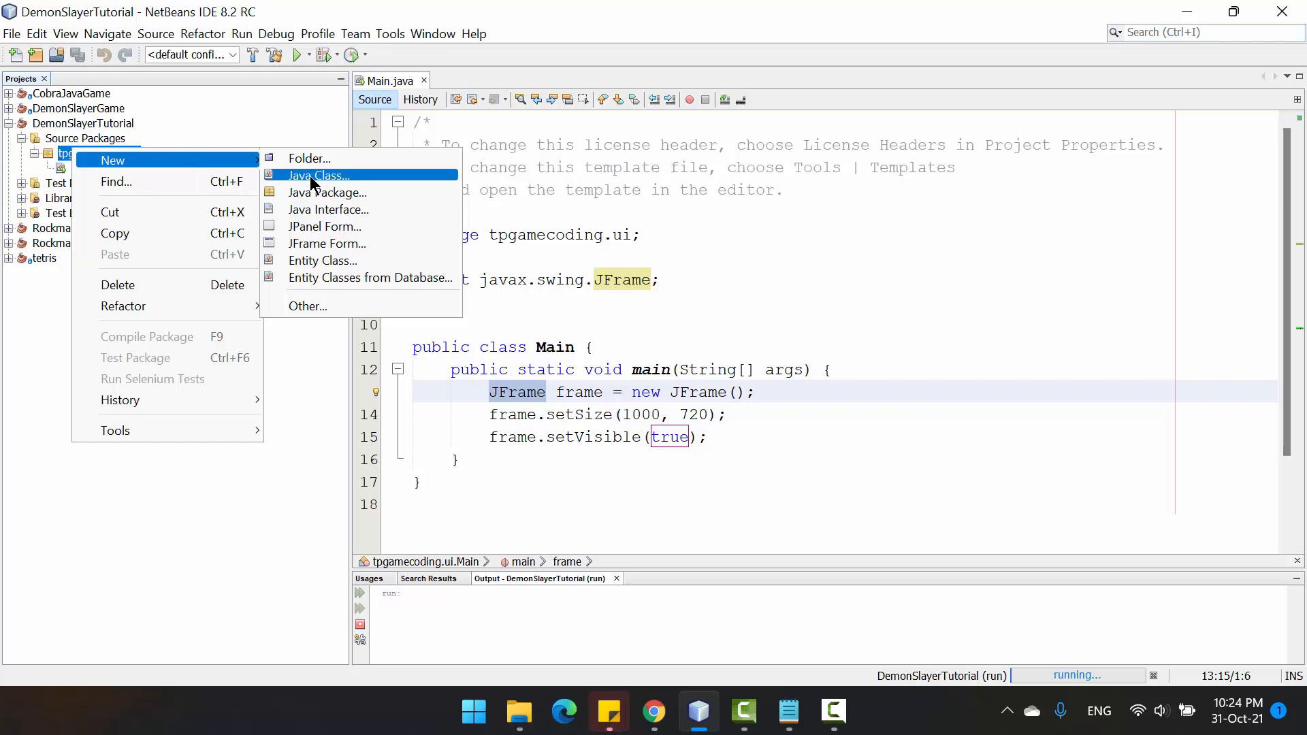
{"action": "left_click", "coordinate": [315, 175]}
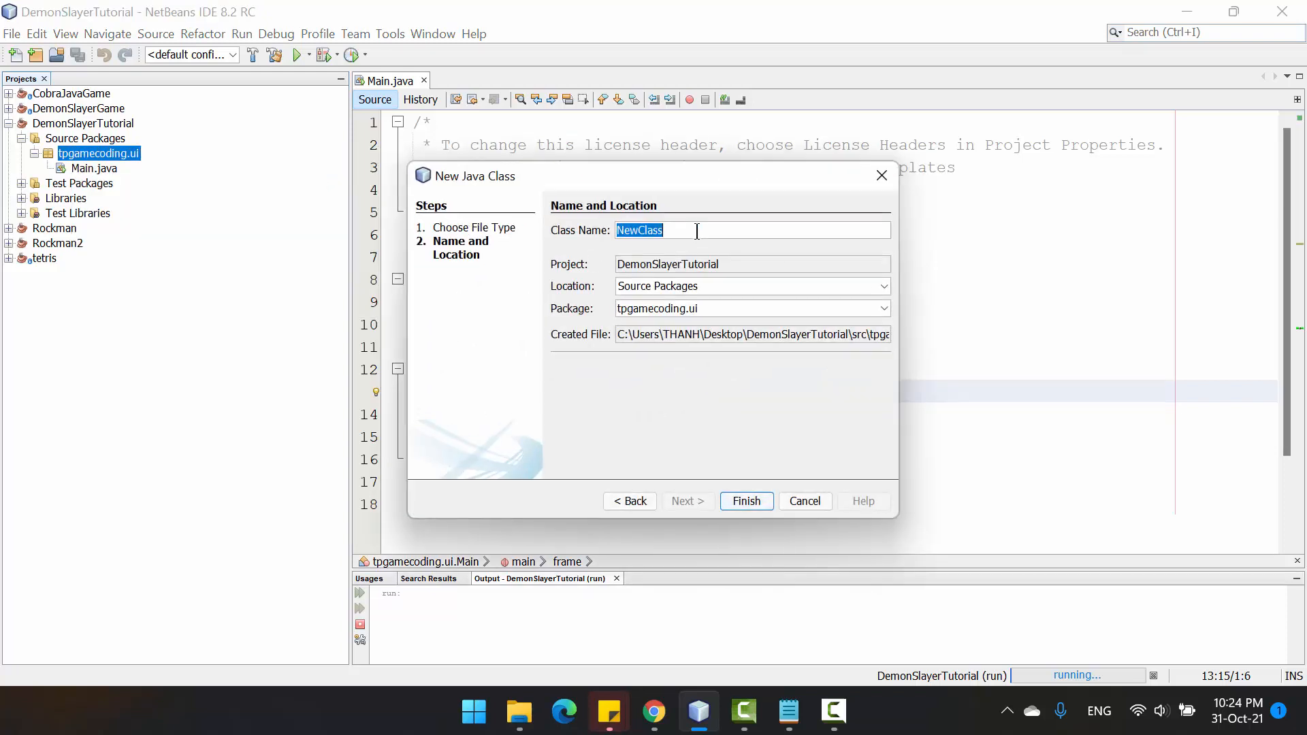
{"action": "type", "text": "GameFrame"}
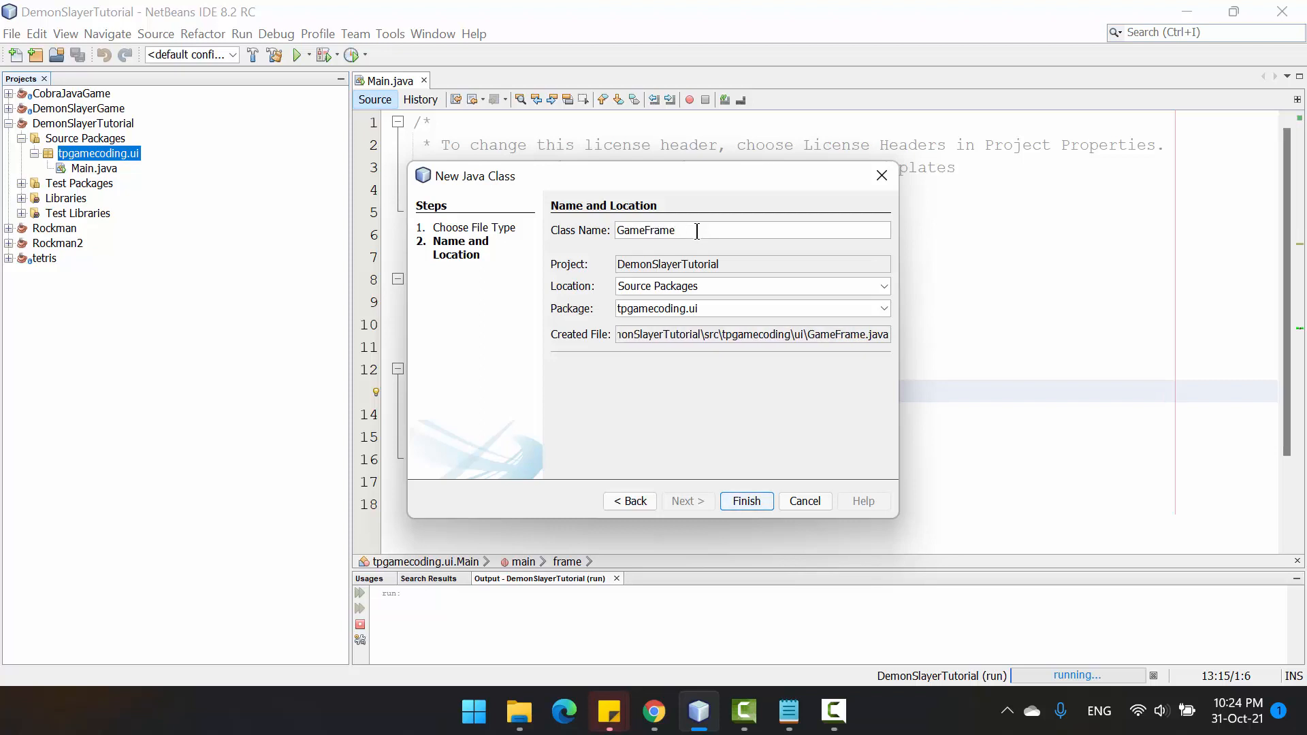
{"action": "left_click", "coordinate": [745, 501]}
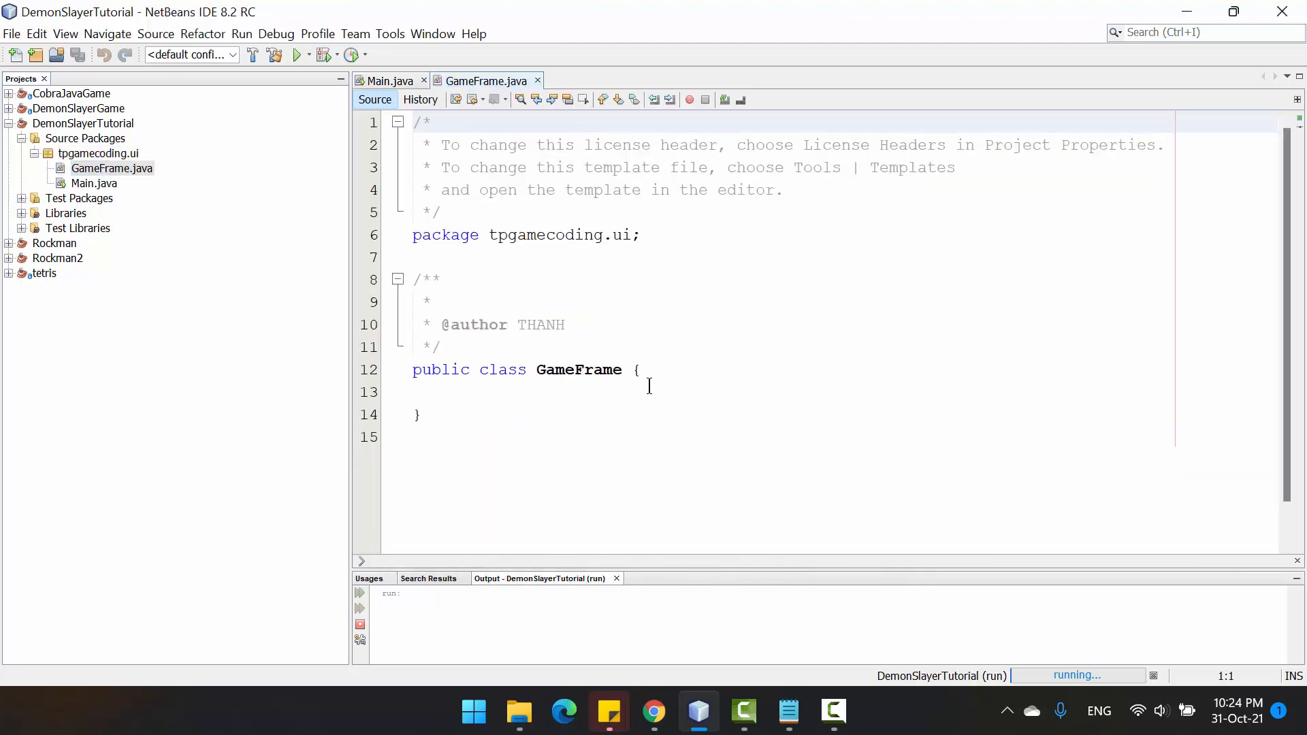
- Make GameFrame extend JFrame and add the javax.swing.JFrame import via the hint
{"action": "type", "text": "extends"}
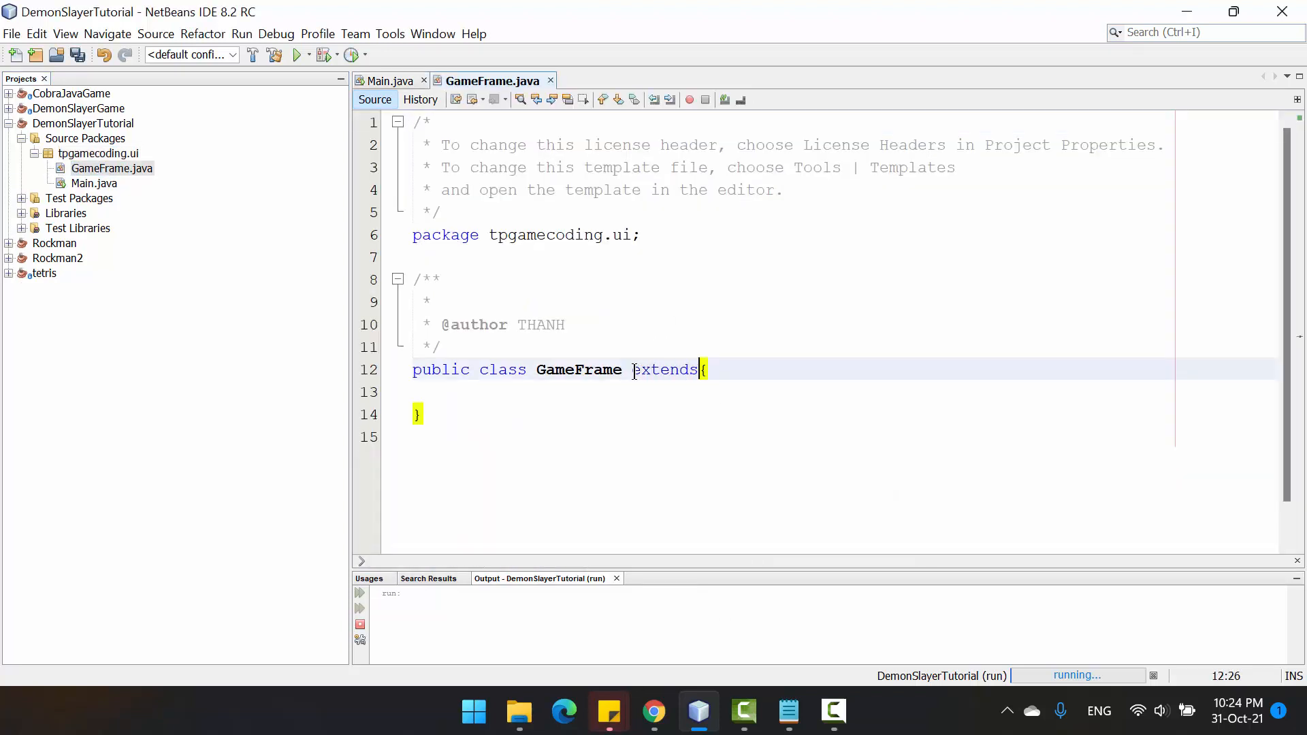
{"action": "type", "text": "JFrame"}
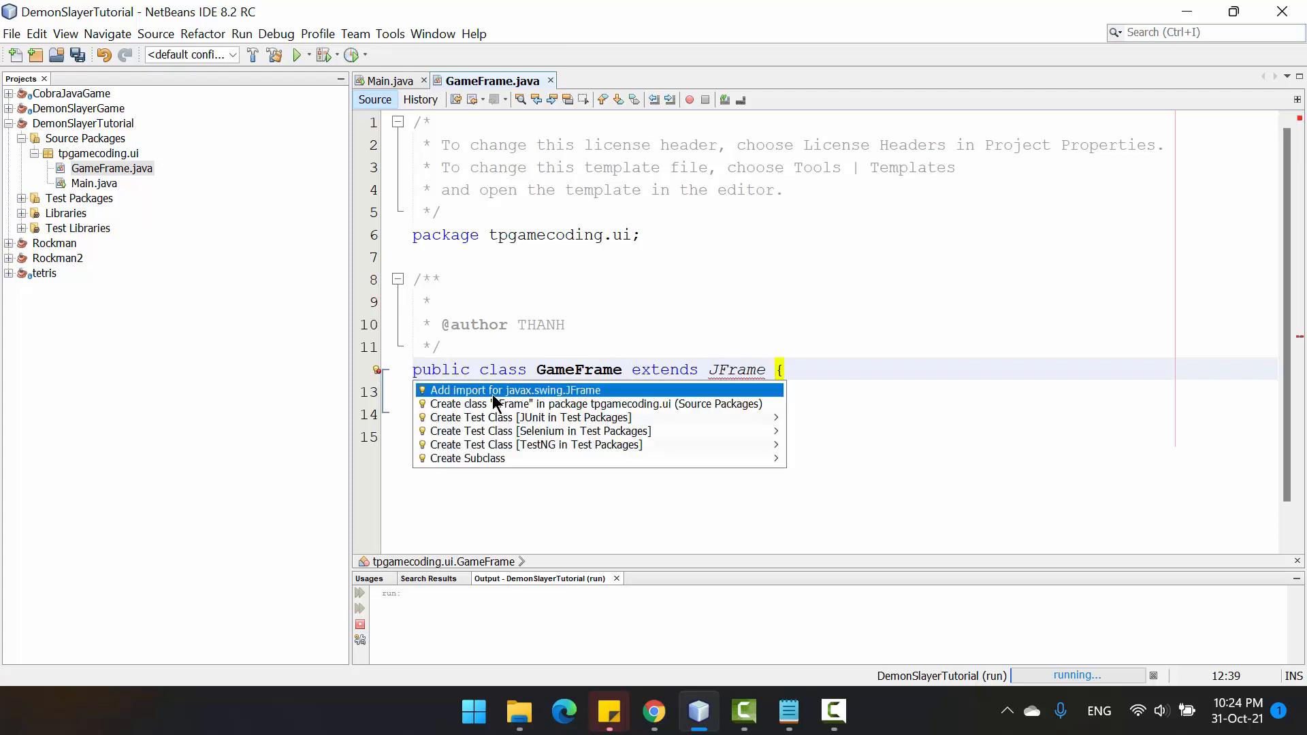
{"action": "left_click", "coordinate": [514, 389]}
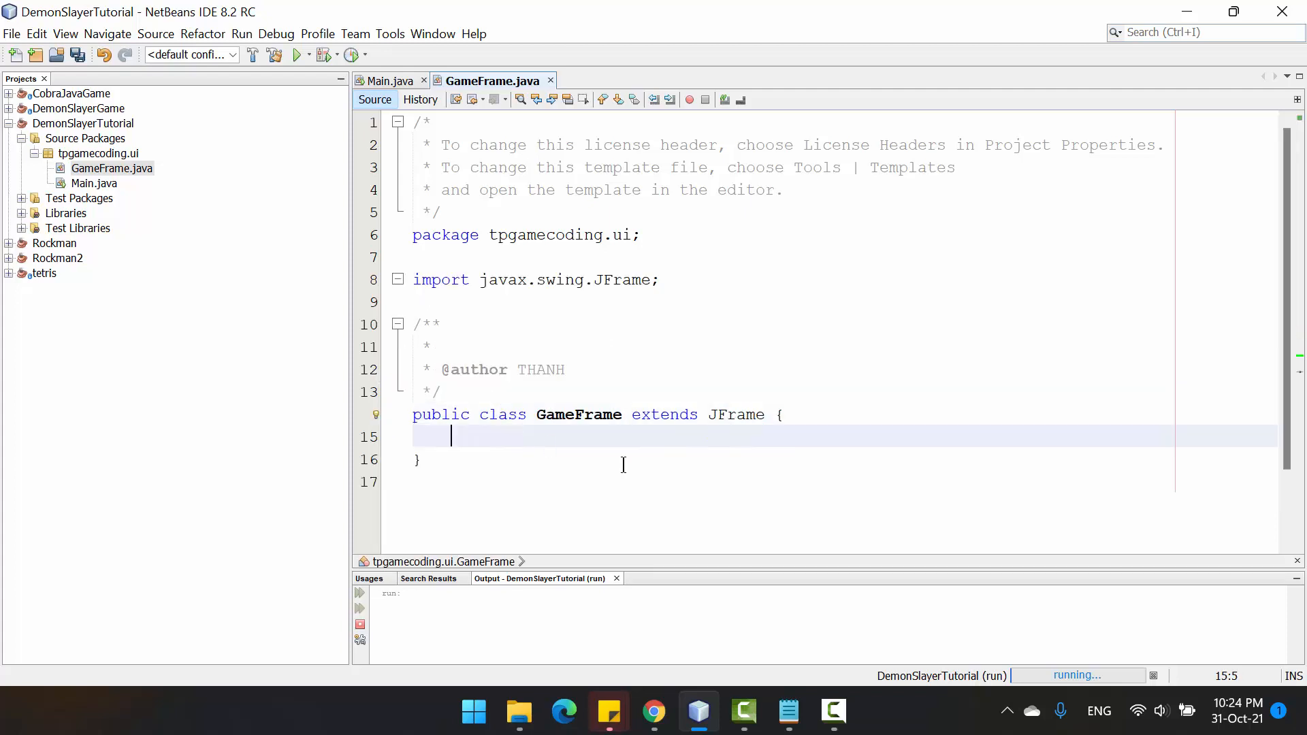
- Add a public GameFrame() constructor and begin a setSi… call inside it
{"action": "key", "text": "enter"}
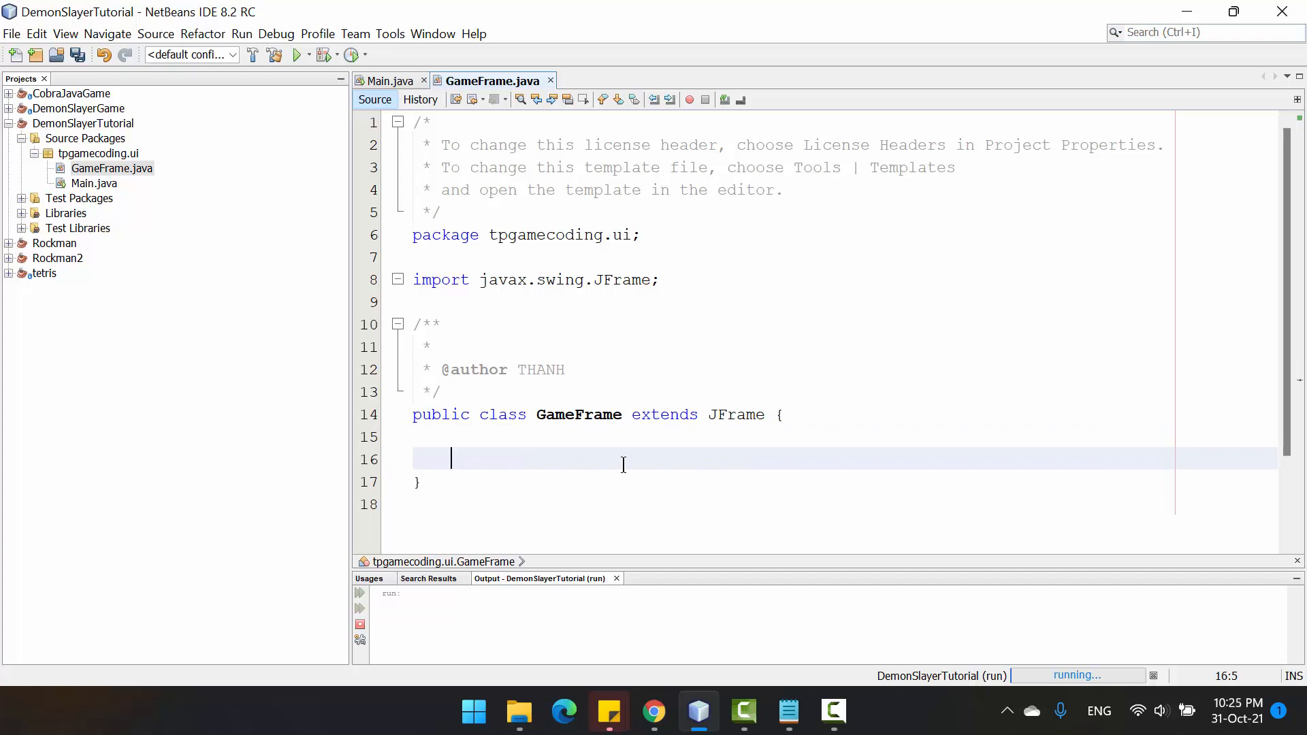
{"action": "type", "text": "pub"}
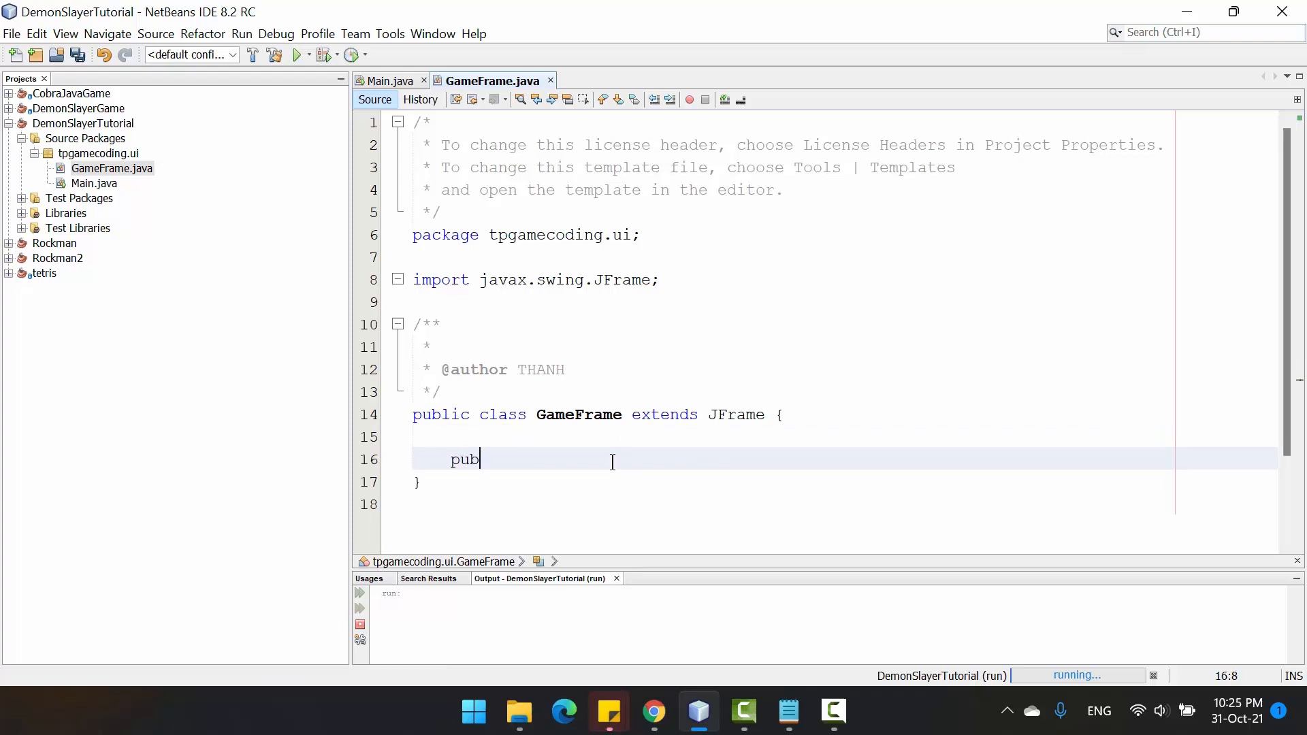
{"action": "type", "text": "lic GameFrame() {"}
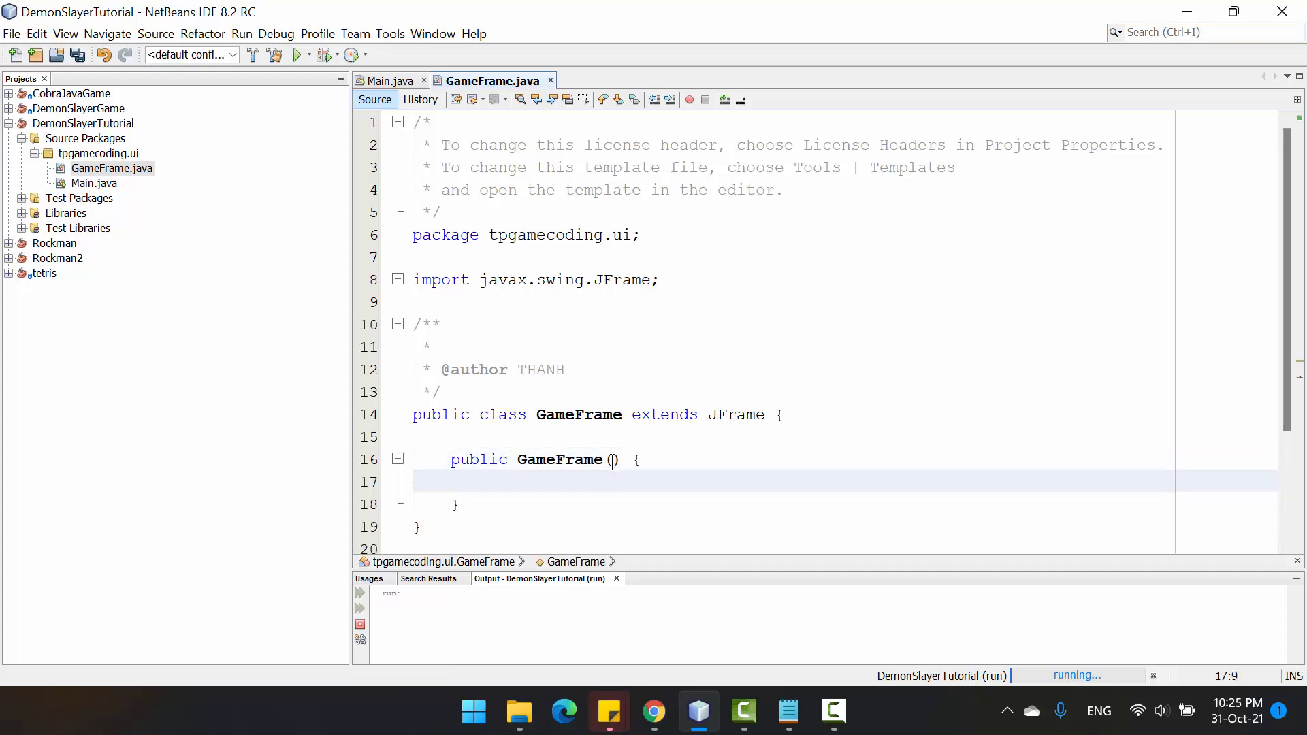
{"action": "type", "text": "setS"}
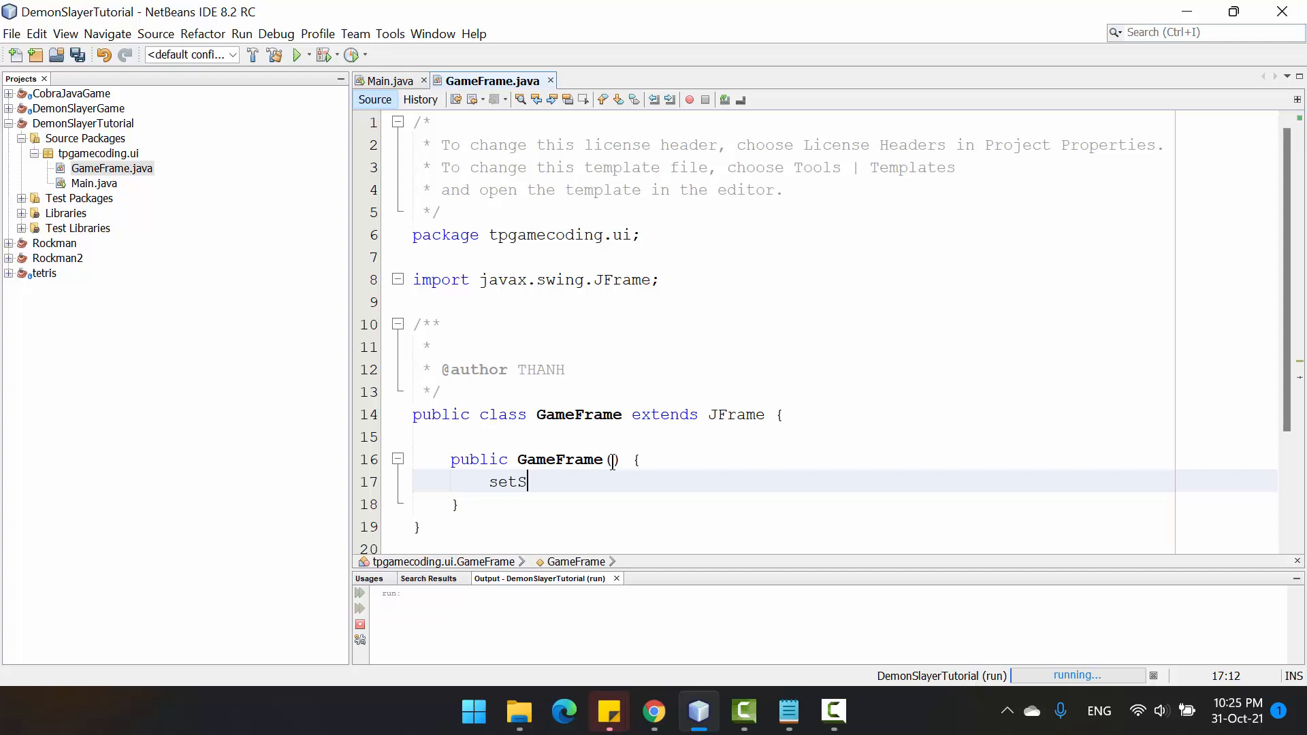
{"action": "type", "text": "i"}
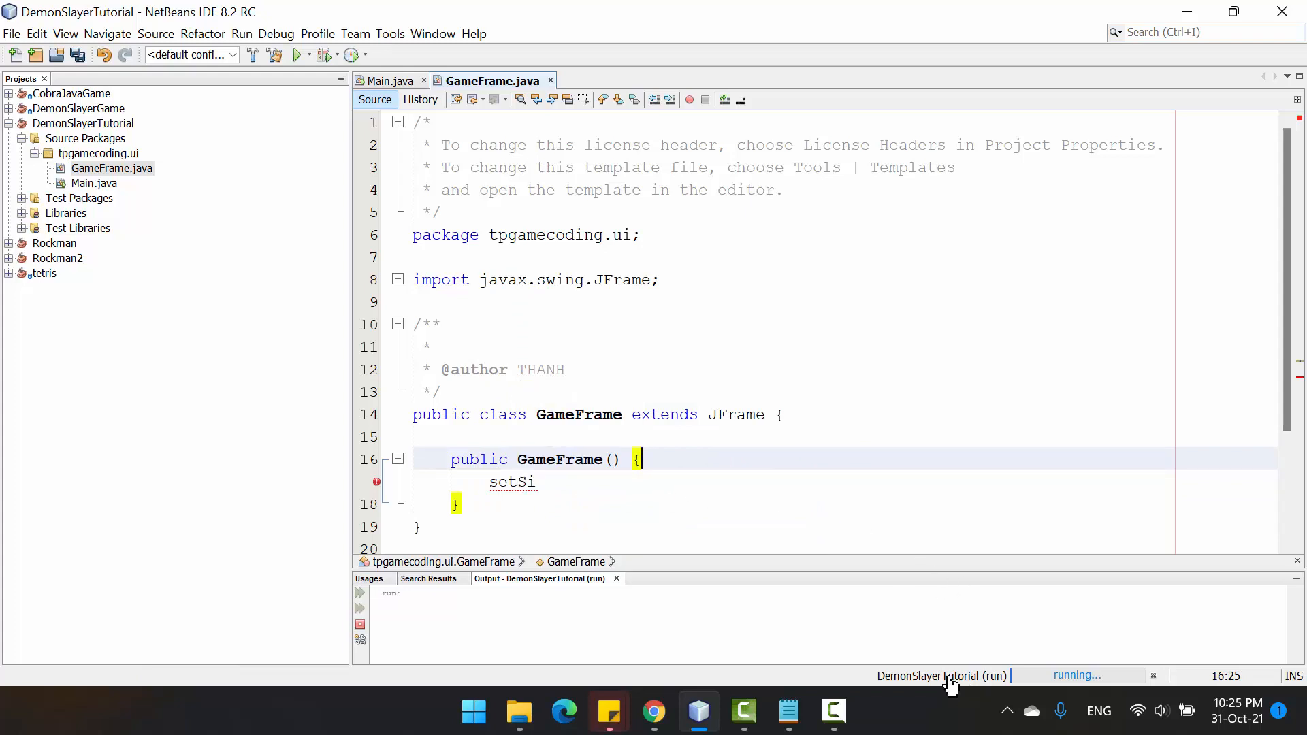
{"action": "mouse_move", "coordinate": [904, 683]}
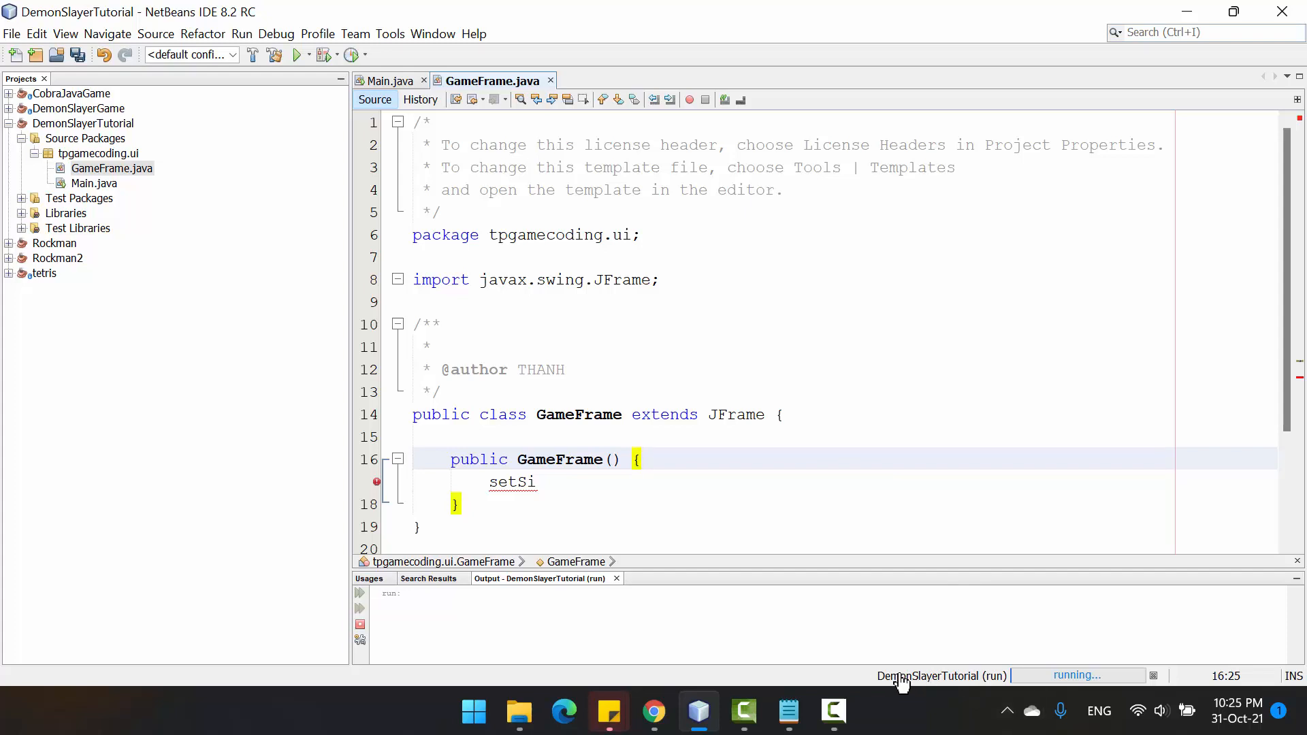
{"action": "mouse_move", "coordinate": [886, 675]}
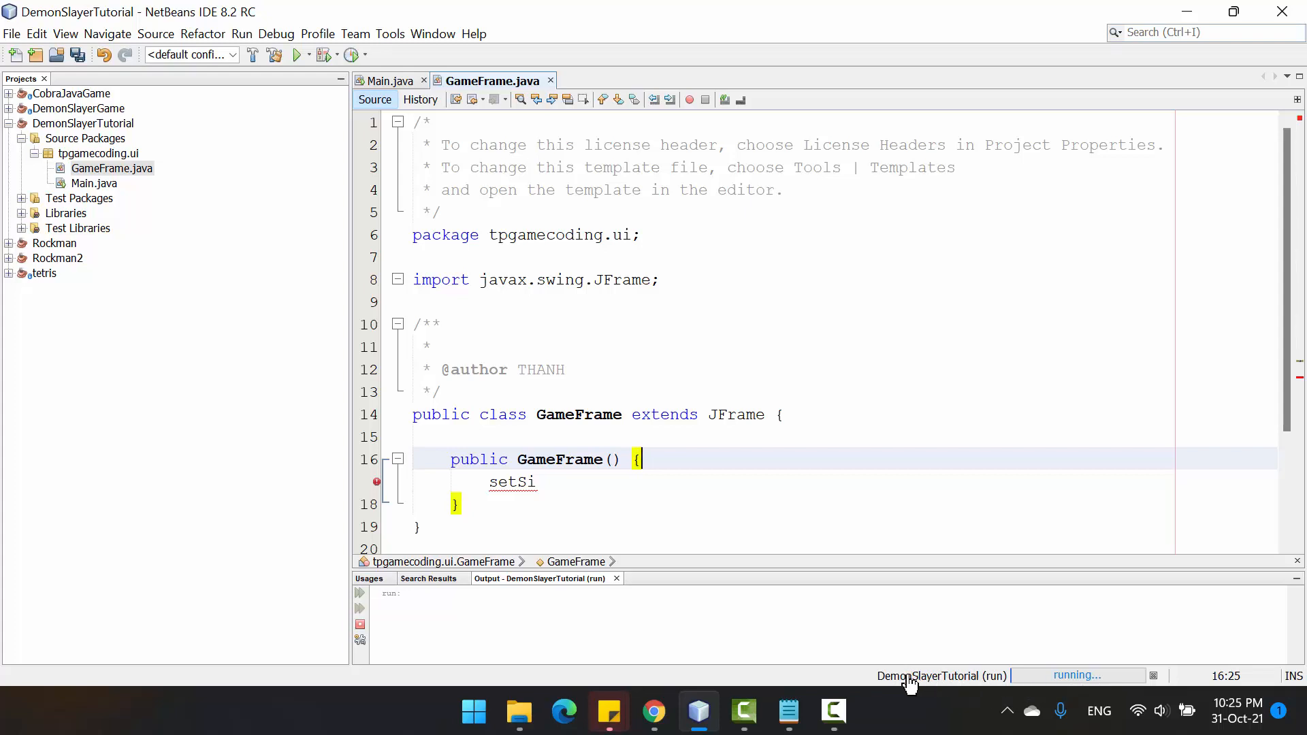
{"action": "mouse_move", "coordinate": [1097, 710]}
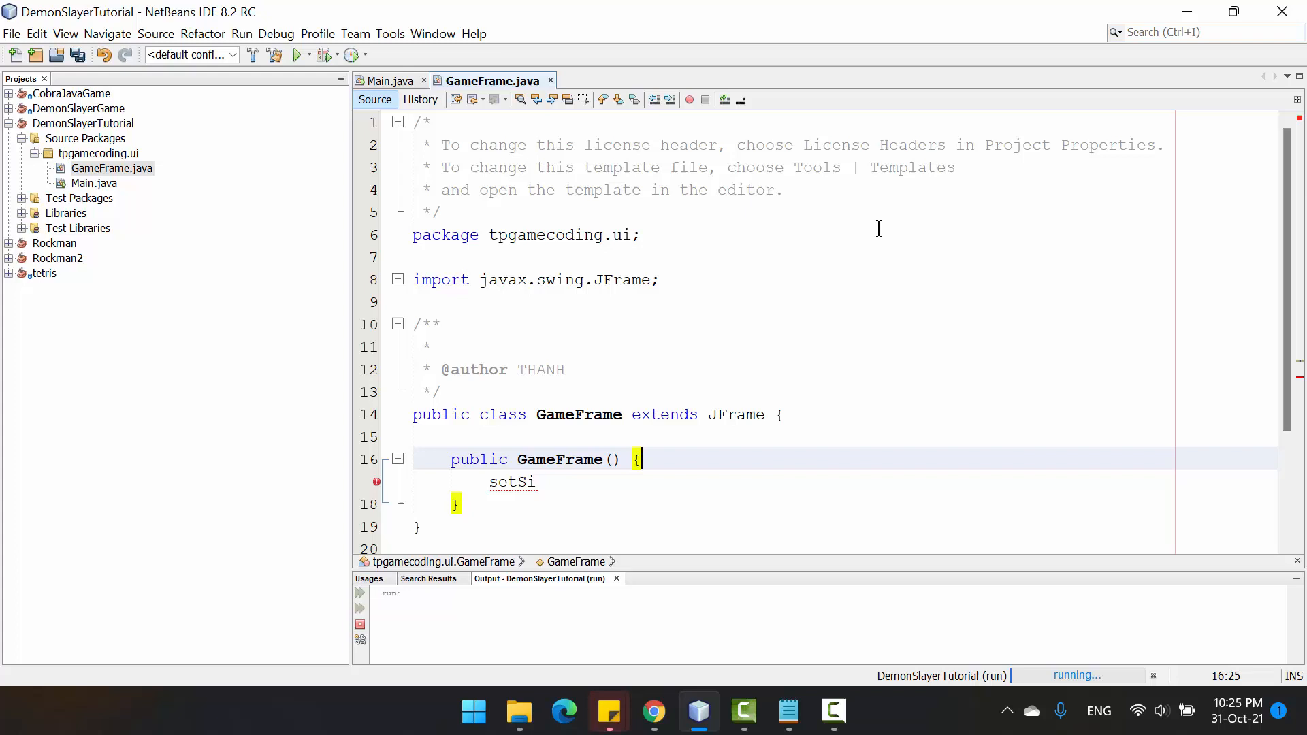
{"action": "mouse_move", "coordinate": [835, 433]}
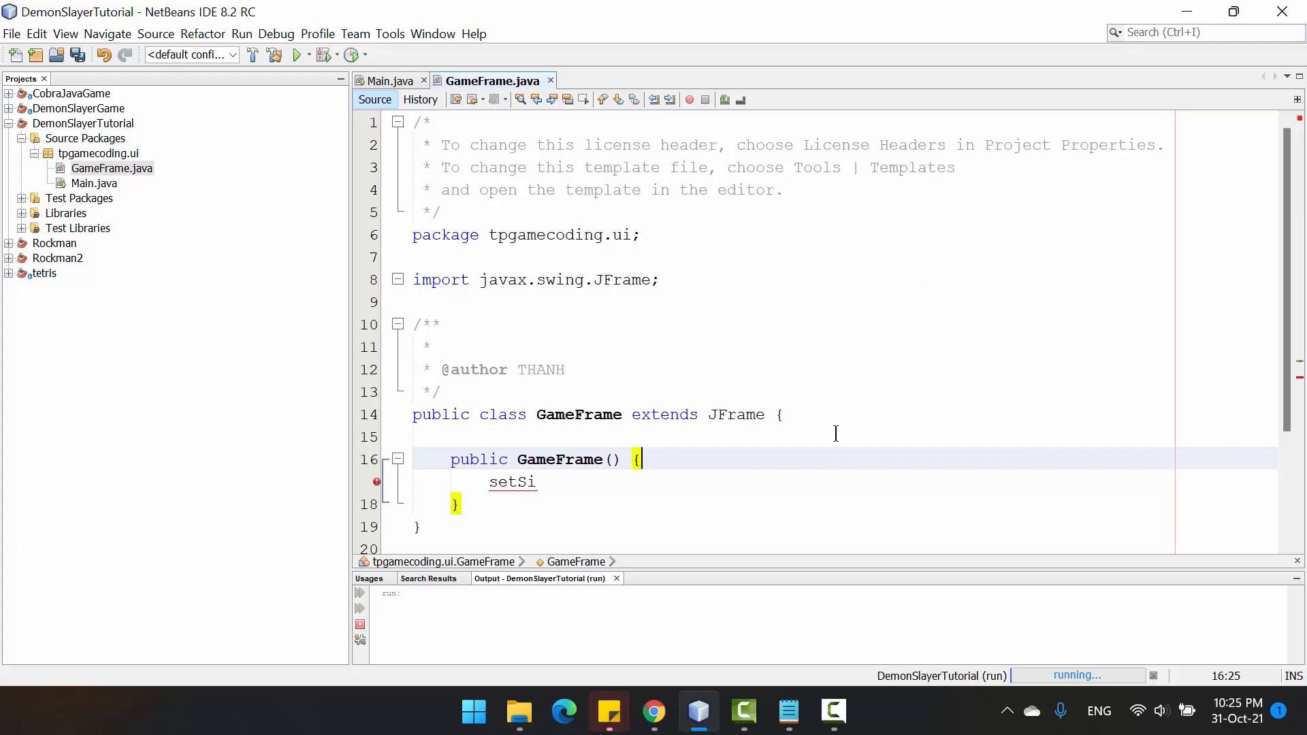
{"action": "mouse_move", "coordinate": [1106, 682]}
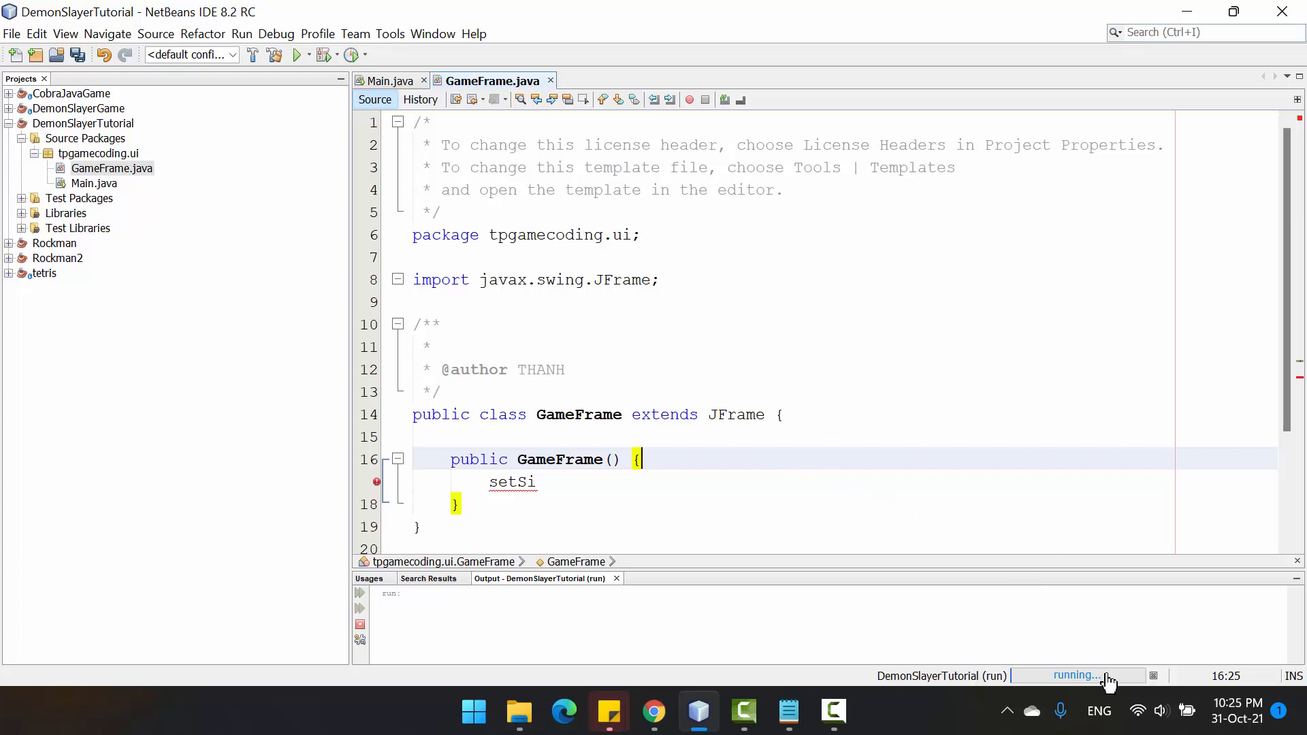
{"action": "mouse_move", "coordinate": [1057, 663]}
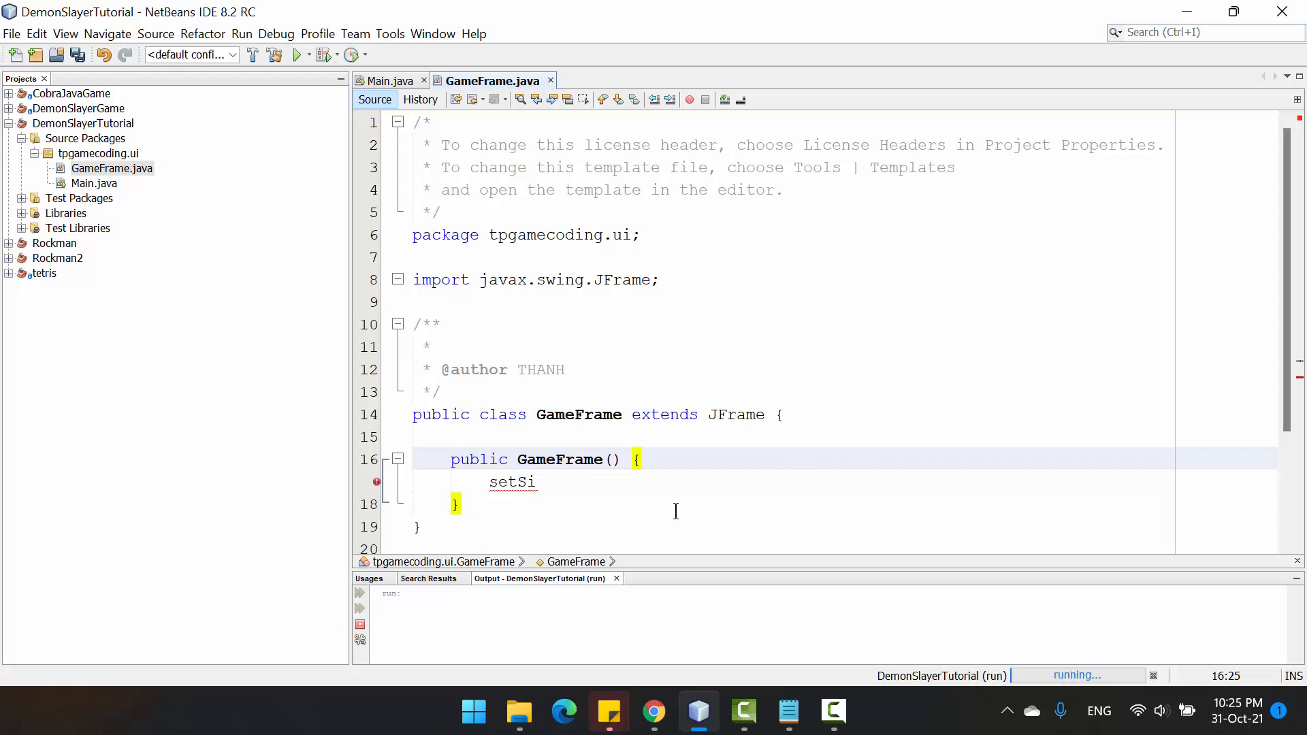
{"action": "mouse_move", "coordinate": [861, 483]}
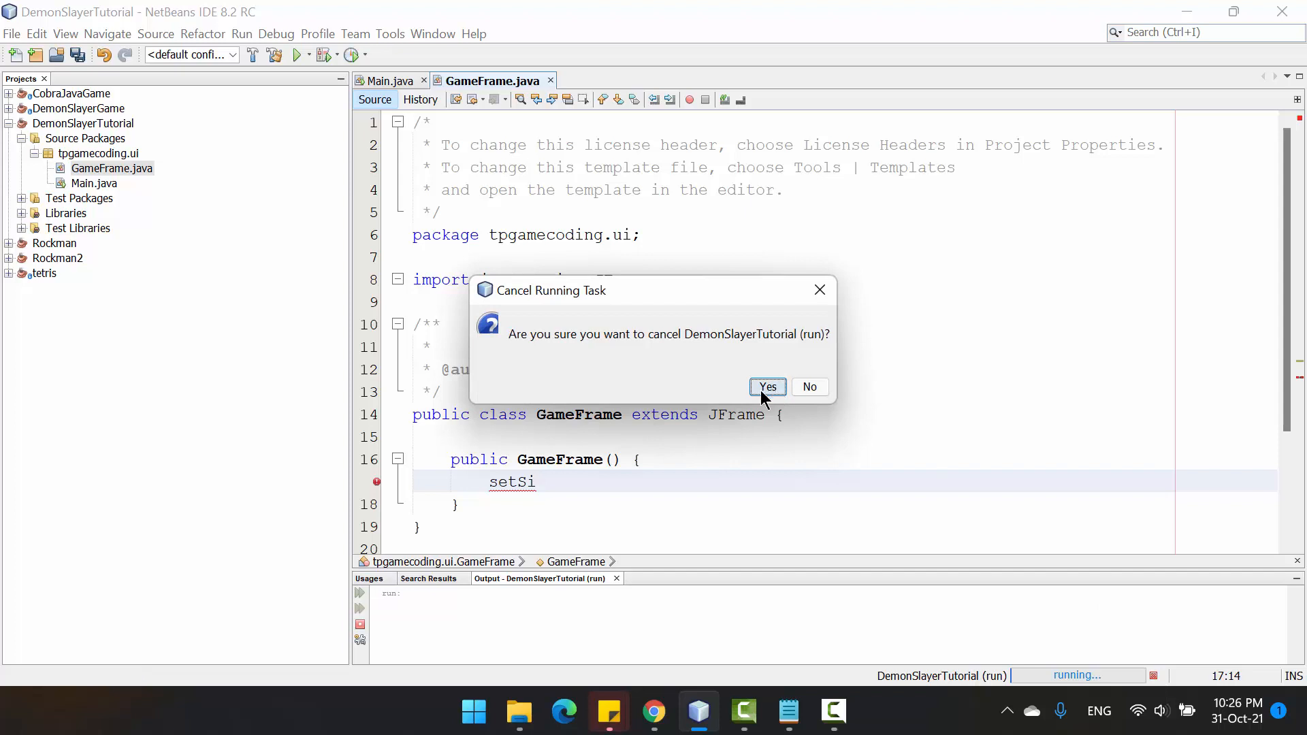
- Confirm stopping the run, then call setDefaultCloseOperation(JFrame.EXIT_ON_CLOSE) in the constructor
{"action": "left_click", "coordinate": [765, 387]}
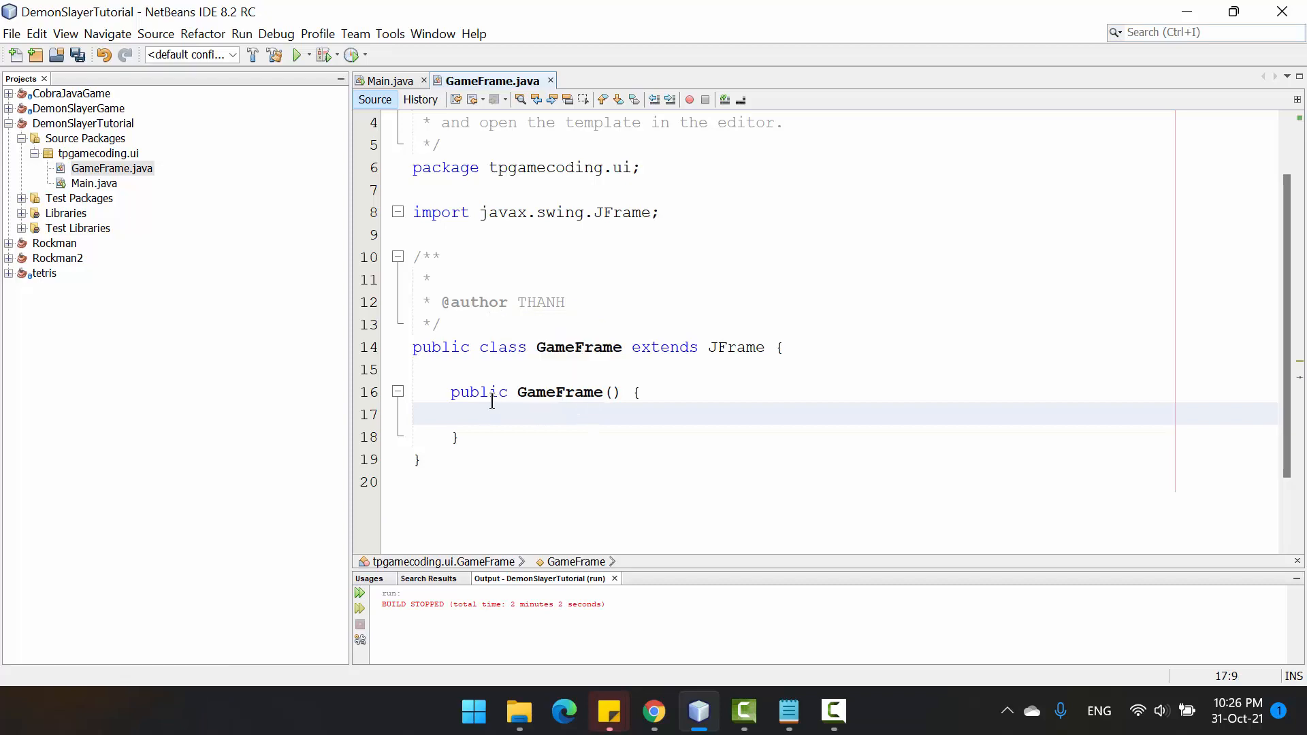
{"action": "type", "text": "set"}
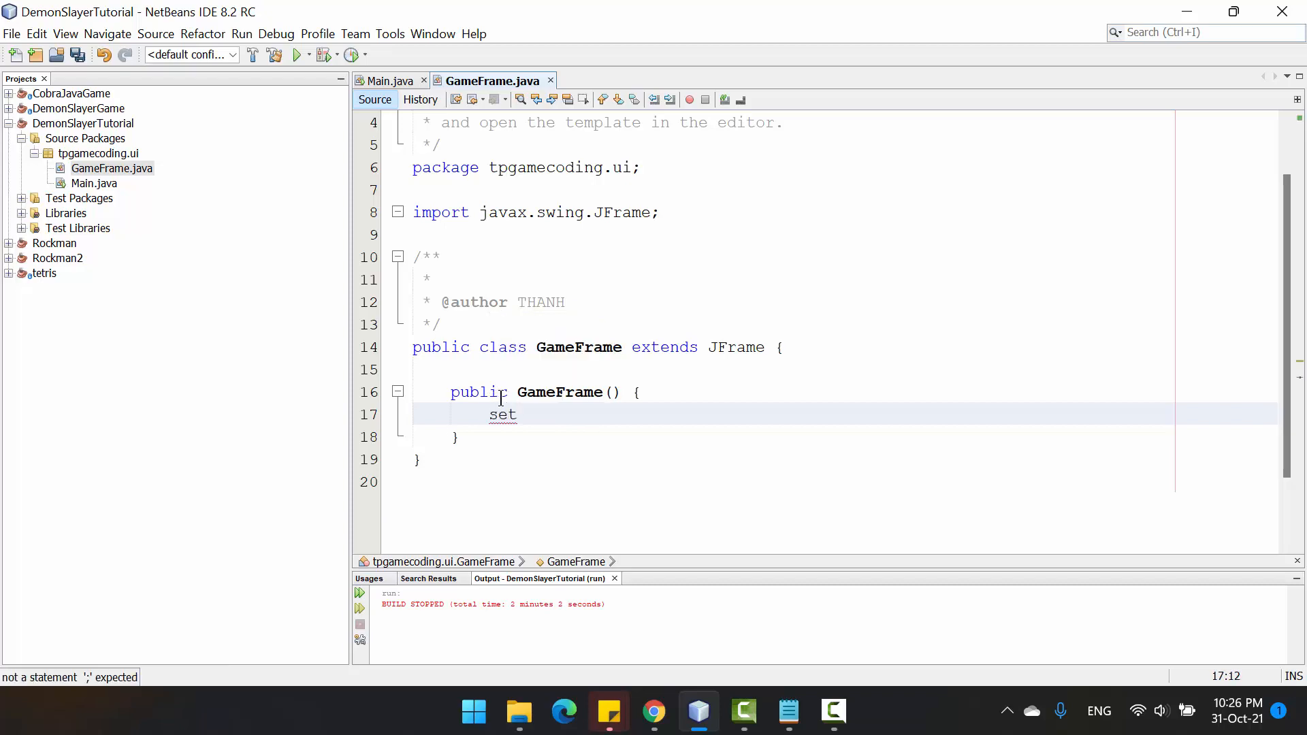
{"action": "type", "text": "DefaultCloseOperation(JFrame);"}
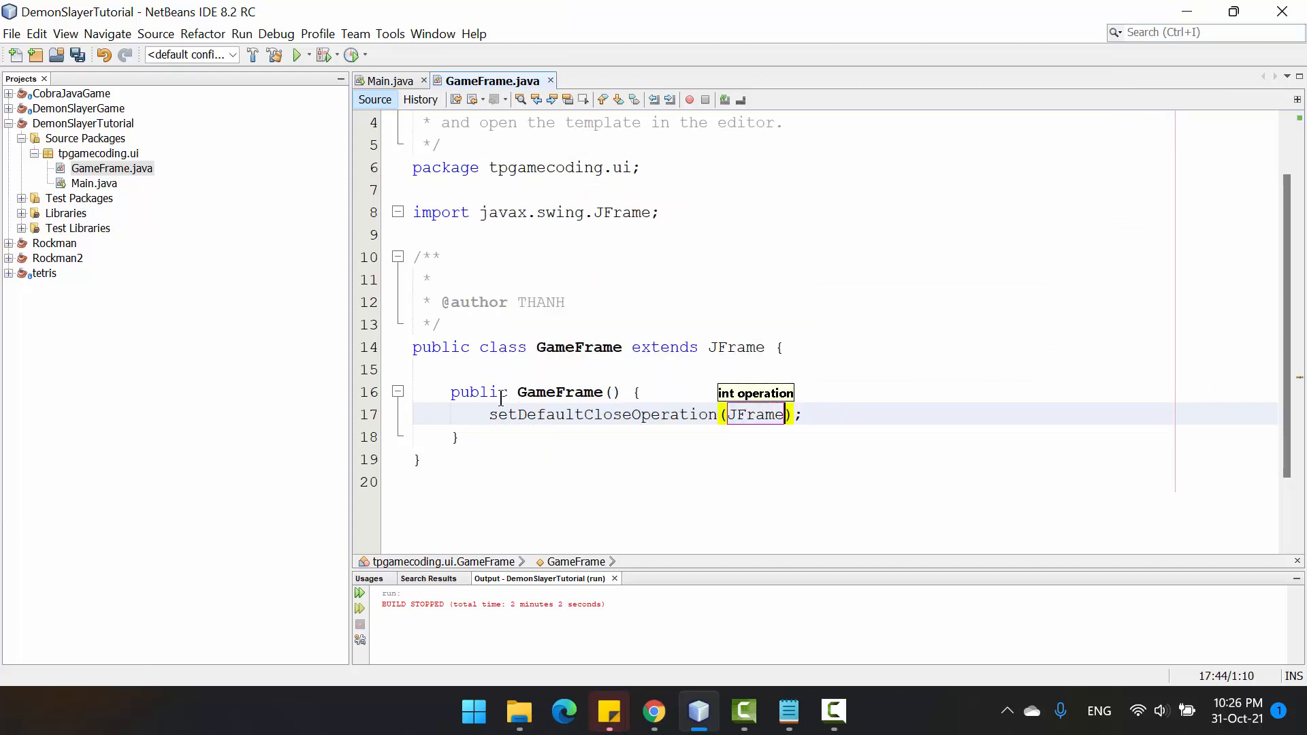
{"action": "type", "text": ".EXIT_ON_CLOSE"}
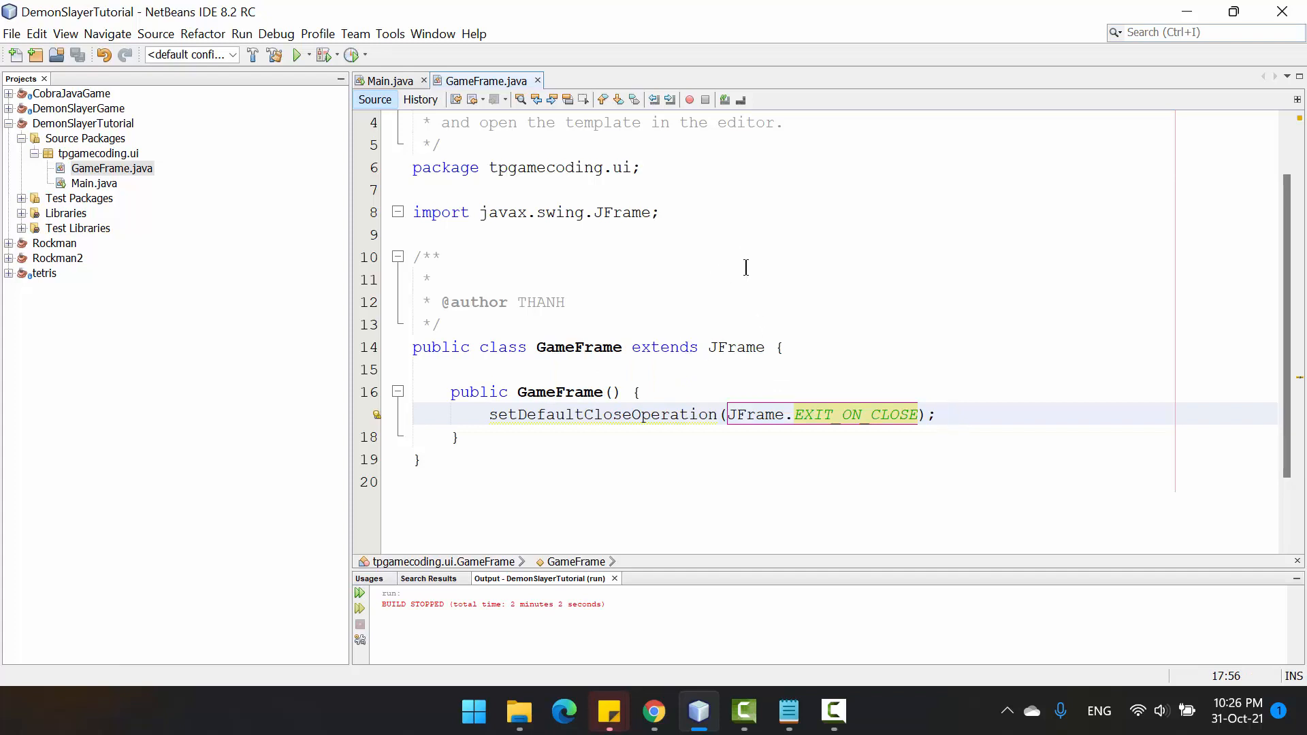
{"action": "mouse_move", "coordinate": [787, 234]}
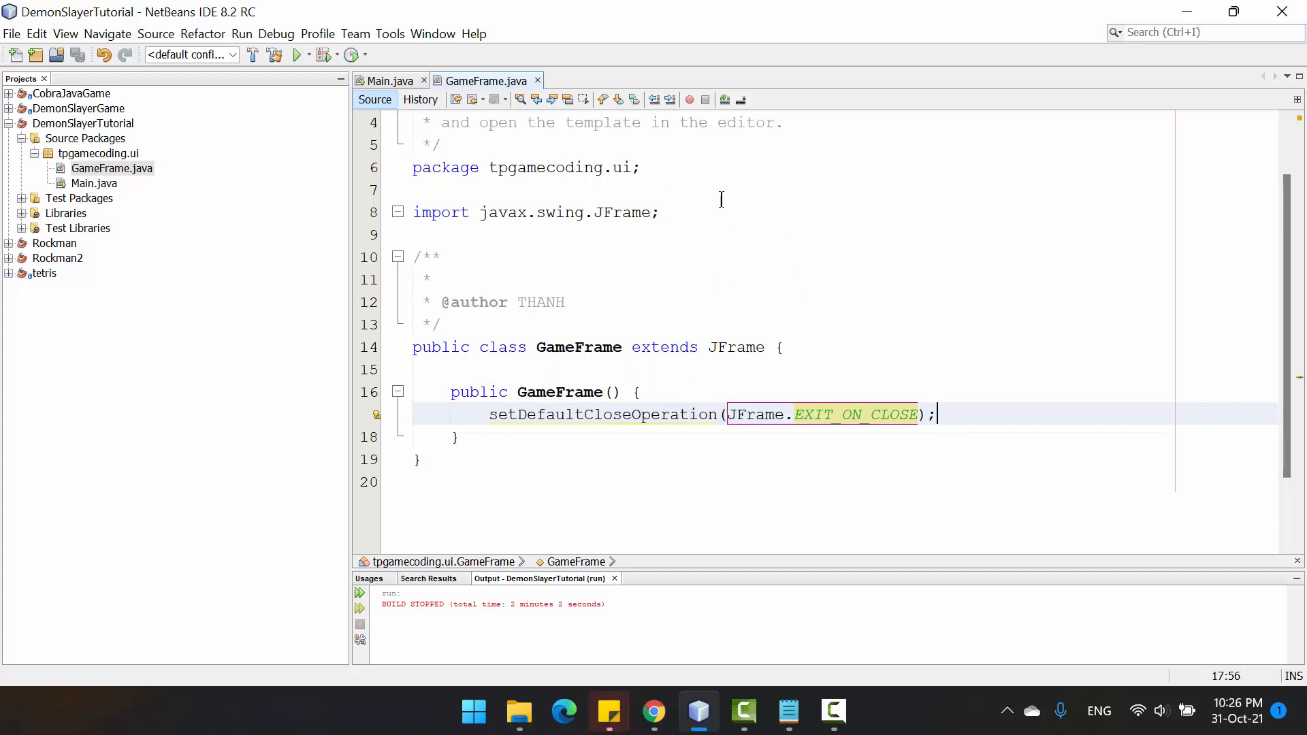
{"action": "mouse_move", "coordinate": [783, 214]}
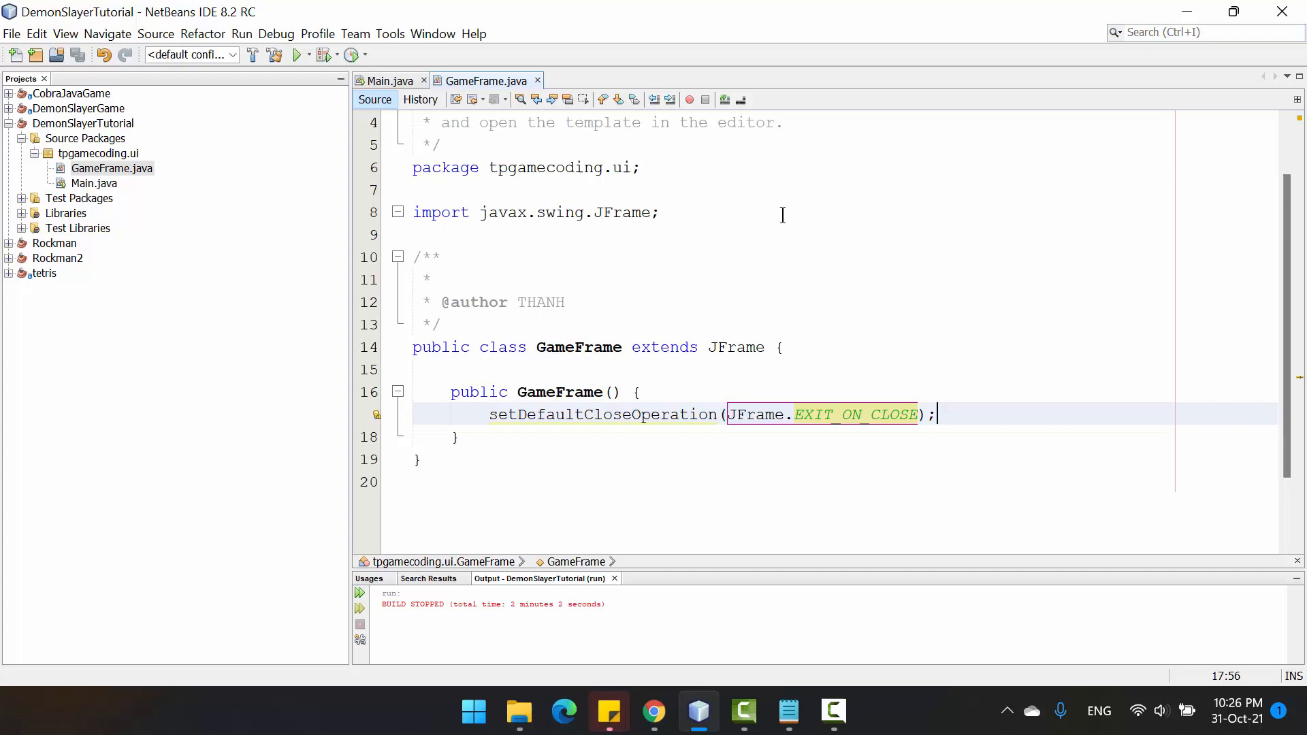
{"action": "mouse_move", "coordinate": [812, 304]}
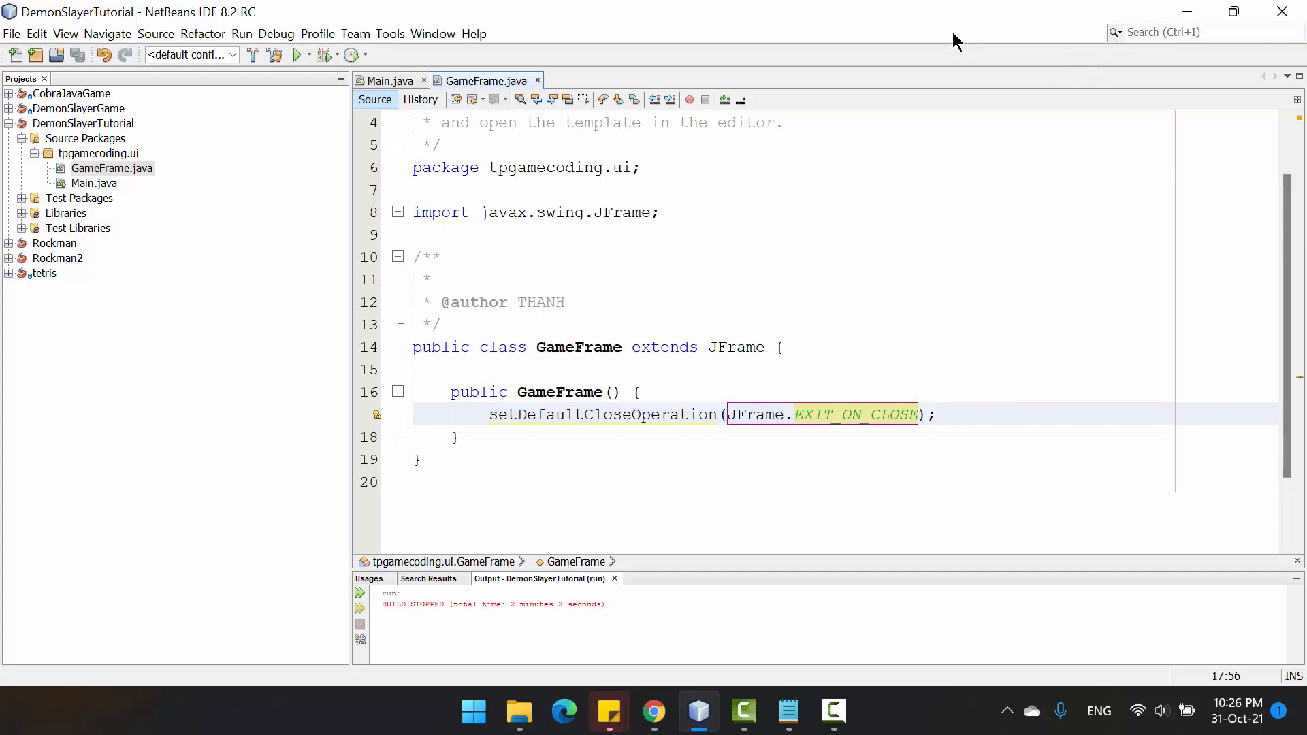
{"action": "mouse_move", "coordinate": [1283, 12]}
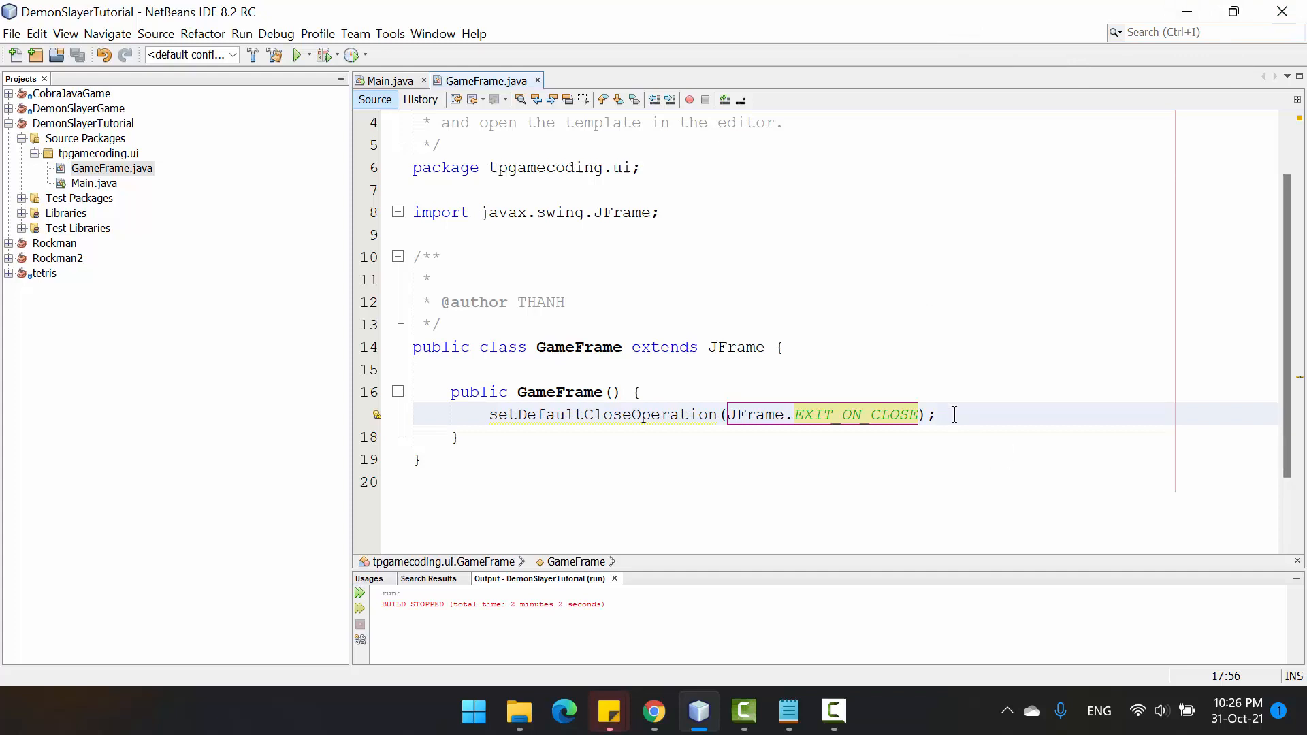
- Add a setSize(100…) call under setDefaultCloseOperation and begin a public static declaration above the constructor
{"action": "type", "text": "set"}
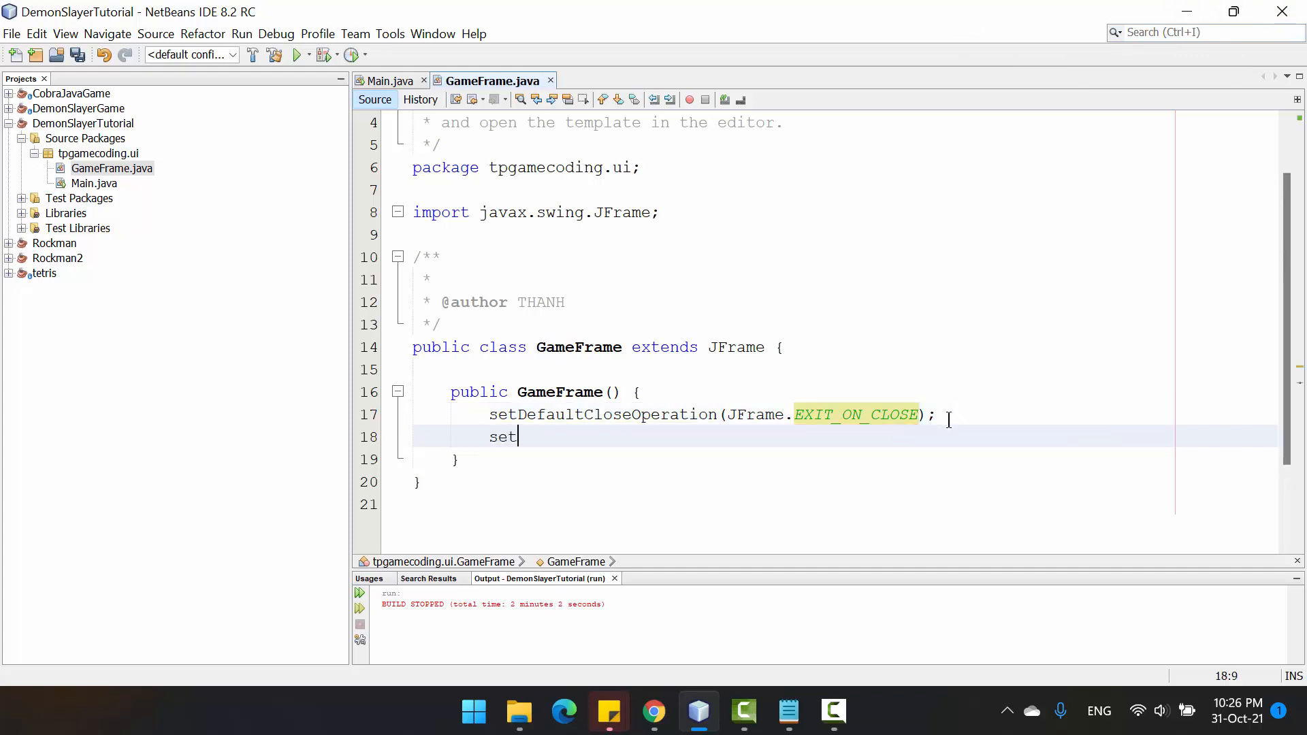
{"action": "type", "text": "SI"}
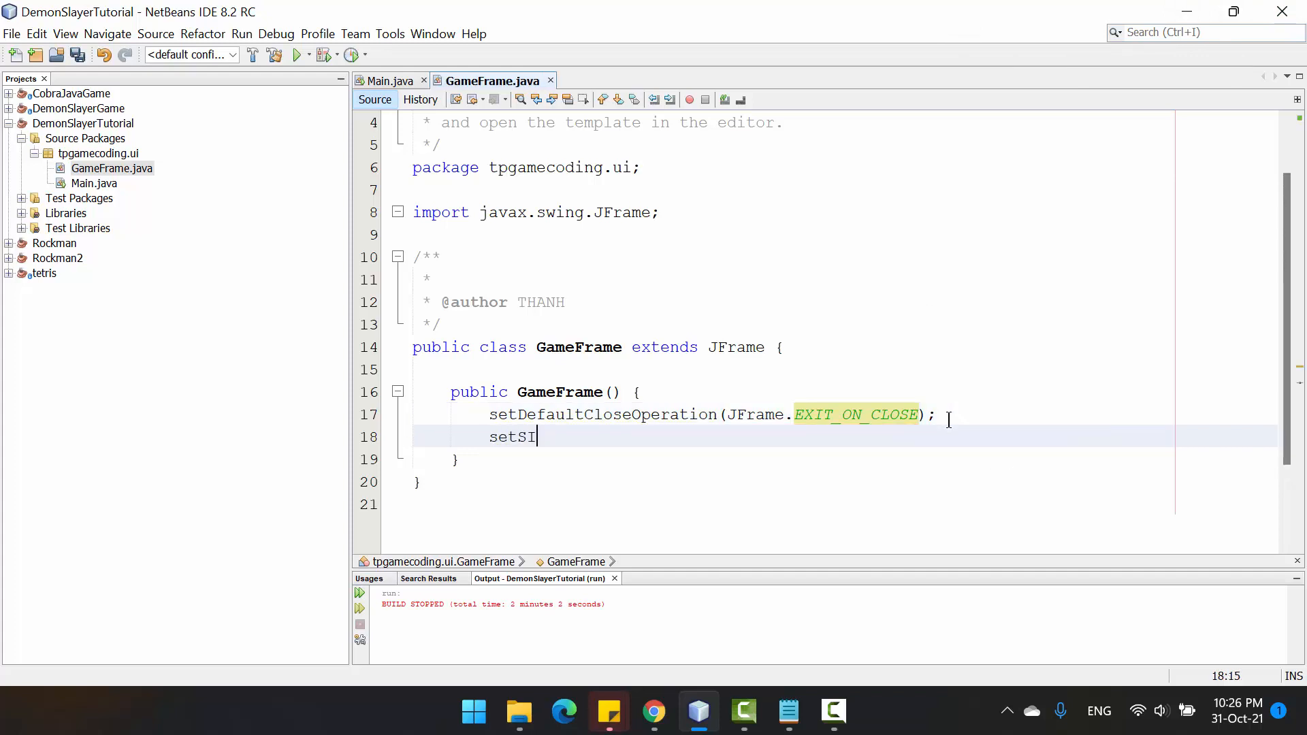
{"action": "type", "text": "ze(d);"}
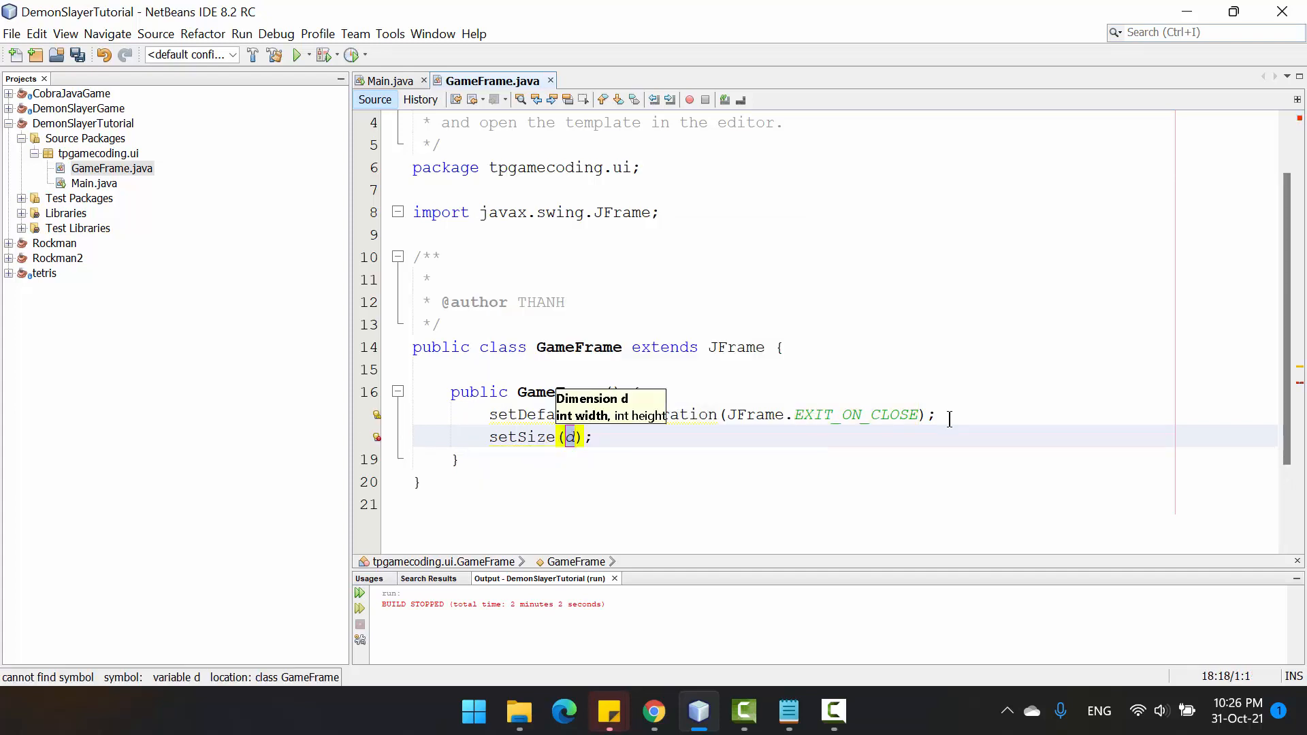
{"action": "type", "text": "100"}
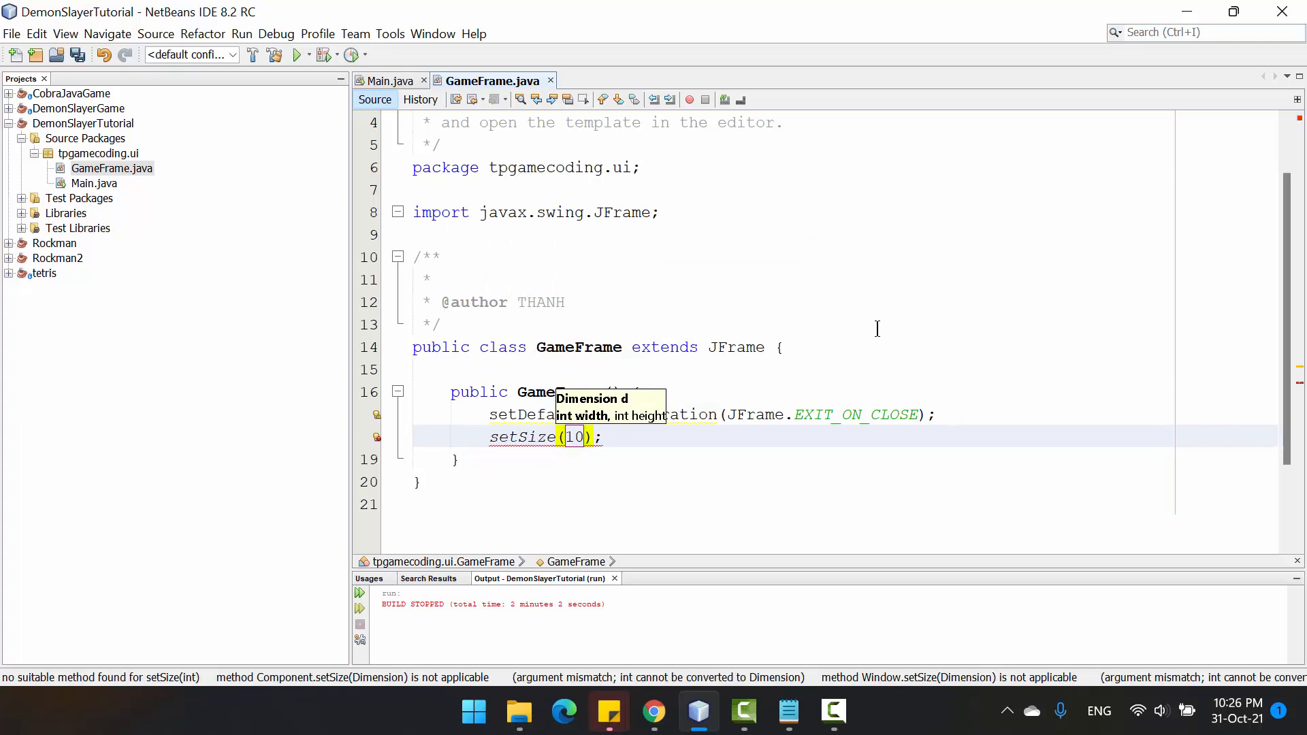
{"action": "type", "text": "public static"}
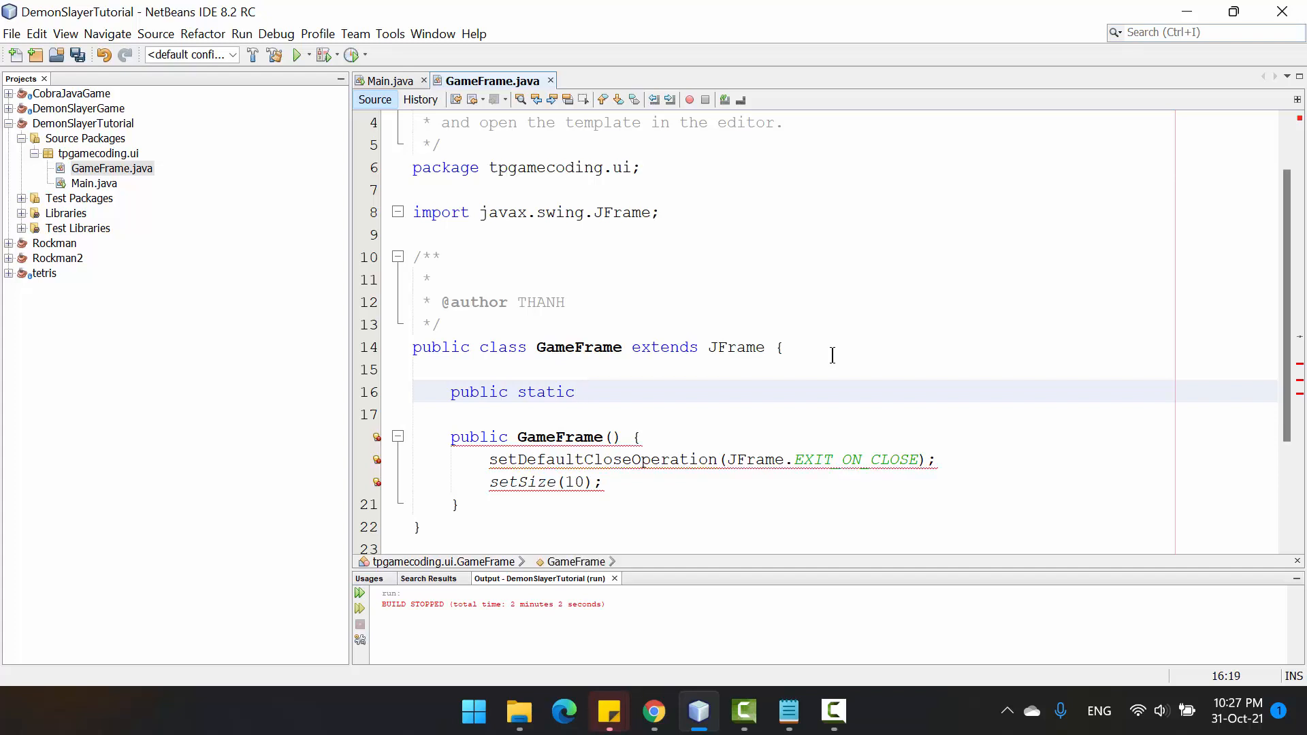
- Declare public static final int SCREEN_WIDTH = 1000 above the constructor
{"action": "type", "text": "int"}
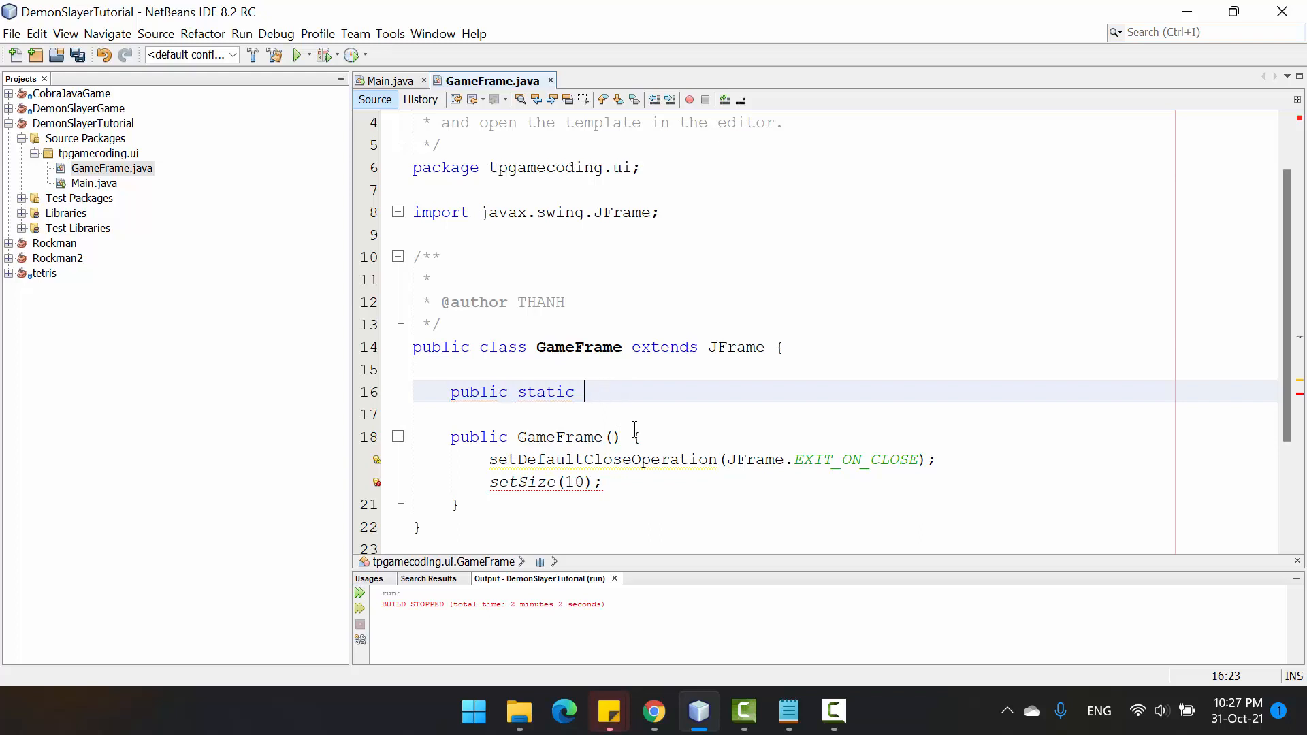
{"action": "type", "text": "final int"}
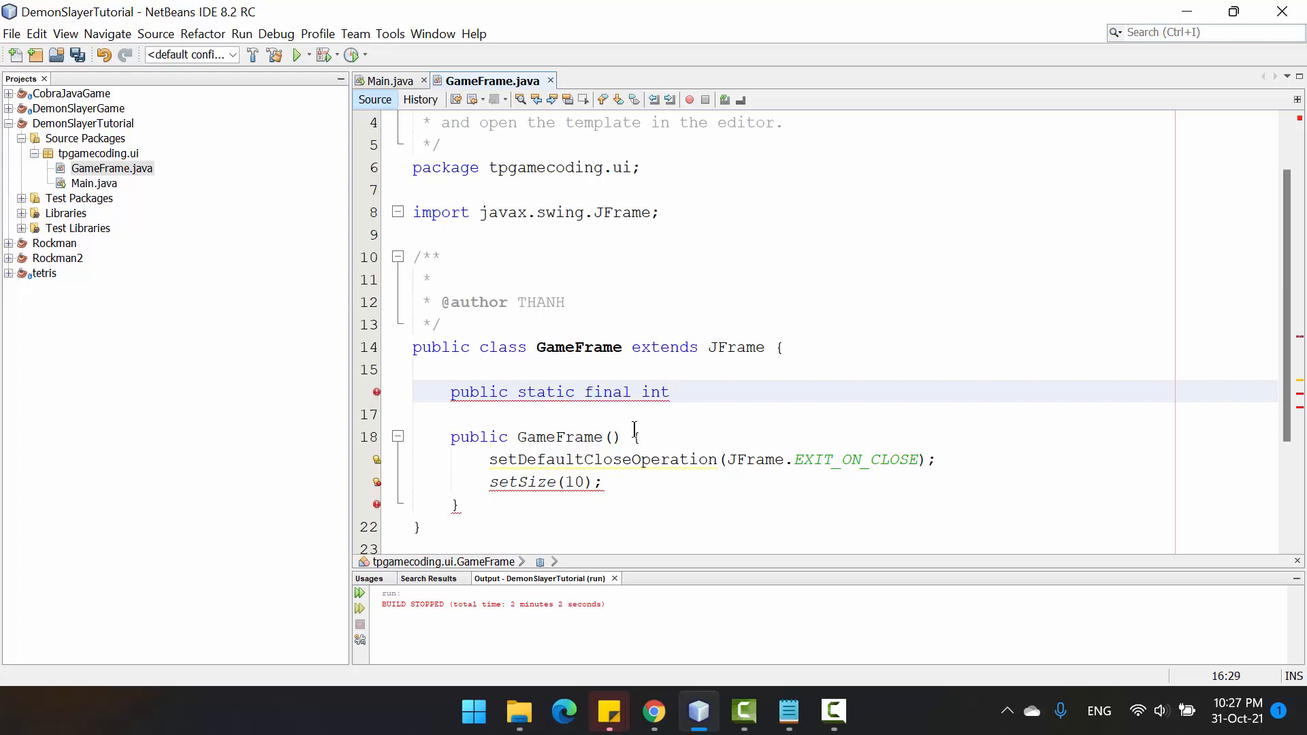
{"action": "type", "text": "SCREEN_"}
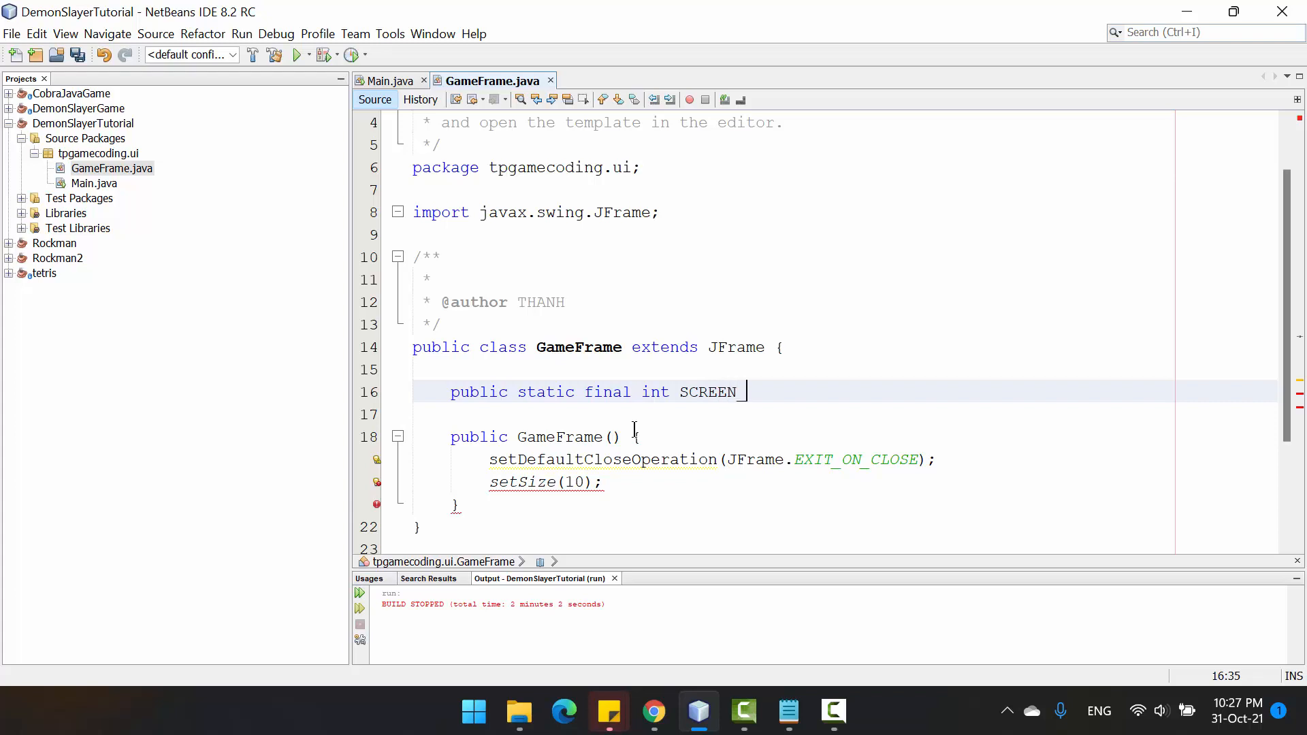
{"action": "type", "text": "WIDTH = 10"}
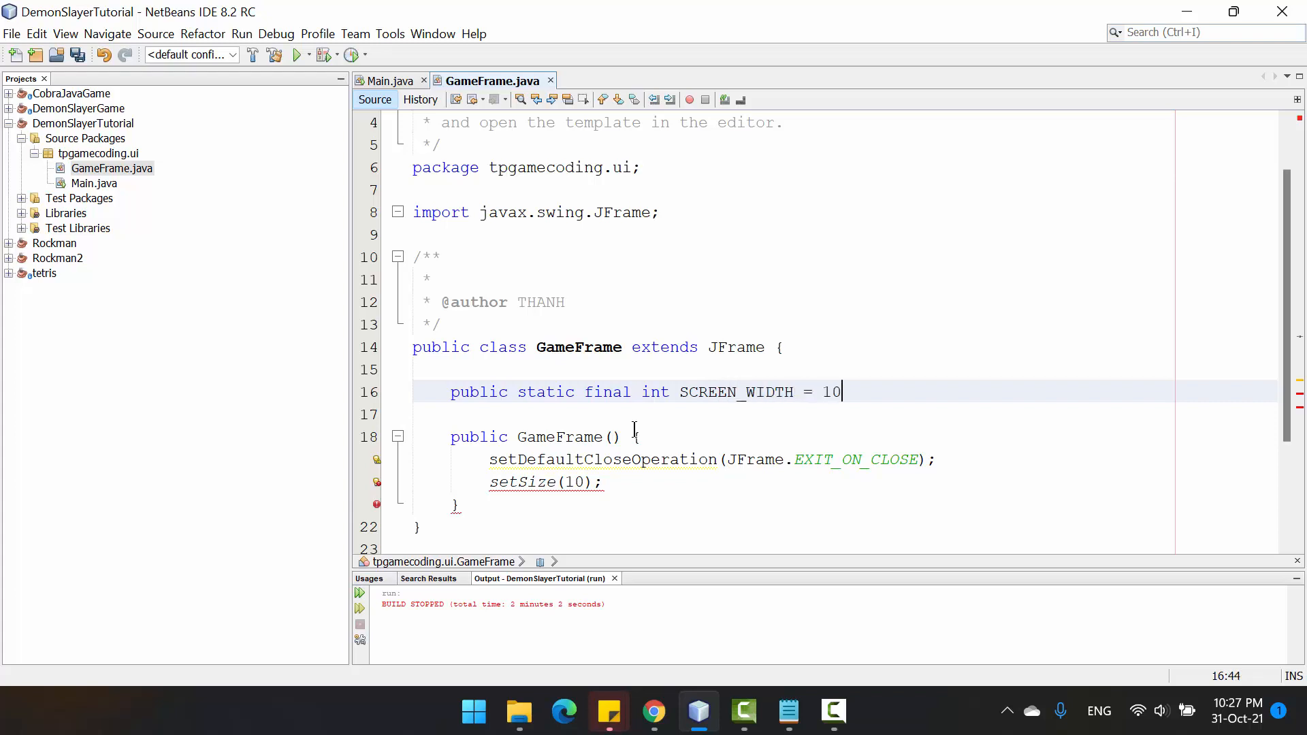
{"action": "type", "text": "00;"}
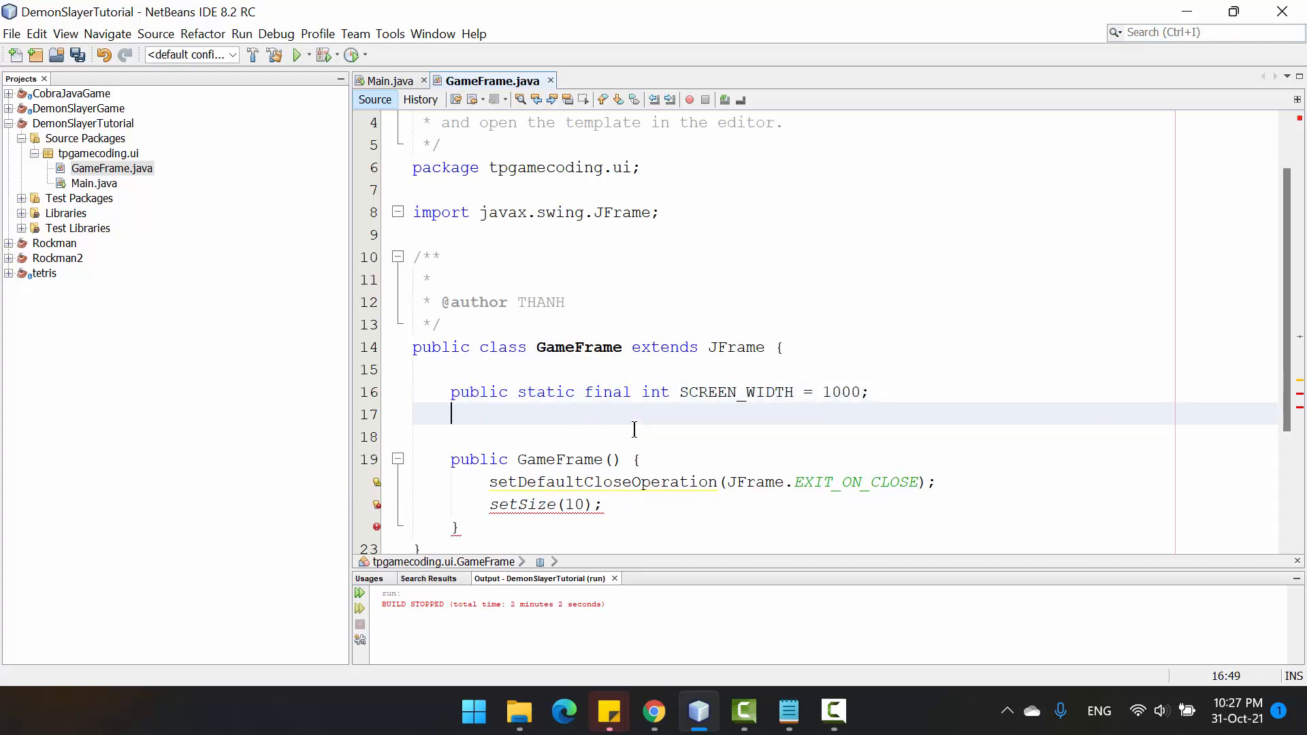
- Declare public static final int SCREEN_HEIGHT = 720, selecting the duplicated name to rename it
{"action": "type", "text": "public static"}
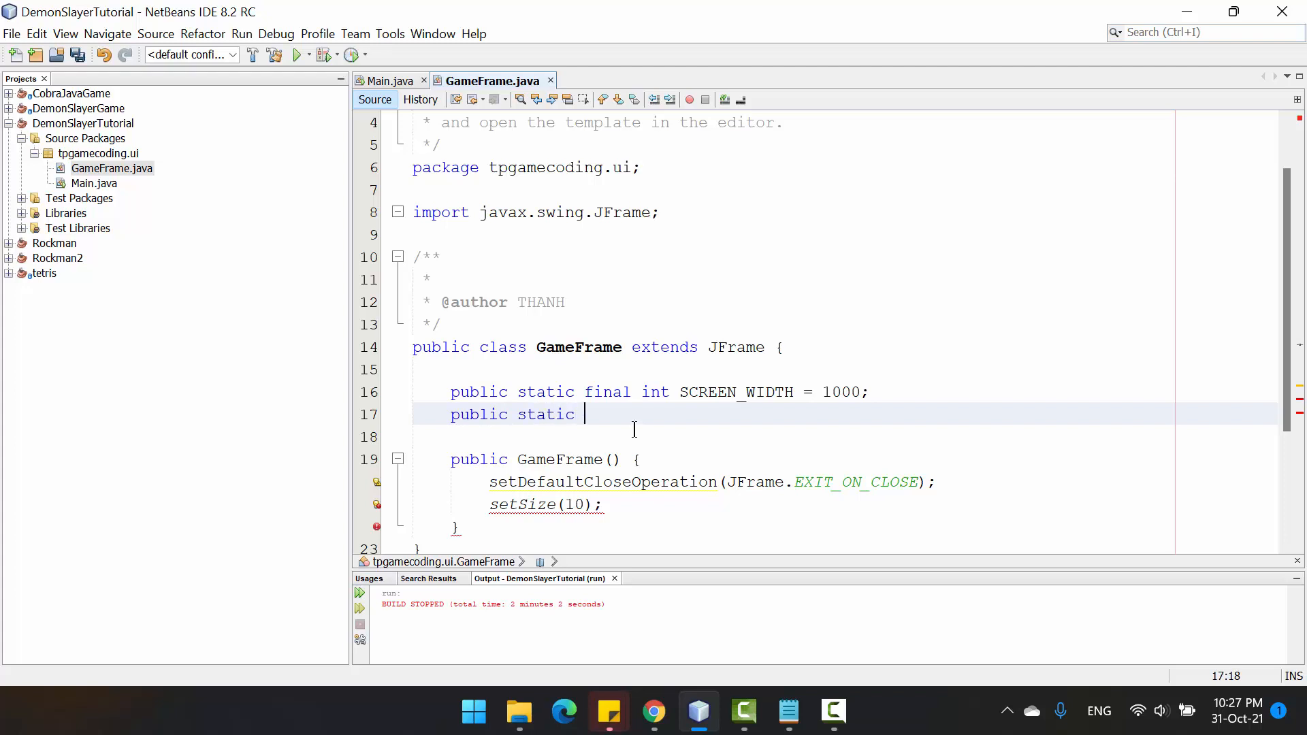
{"action": "type", "text": "final int"}
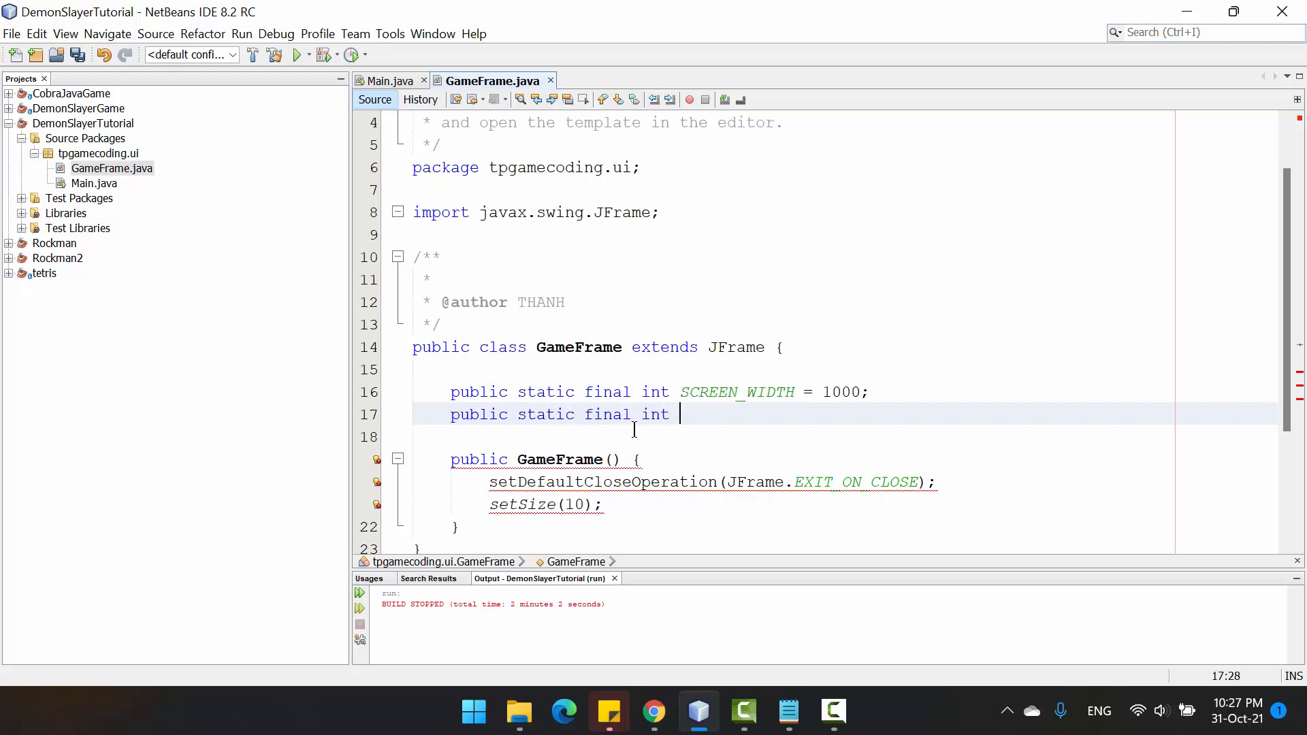
{"action": "type", "text": "SCREEN_WIDTH ="}
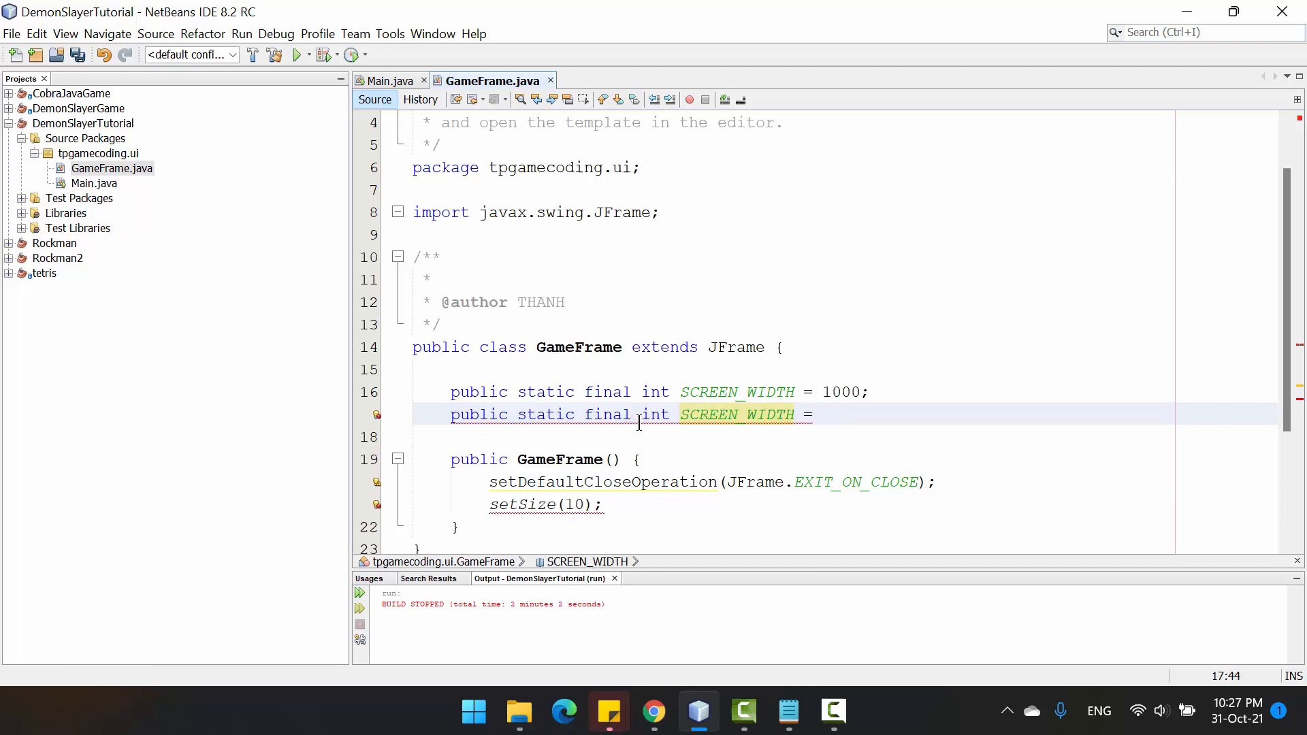
{"action": "type", "text": "720;"}
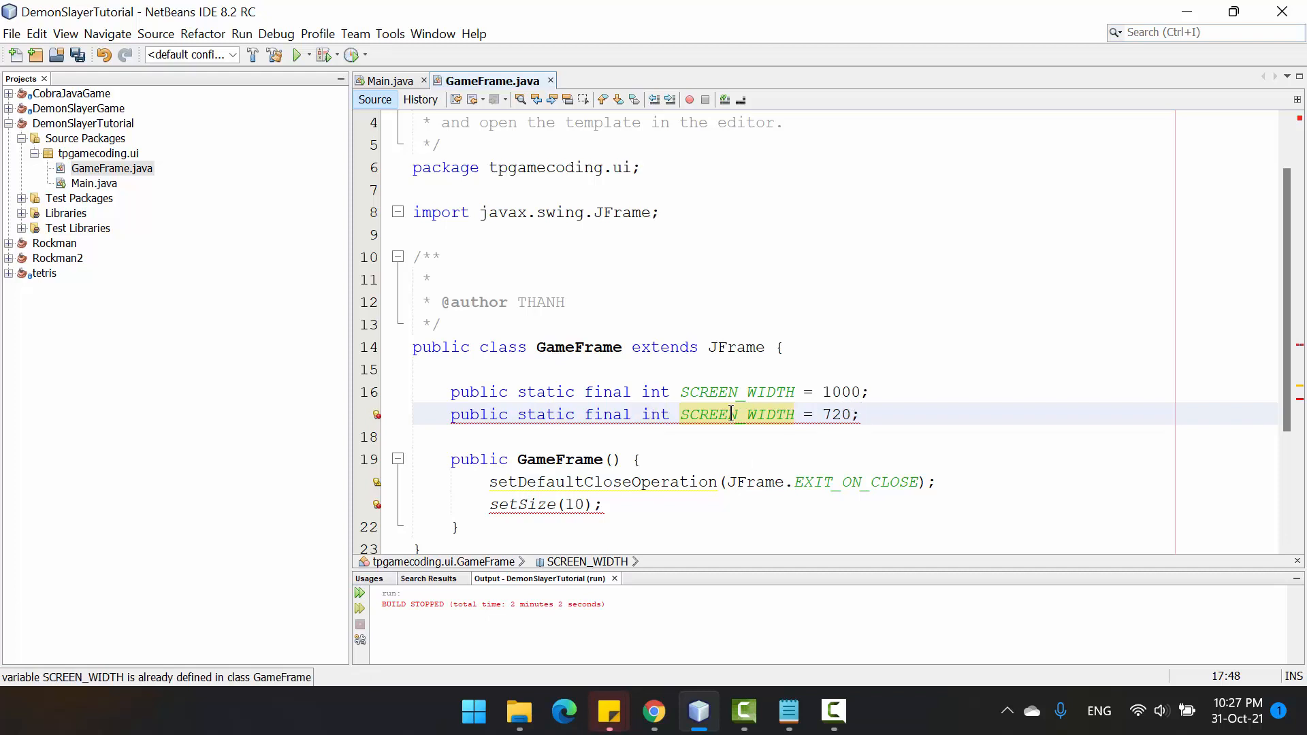
{"action": "double_click", "coordinate": [771, 415]}
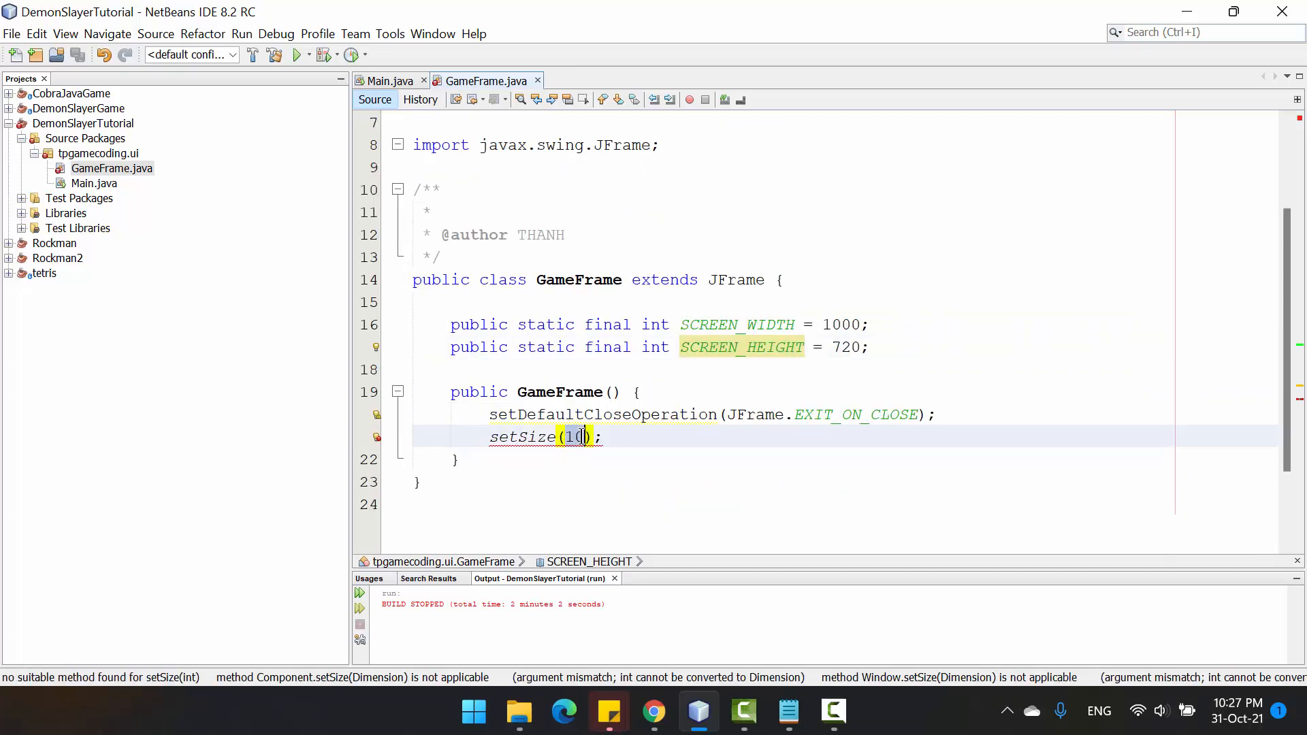
- Change the constructor to setSize(SCREEN_WIDTH, SCREEN_HEIGHT) and add setVisible(true)
{"action": "type", "text": "SCREEN_WIDTH,"}
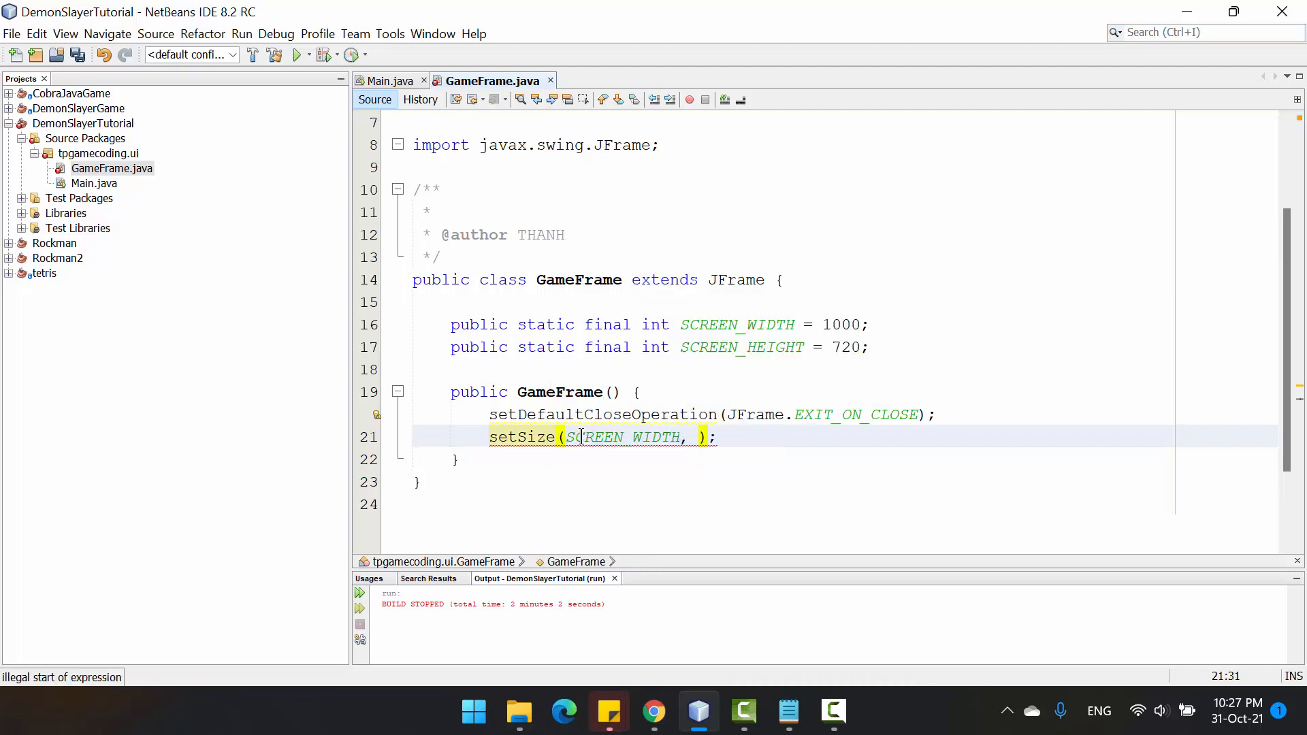
{"action": "type", "text": "SCREEN_HEIGHT"}
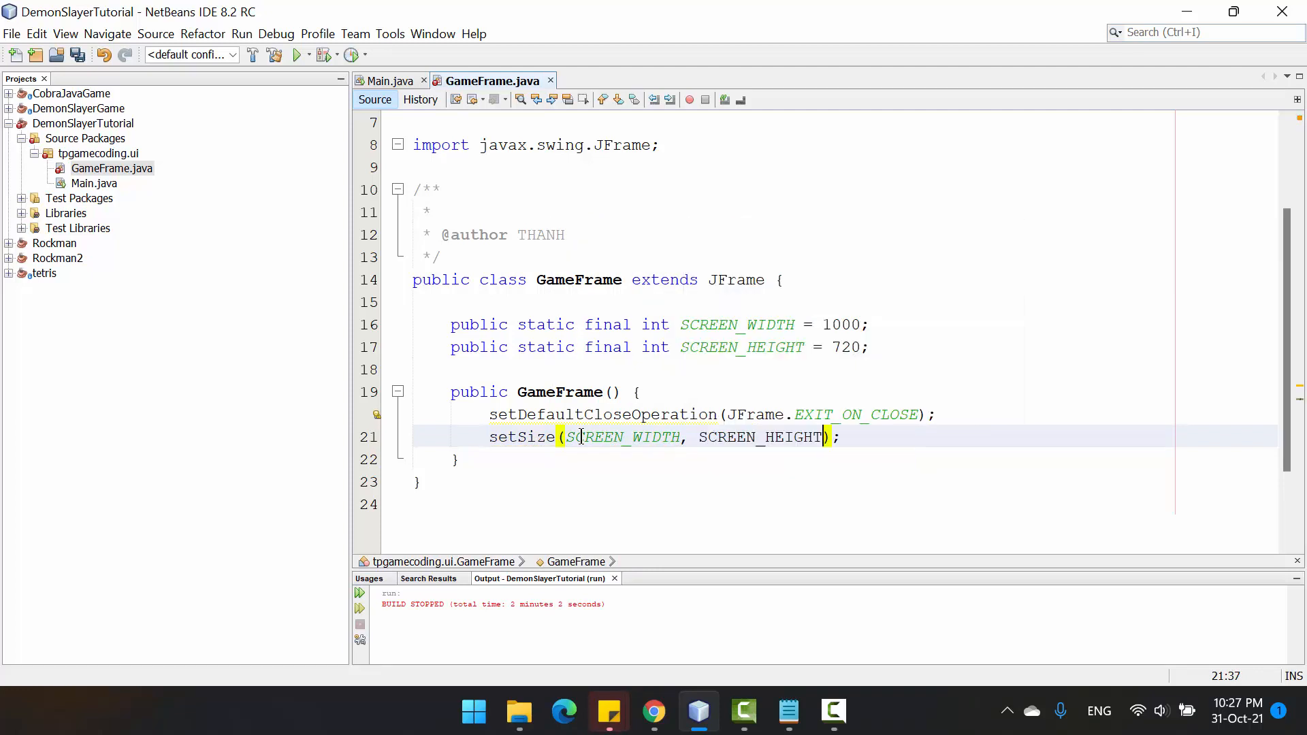
{"action": "double_click", "coordinate": [759, 437]}
{"action": "type", "text": "setVisible(rootPaneCheckingEnabled);"}
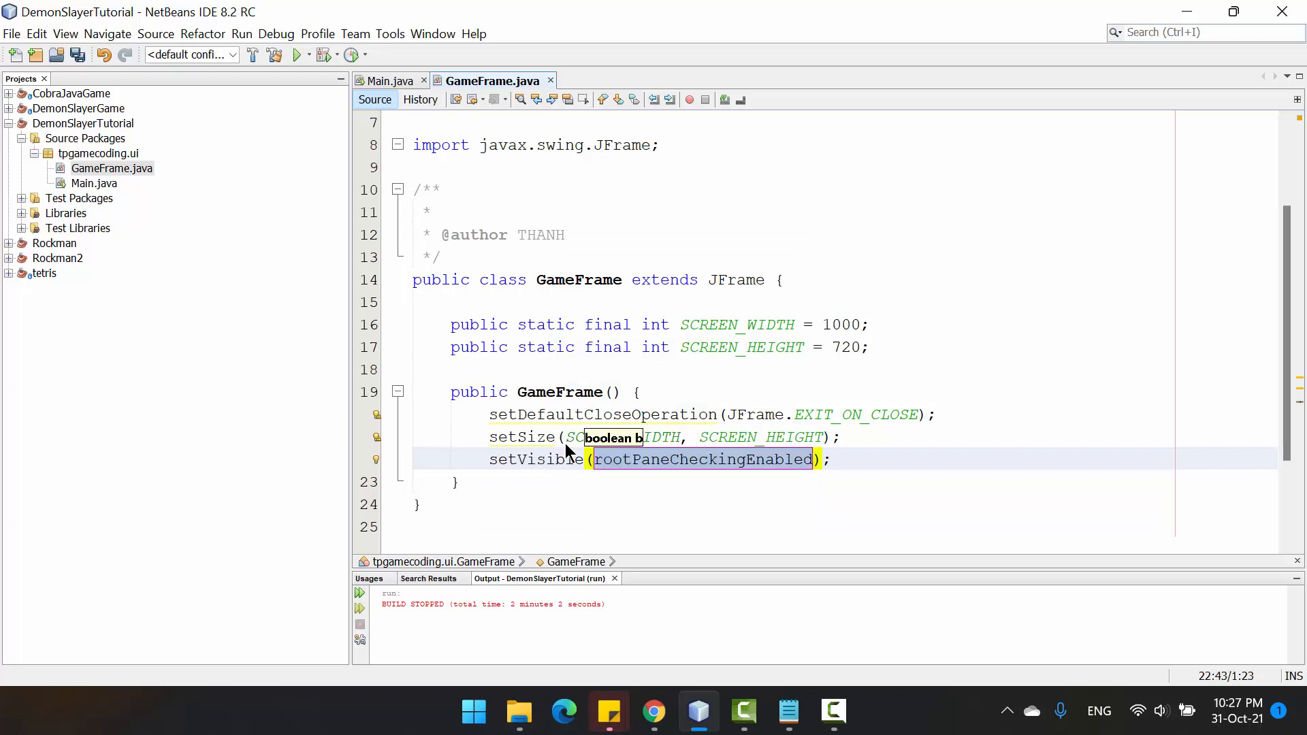
{"action": "type", "text": "true);"}
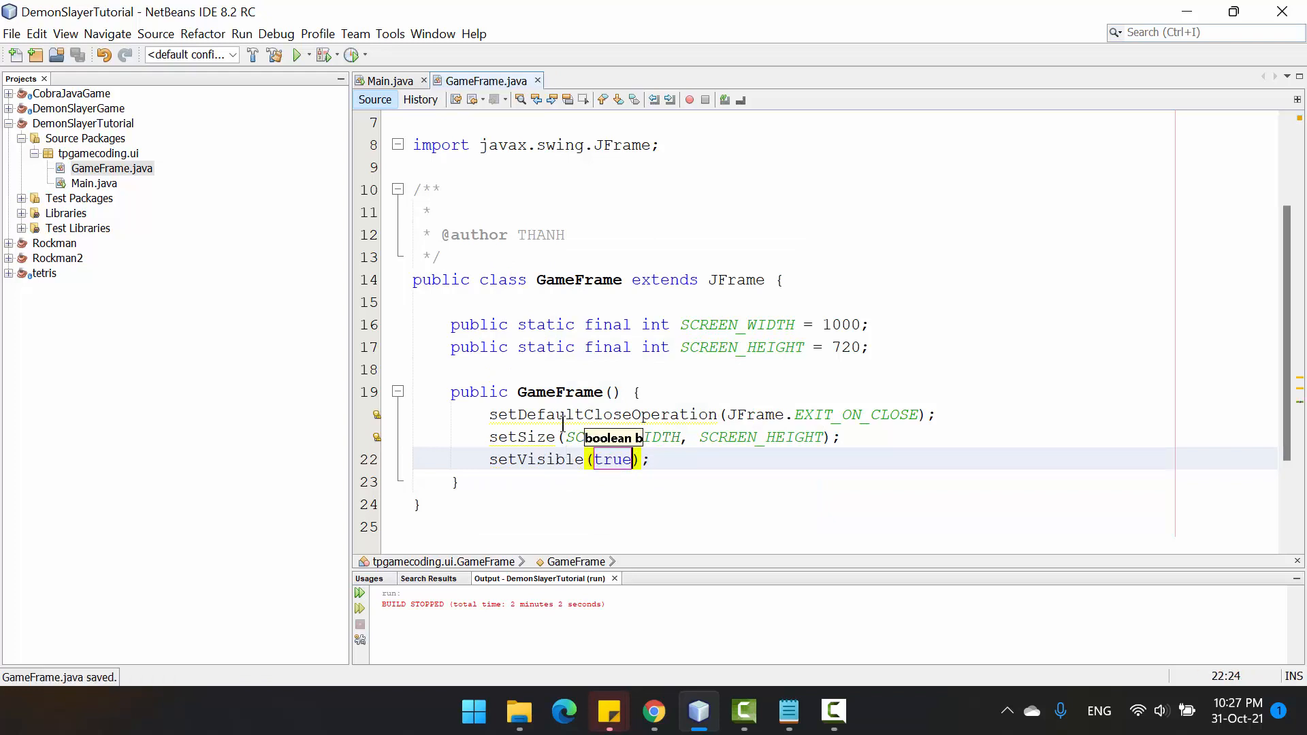
- Switch to Main.java and select the old JFrame setup lines in main
{"action": "left_click", "coordinate": [387, 80]}
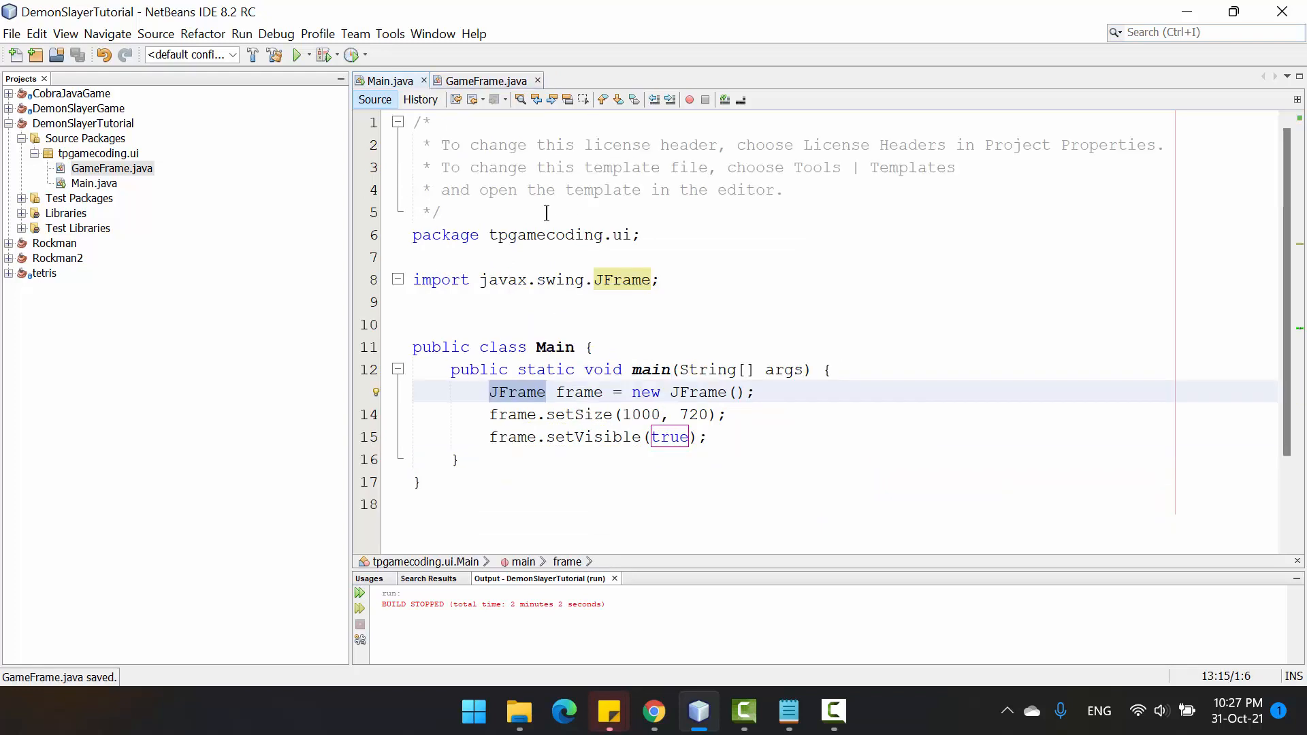
{"action": "left_click_drag", "start_coordinate": [490, 392], "coordinate": [706, 435]}
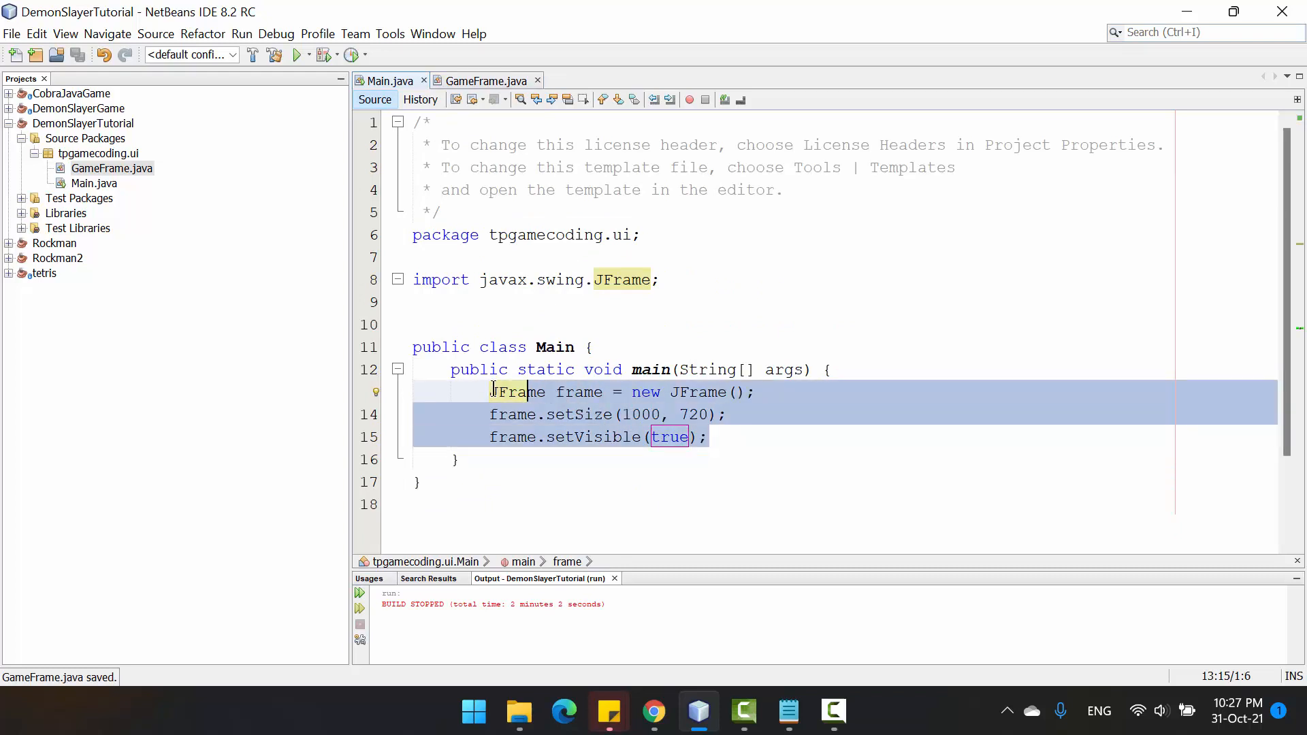
- Replace main's body with new GameFrame(); and run the project to show the empty window
{"action": "key", "text": "Delete"}
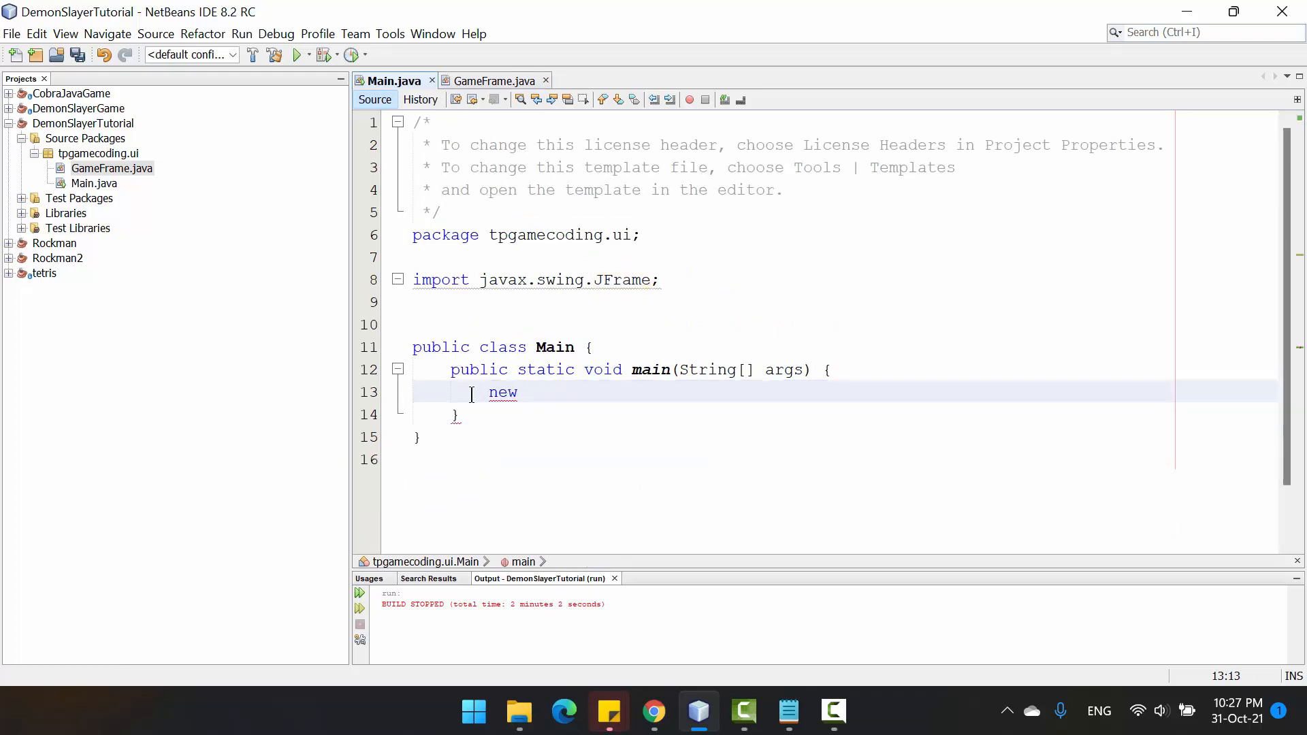
{"action": "type", "text": "Ga"}
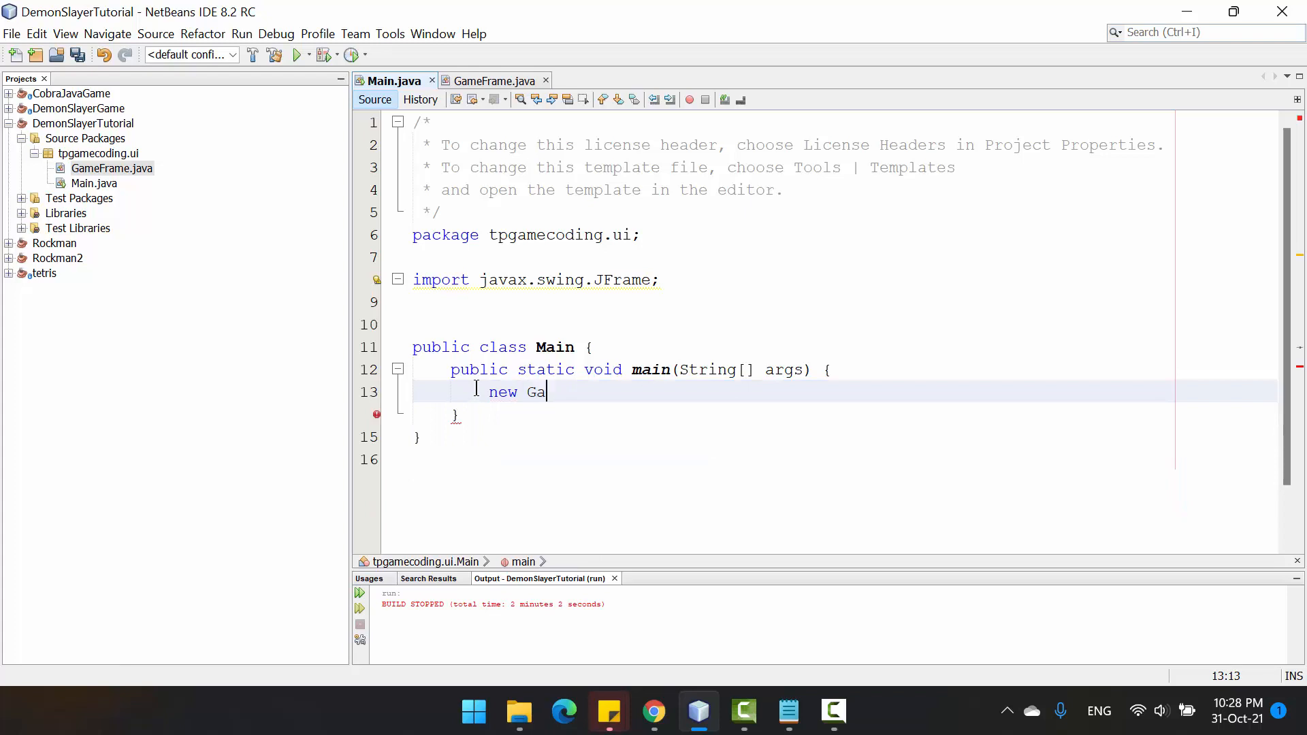
{"action": "type", "text": "meFrame()"}
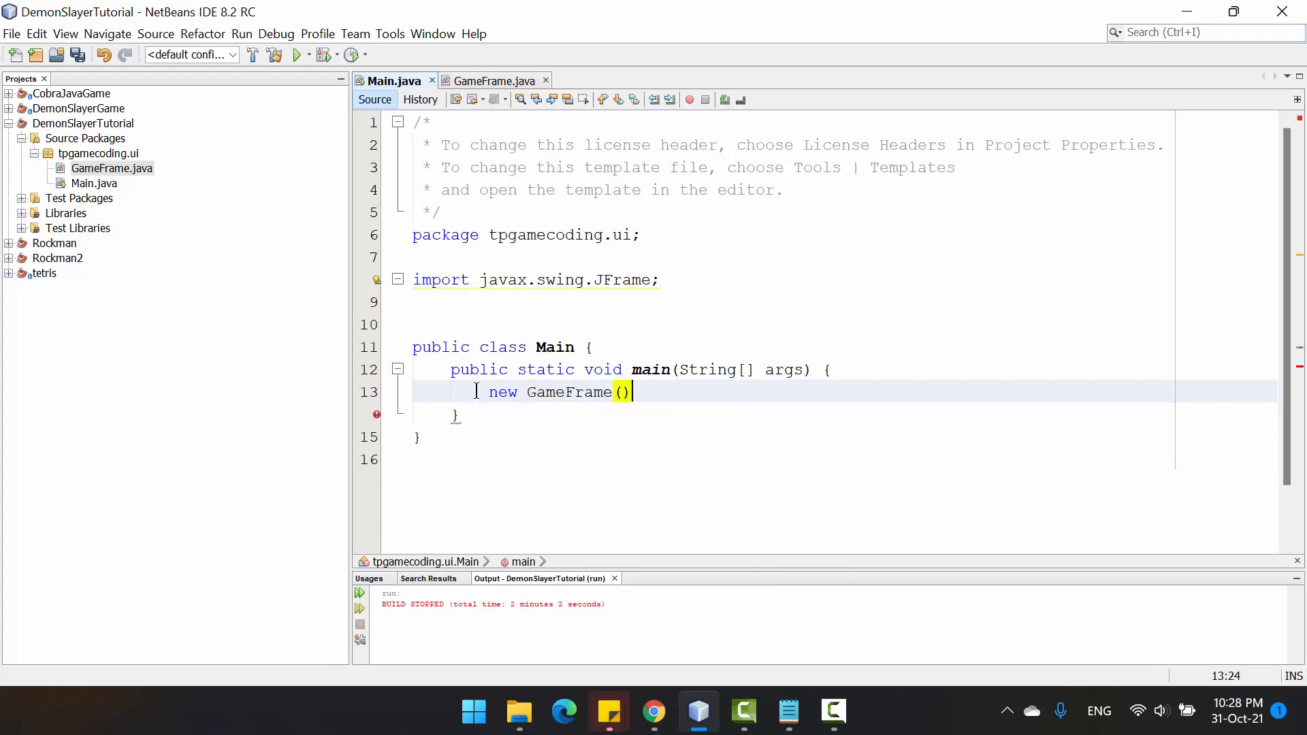
{"action": "type", "text": ";"}
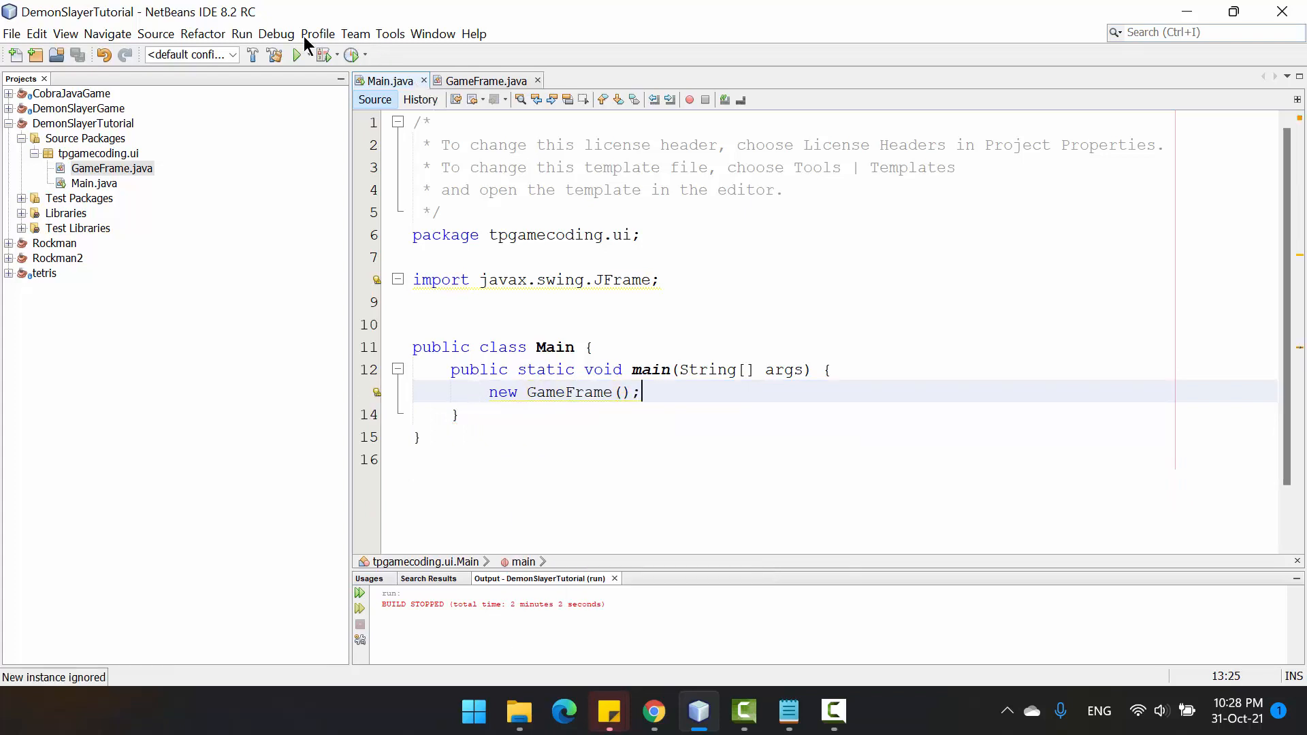
{"action": "left_click", "coordinate": [297, 54]}
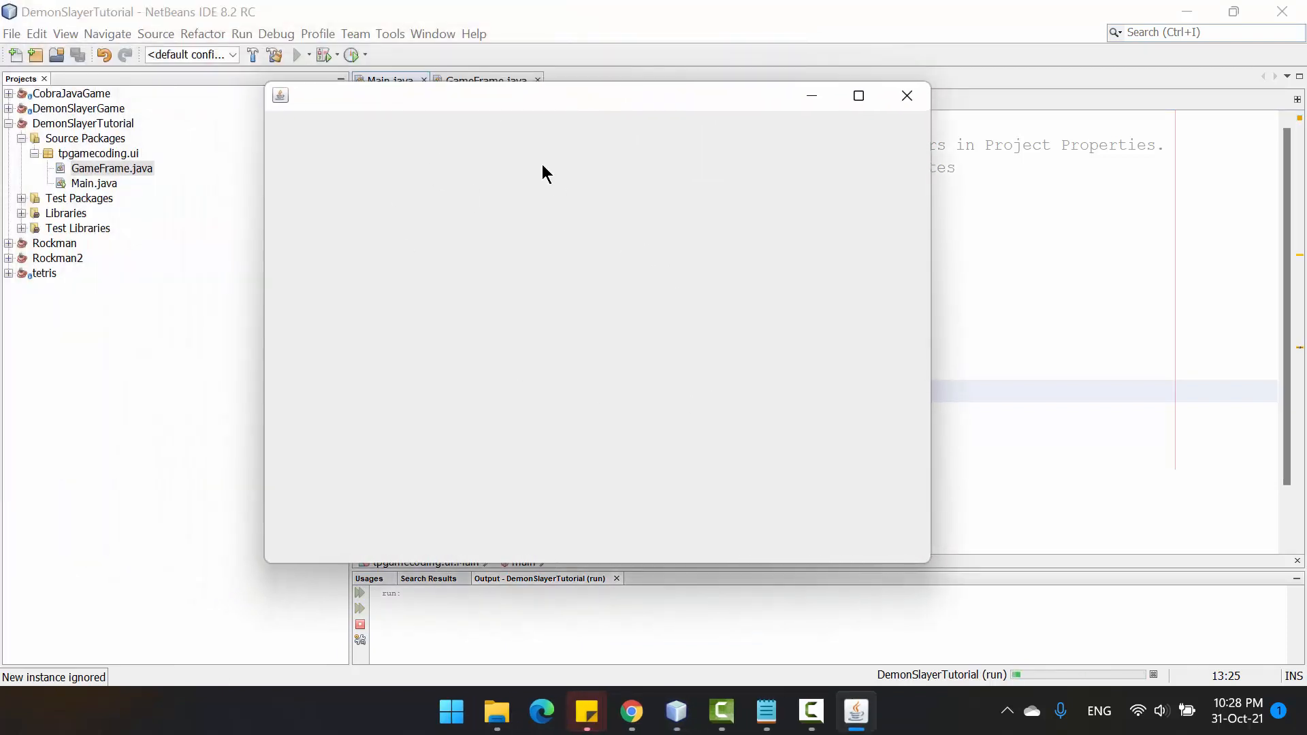
{"action": "mouse_move", "coordinate": [533, 125]}
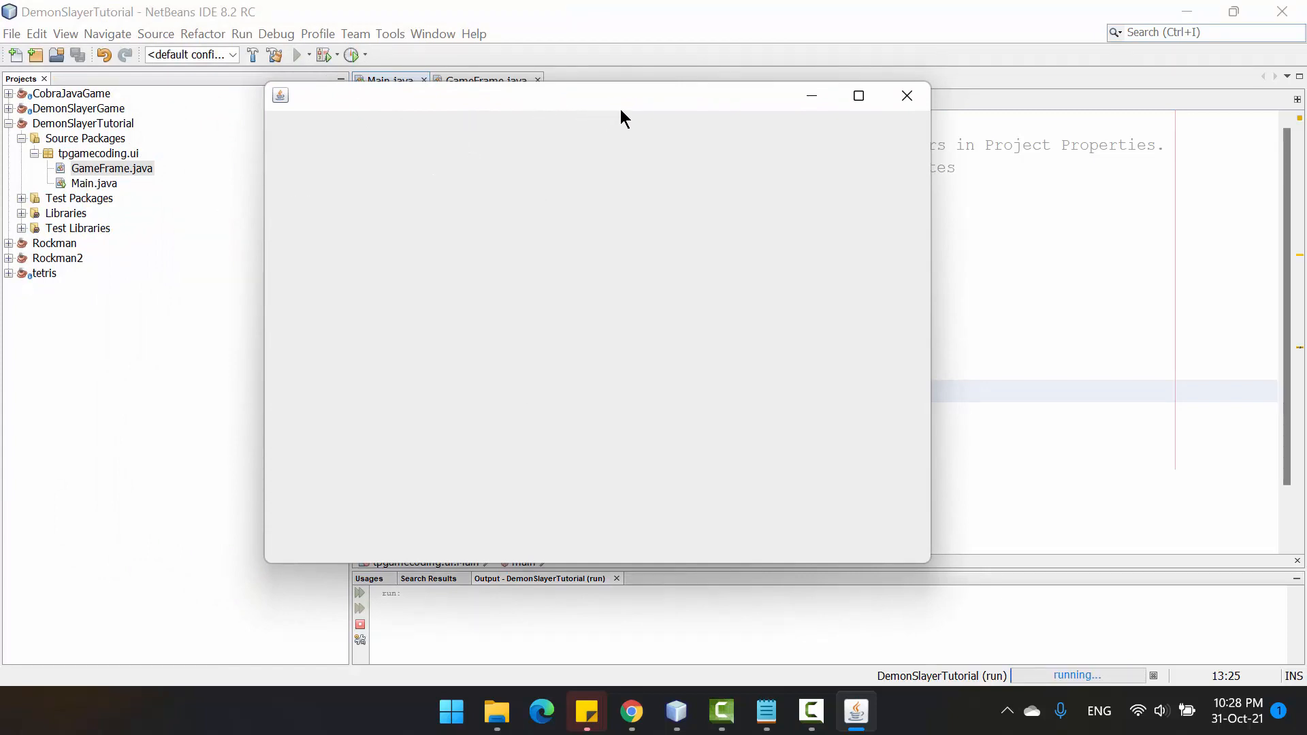
{"action": "mouse_move", "coordinate": [771, 150]}
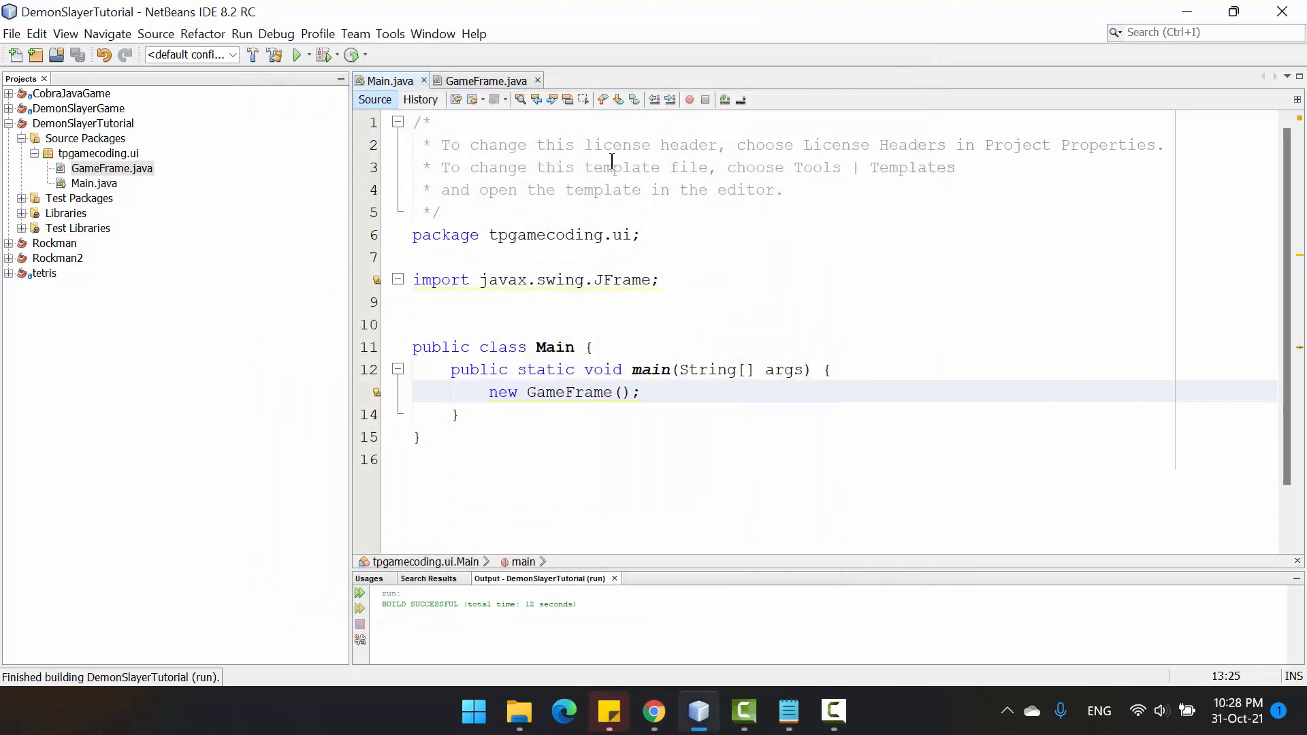
{"action": "left_click", "coordinate": [485, 81]}
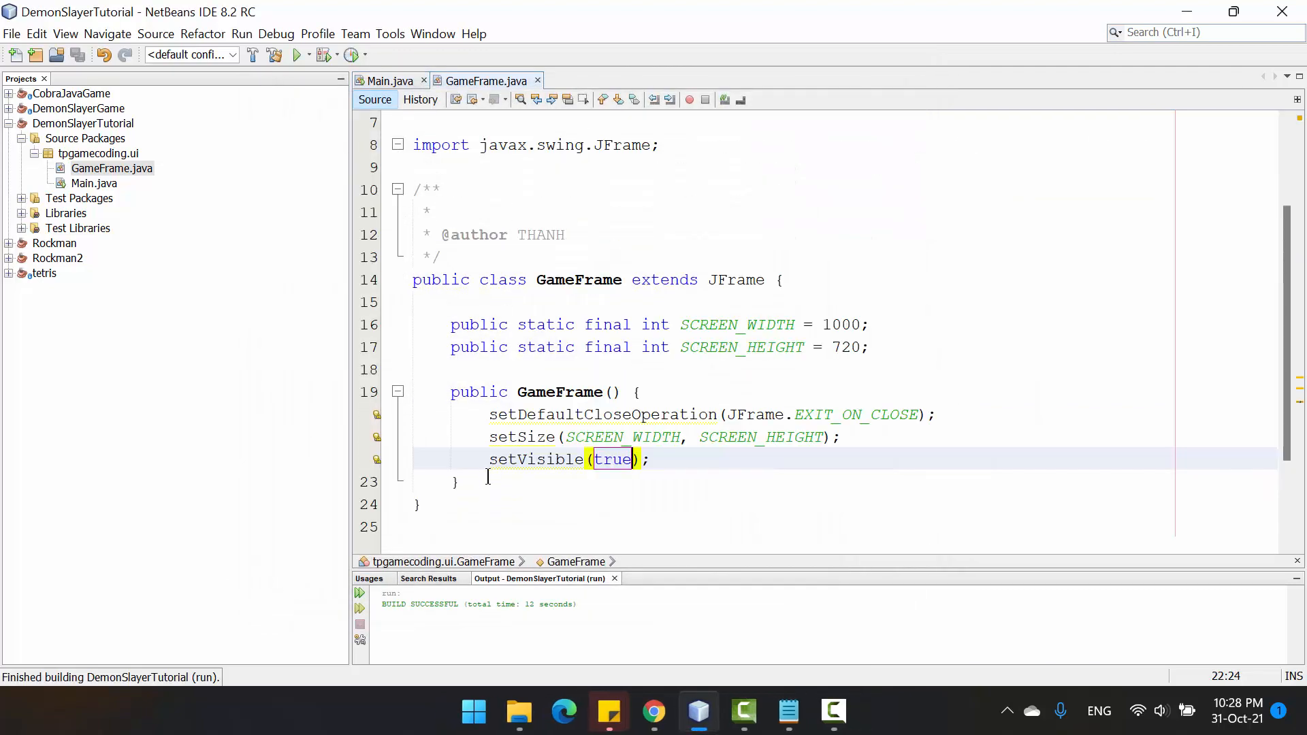
{"action": "type", "text": "pain"}
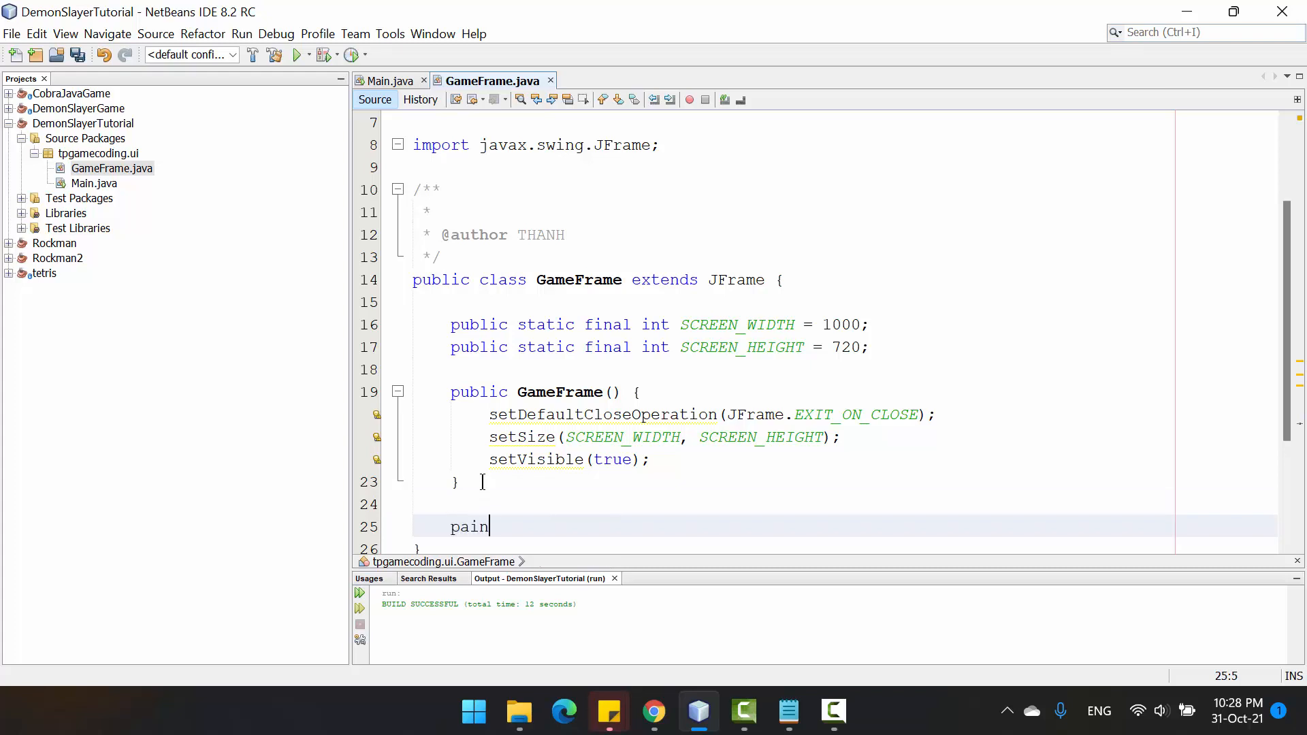
{"action": "type", "text": "t"}
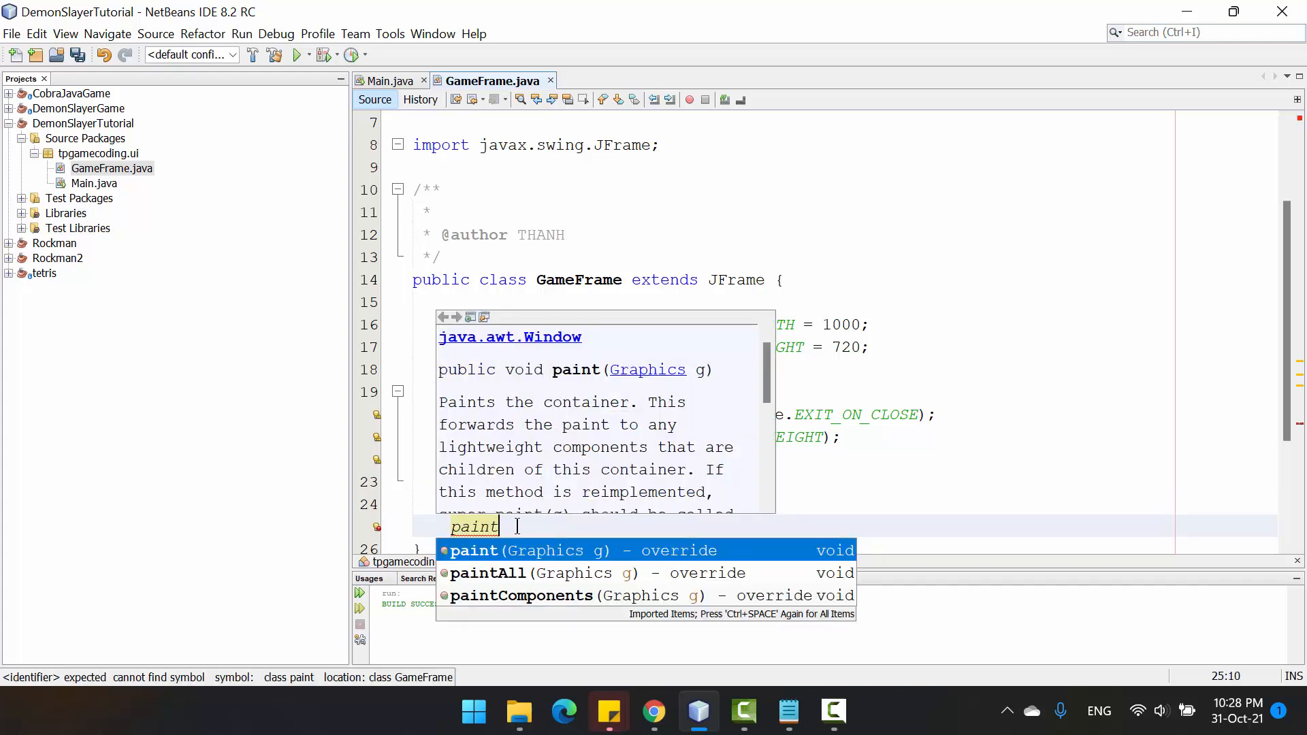
{"action": "key", "text": "Escape"}
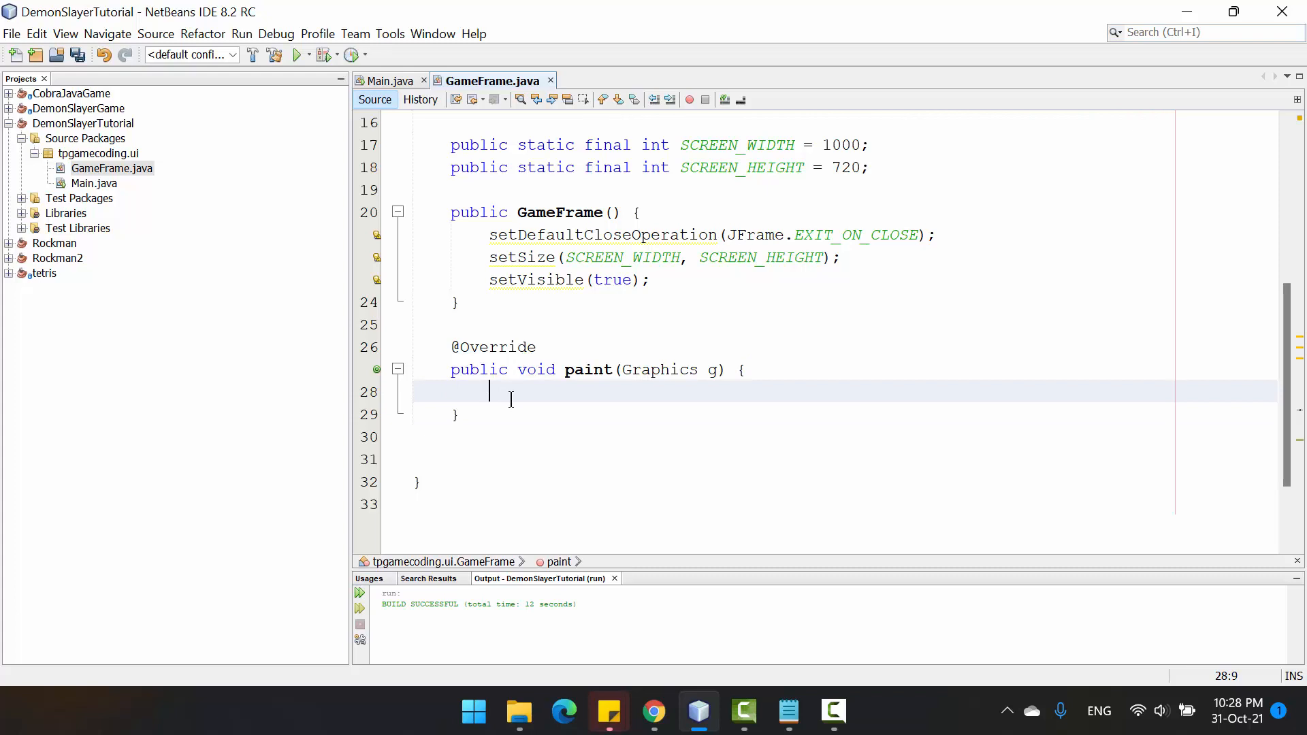
- Save the file and begin paint with a super.paint(g) call
{"action": "key", "text": "ctrl+s"}
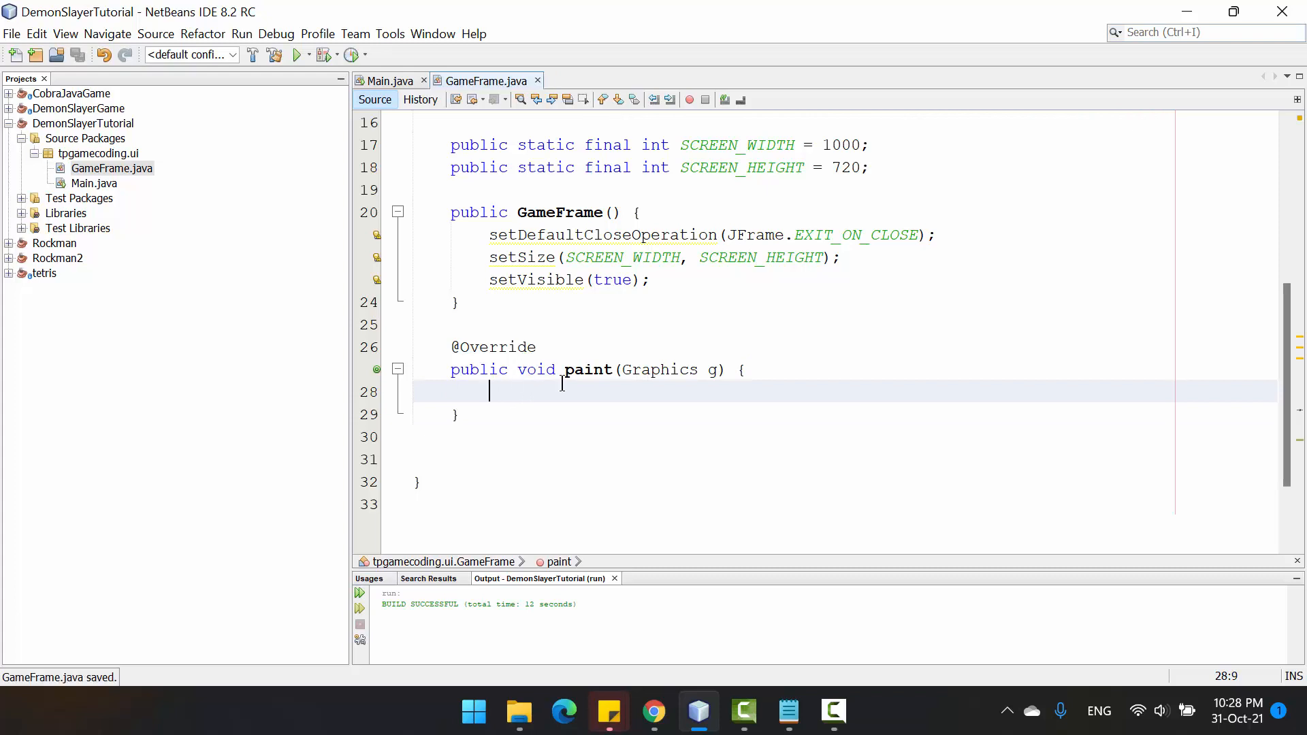
{"action": "mouse_move", "coordinate": [595, 386]}
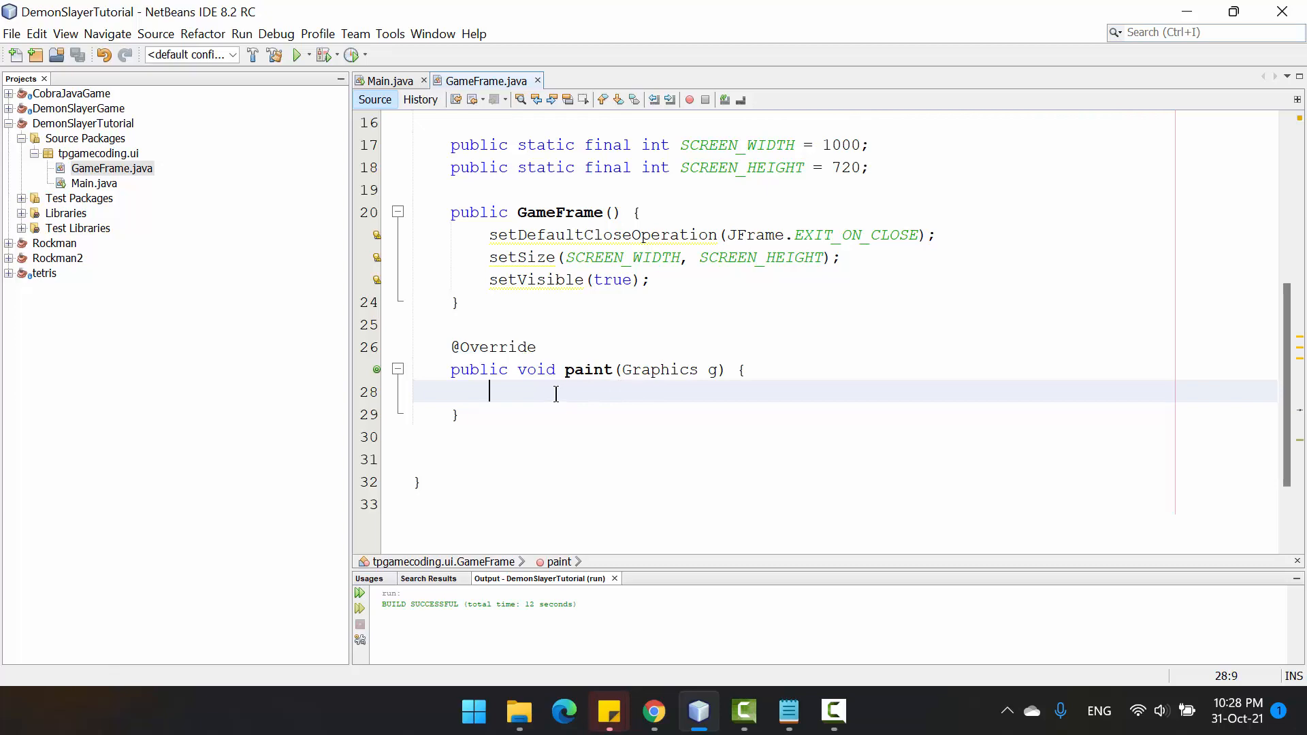
{"action": "type", "text": "super."}
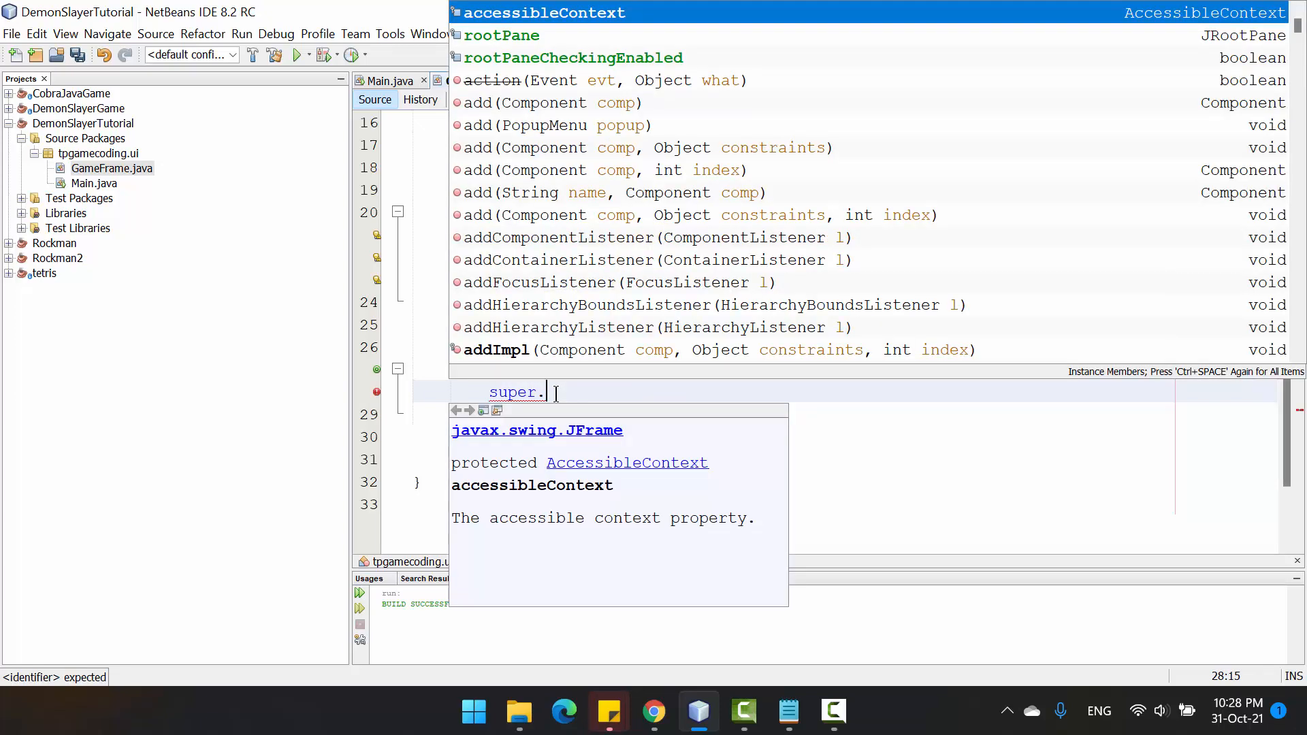
{"action": "type", "text": "paint(g);"}
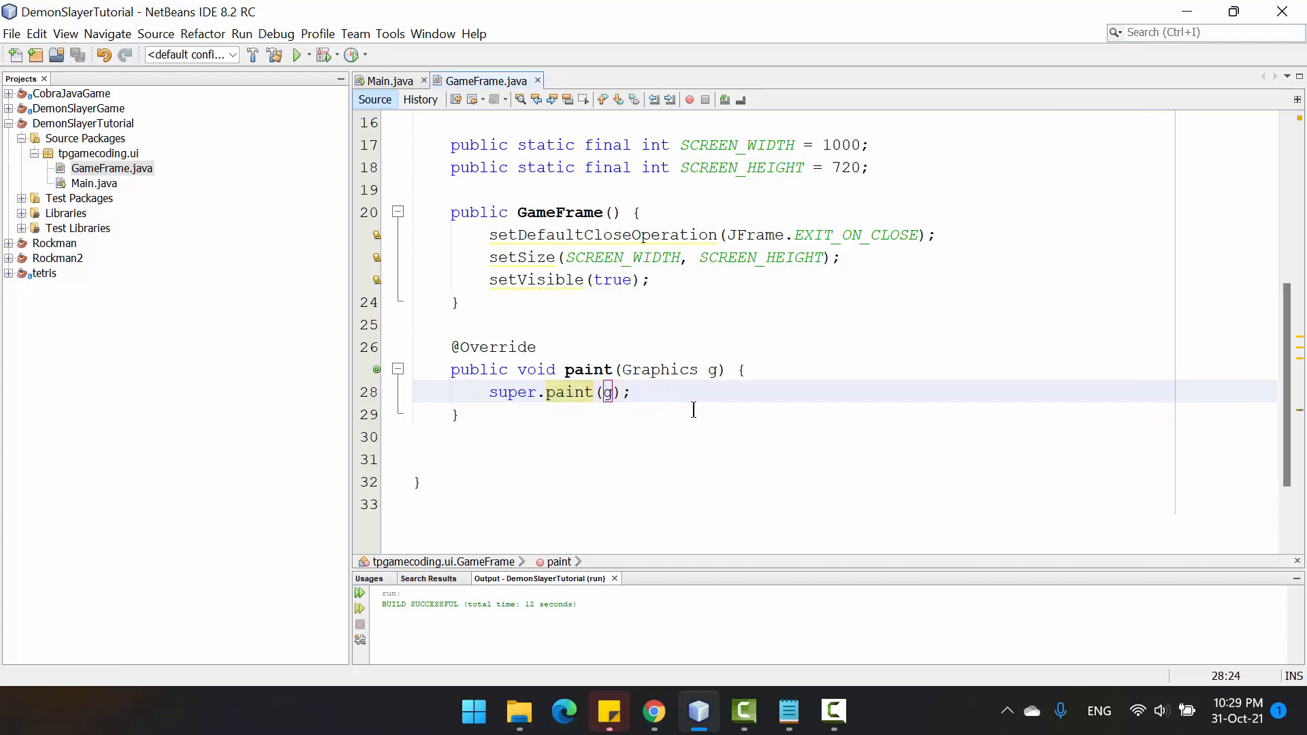
{"action": "key", "text": "enter"}
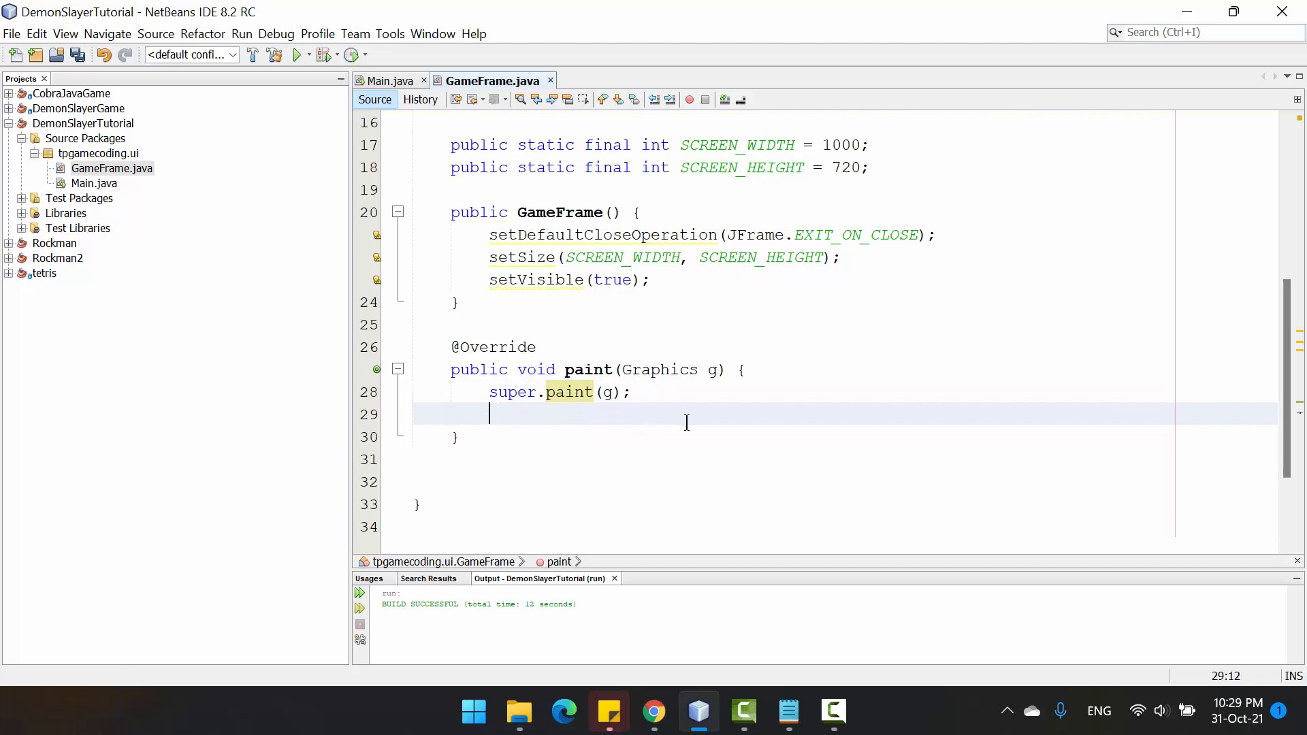
- Add g.drawRect(200, 200, 100, 100) after super.paint(g) and save
{"action": "type", "text": "g."}
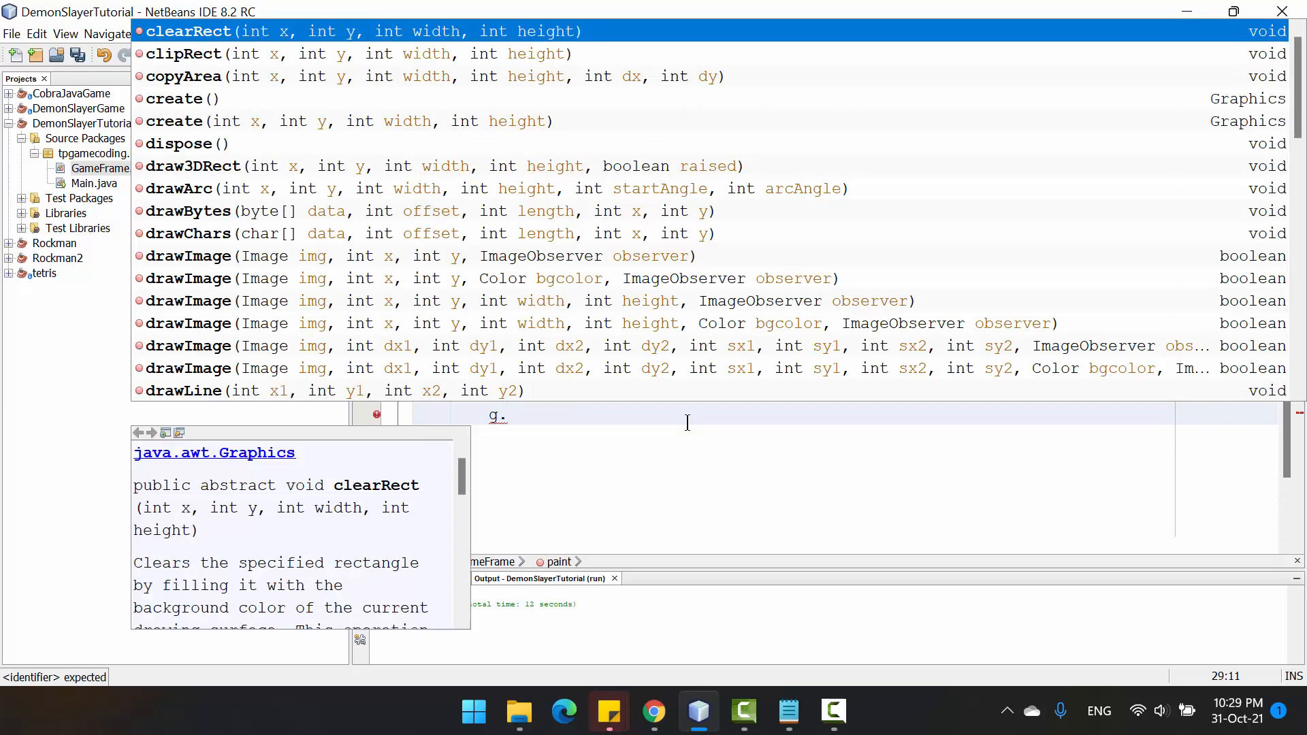
{"action": "type", "text": "drawRect(WIDTH, WIDTH, WIDTH, HEIGHT);"}
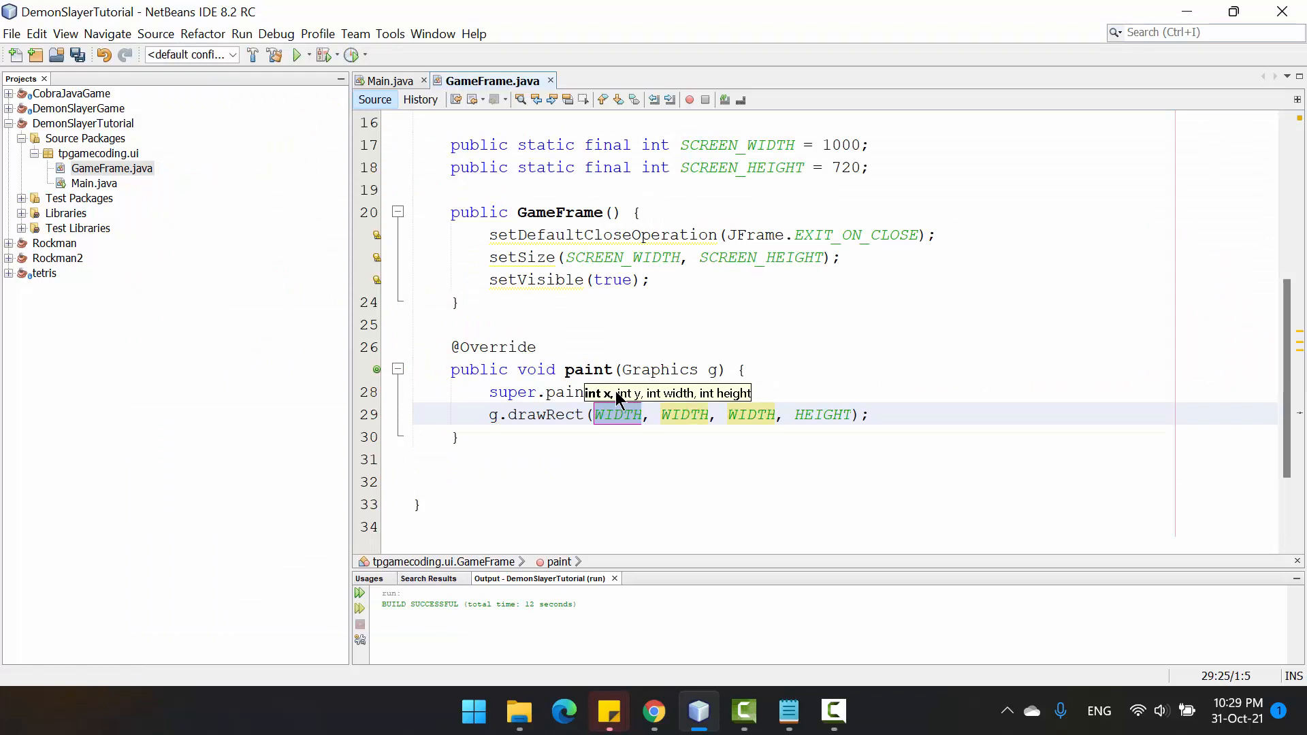
{"action": "mouse_move", "coordinate": [637, 398]}
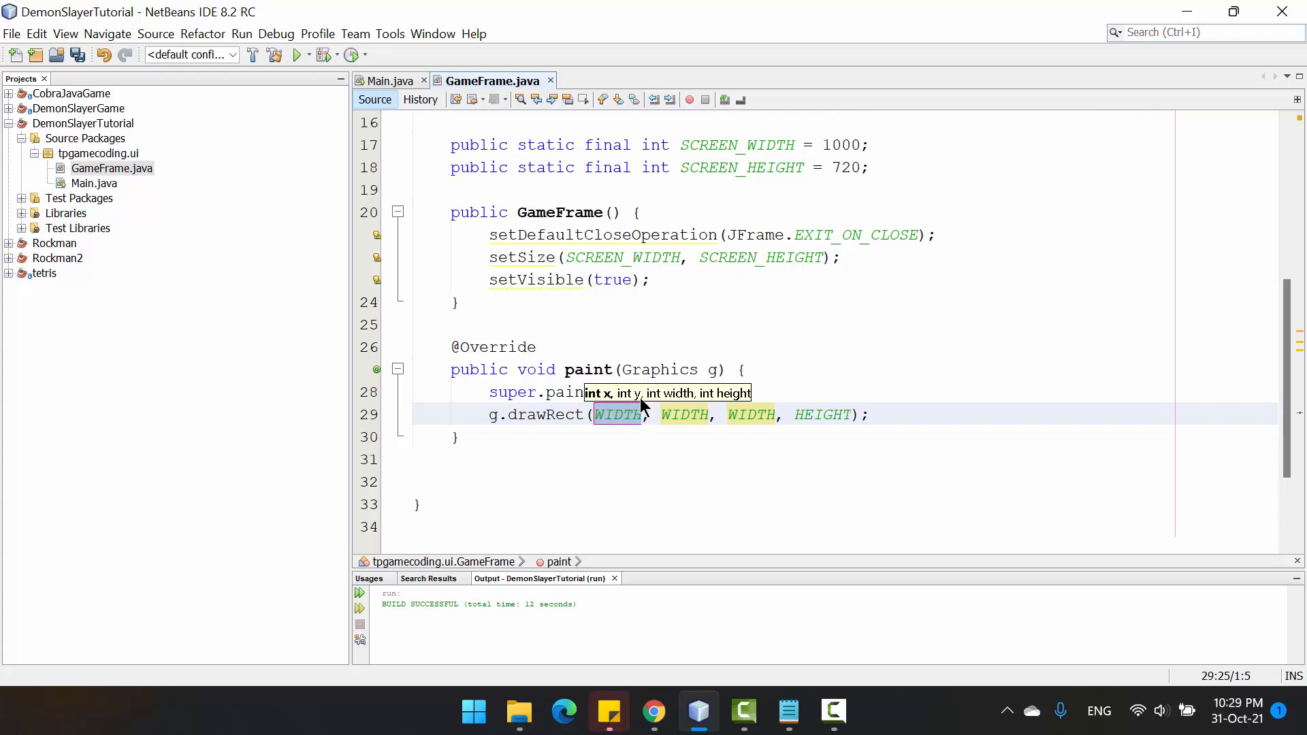
{"action": "mouse_move", "coordinate": [637, 404]}
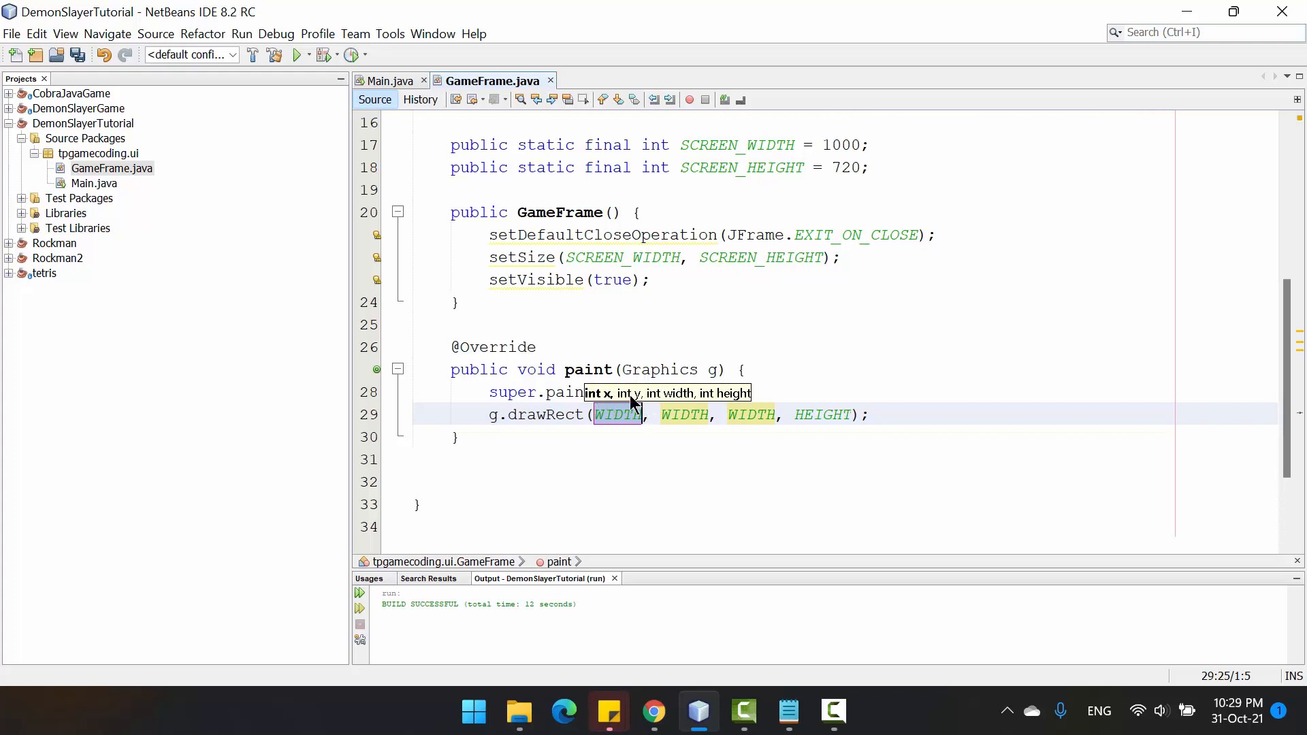
{"action": "mouse_move", "coordinate": [658, 404]}
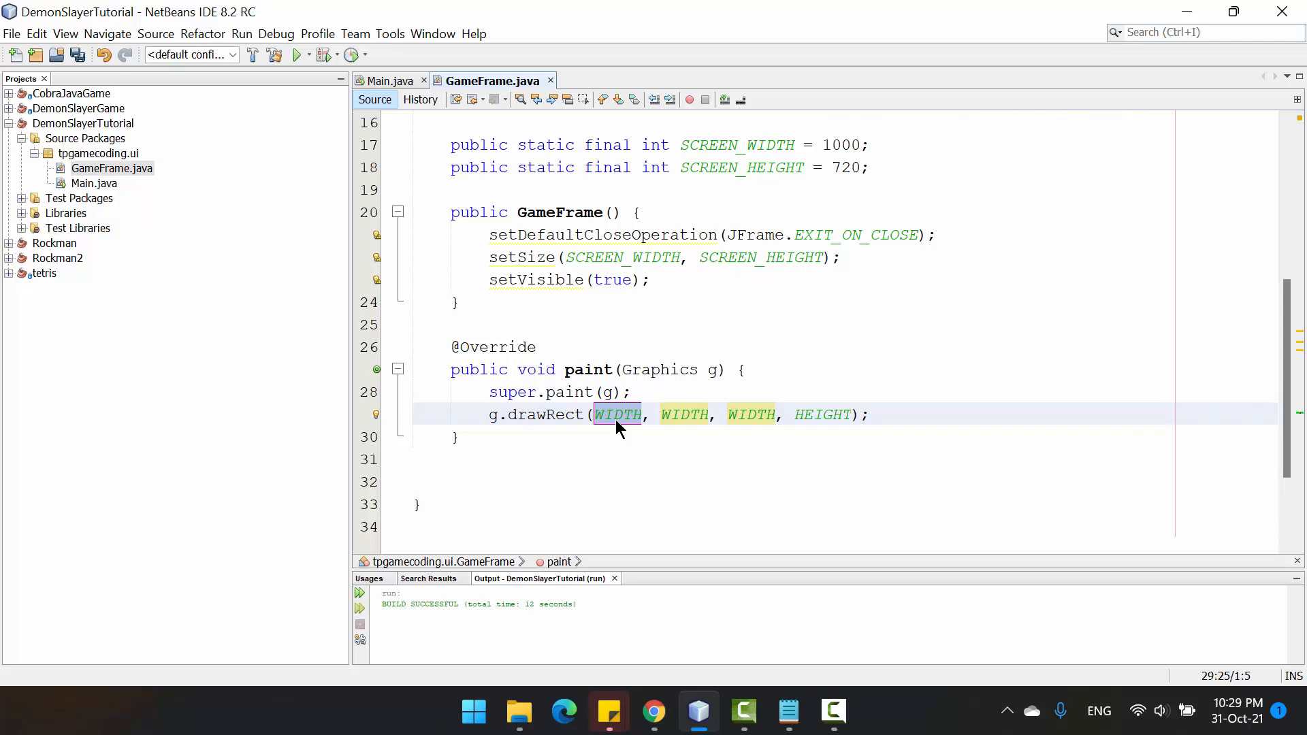
{"action": "type", "text": "200"}
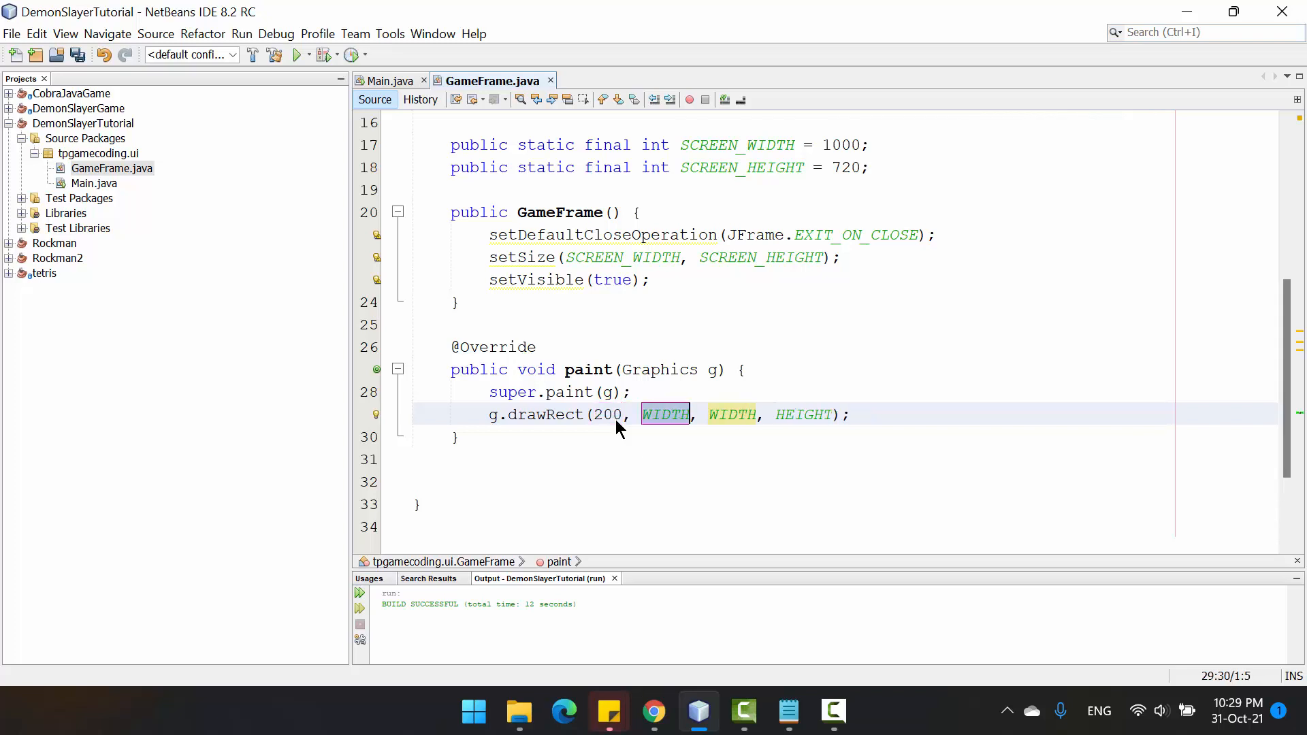
{"action": "type", "text": "200"}
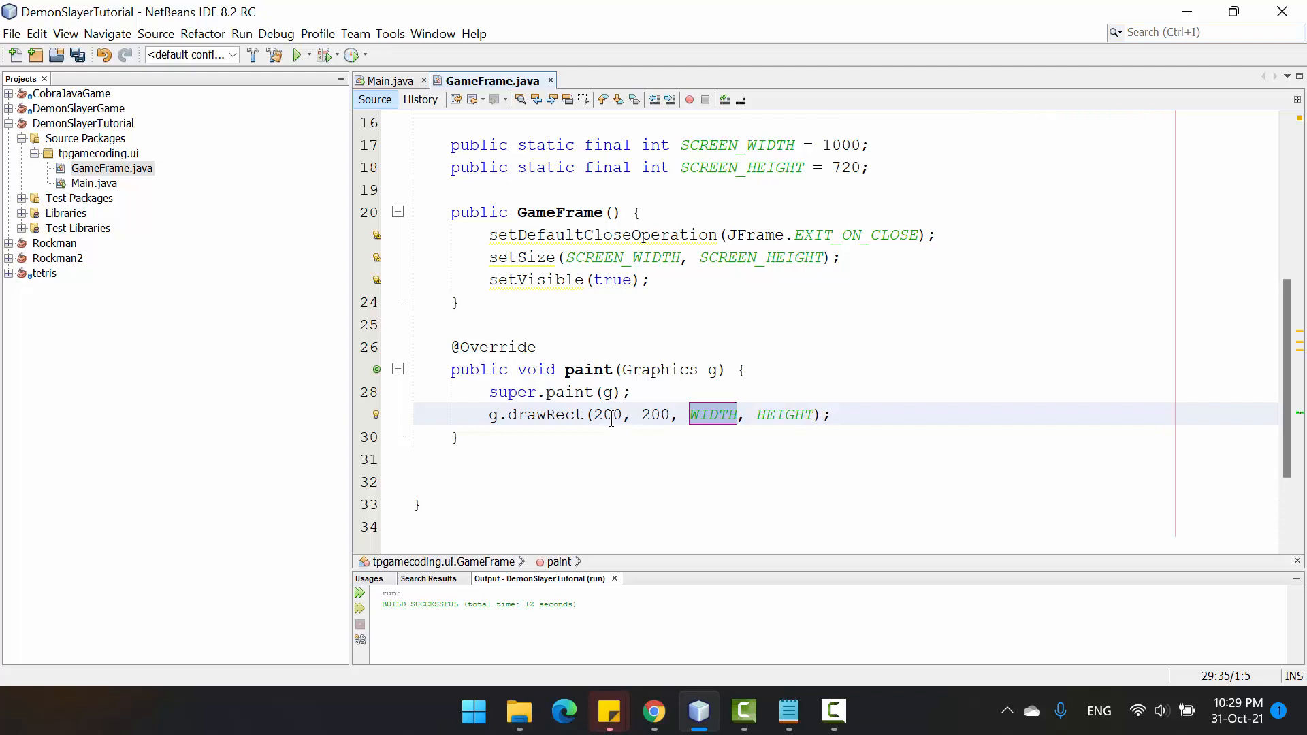
{"action": "type", "text": "100"}
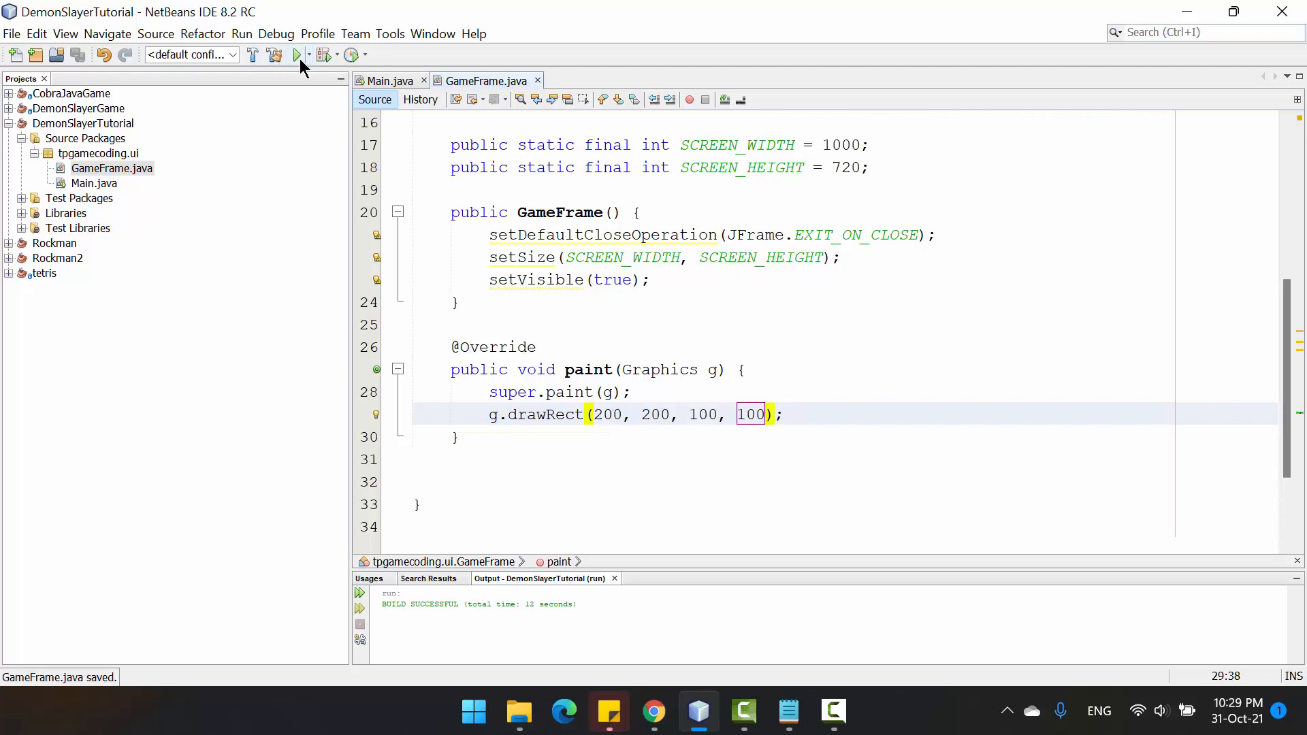
- Run the project so the window shows the outlined square drawn by paint
{"action": "left_click", "coordinate": [297, 54]}
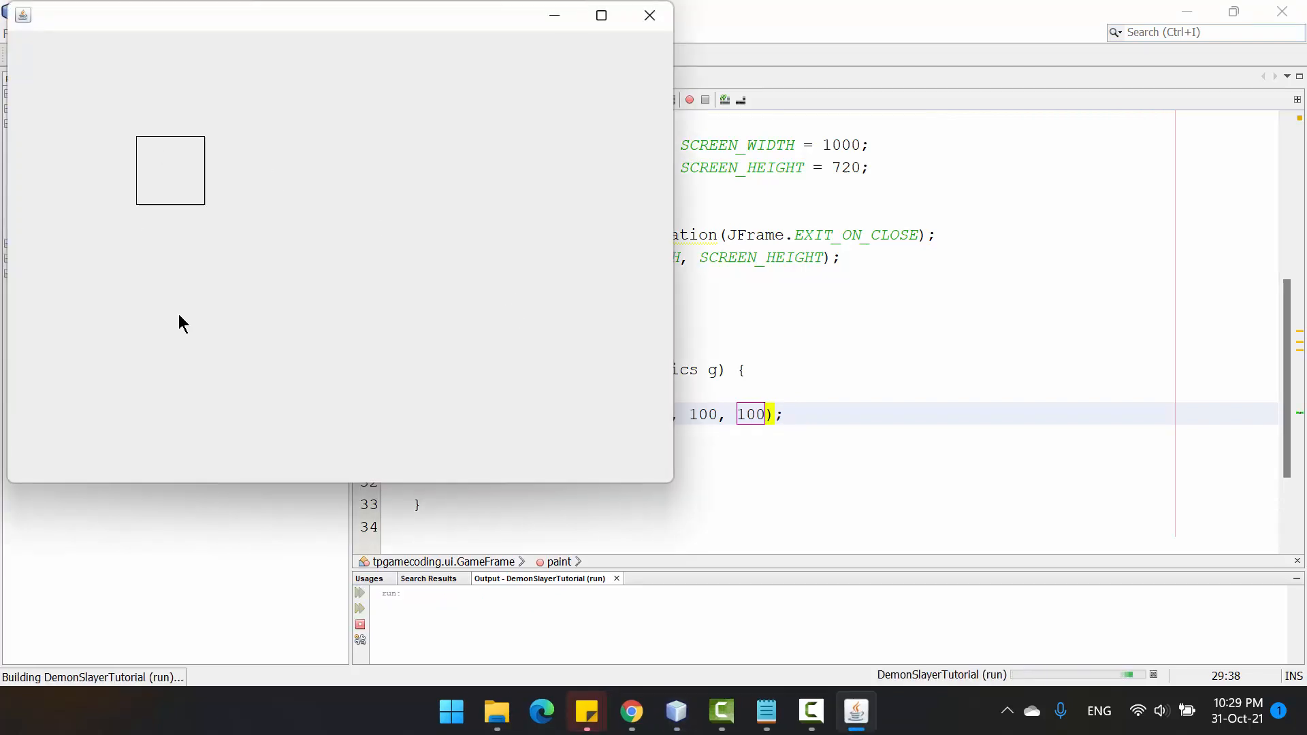
{"action": "mouse_move", "coordinate": [184, 159]}
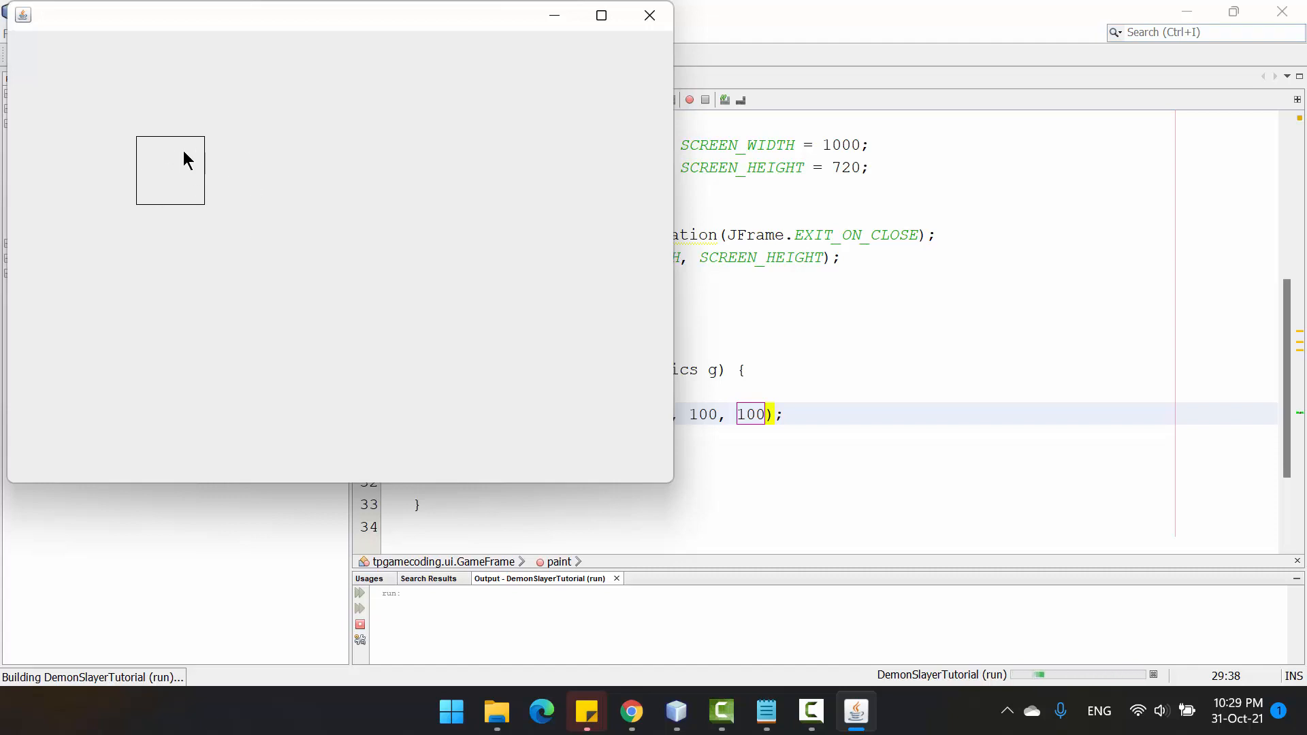
{"action": "mouse_move", "coordinate": [206, 190]}
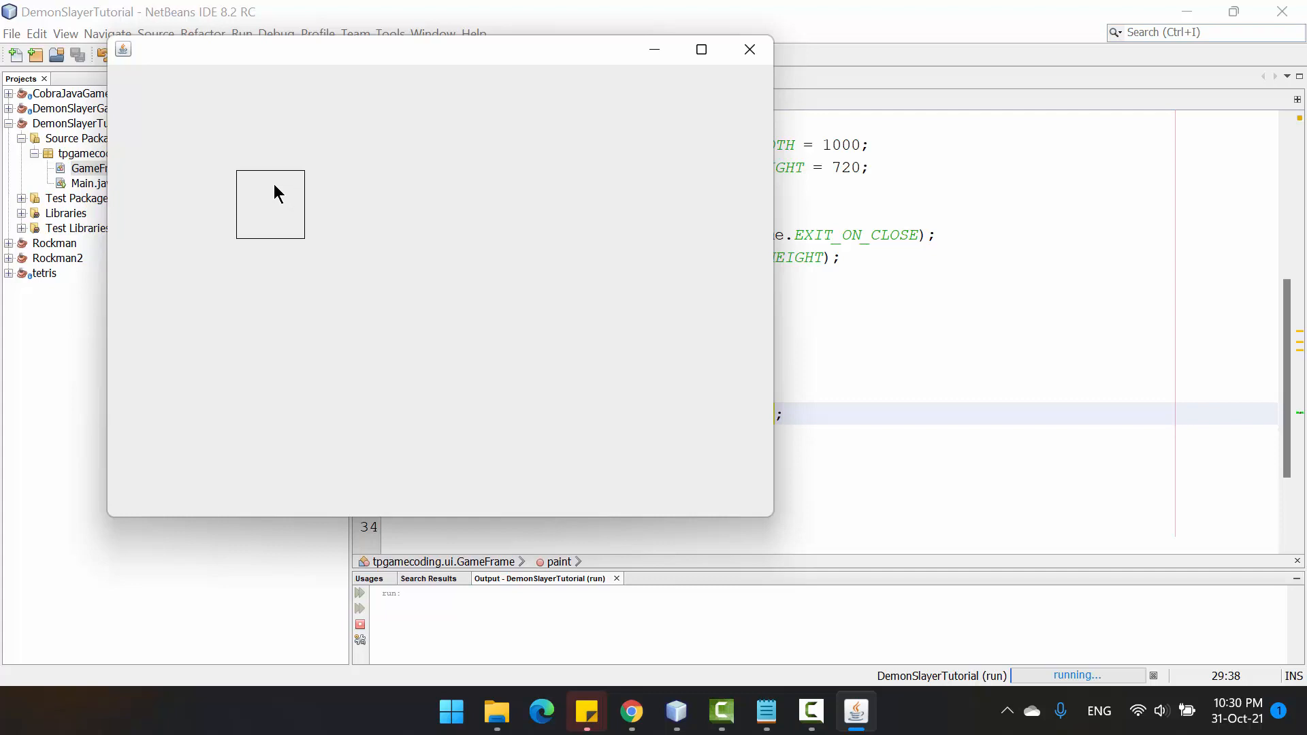
{"action": "mouse_move", "coordinate": [287, 127]}
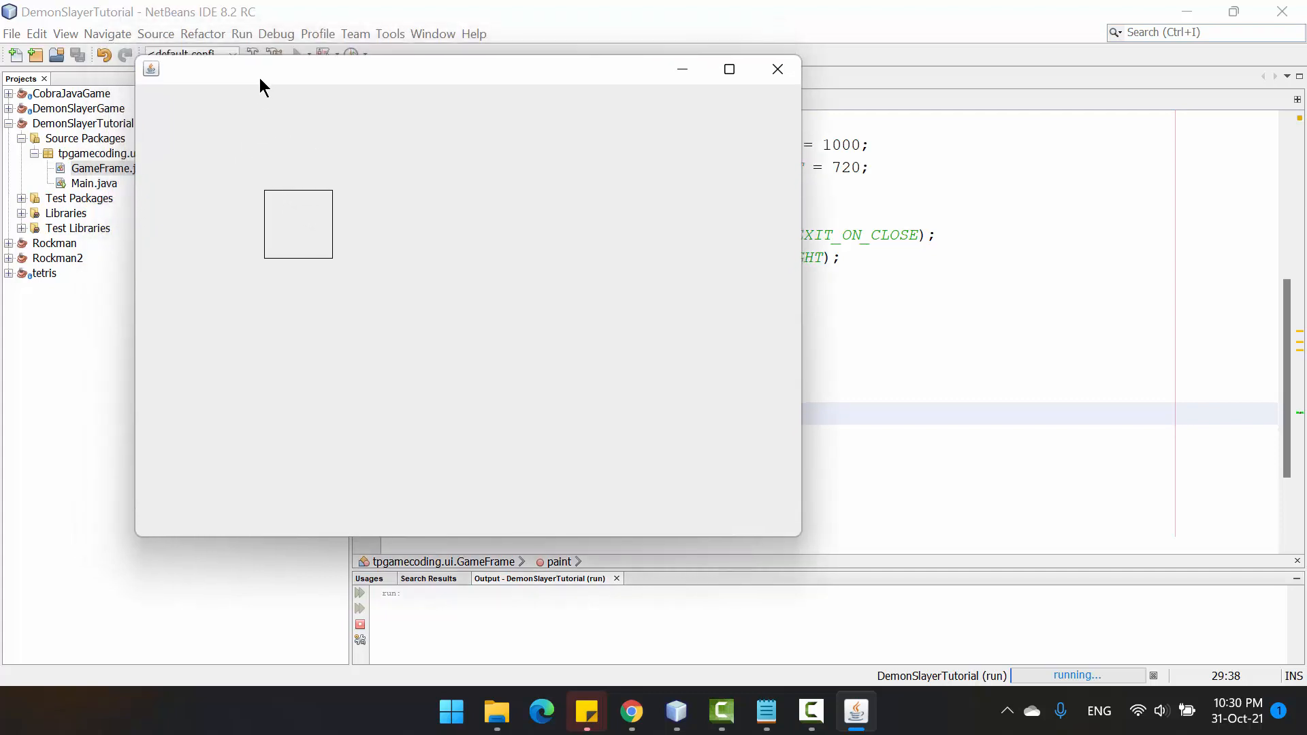
{"action": "mouse_move", "coordinate": [223, 134]}
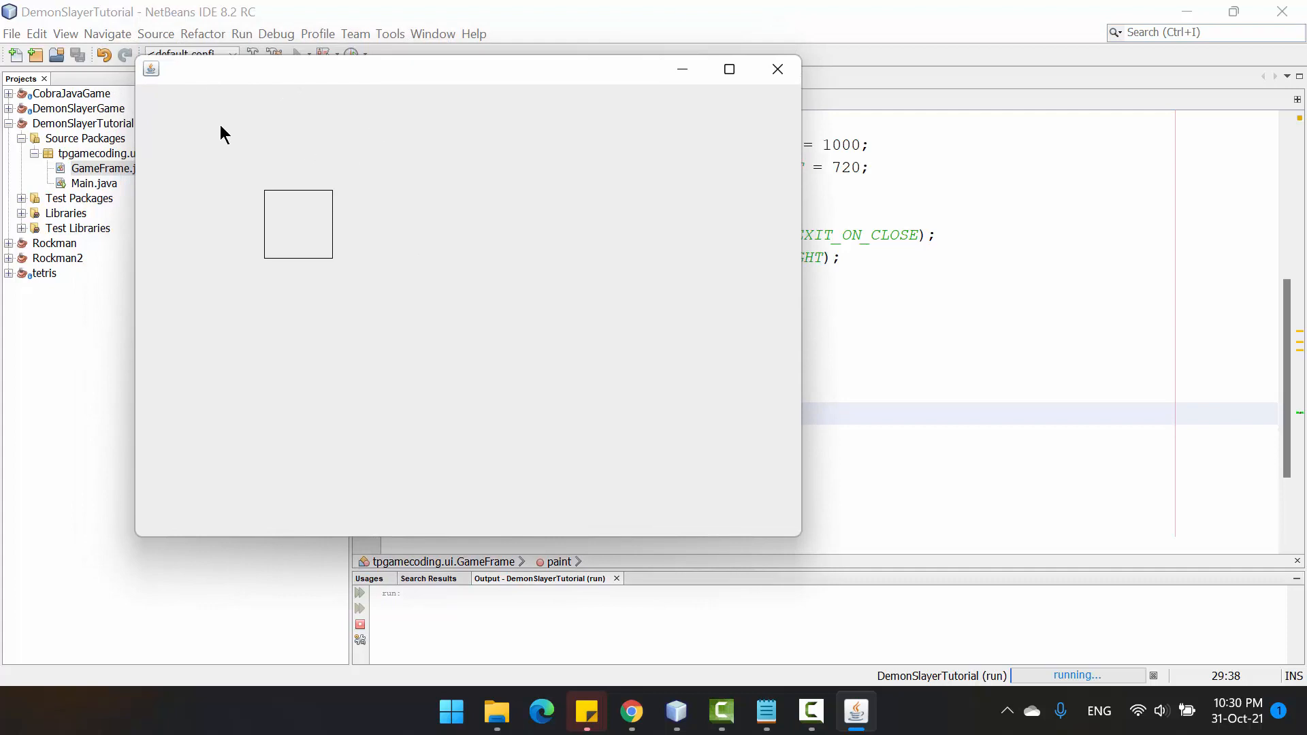
{"action": "mouse_move", "coordinate": [148, 98]}
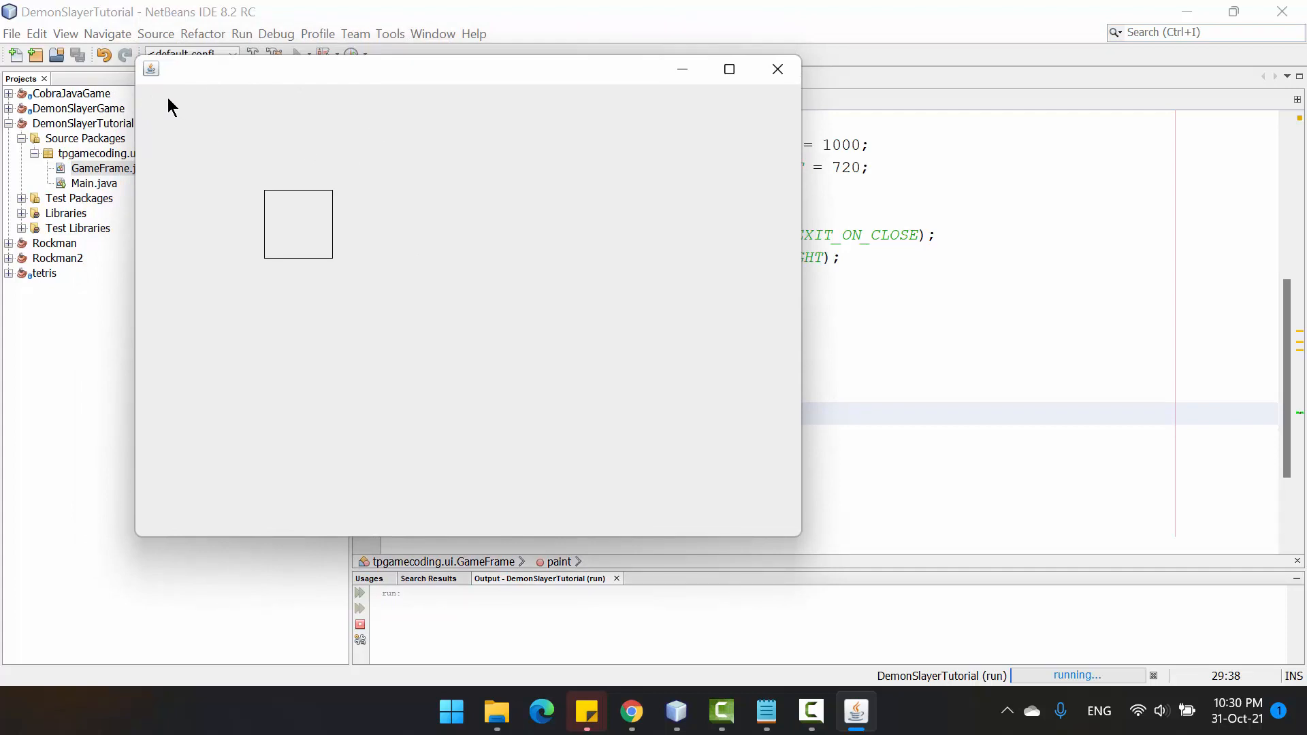
{"action": "mouse_move", "coordinate": [159, 98]}
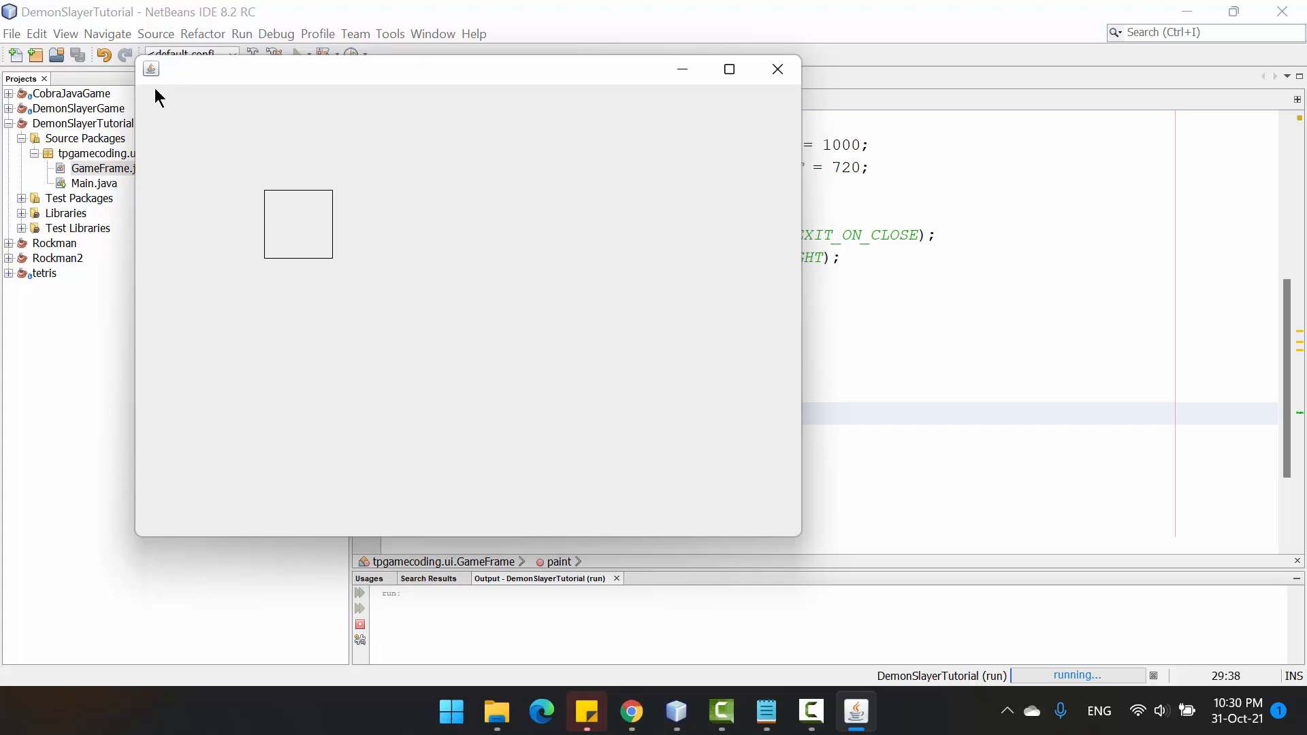
{"action": "mouse_move", "coordinate": [149, 94]}
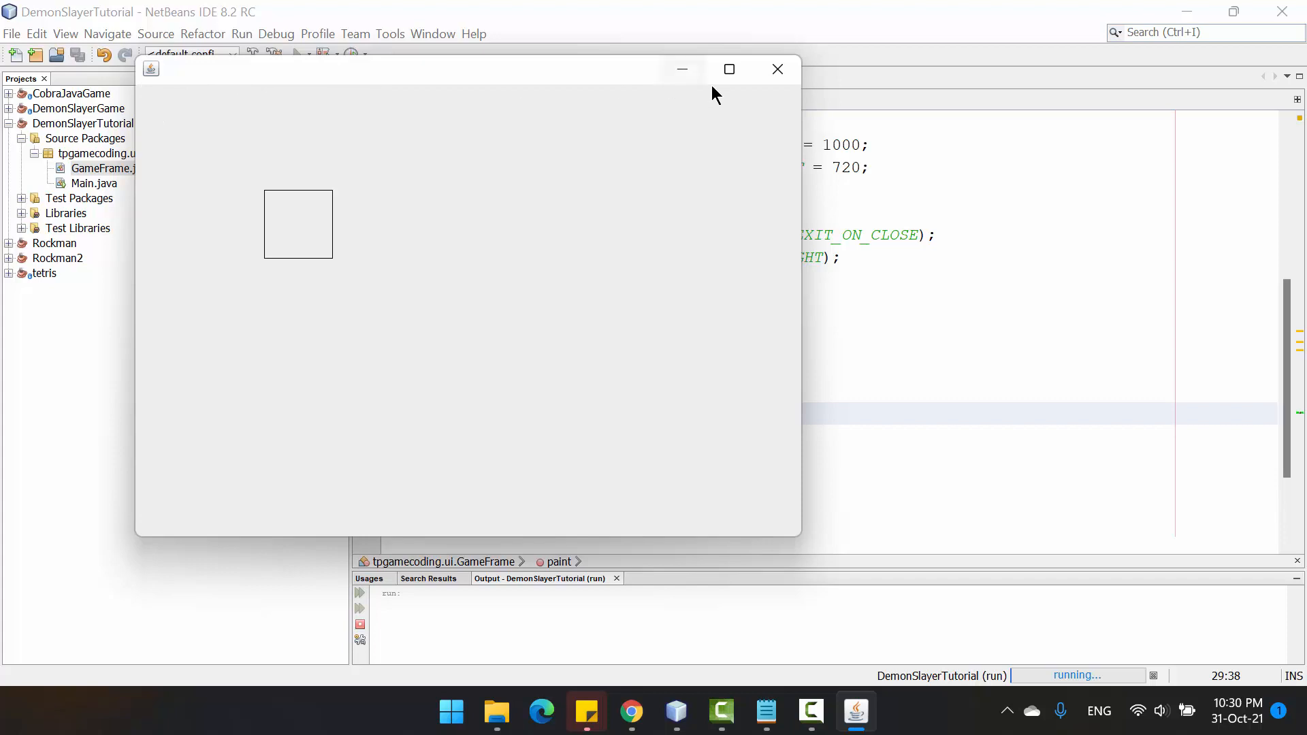
{"action": "mouse_move", "coordinate": [138, 90]}
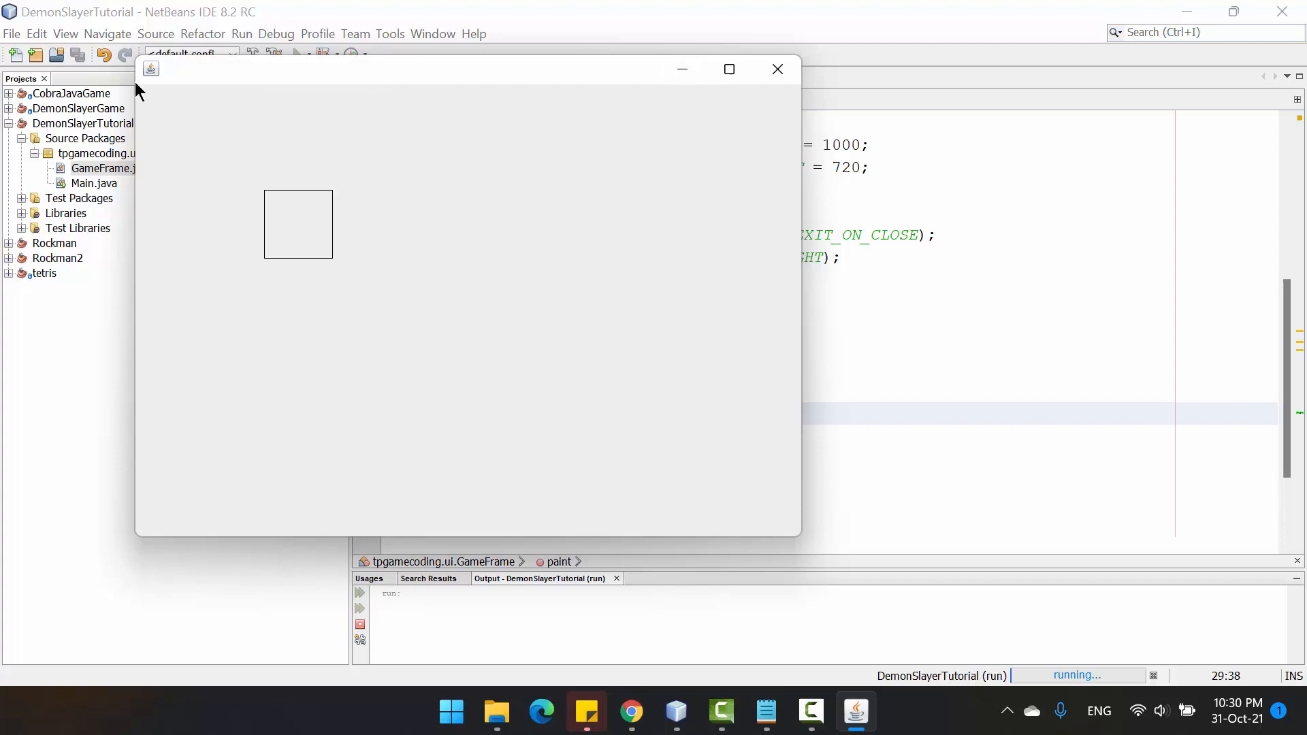
{"action": "mouse_move", "coordinate": [146, 94]}
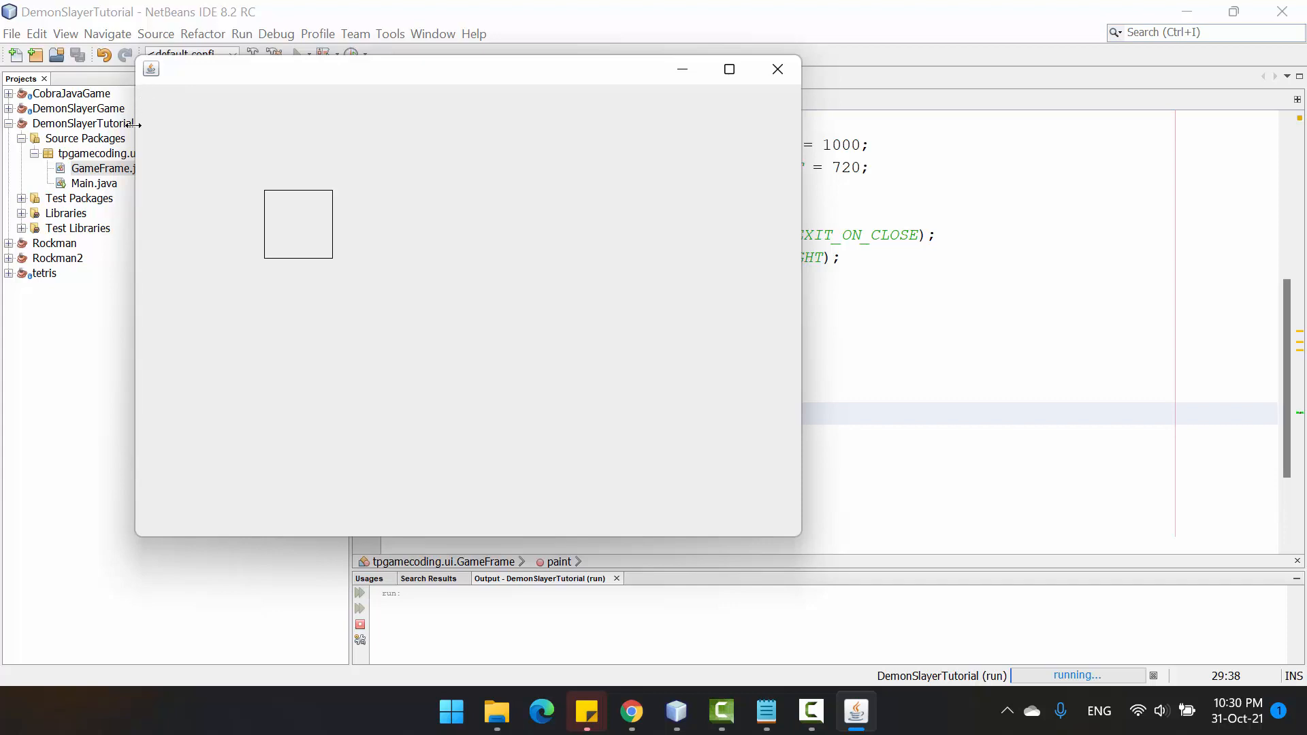
{"action": "mouse_move", "coordinate": [139, 89]}
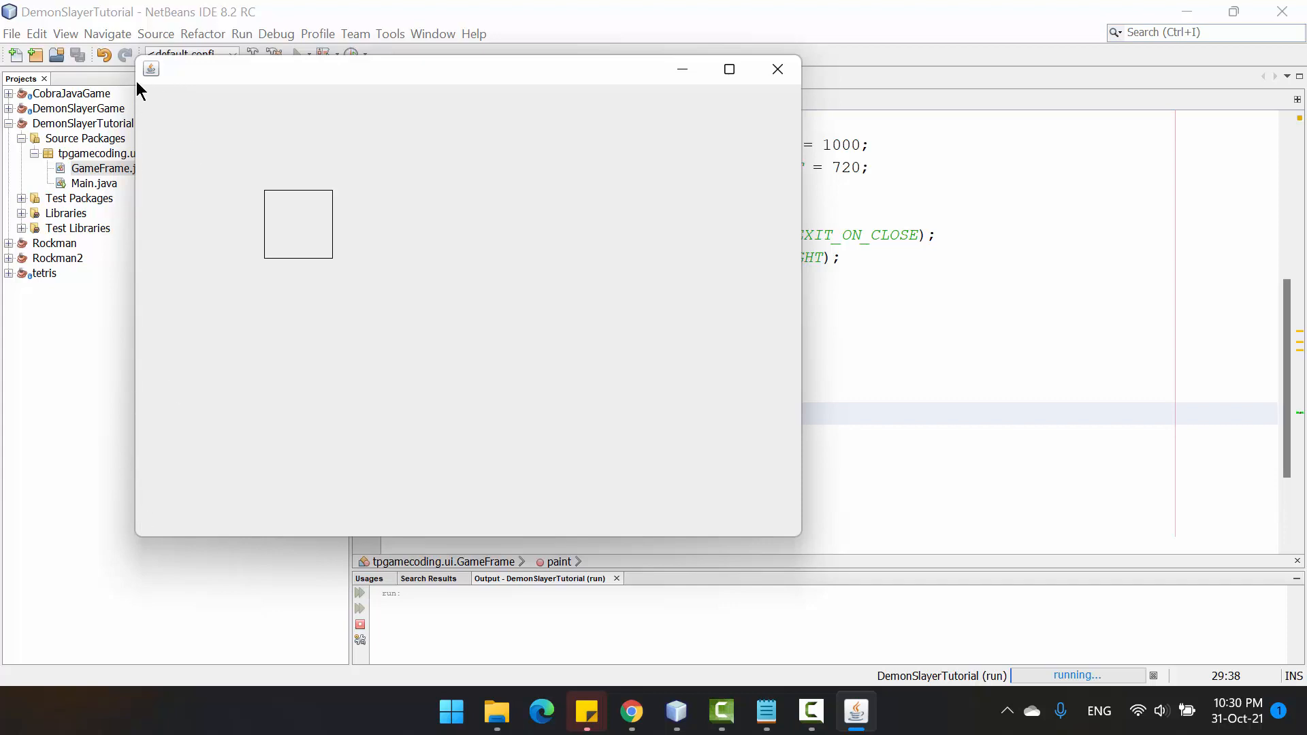
{"action": "mouse_move", "coordinate": [384, 122]}
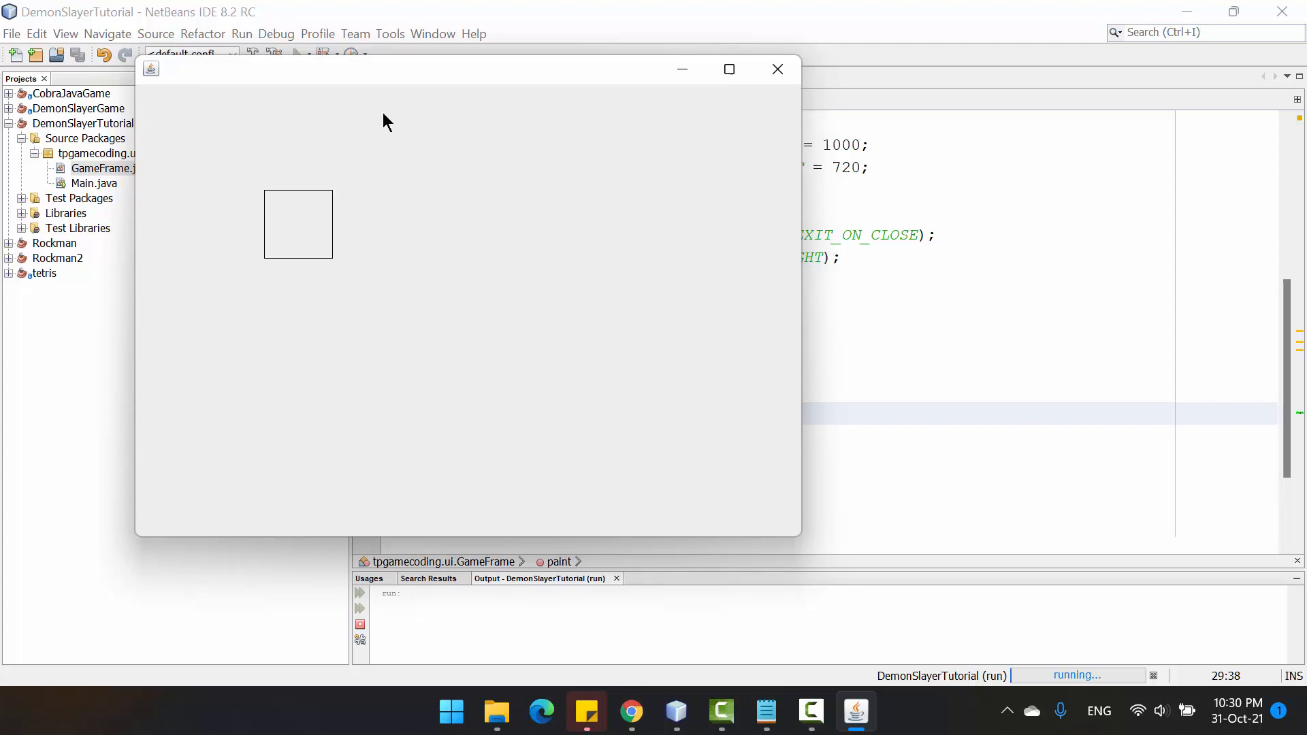
{"action": "mouse_move", "coordinate": [164, 98]}
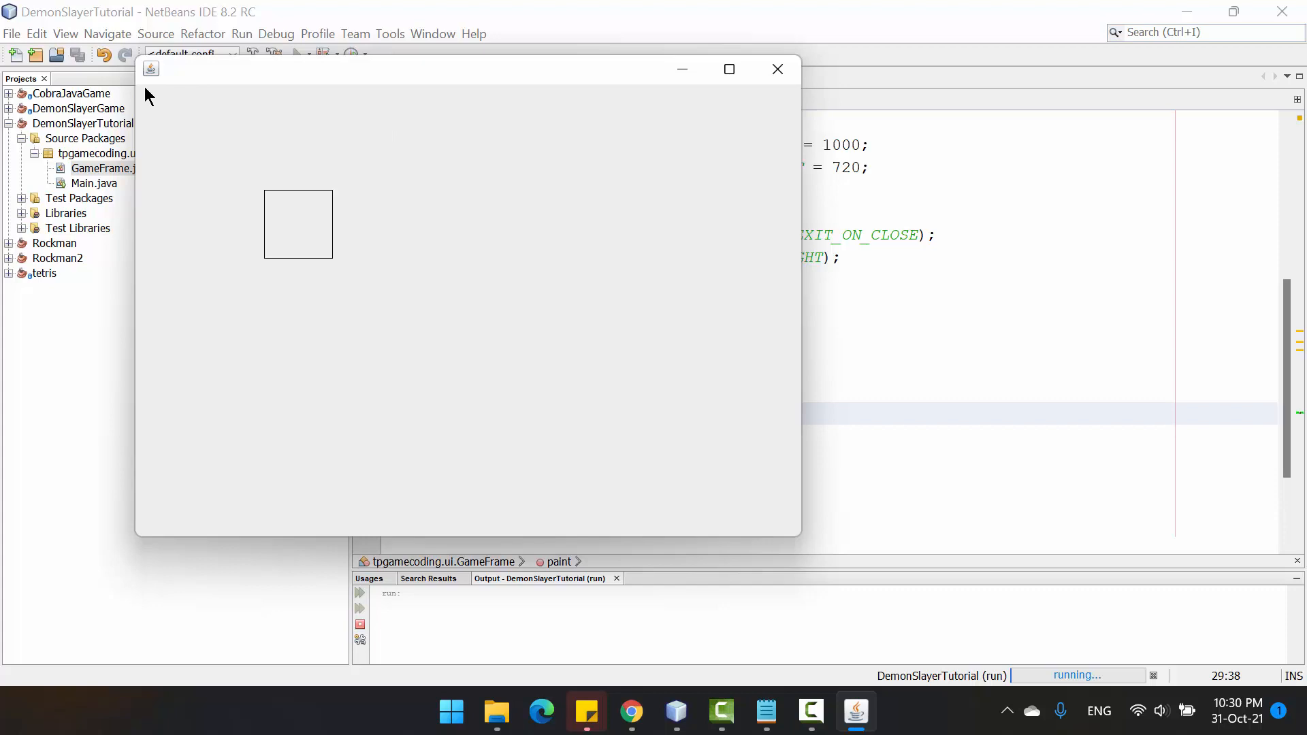
{"action": "mouse_move", "coordinate": [145, 101]}
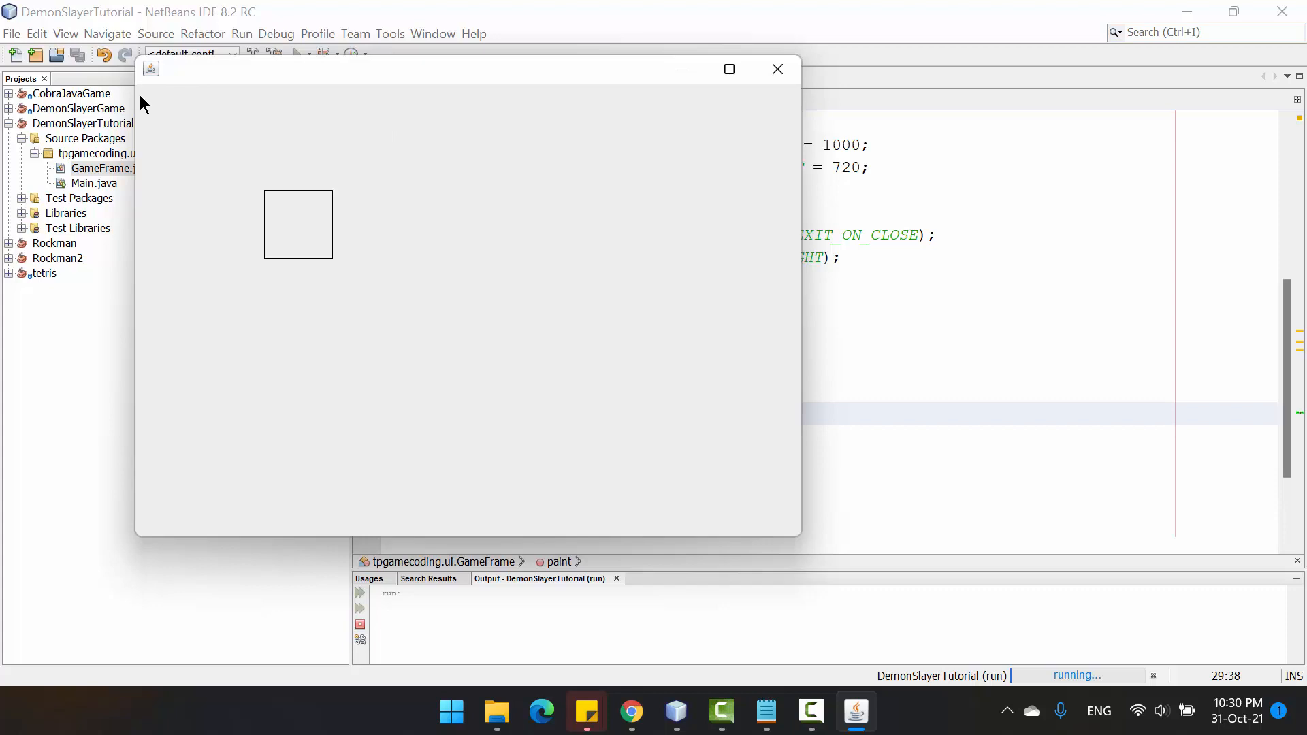
{"action": "mouse_move", "coordinate": [155, 100]}
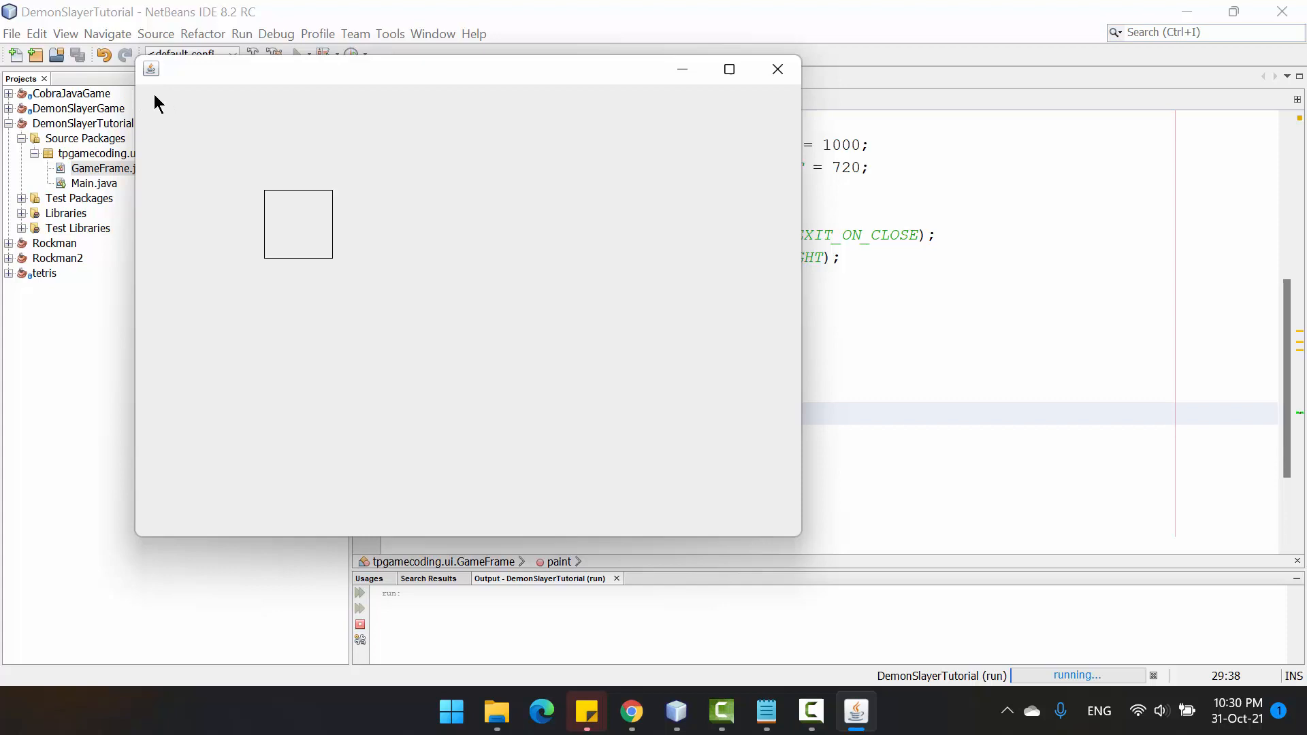
{"action": "mouse_move", "coordinate": [268, 198]}
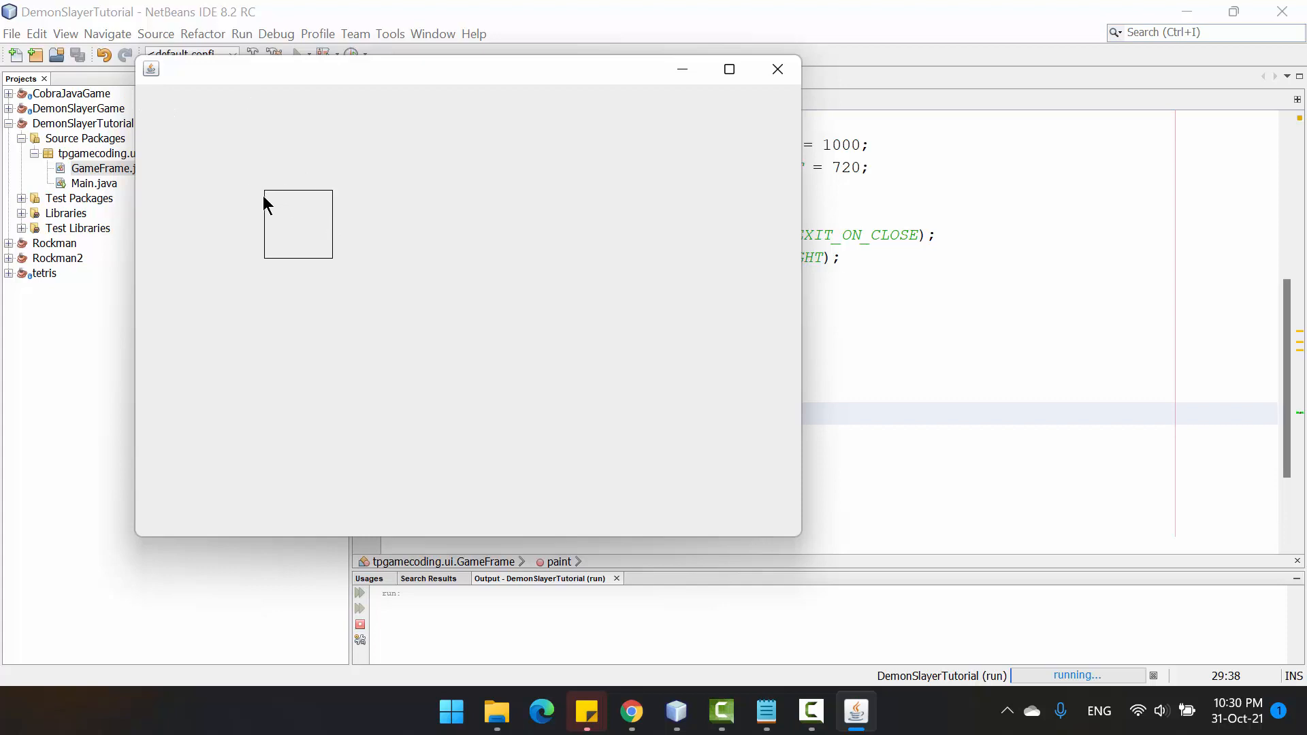
{"action": "mouse_move", "coordinate": [264, 200]}
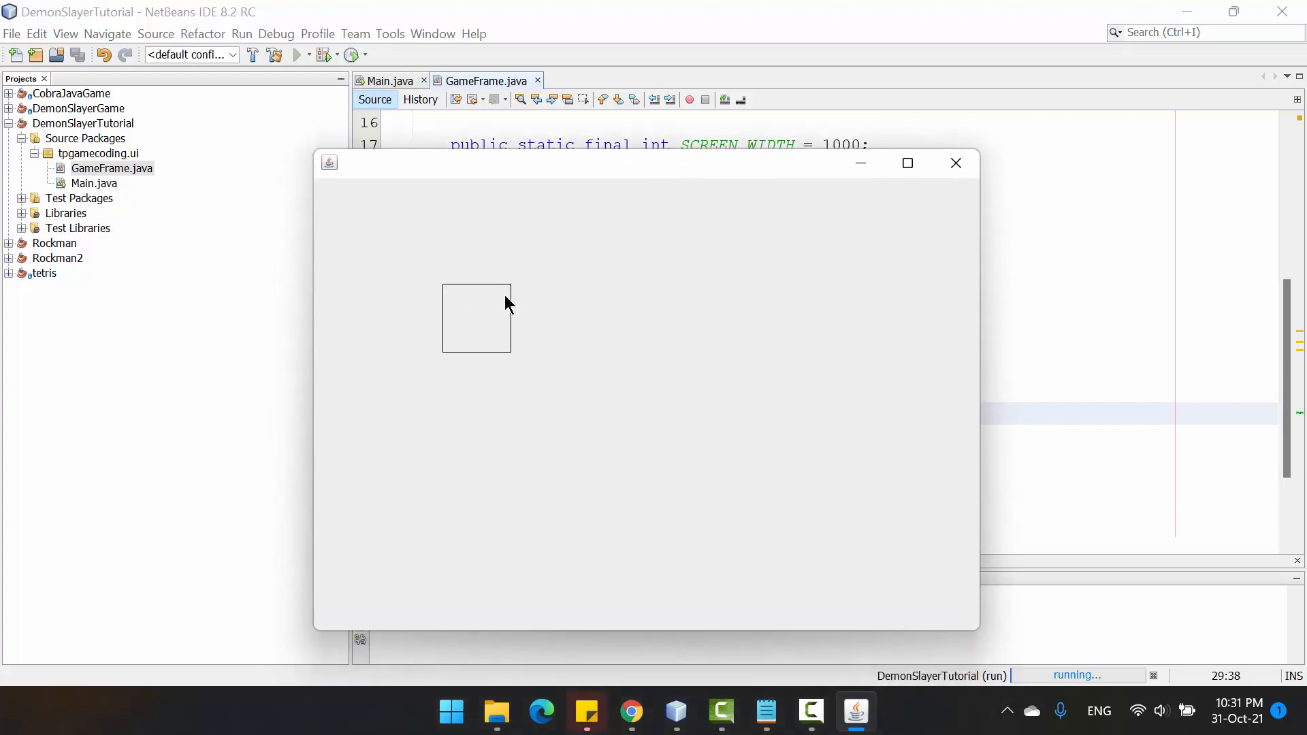
{"action": "mouse_move", "coordinate": [502, 339]}
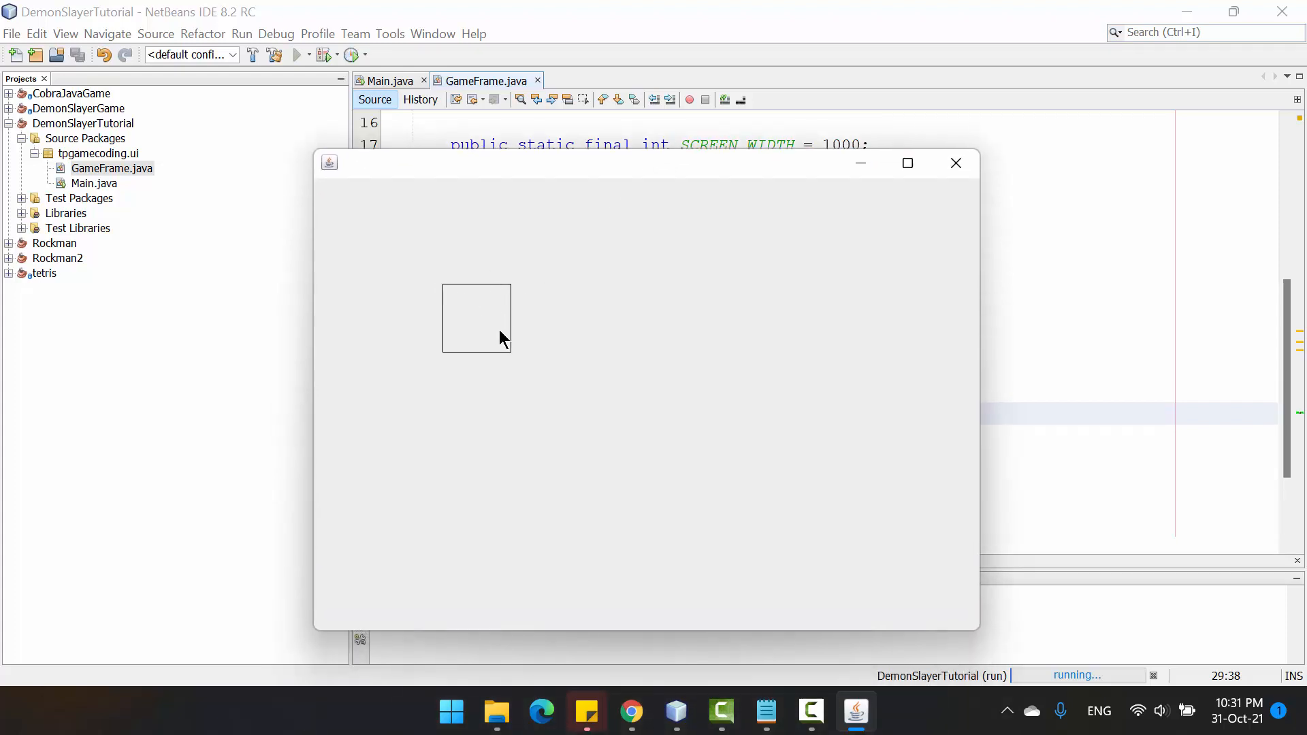
- Move the running DemonSlayerTutorial window by its title bar to sit over the code editor
{"action": "left_click_drag", "start_coordinate": [646, 162], "coordinate": [538, 162]}
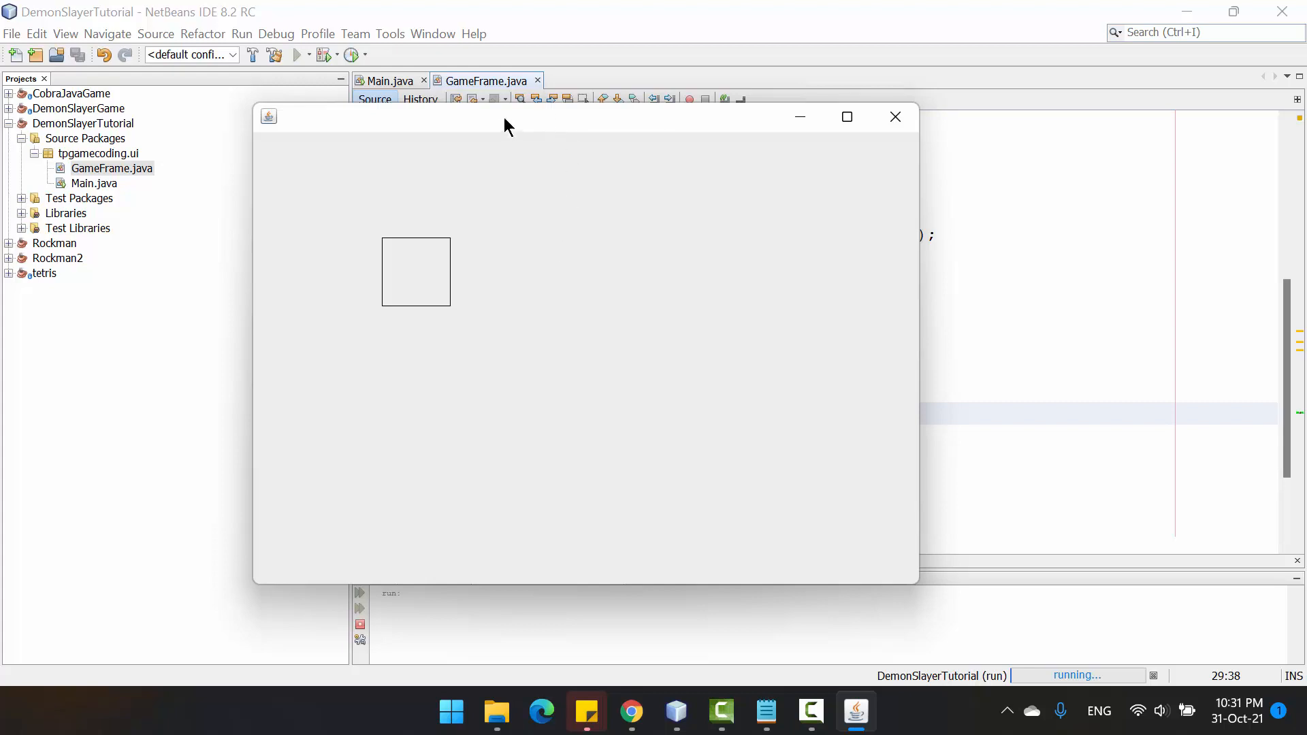
{"action": "mouse_move", "coordinate": [565, 135]}
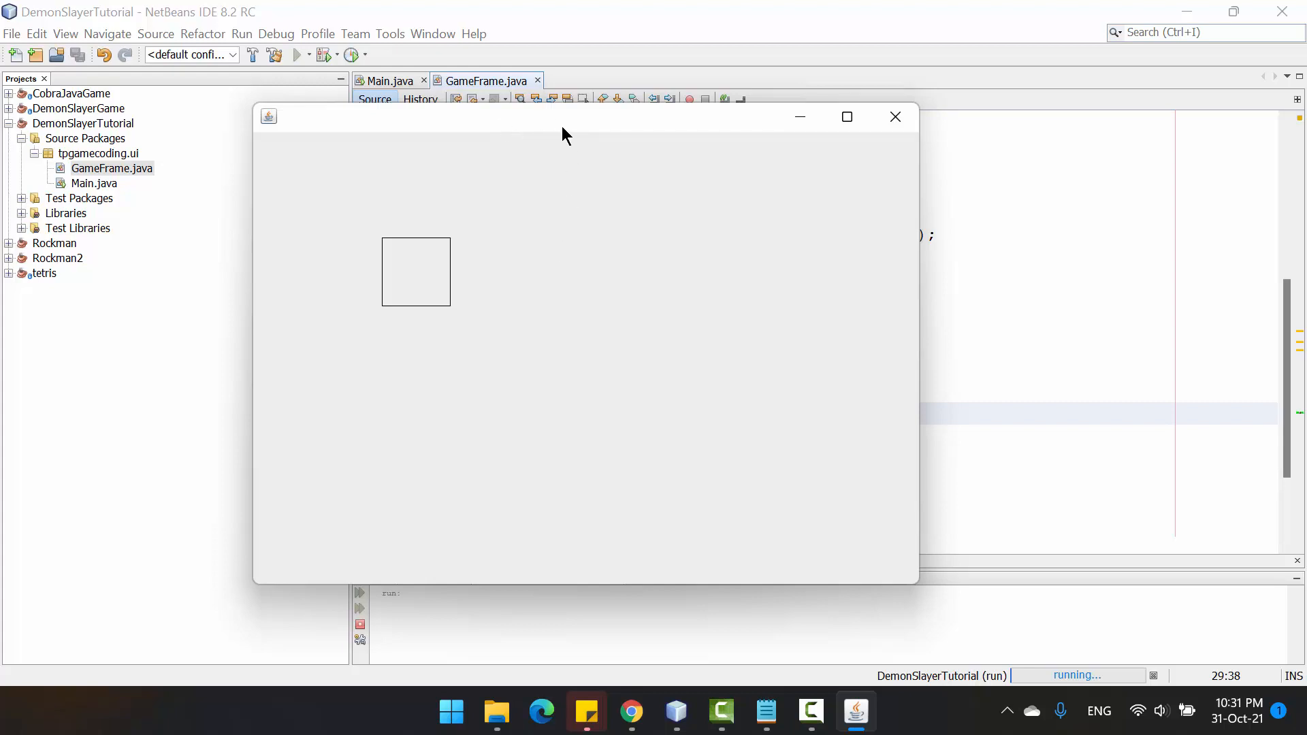
{"action": "mouse_move", "coordinate": [591, 117]}
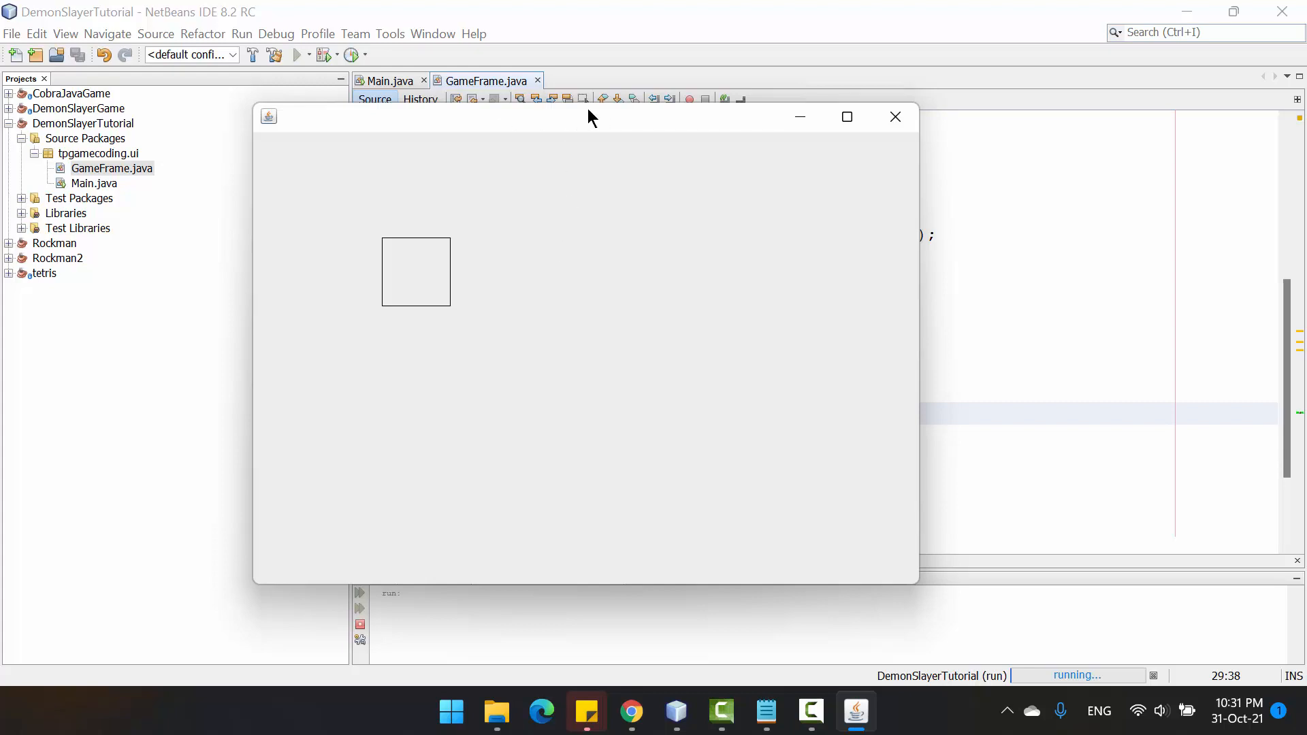
{"action": "mouse_move", "coordinate": [616, 142]}
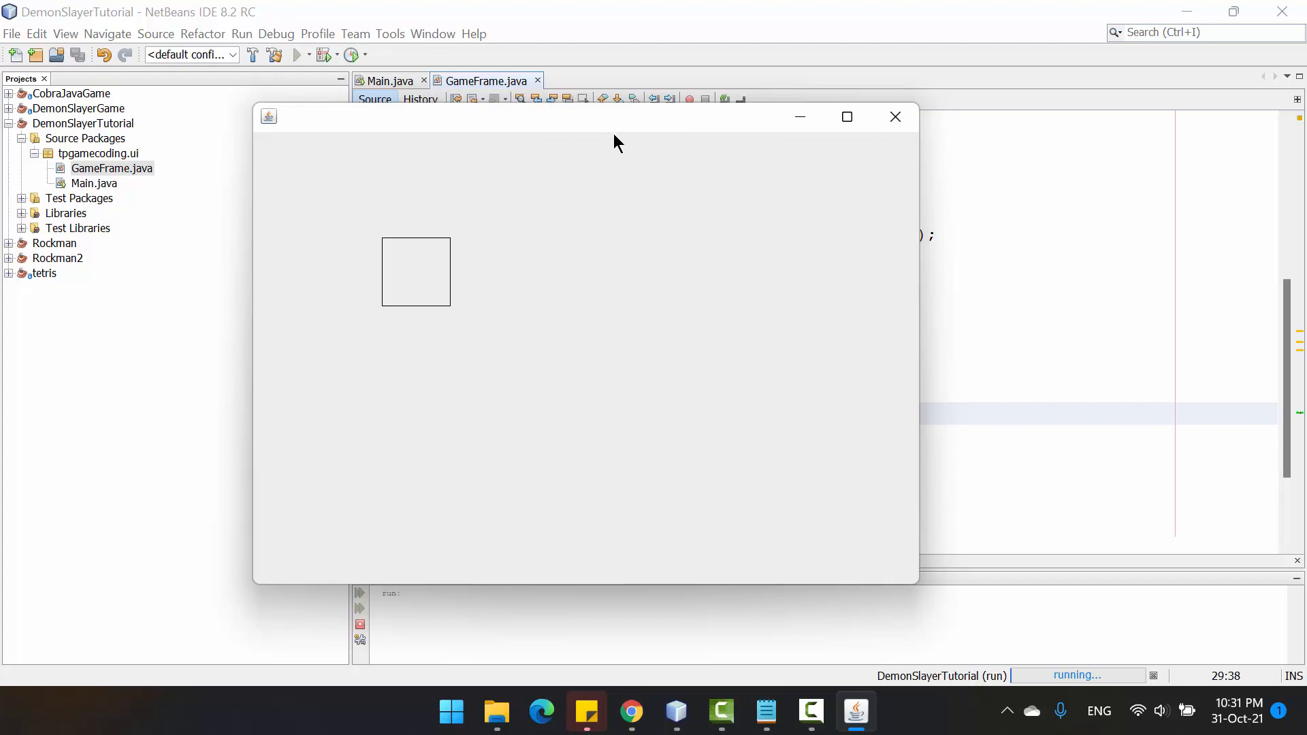
{"action": "mouse_move", "coordinate": [575, 132]}
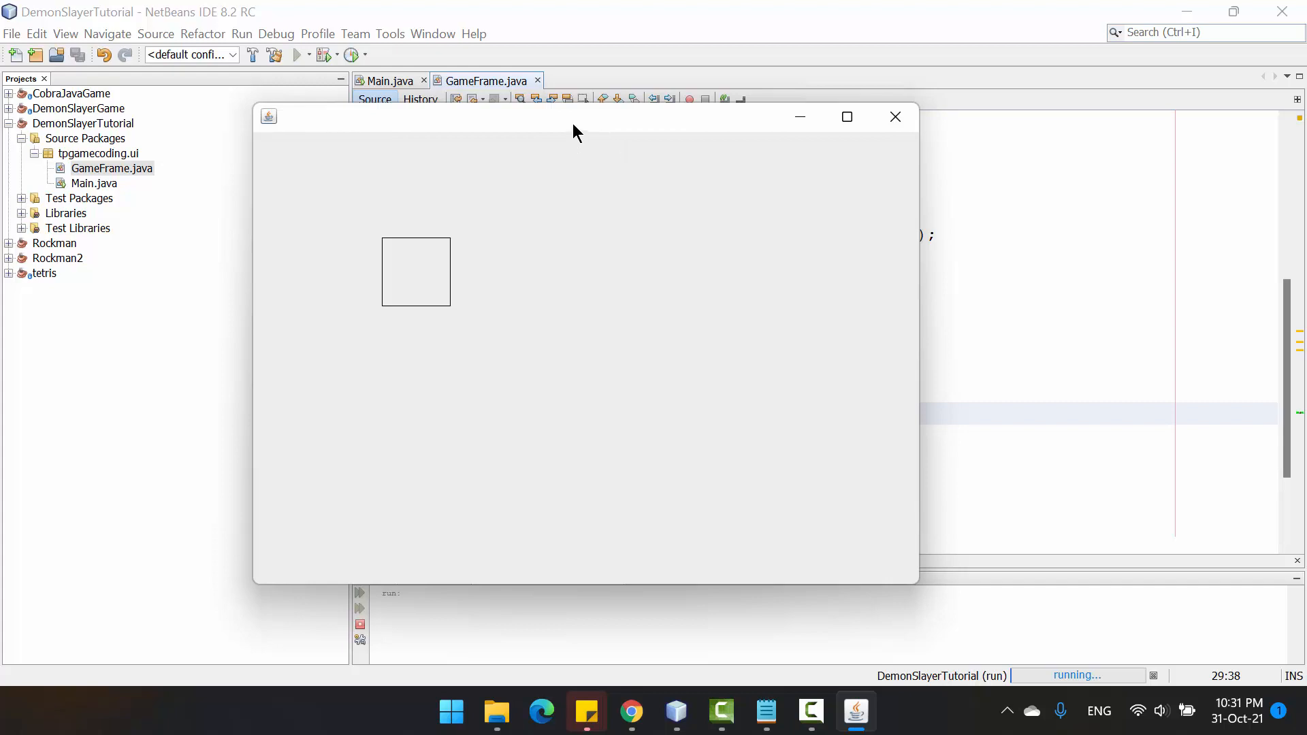
{"action": "mouse_move", "coordinate": [596, 132]}
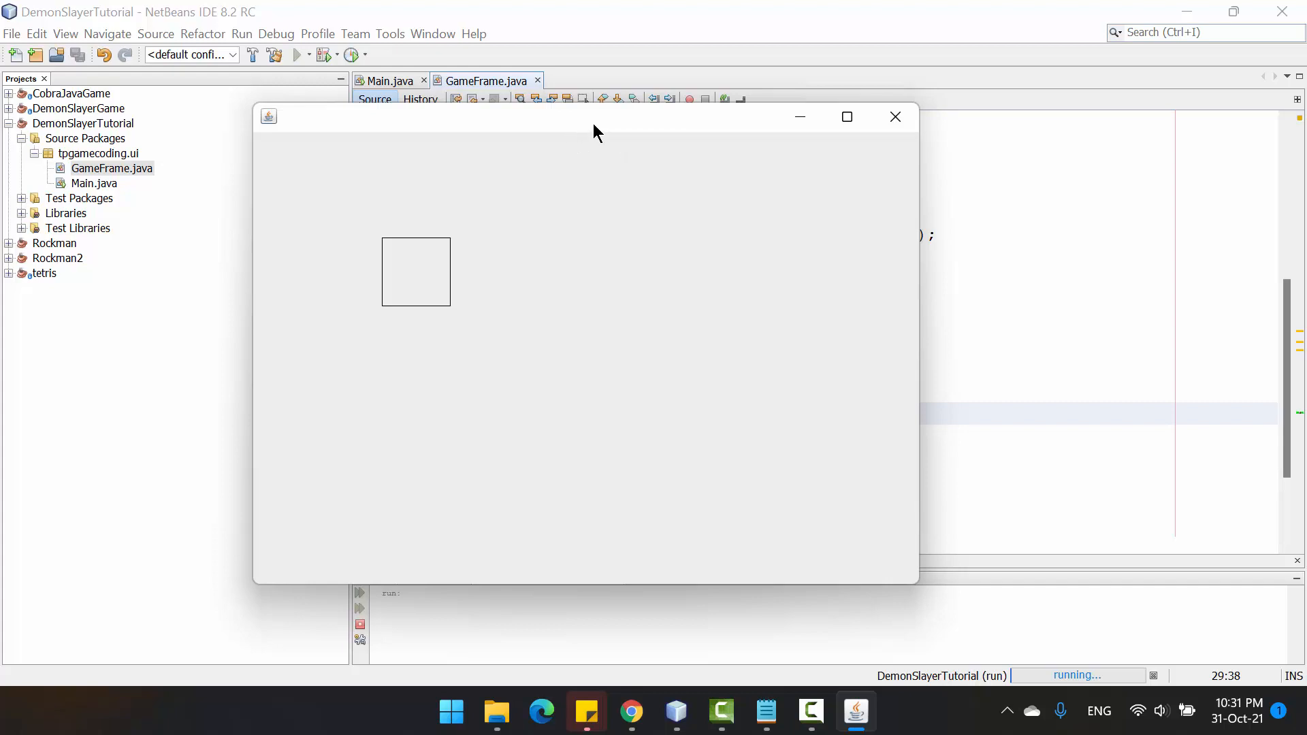